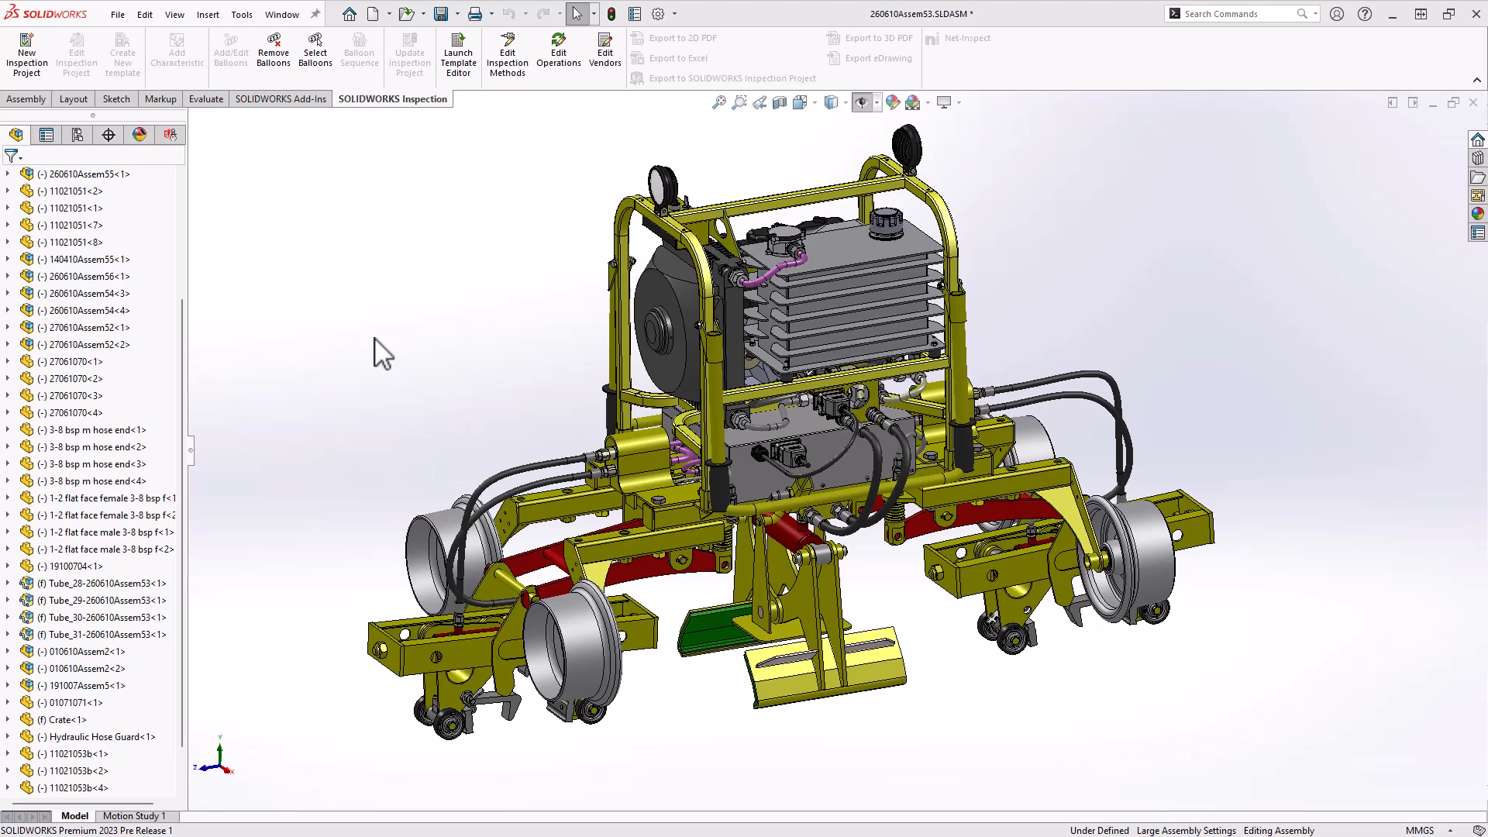
mouse_move(374, 348)
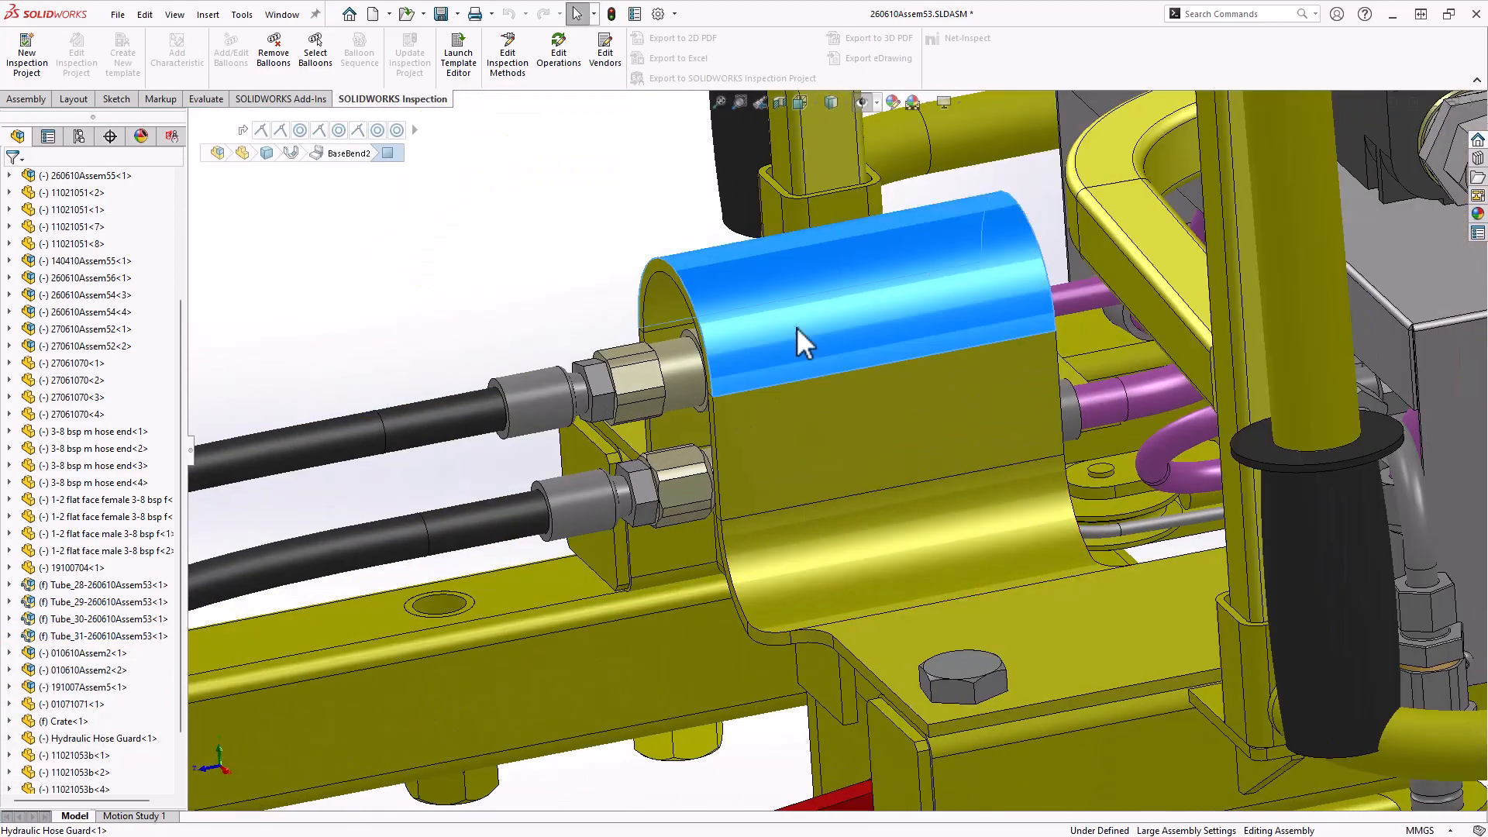
Open the Hydraulic Hose Guard part on its own from the assembly.
click(101, 738)
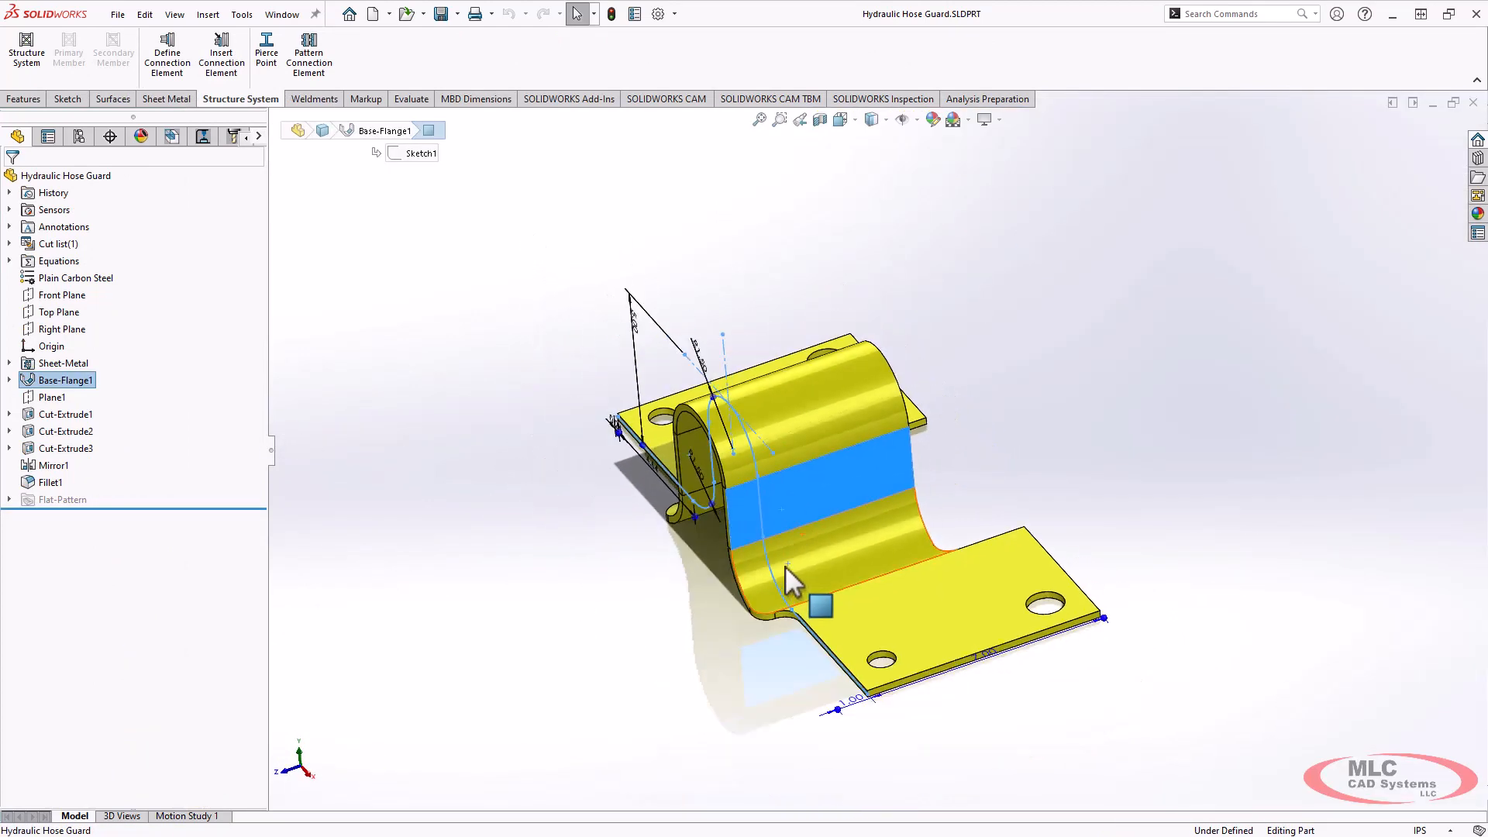
mouse_move(987, 697)
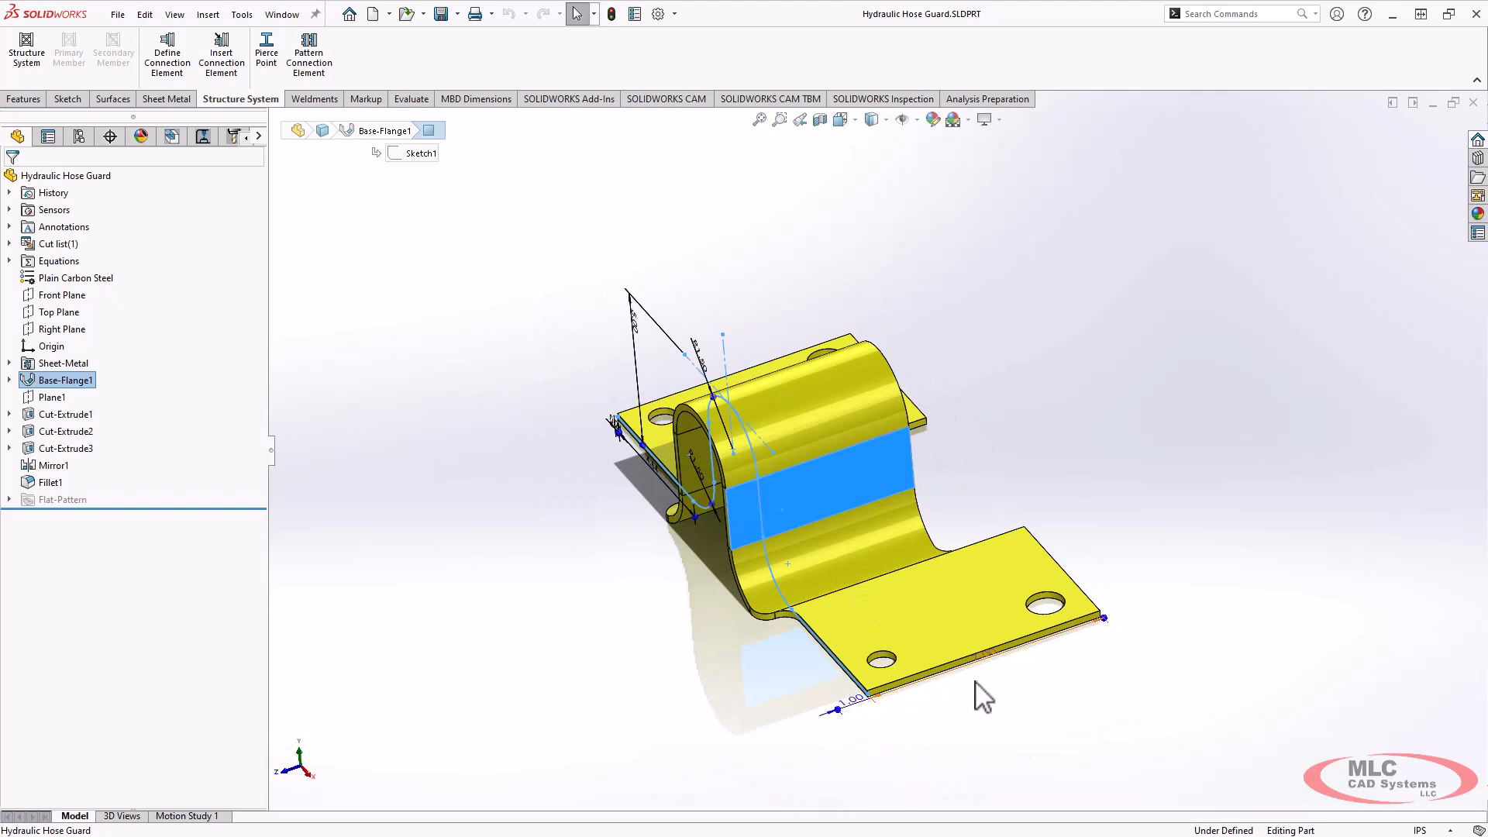
mouse_move(844, 721)
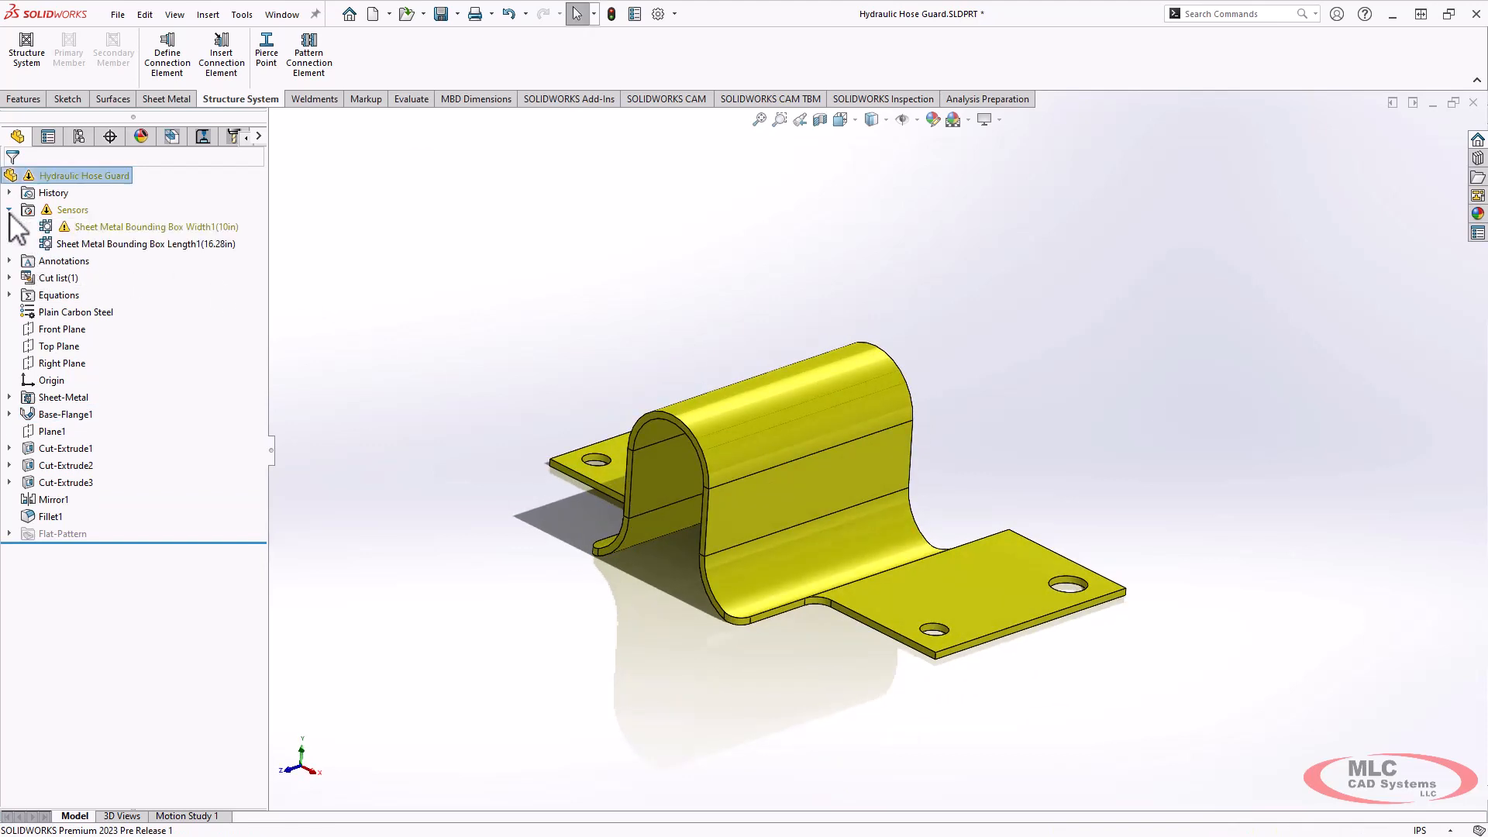
mouse_move(252, 290)
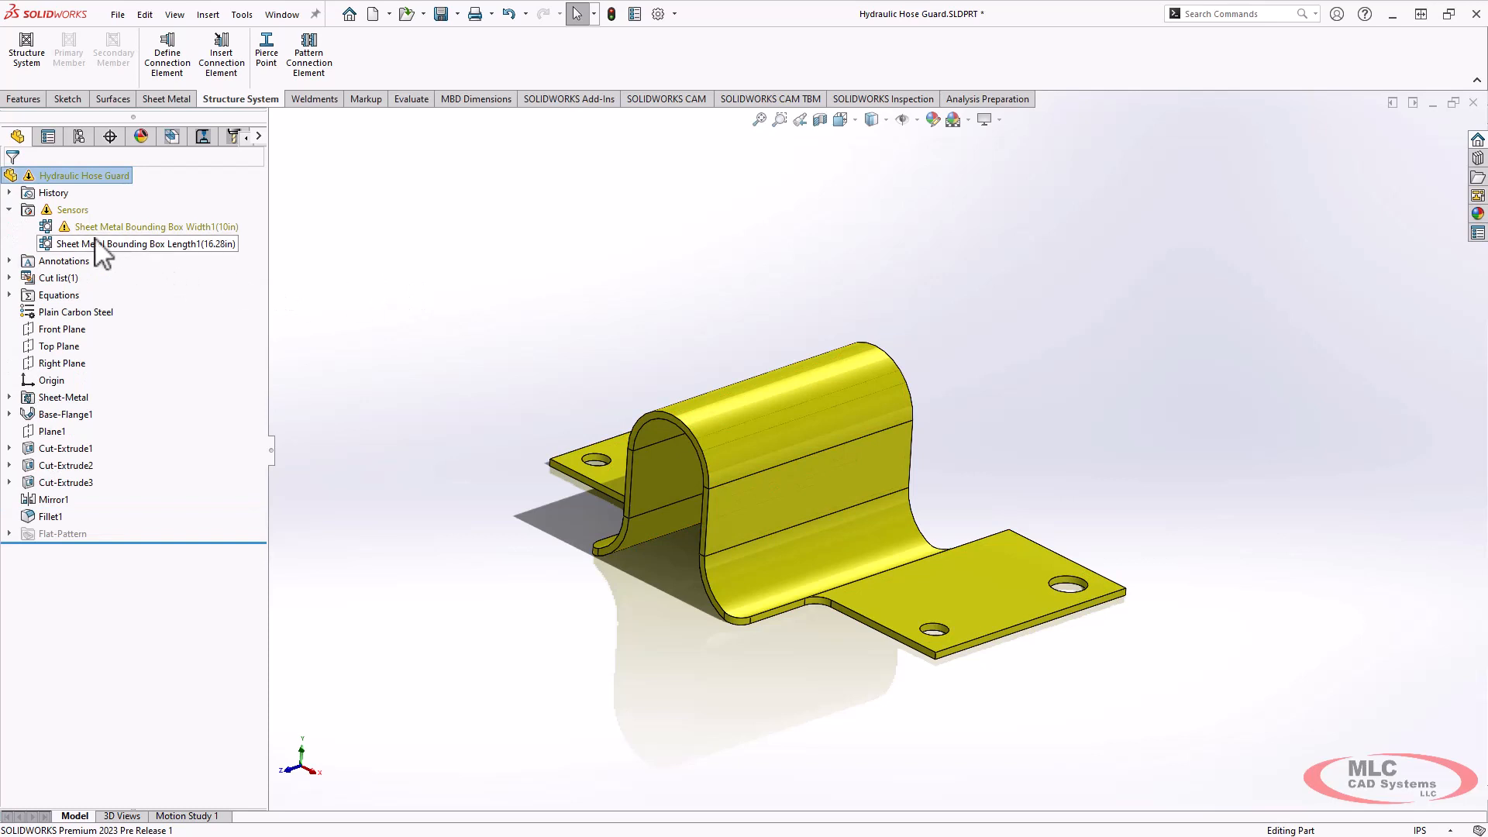
Select the warning Sheet Metal Bounding Box Width1 sensor under Sensors.
click(147, 226)
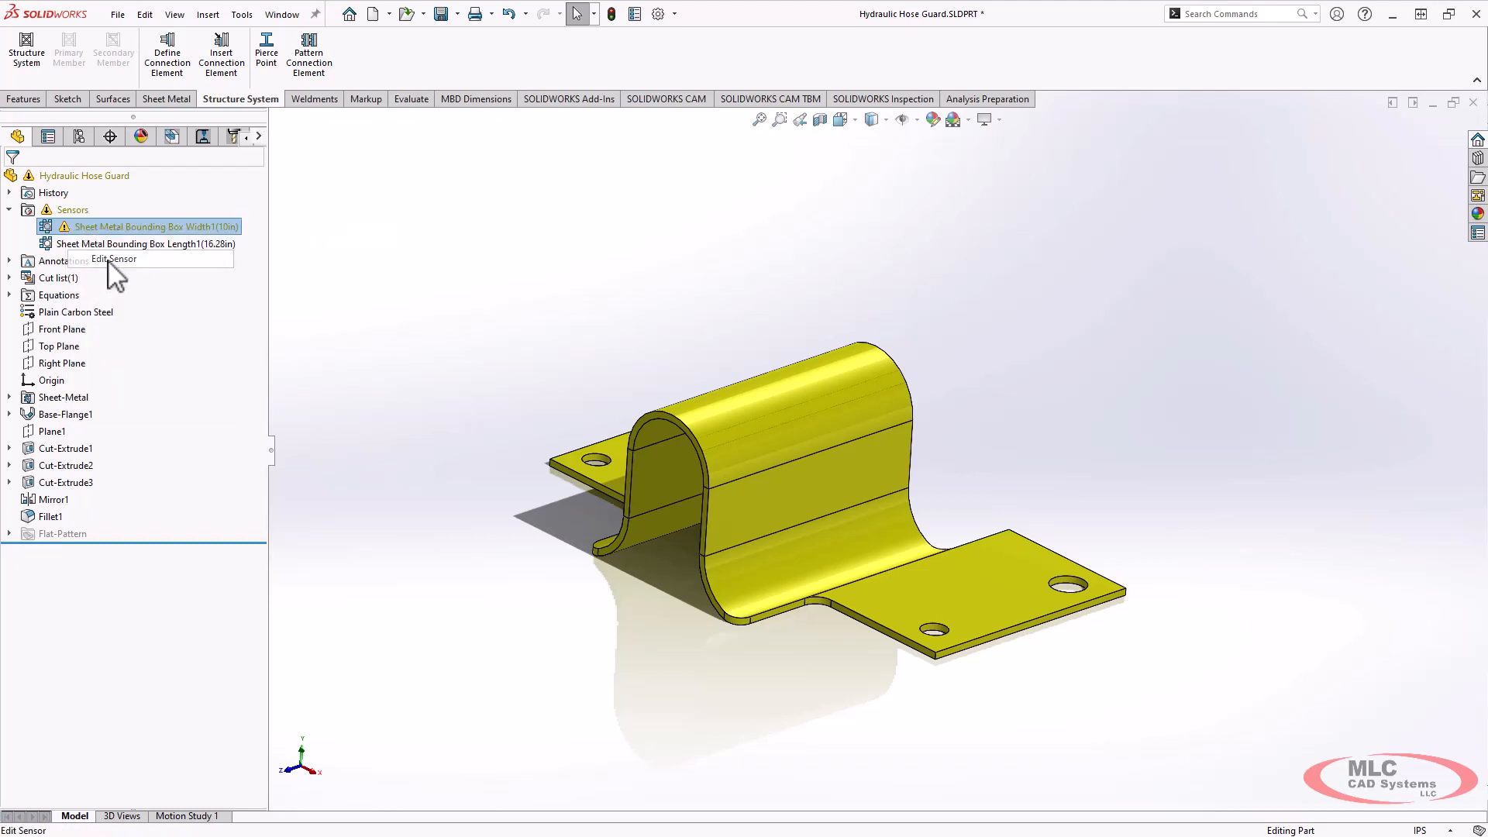
Edit the width sensor to alert when the bounding box width is greater than 9, and confirm.
click(113, 259)
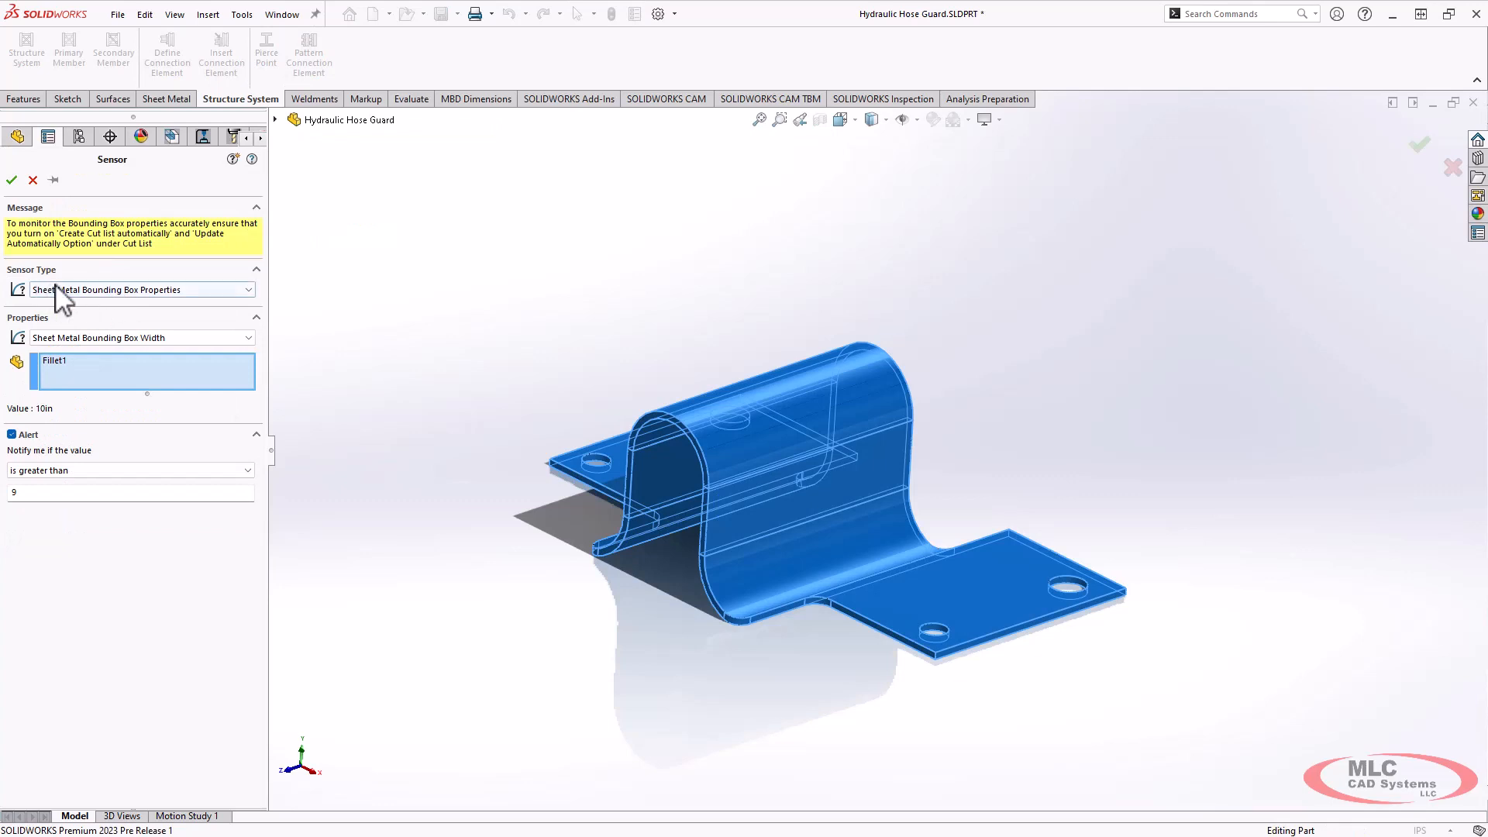
mouse_move(143, 338)
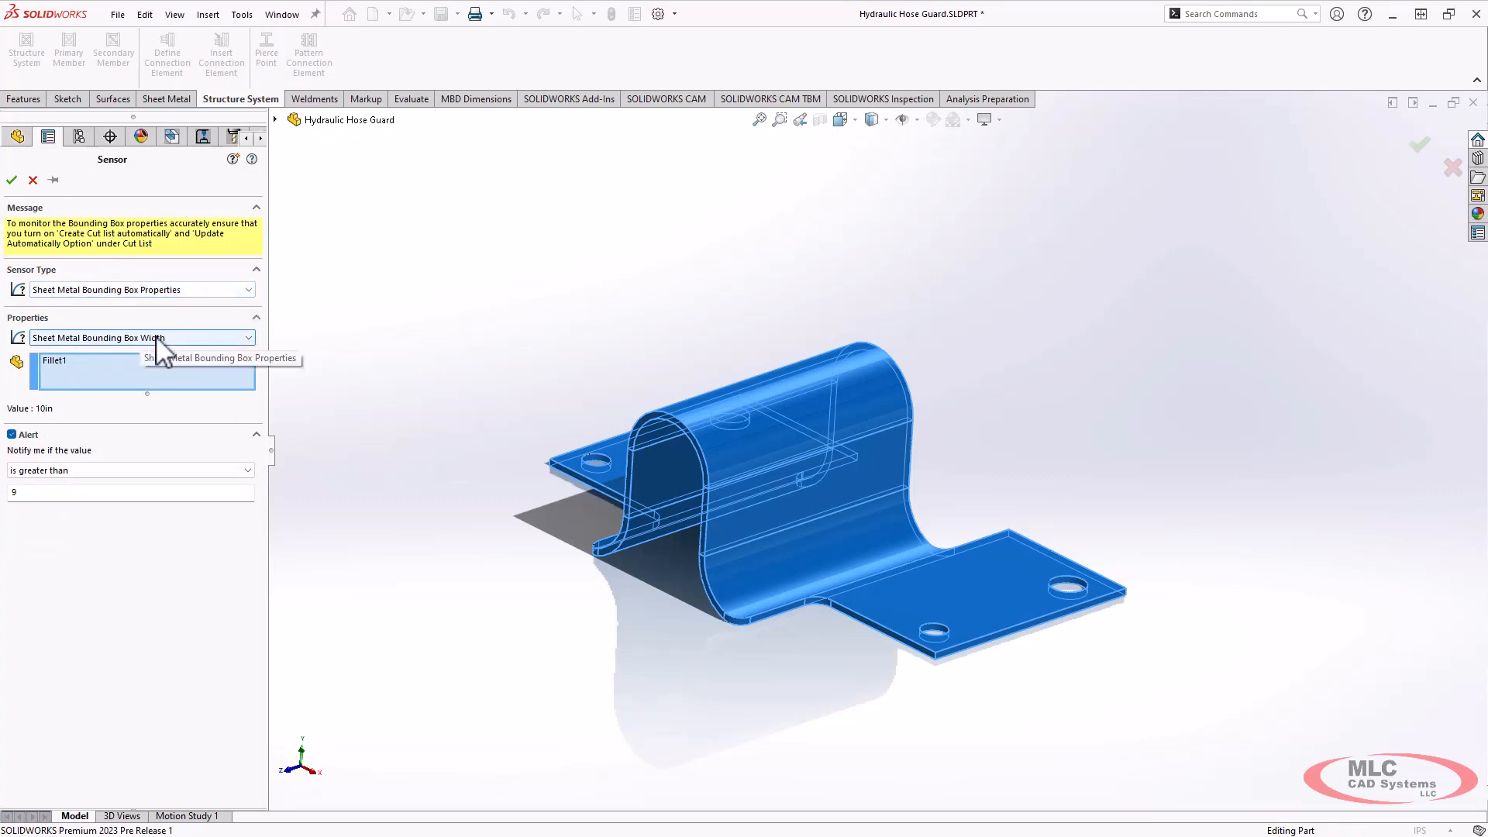
mouse_move(200, 360)
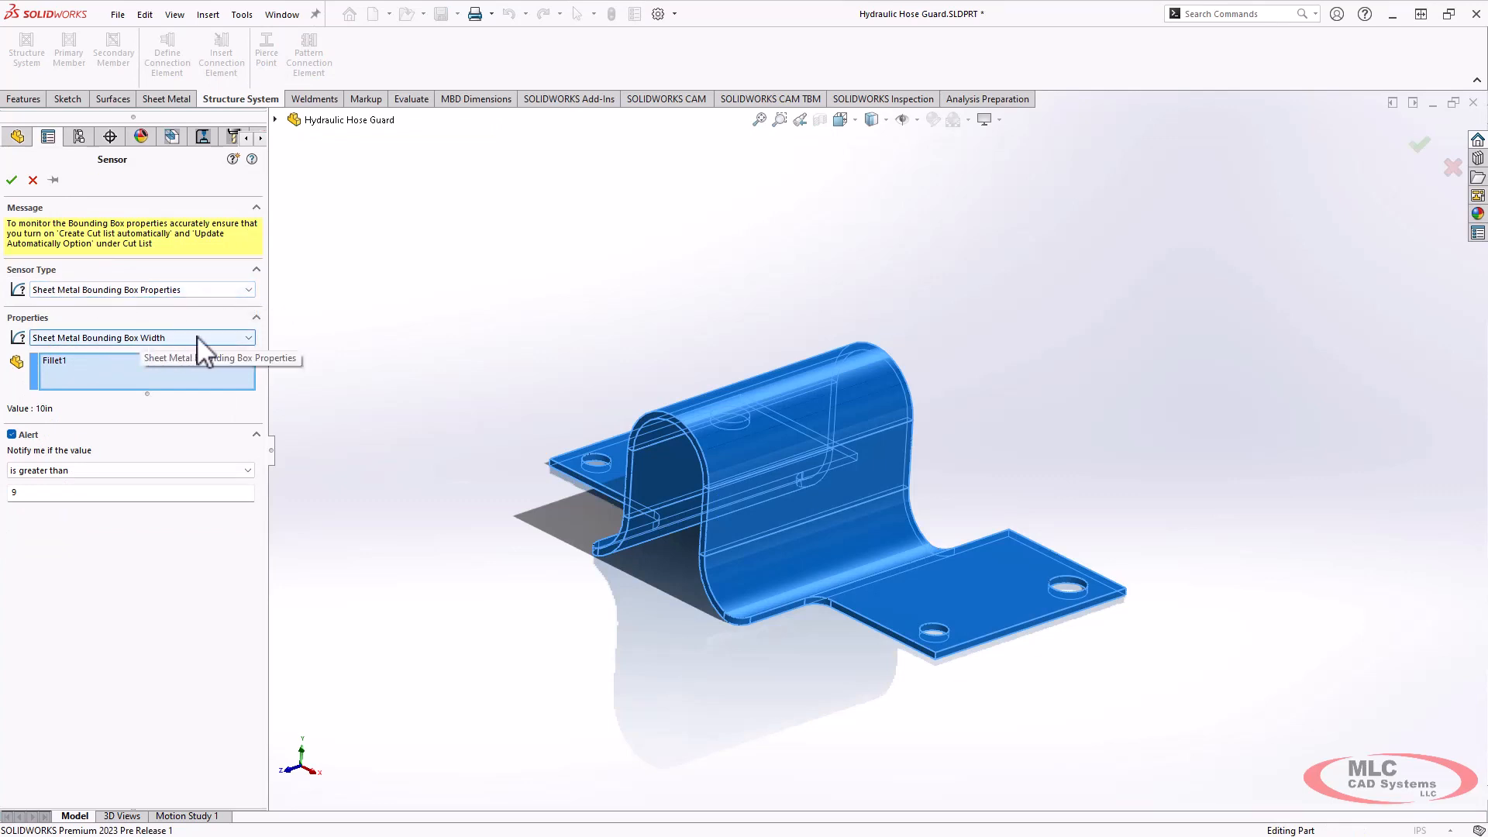
mouse_move(43, 454)
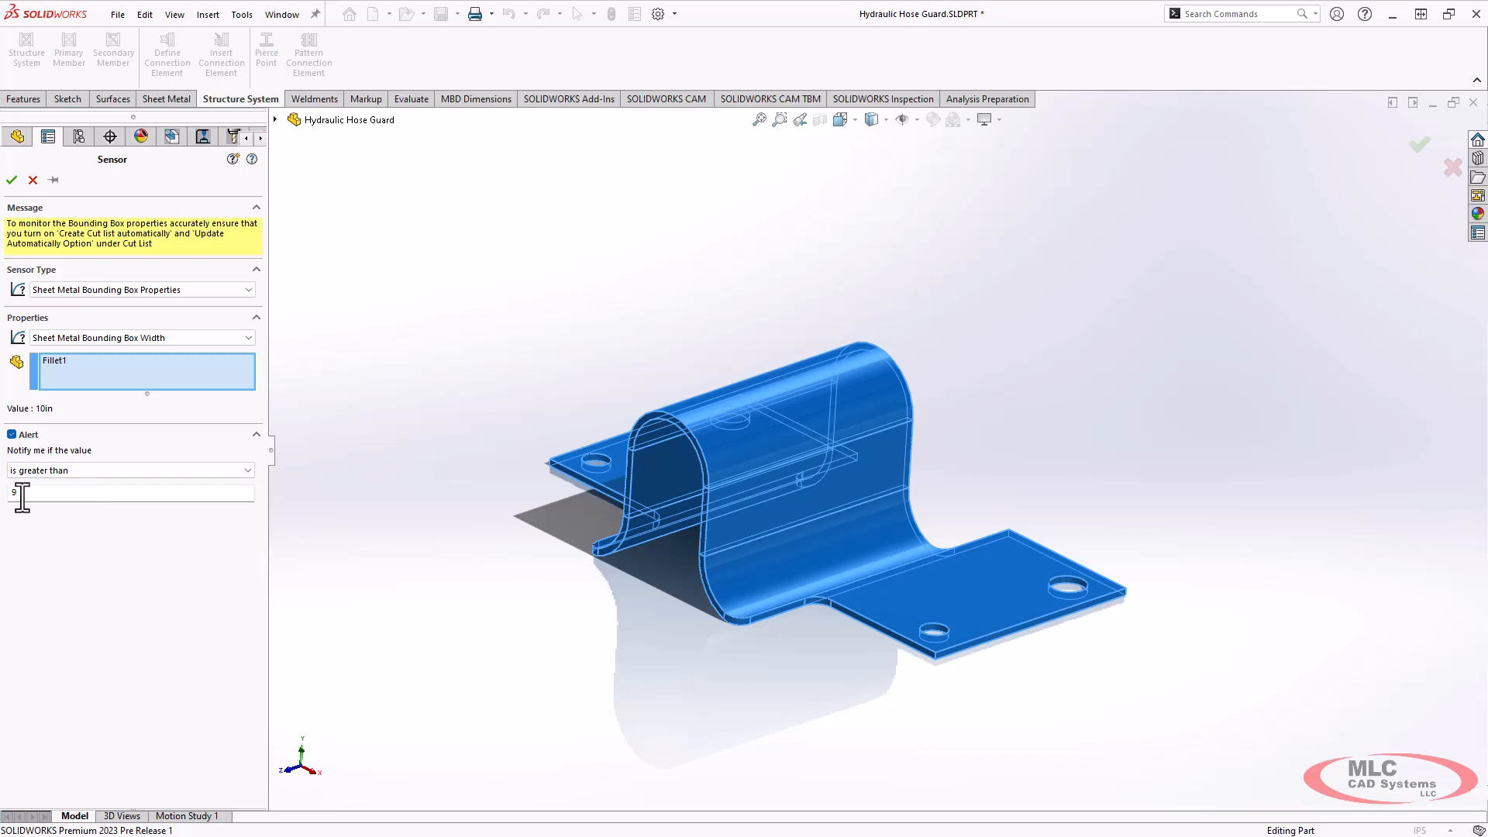
text(9)
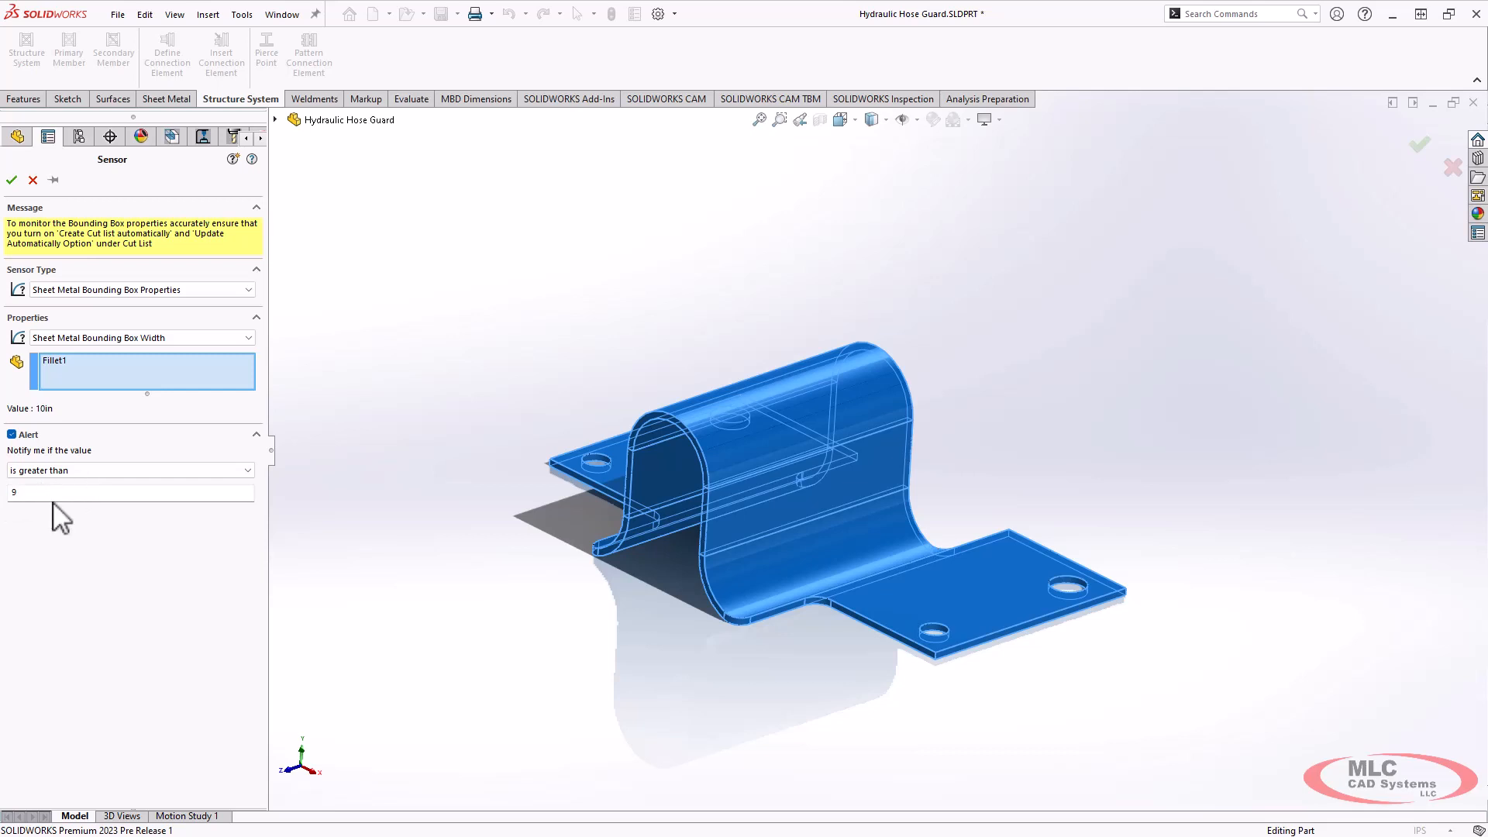
mouse_move(755, 621)
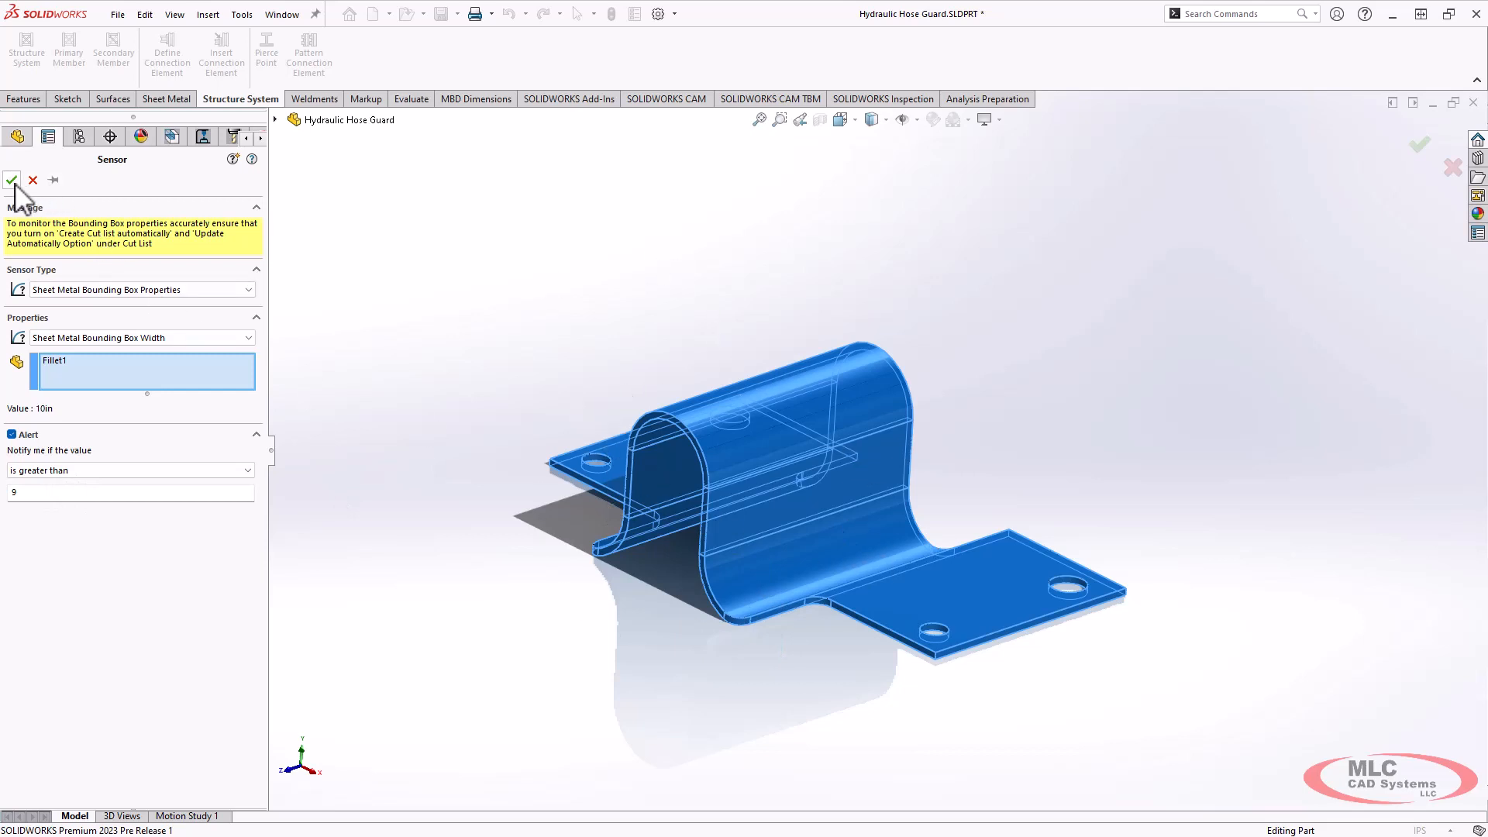
click(12, 180)
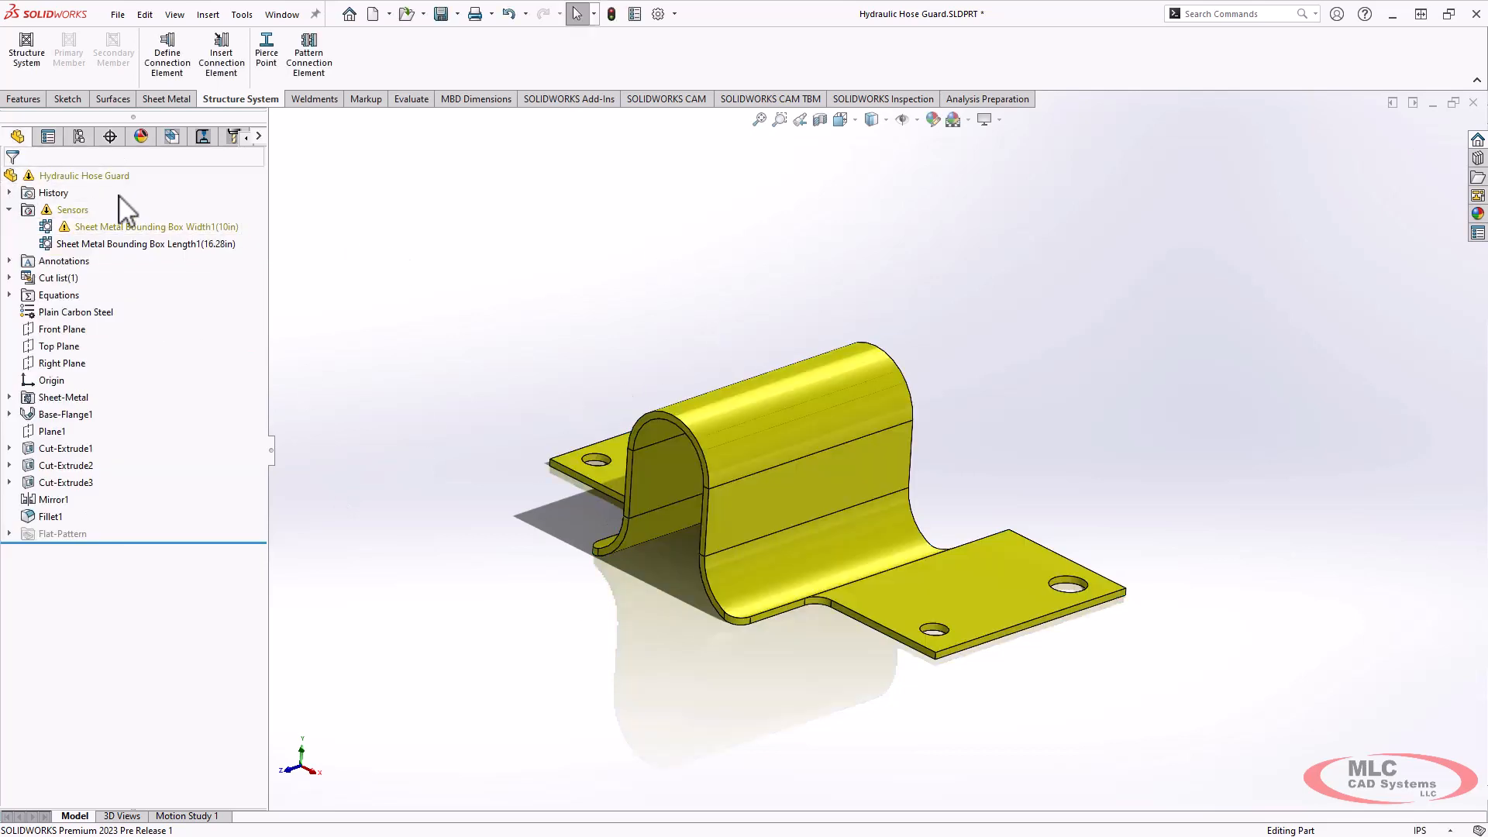
mouse_move(463, 310)
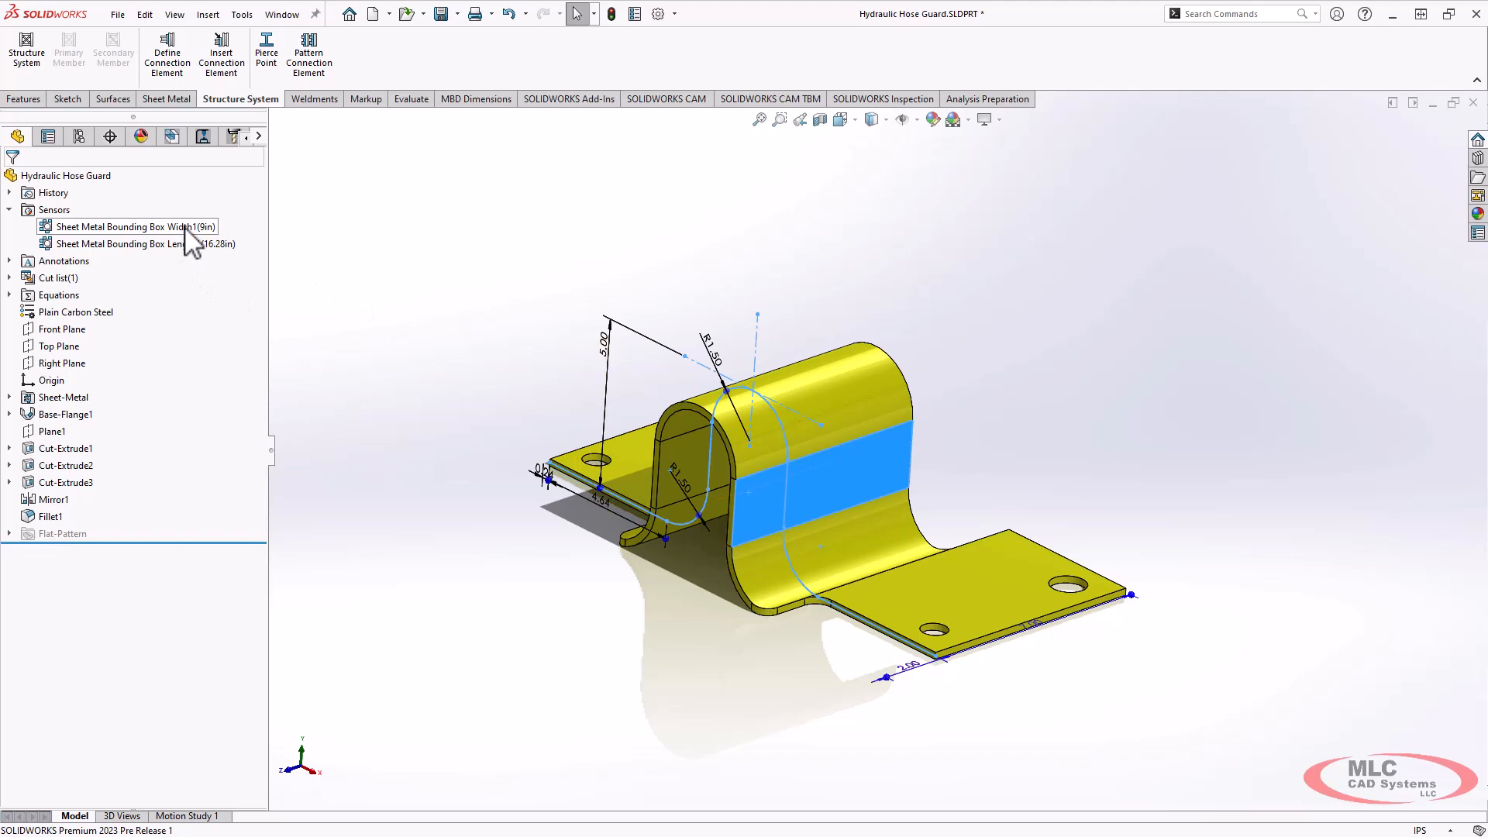
Verify the width sensor now reads 9in with the warning cleared.
click(493, 279)
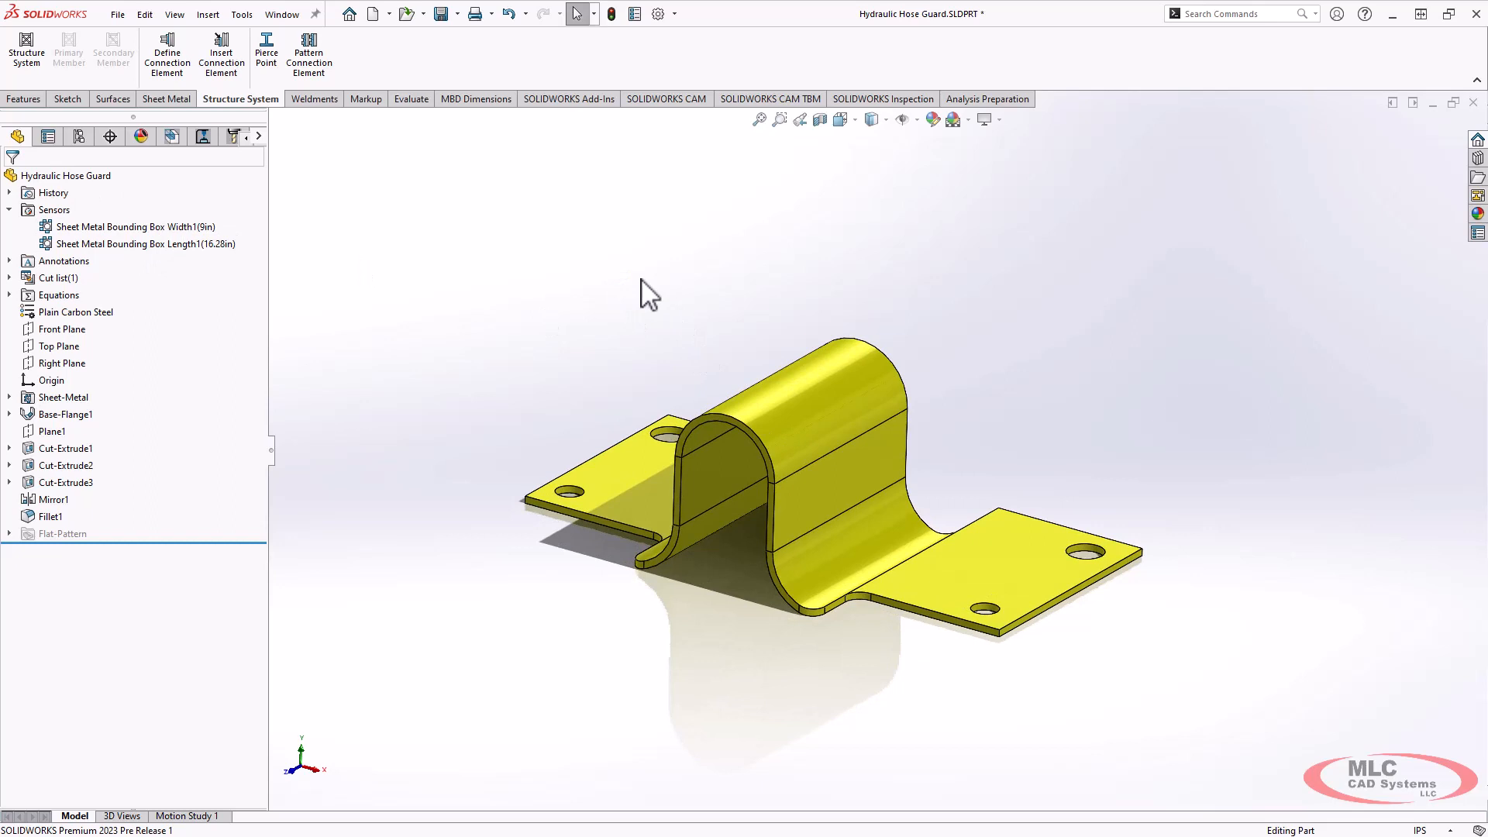
click(405, 99)
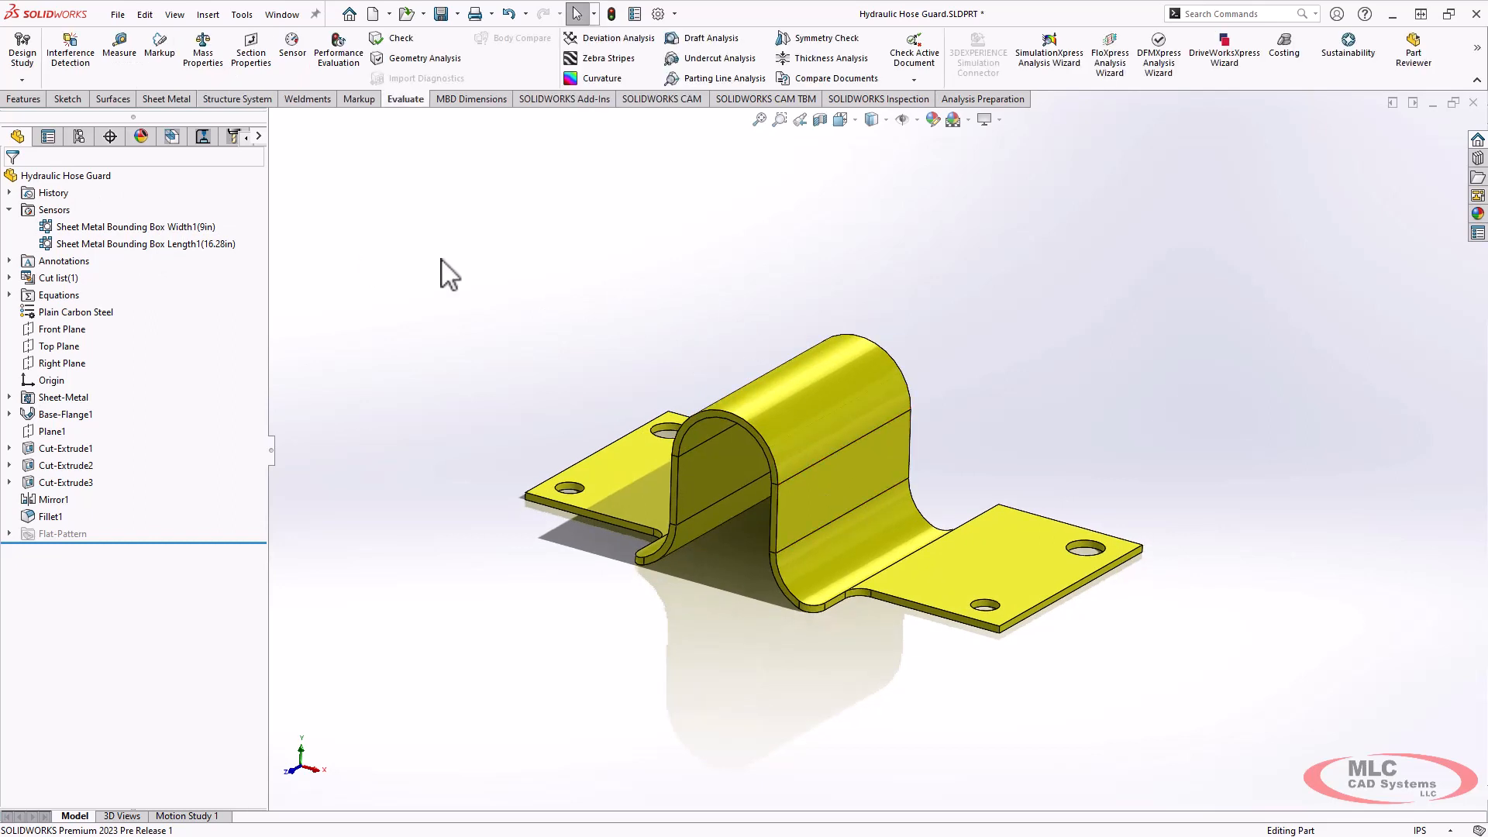
mouse_move(683, 297)
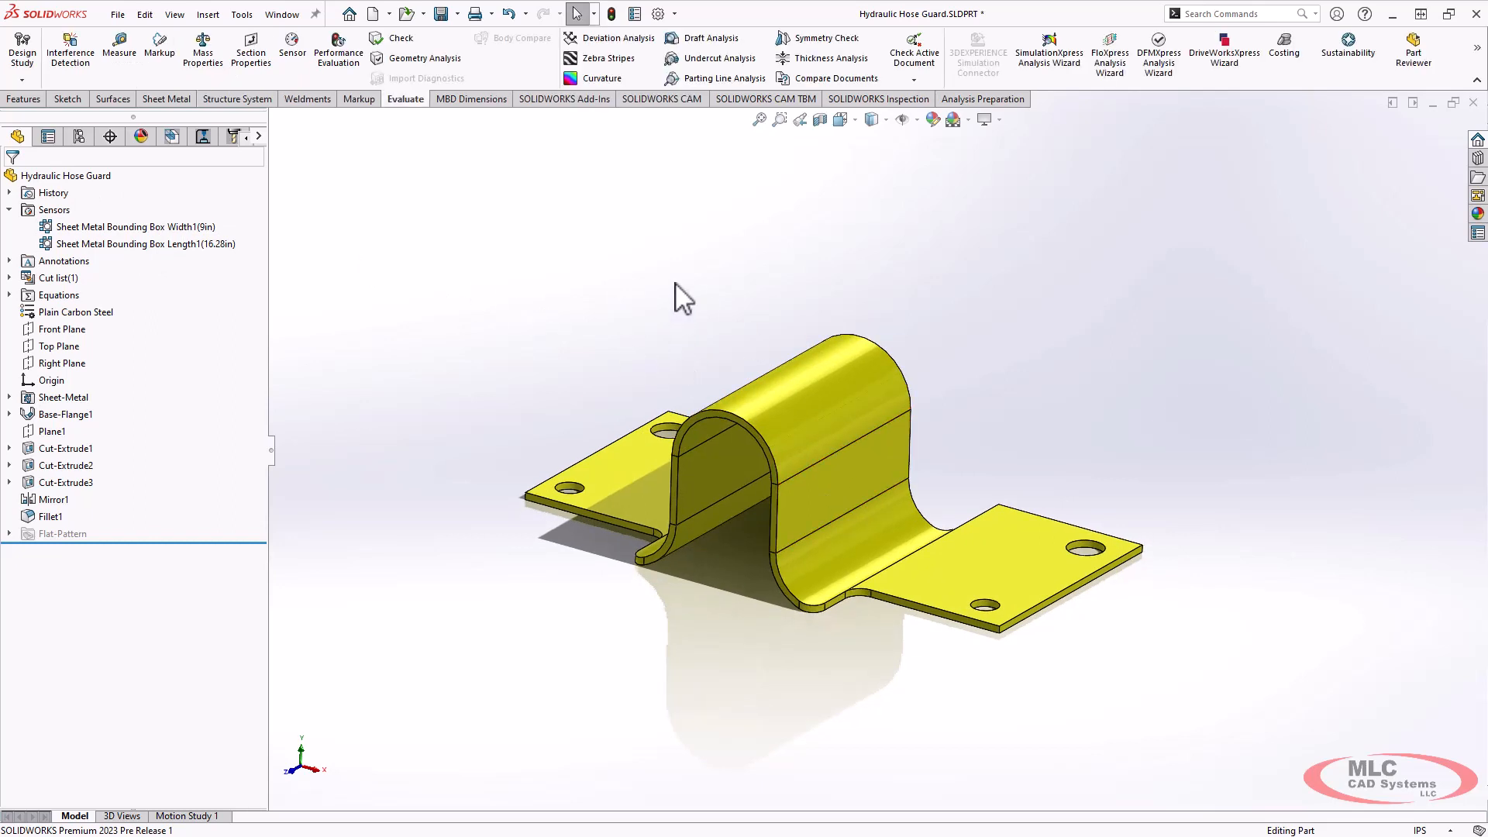
mouse_move(564, 293)
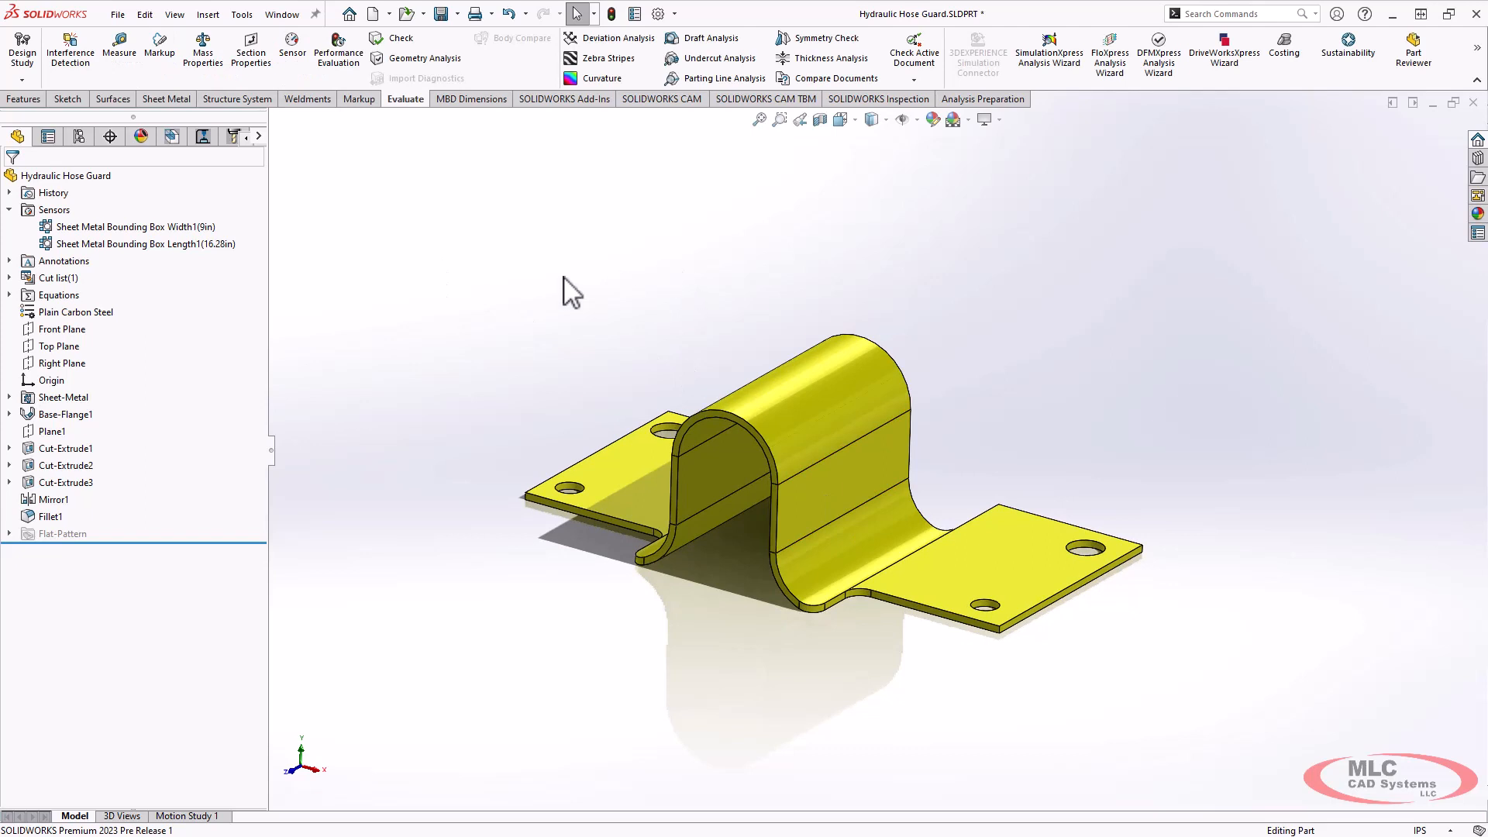
click(66, 415)
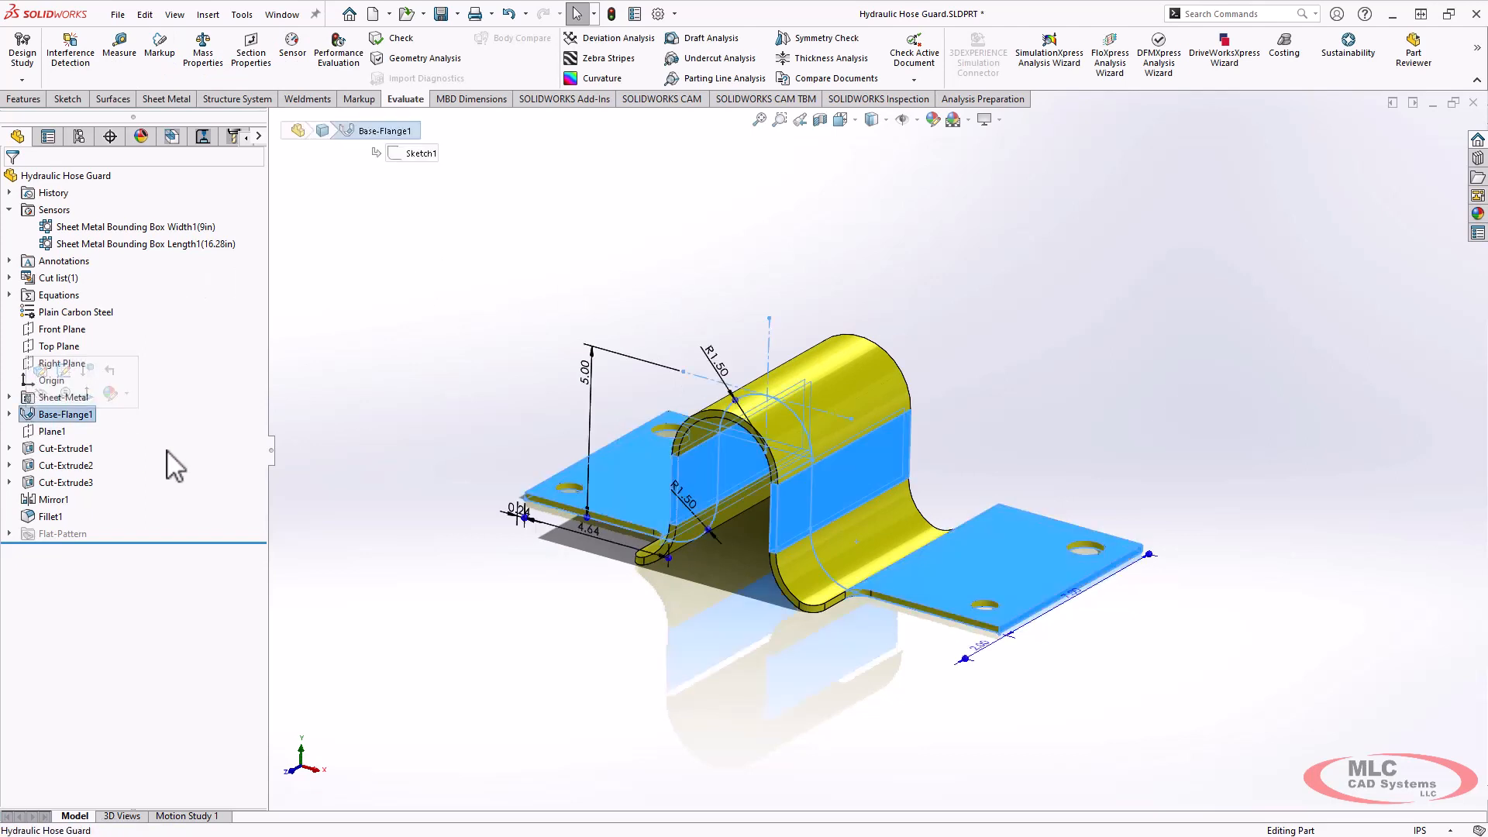
click(513, 332)
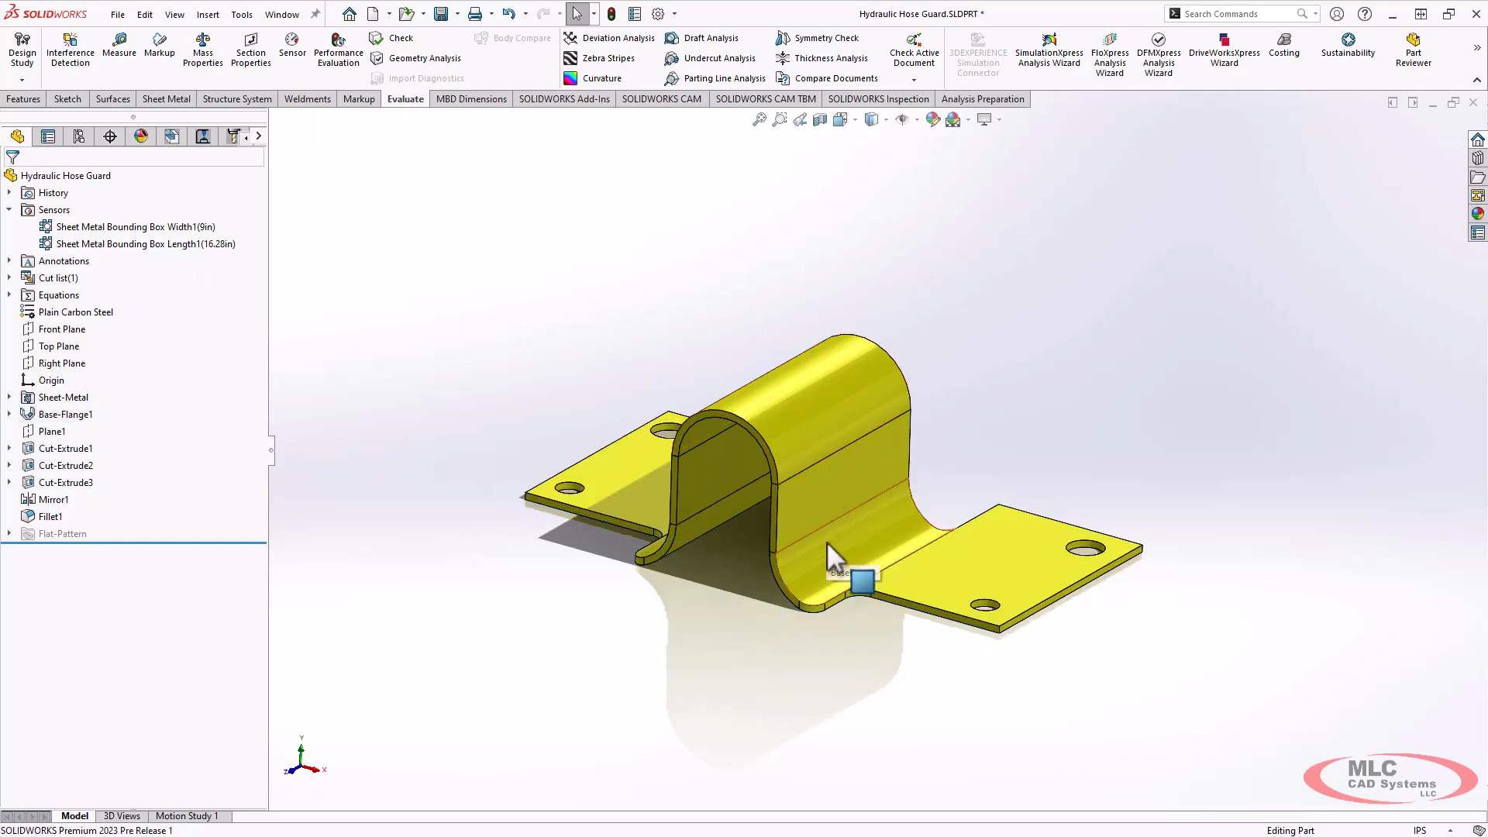
click(855, 569)
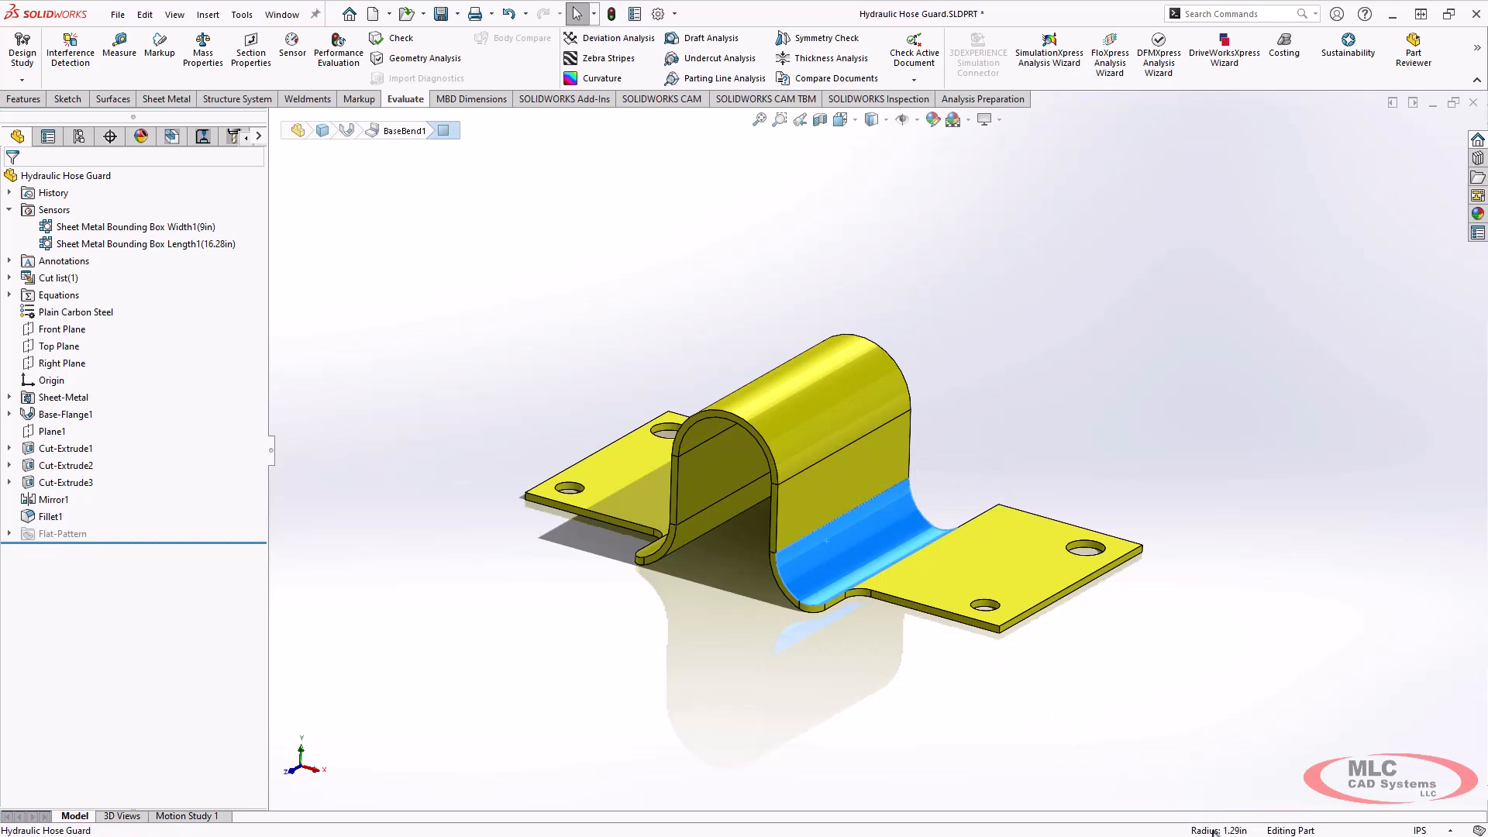
mouse_move(811, 584)
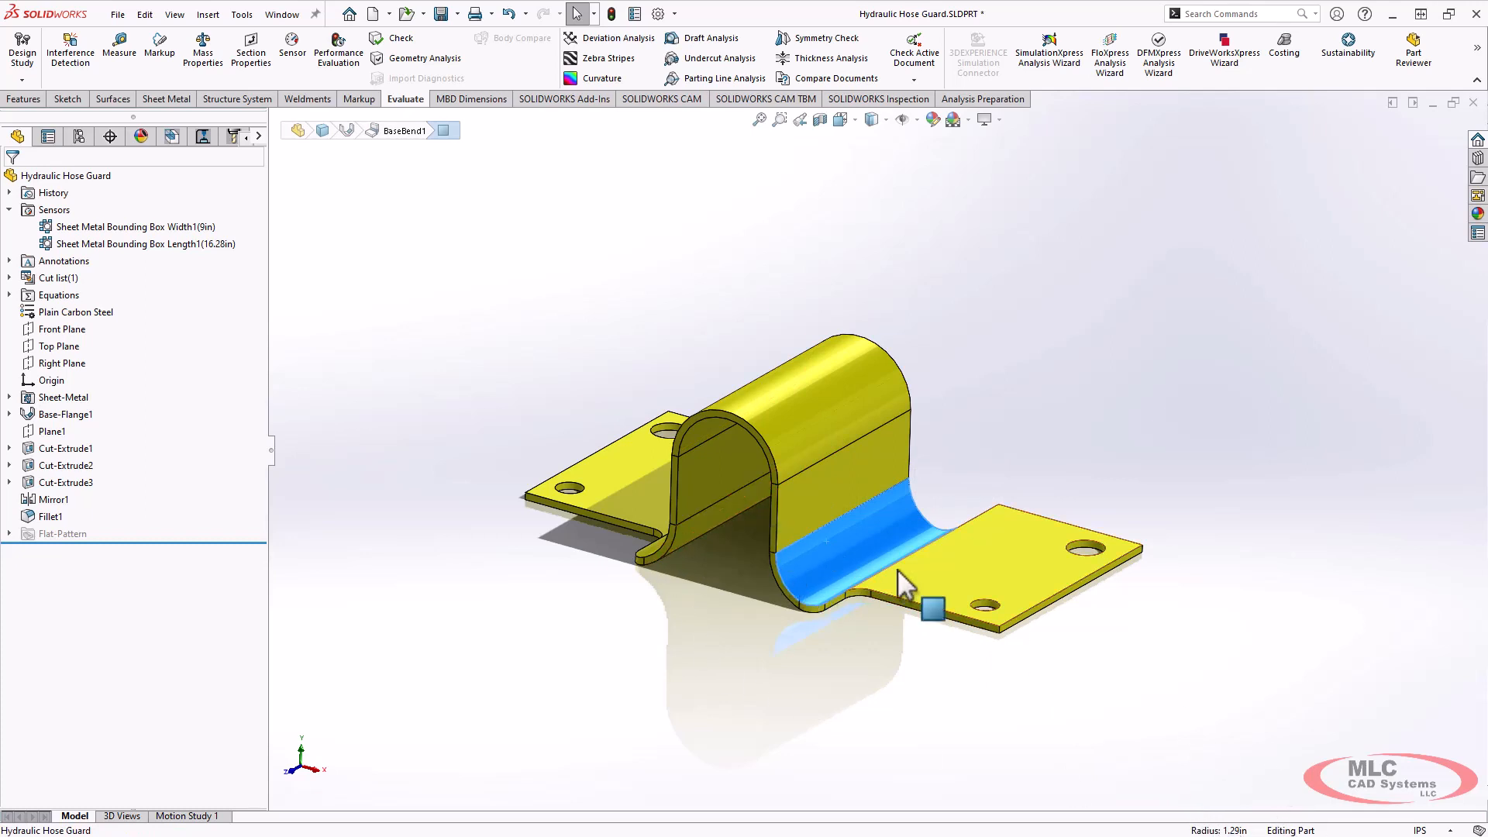
click(710, 445)
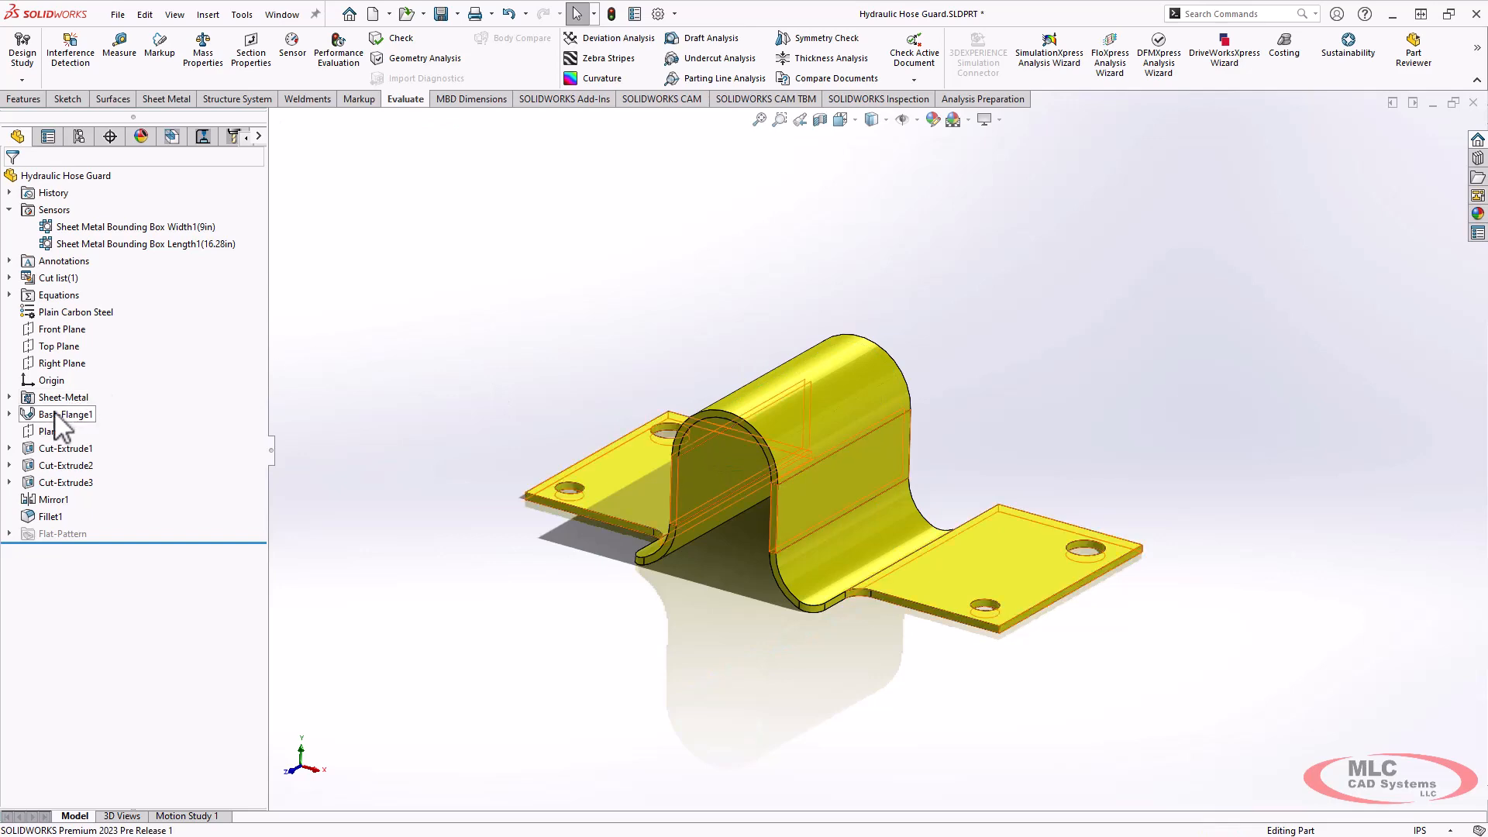
Edit Base-Flange1 to use symmetric thickness about its sketch and rebuild the part.
click(65, 416)
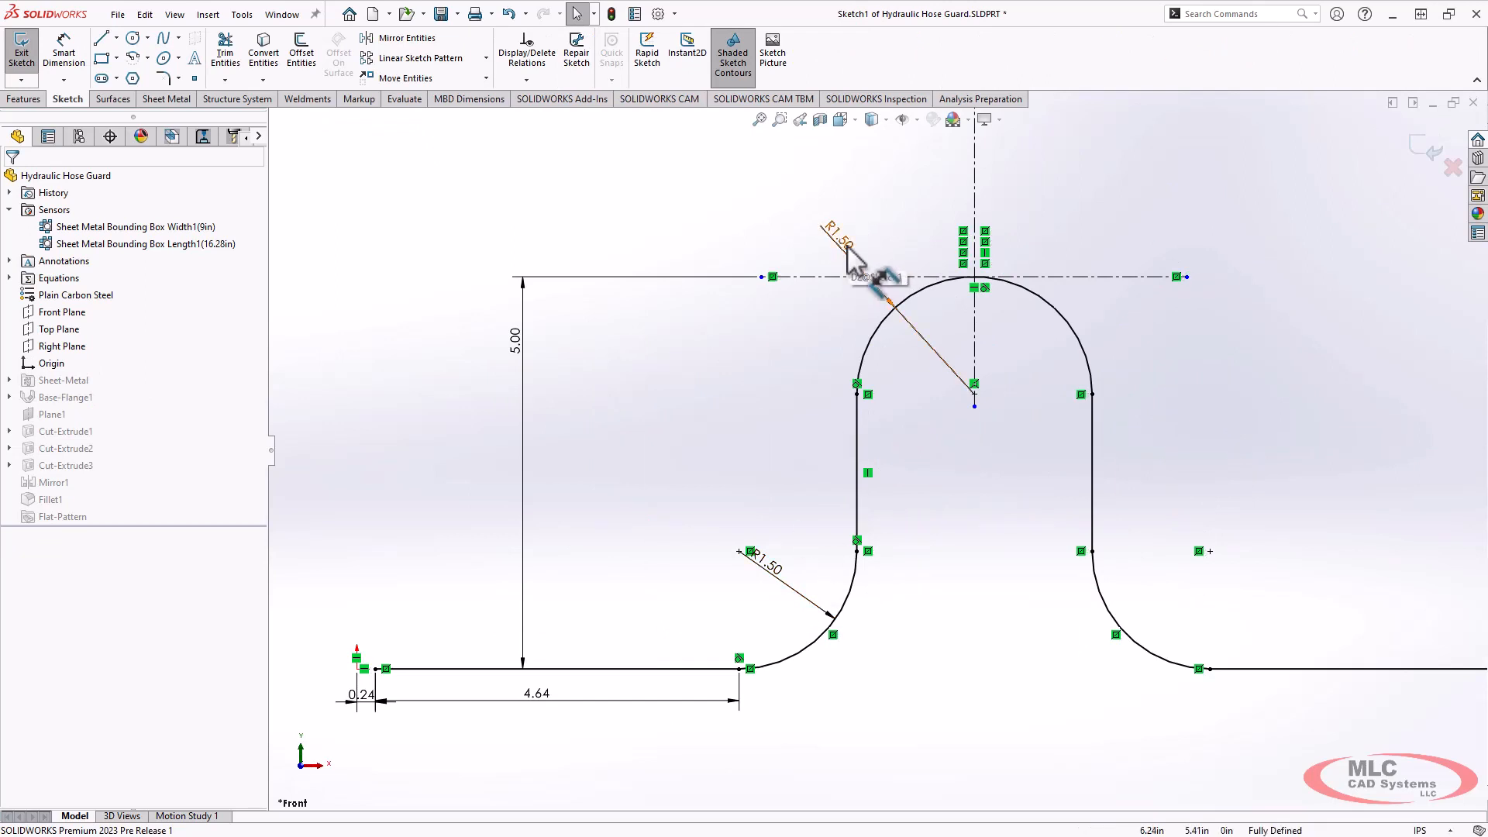
click(20, 50)
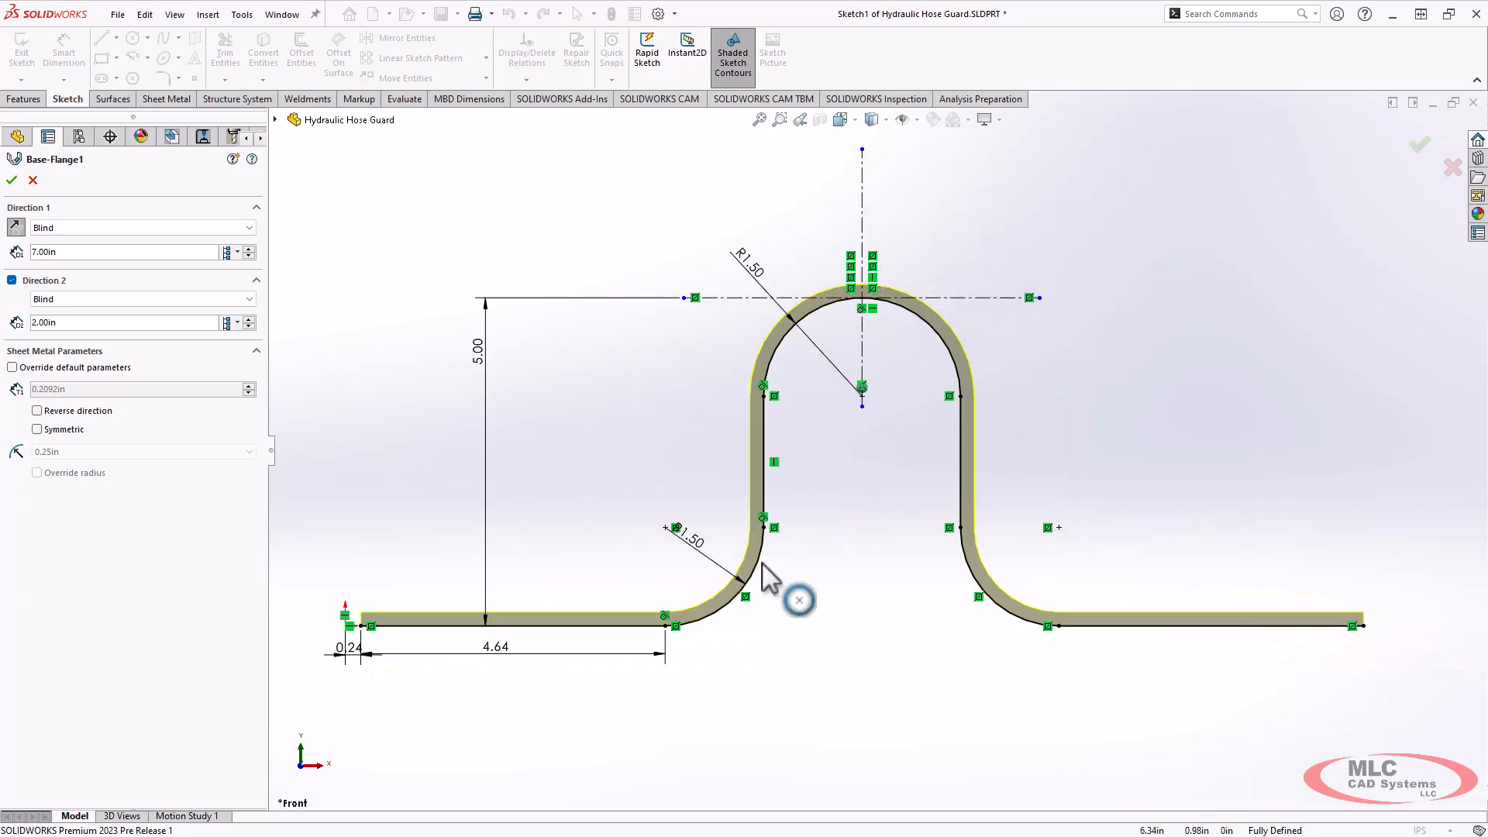
mouse_move(925, 346)
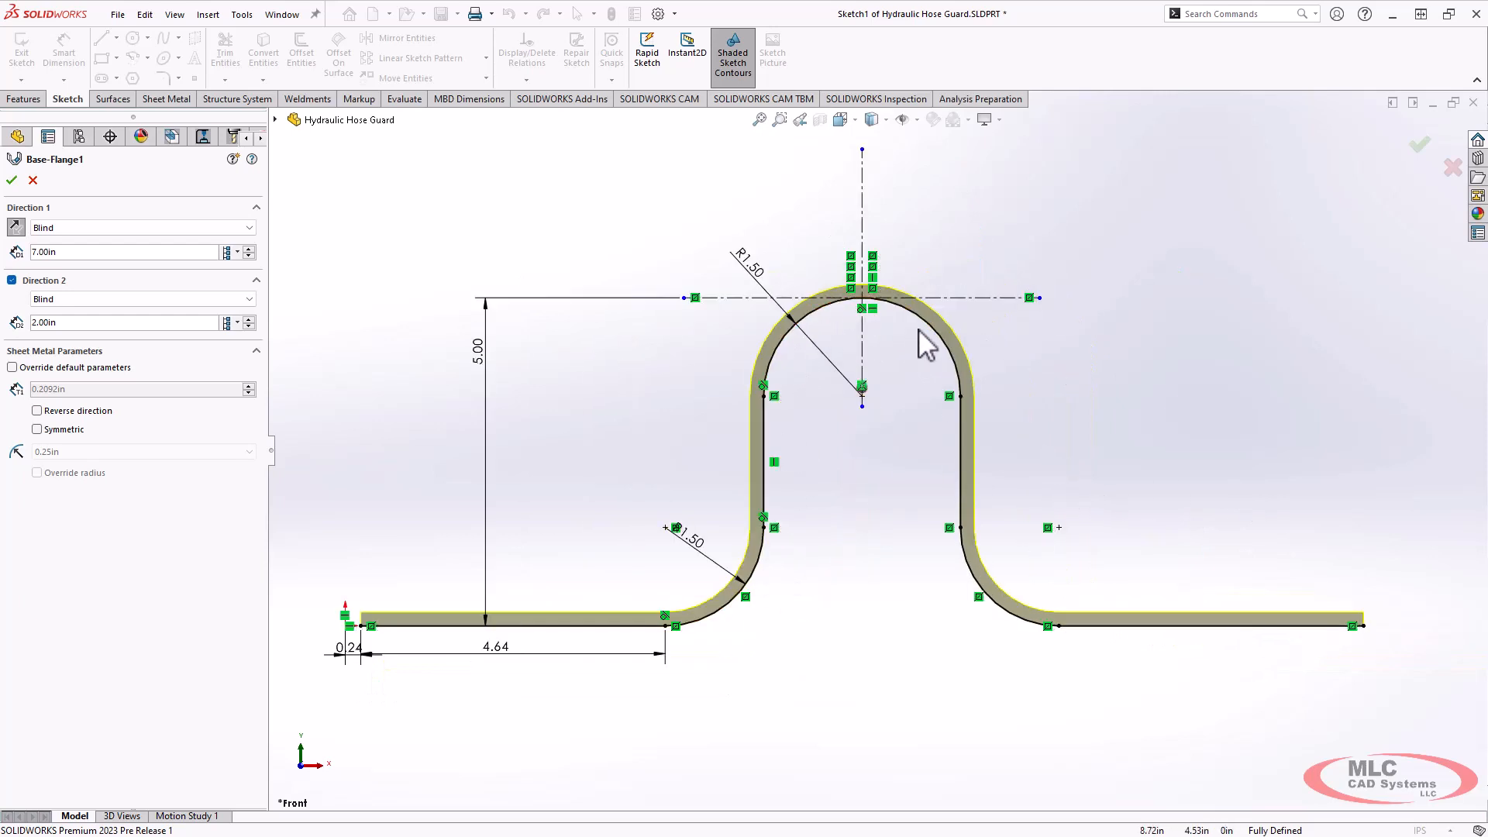
mouse_move(428, 422)
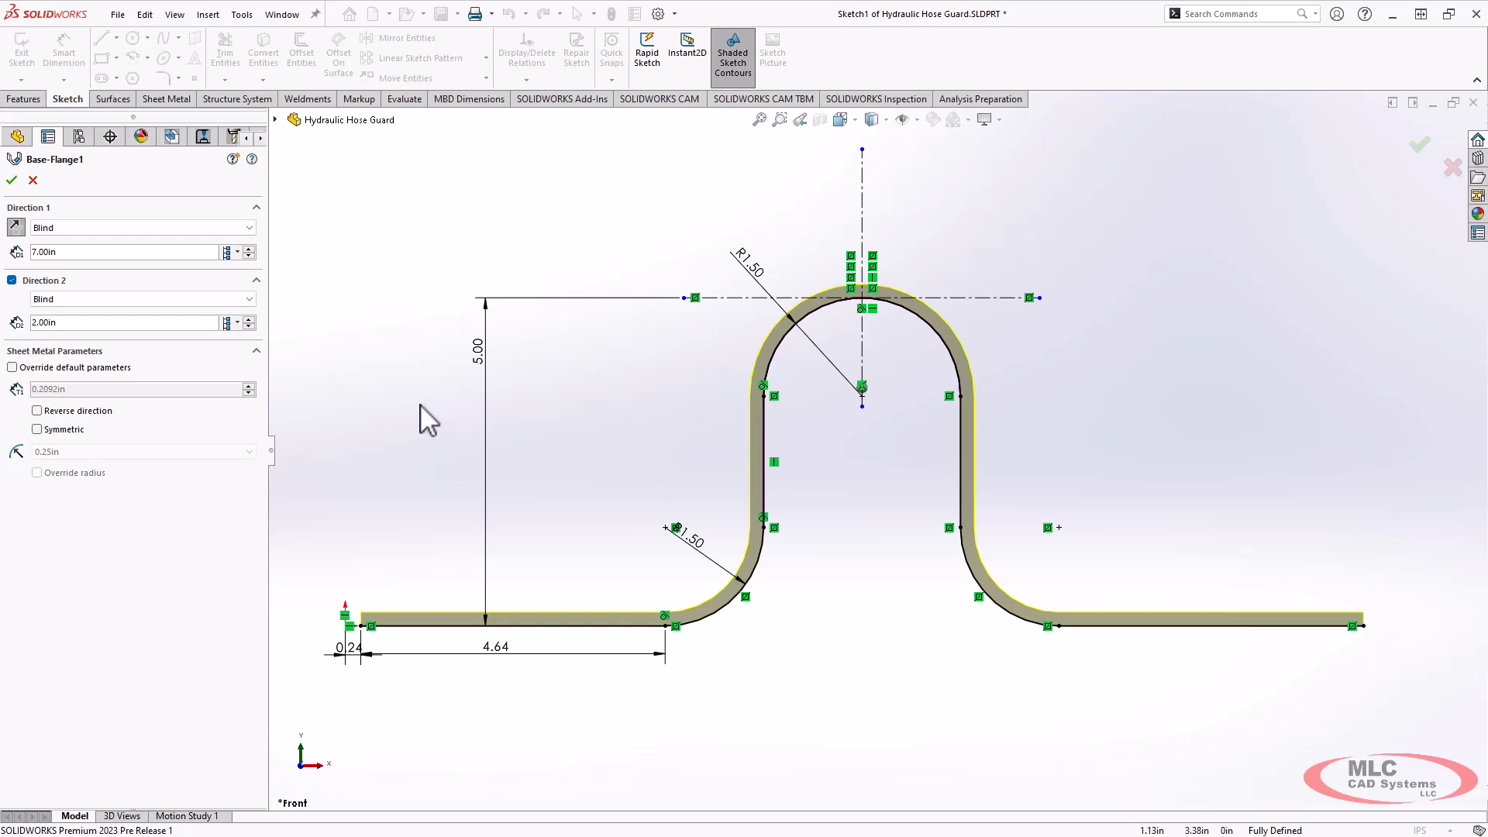
mouse_move(48, 439)
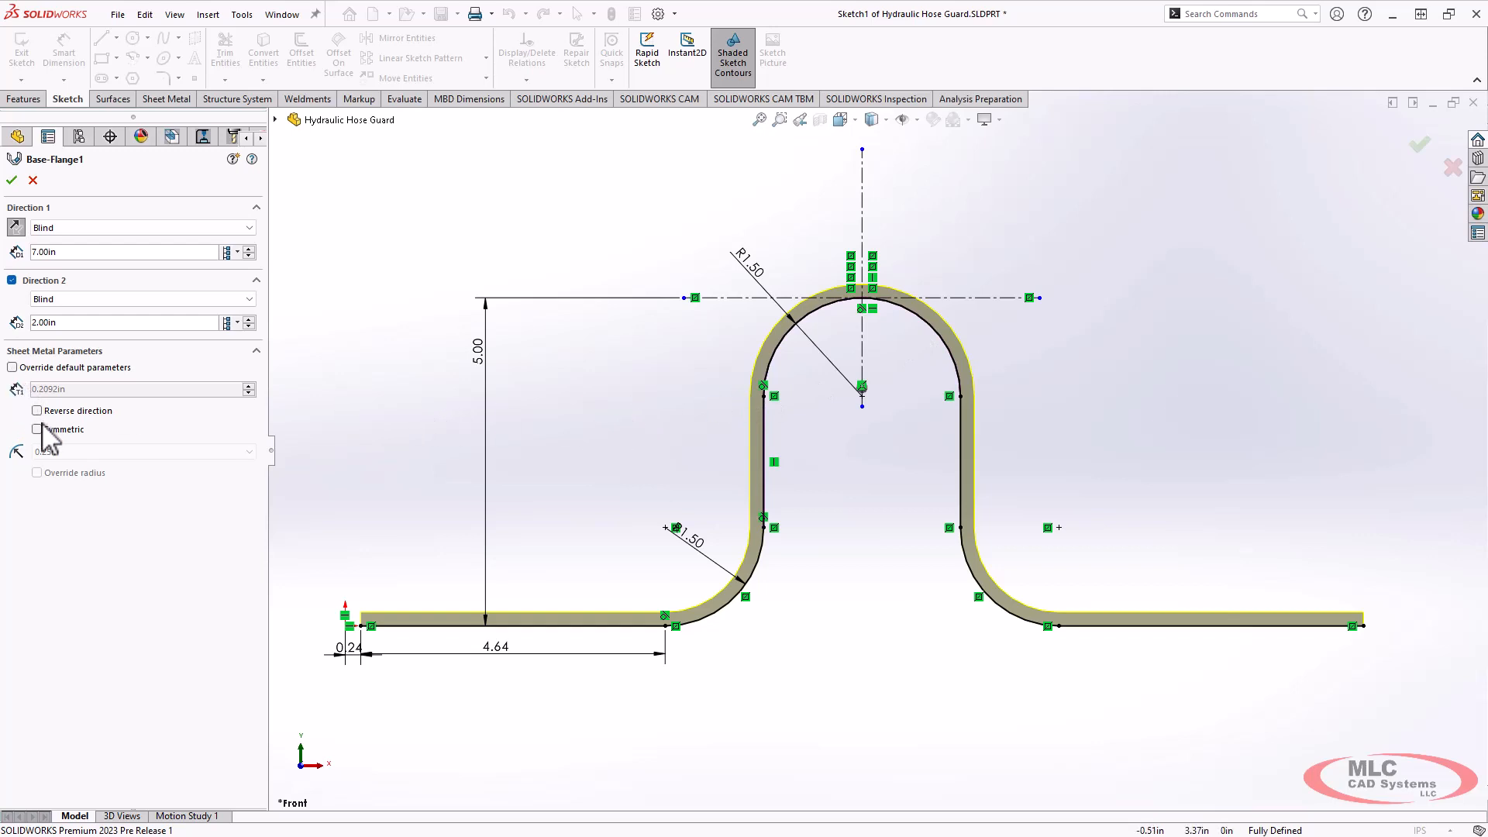
click(37, 430)
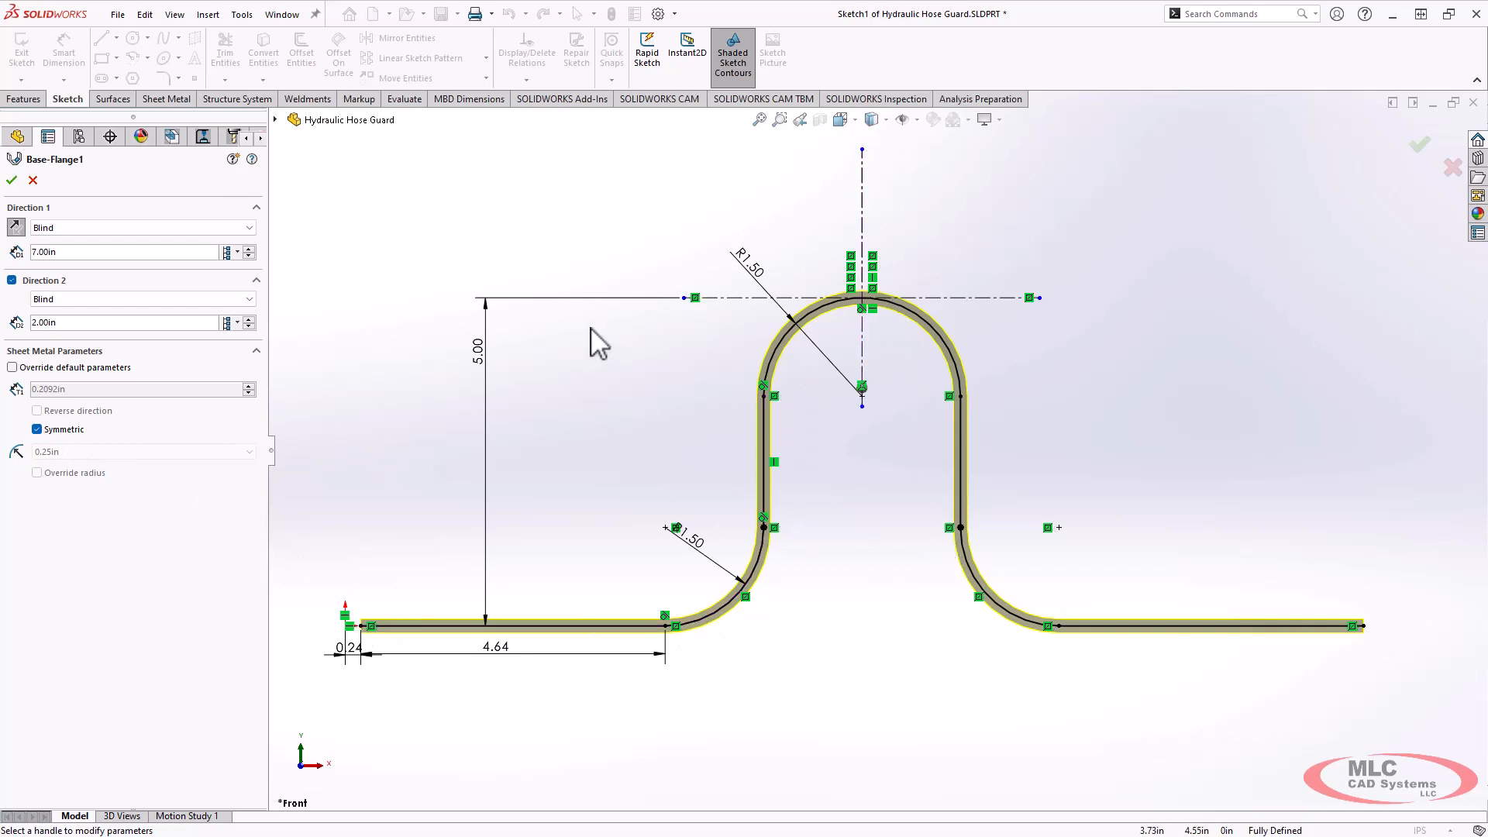
mouse_move(1244, 675)
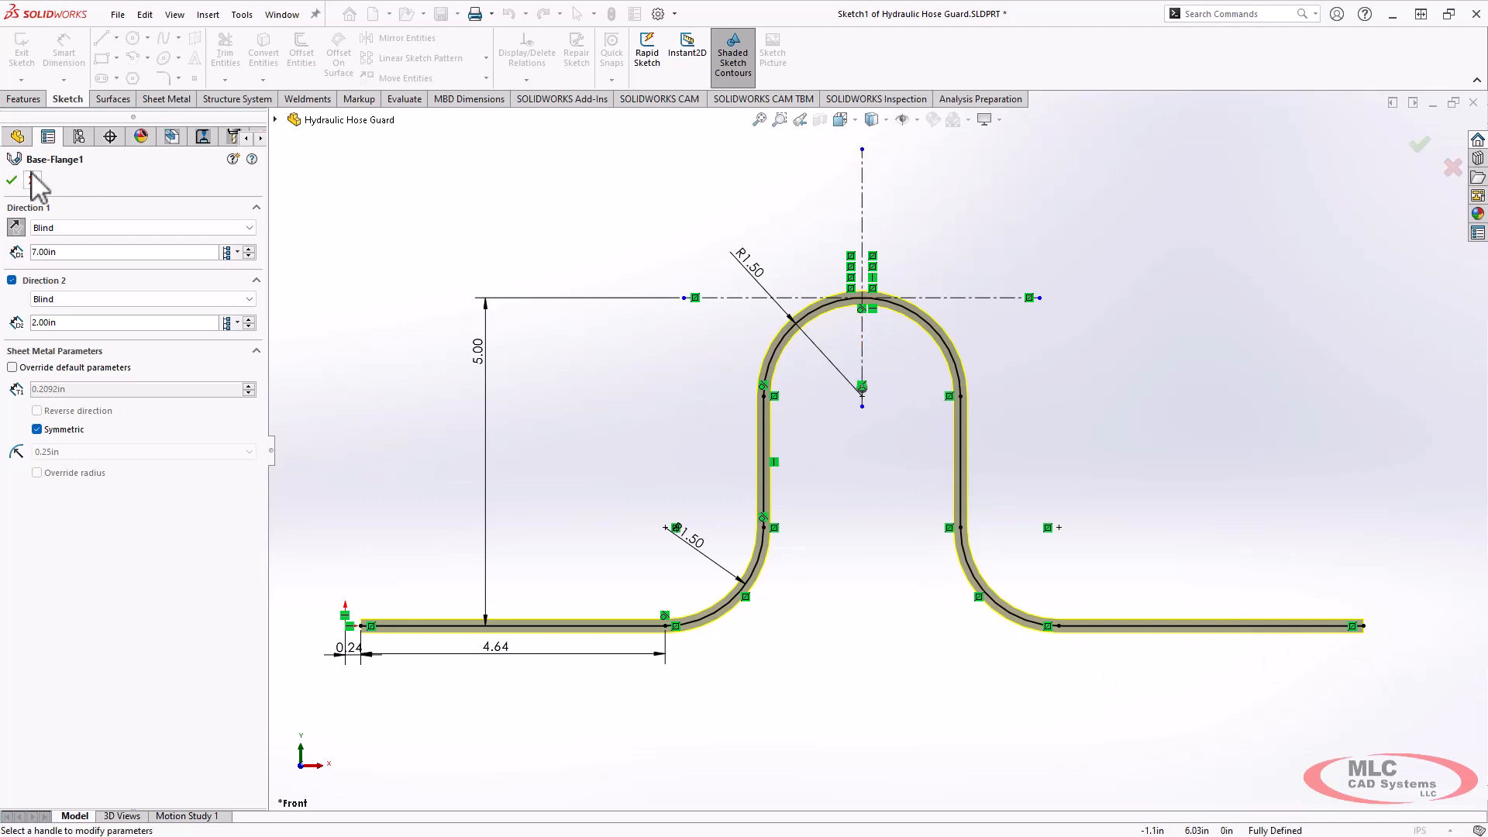
click(11, 180)
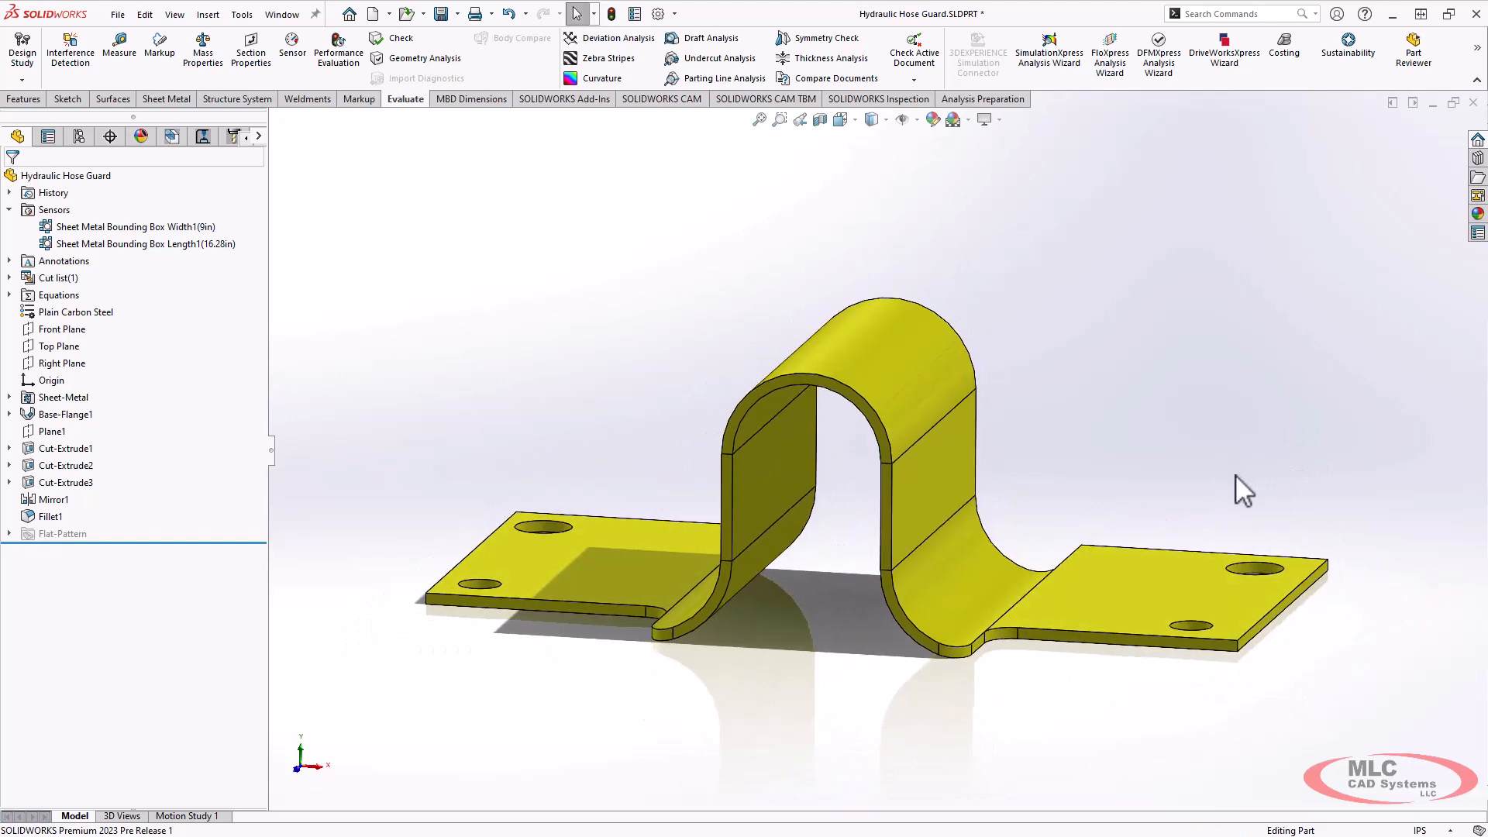
Start a drawing of the hose guard showing its flat pattern on Sheet1.
right_click(65, 175)
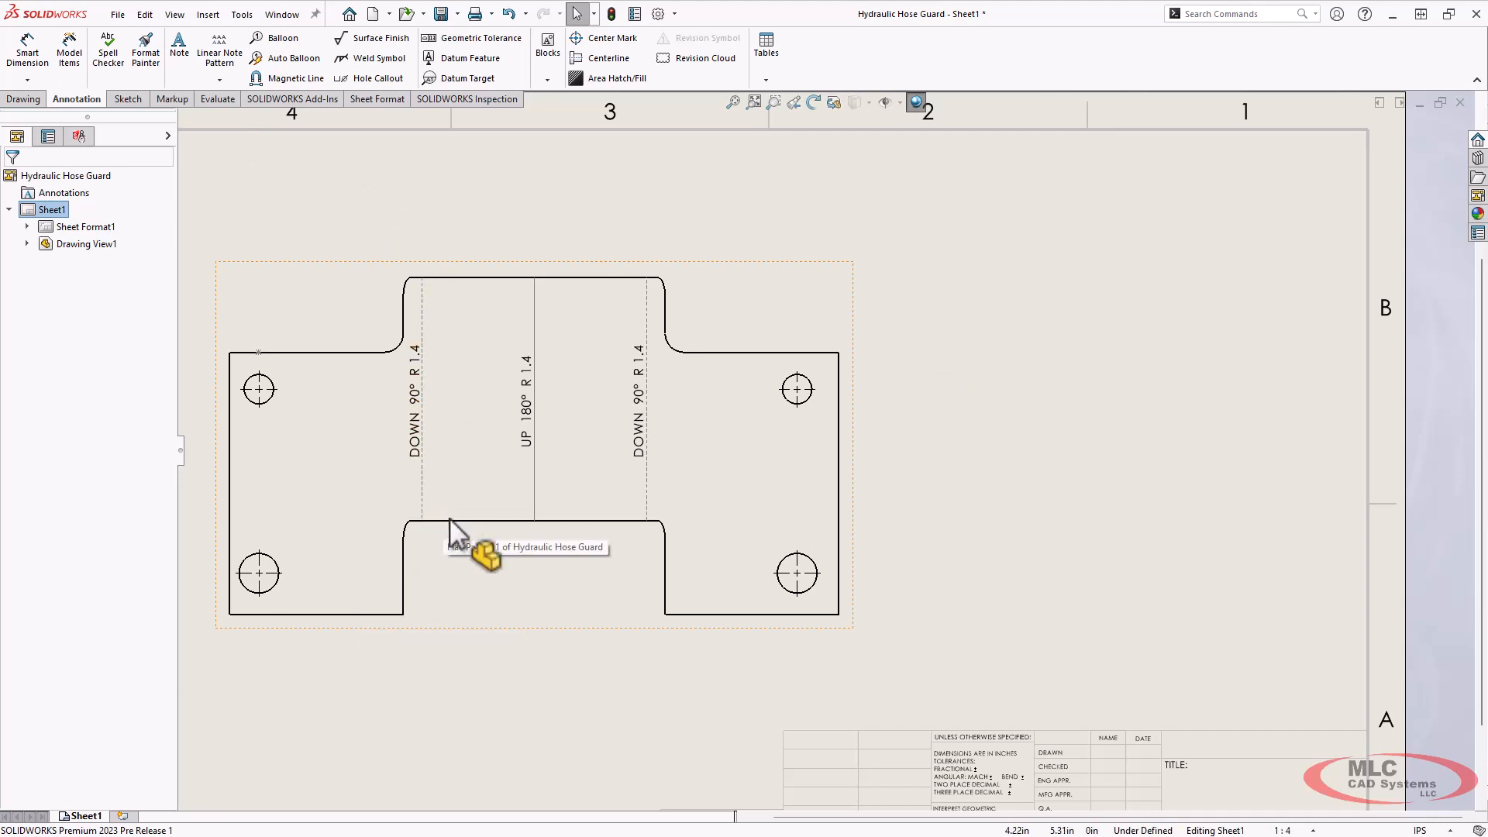
mouse_move(607, 604)
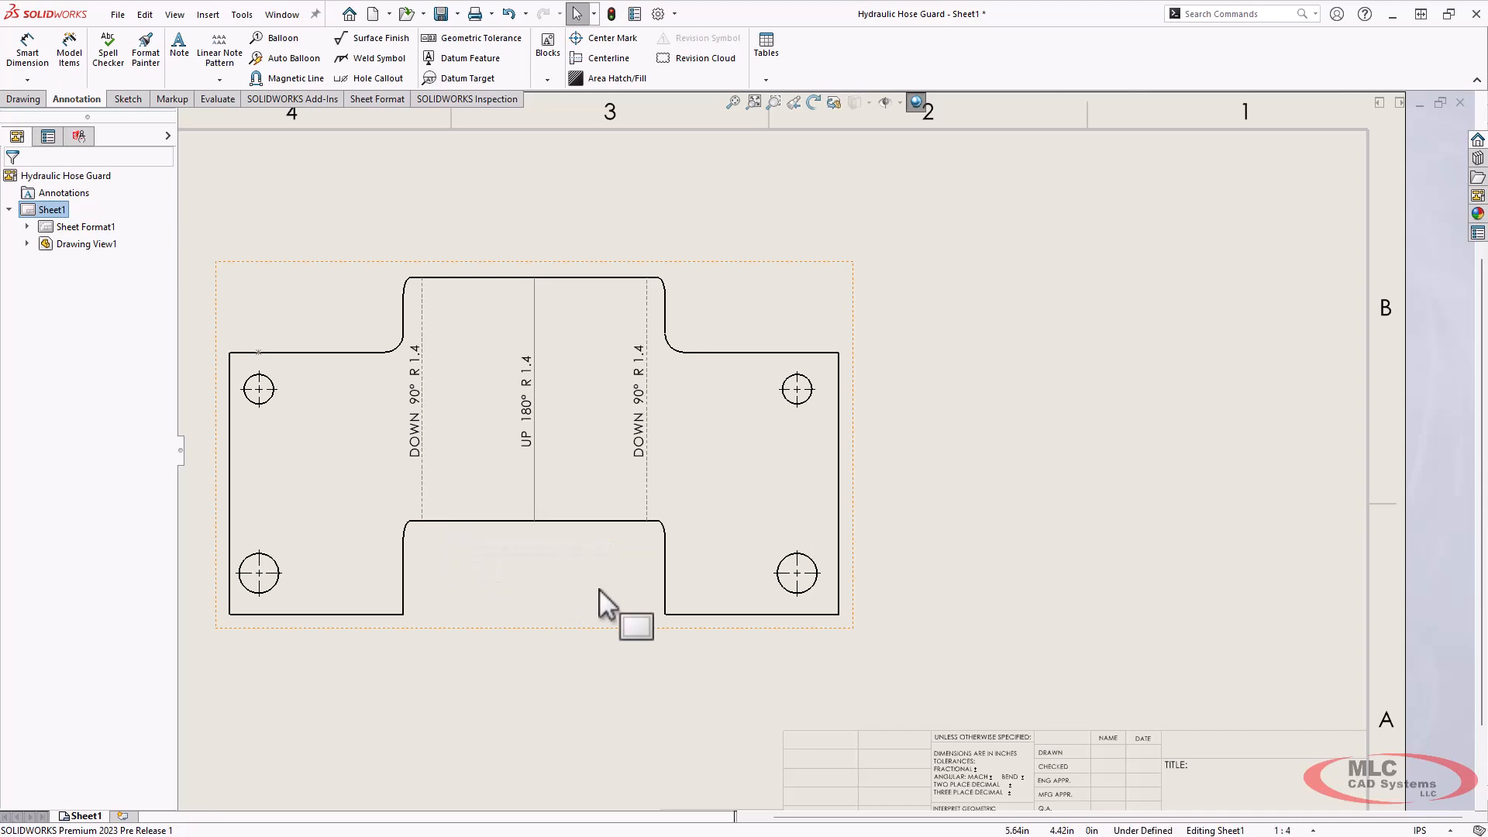
mouse_move(513, 608)
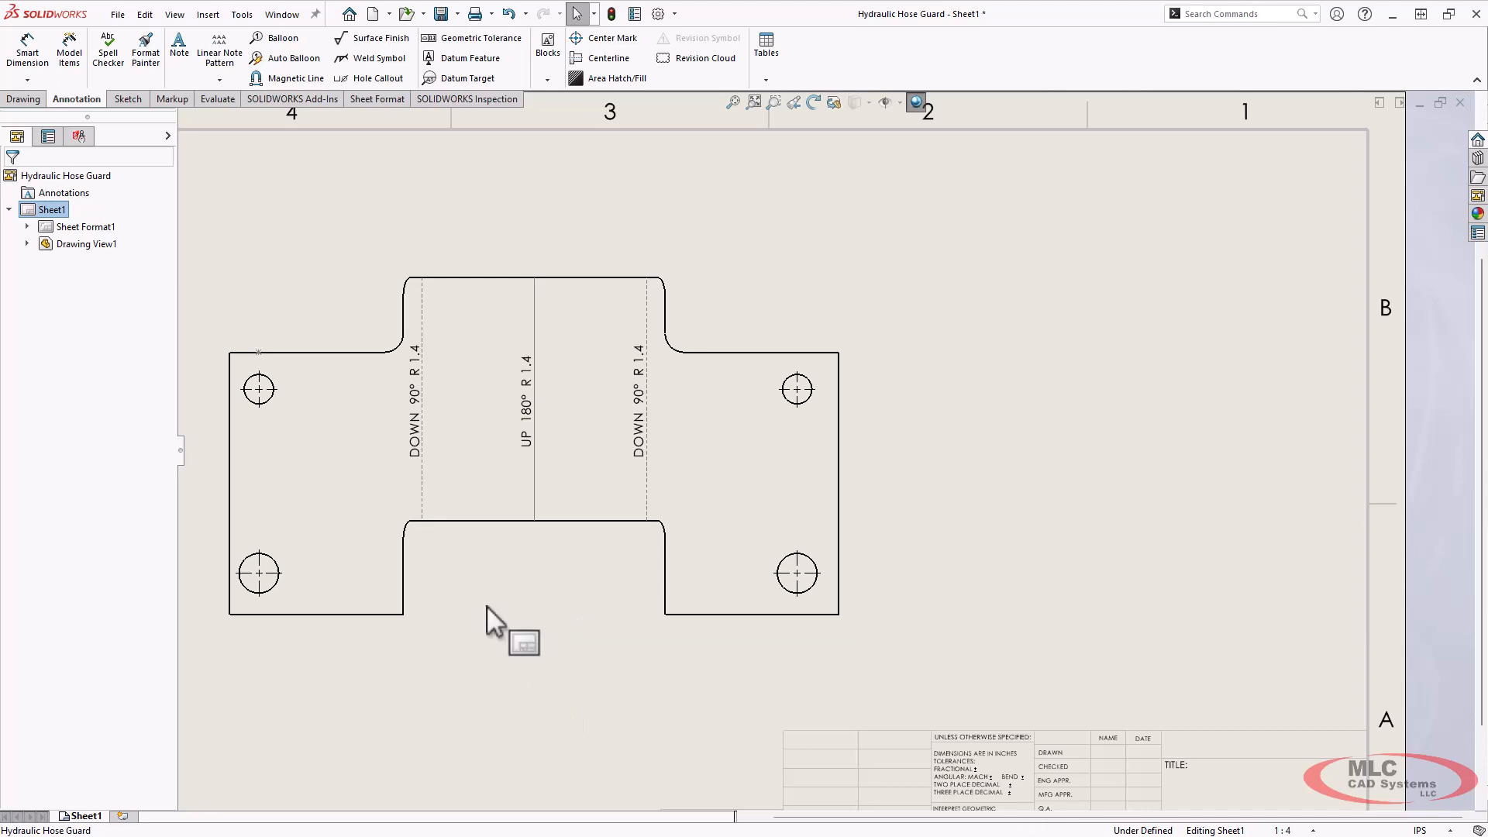
mouse_move(380, 166)
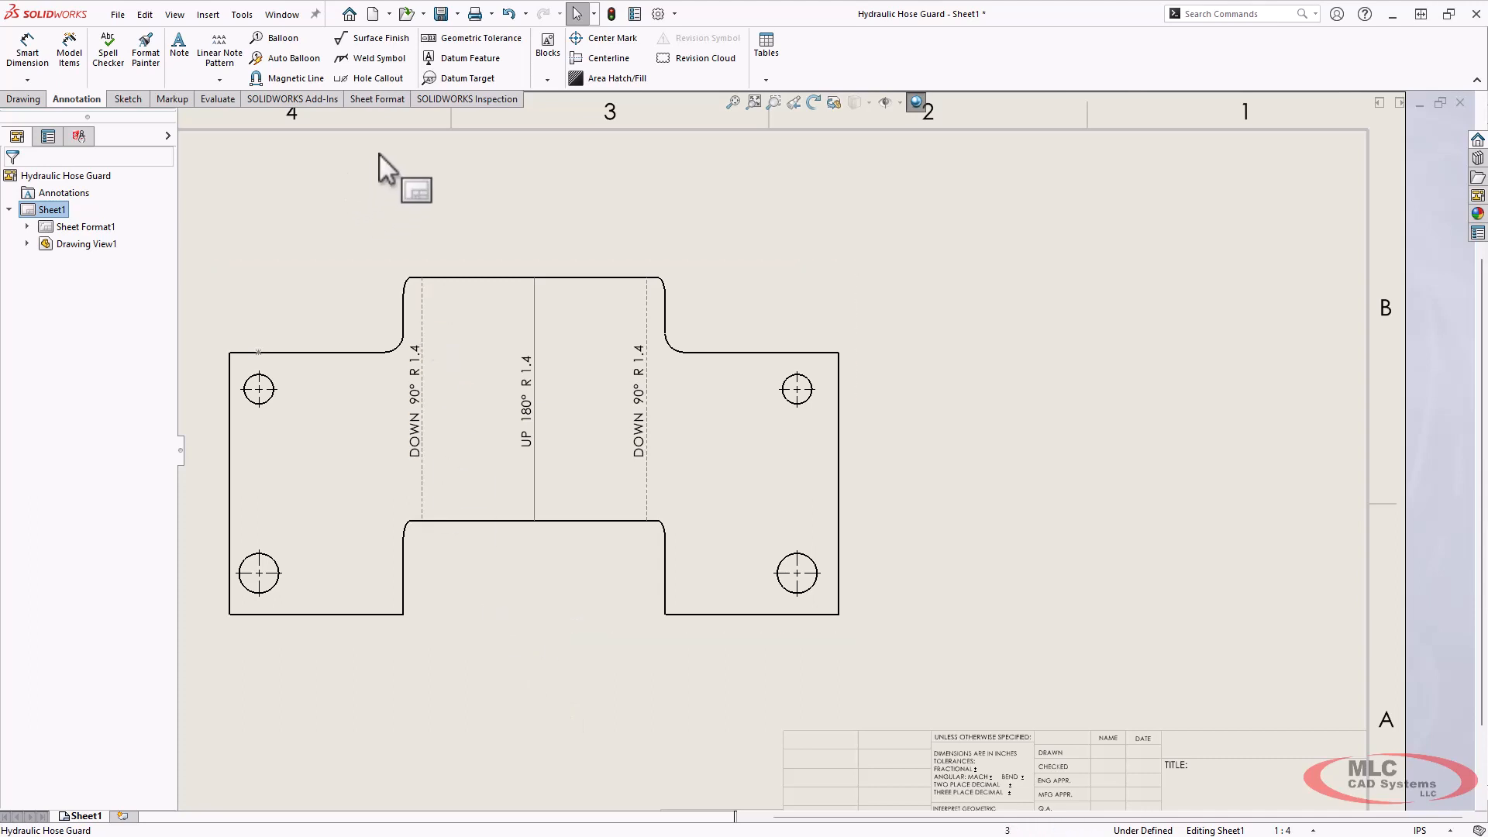
Add a leader note linked to the attached component's Sheet Metal Gauge property, reading 5GA.
click(178, 42)
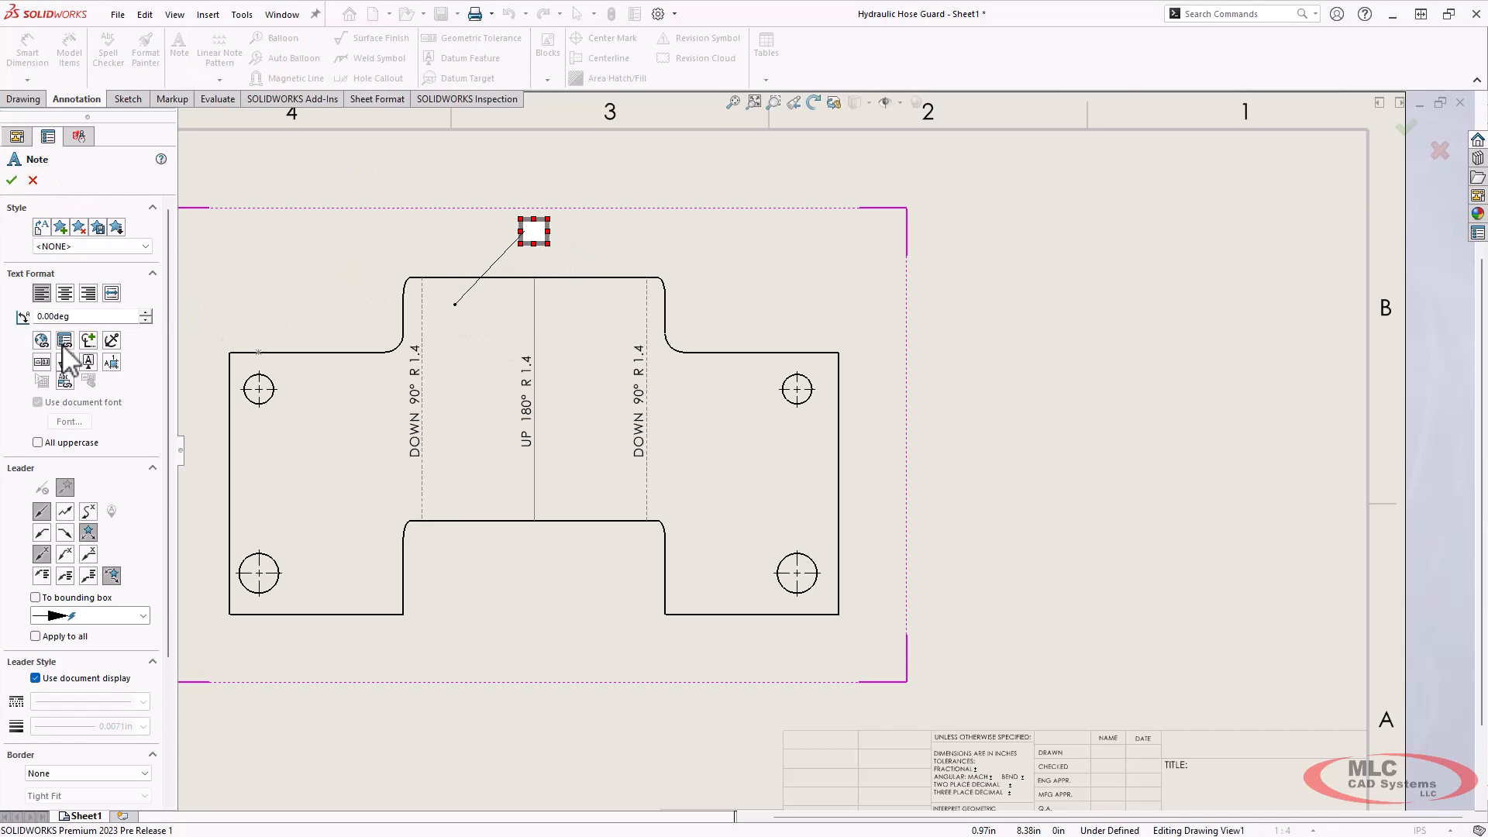
click(65, 341)
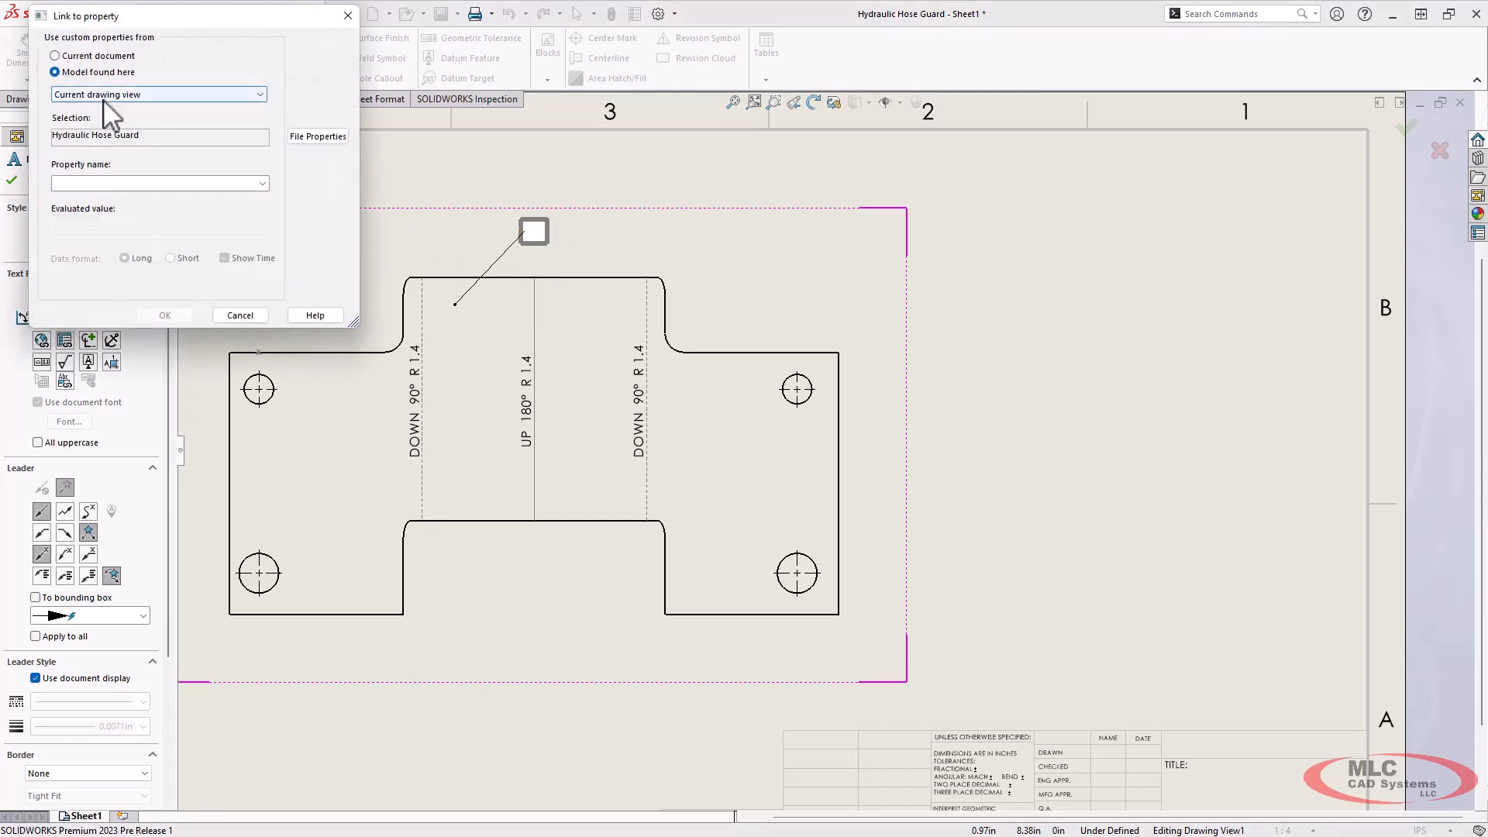
click(158, 94)
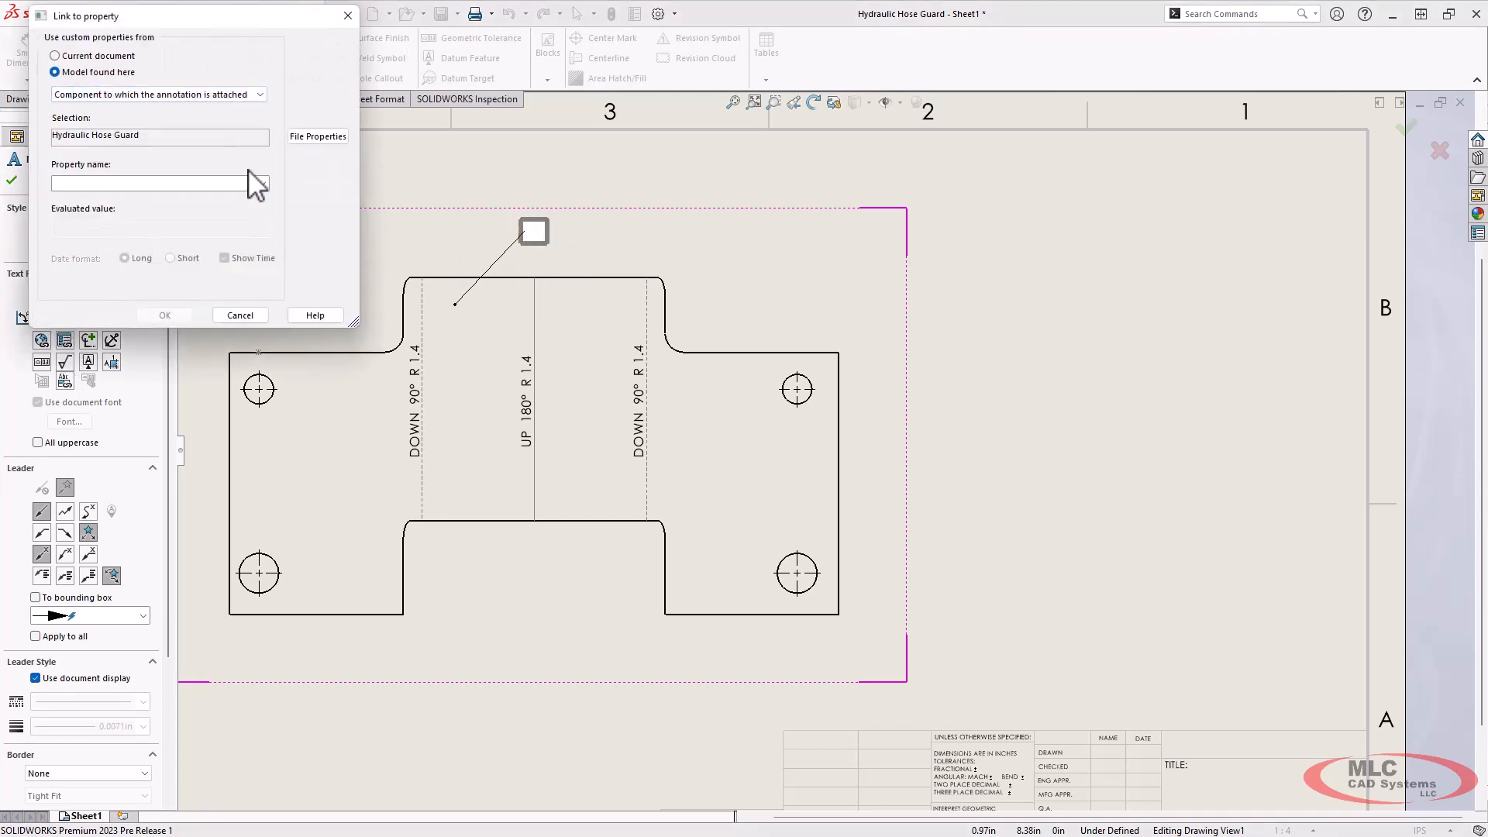
click(260, 183)
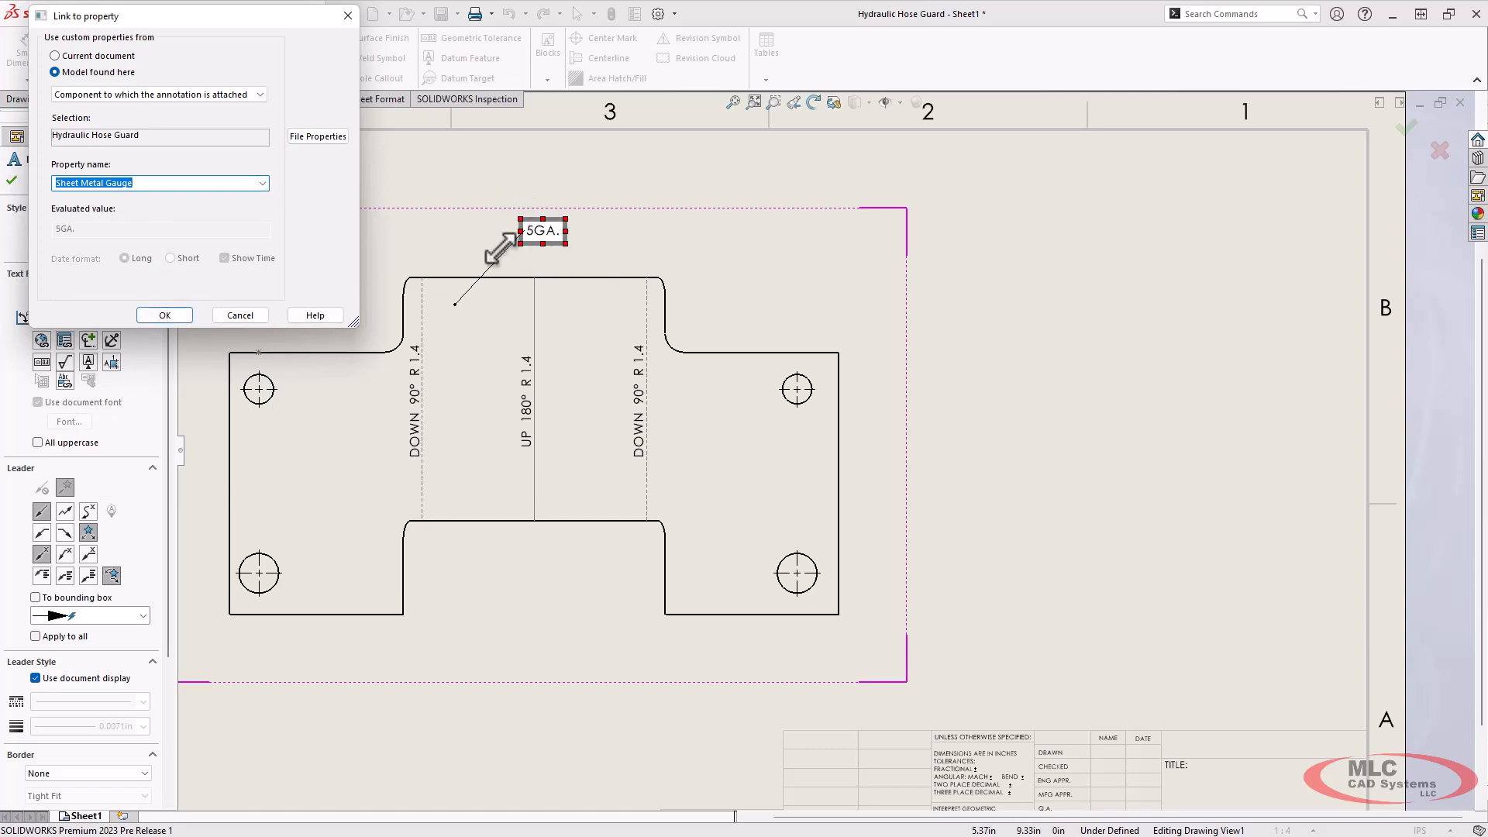
click(164, 315)
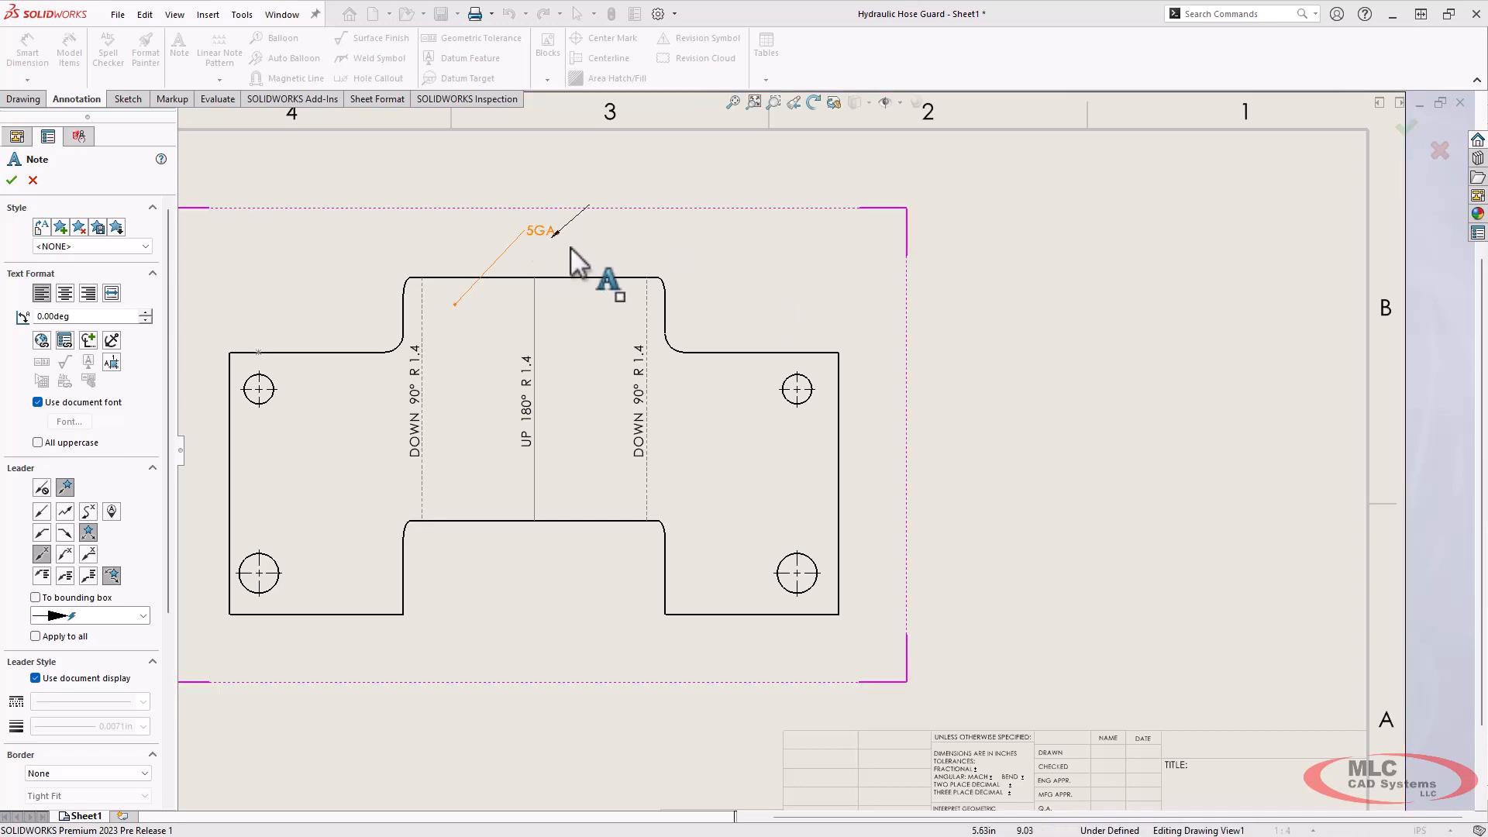
click(11, 180)
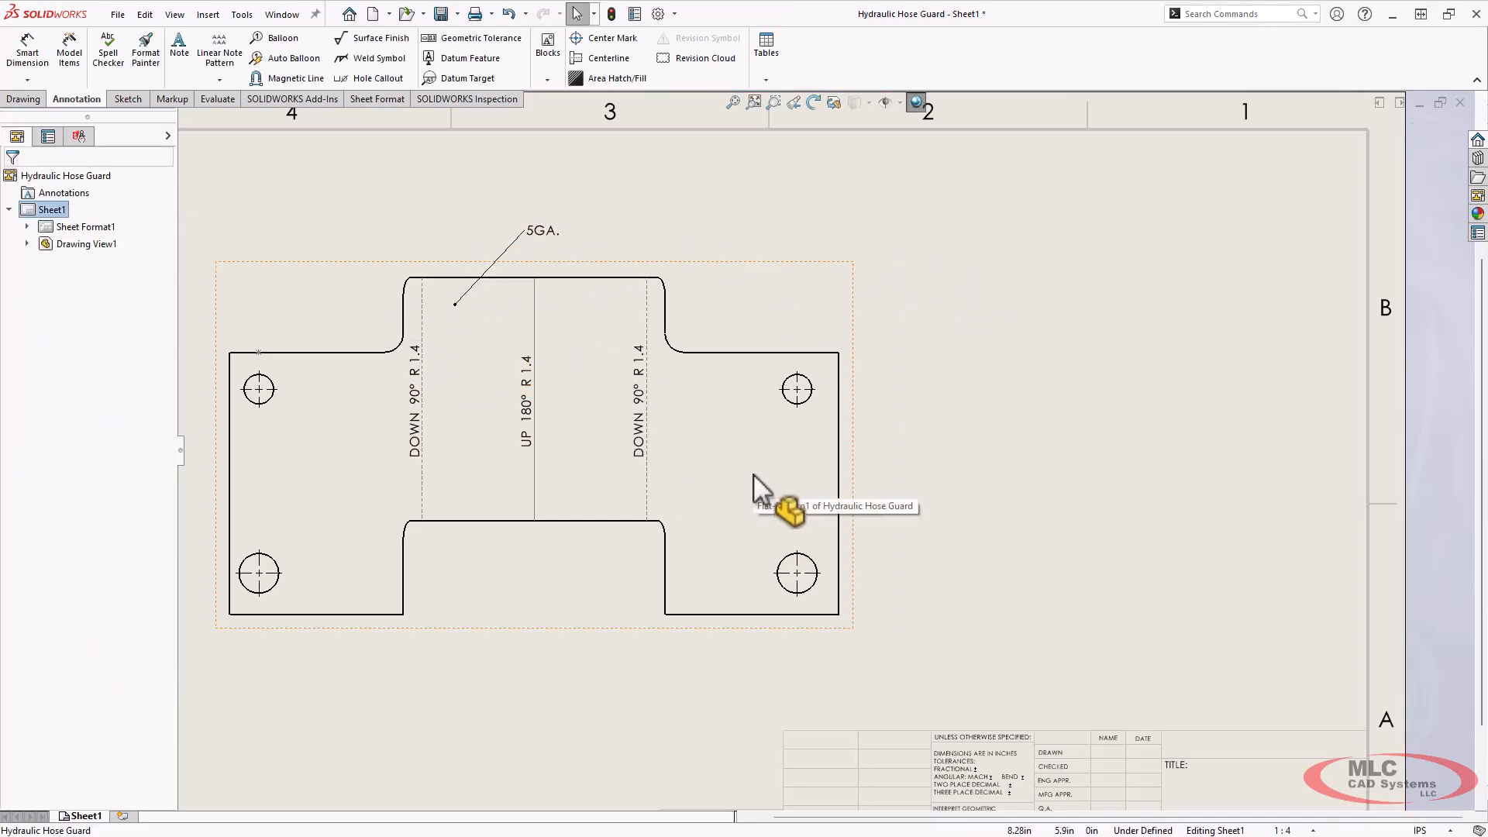
Insert the Cut List Properties annotation from the flat pattern view and place it beside the view.
right_click(778, 493)
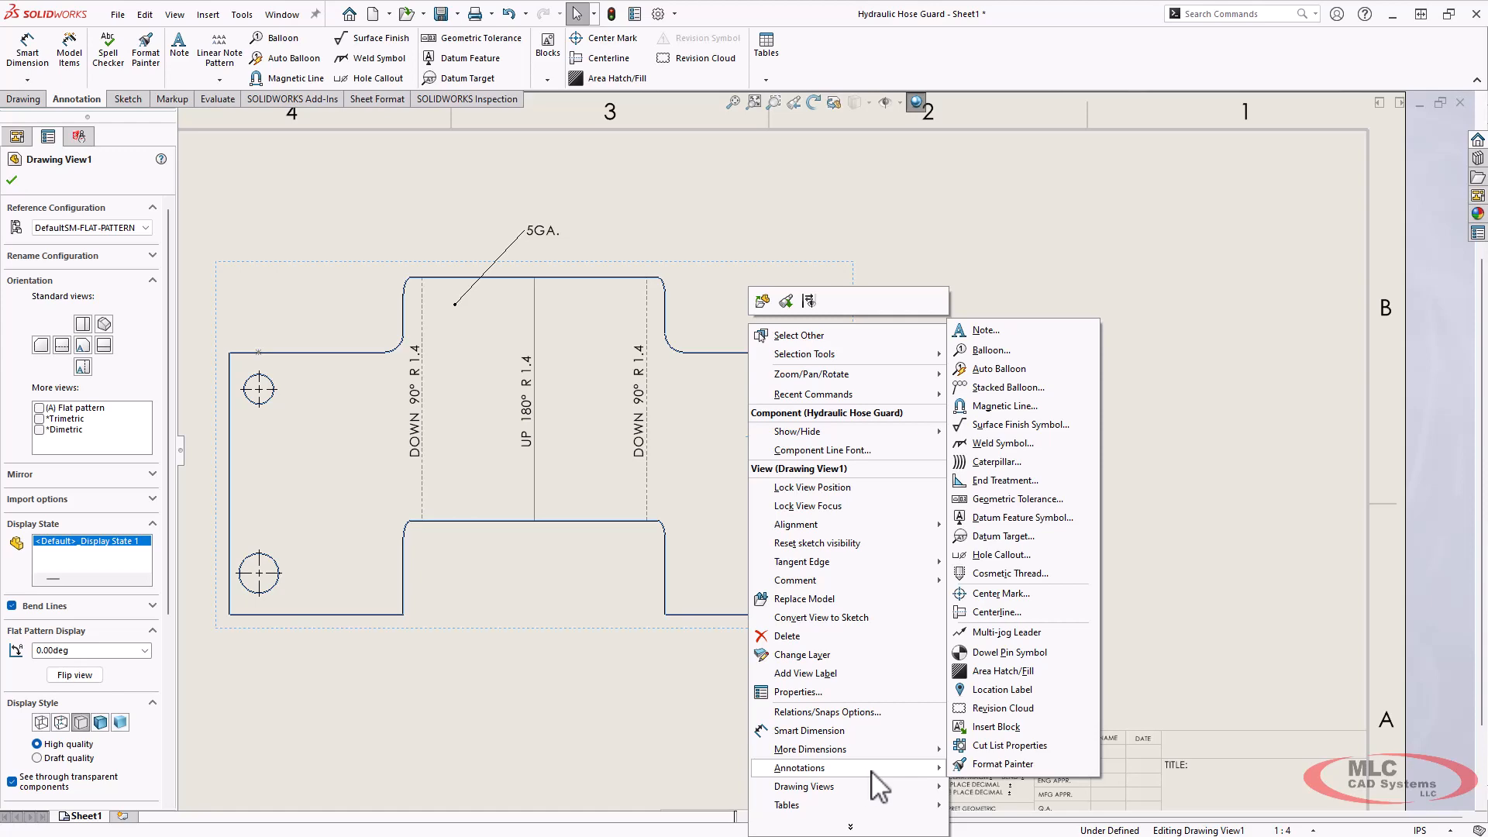
mouse_move(1024, 746)
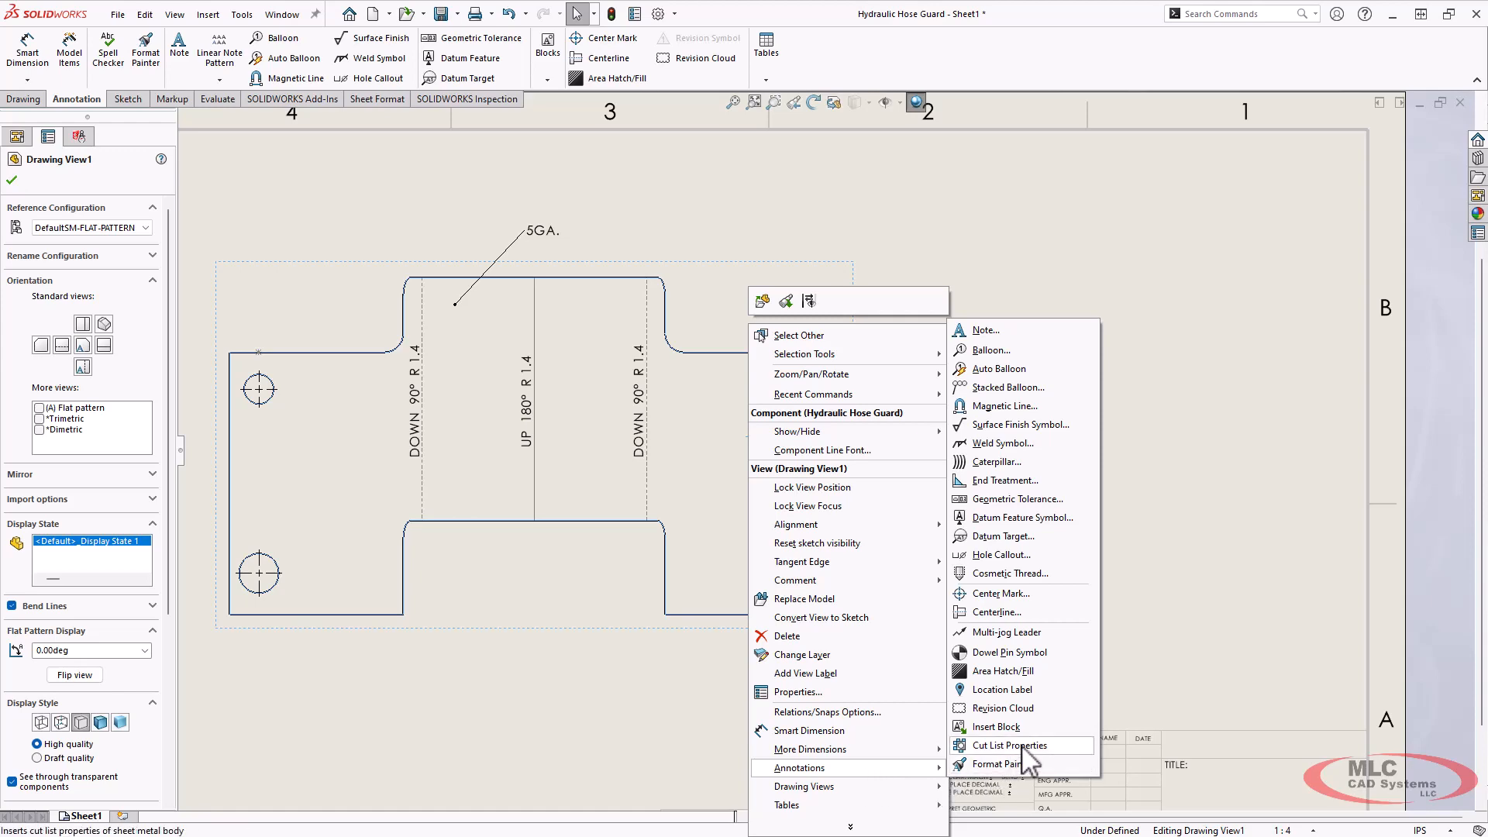
click(1009, 746)
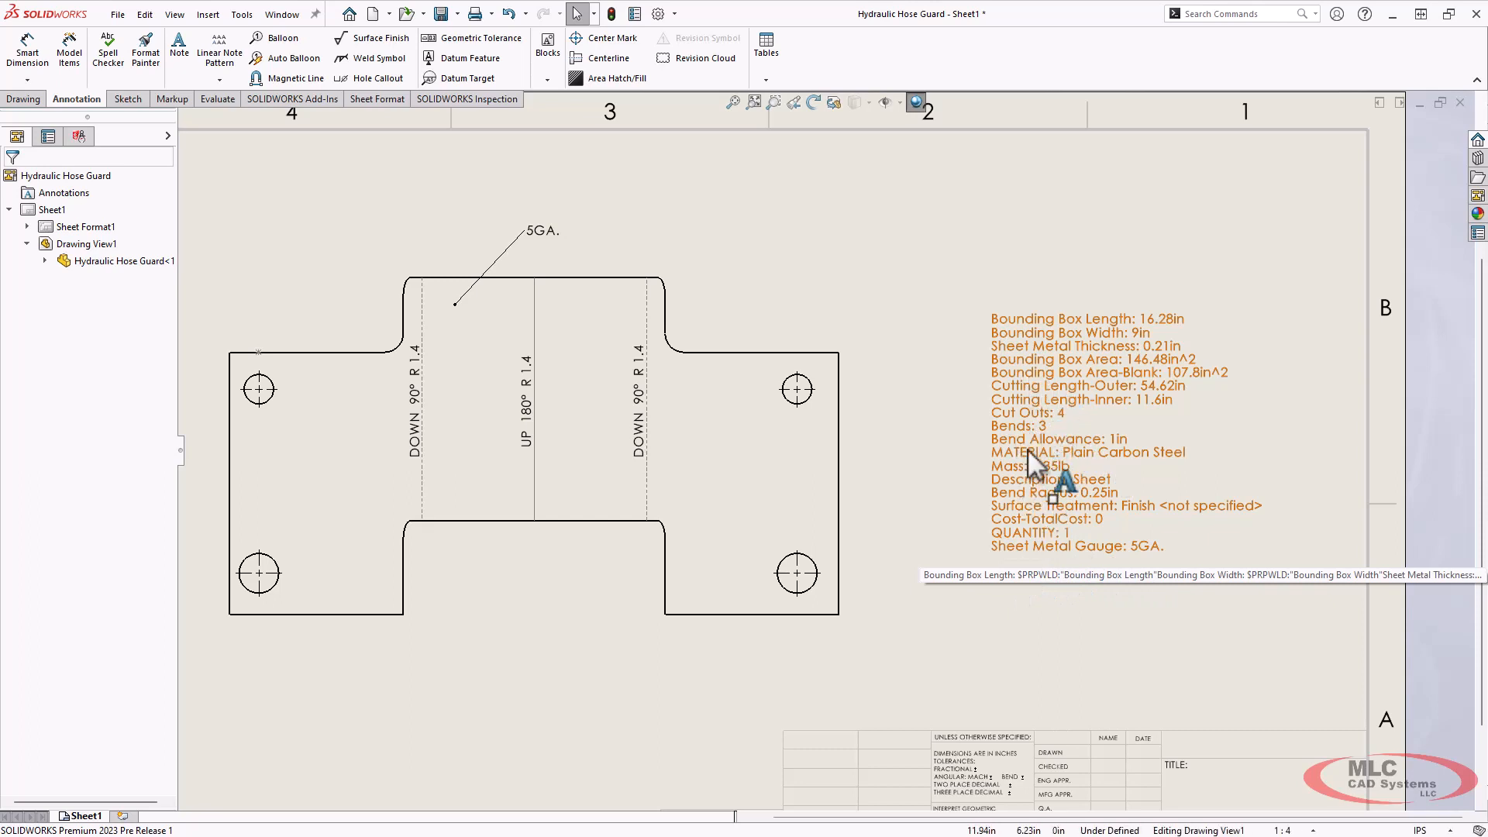
click(1034, 650)
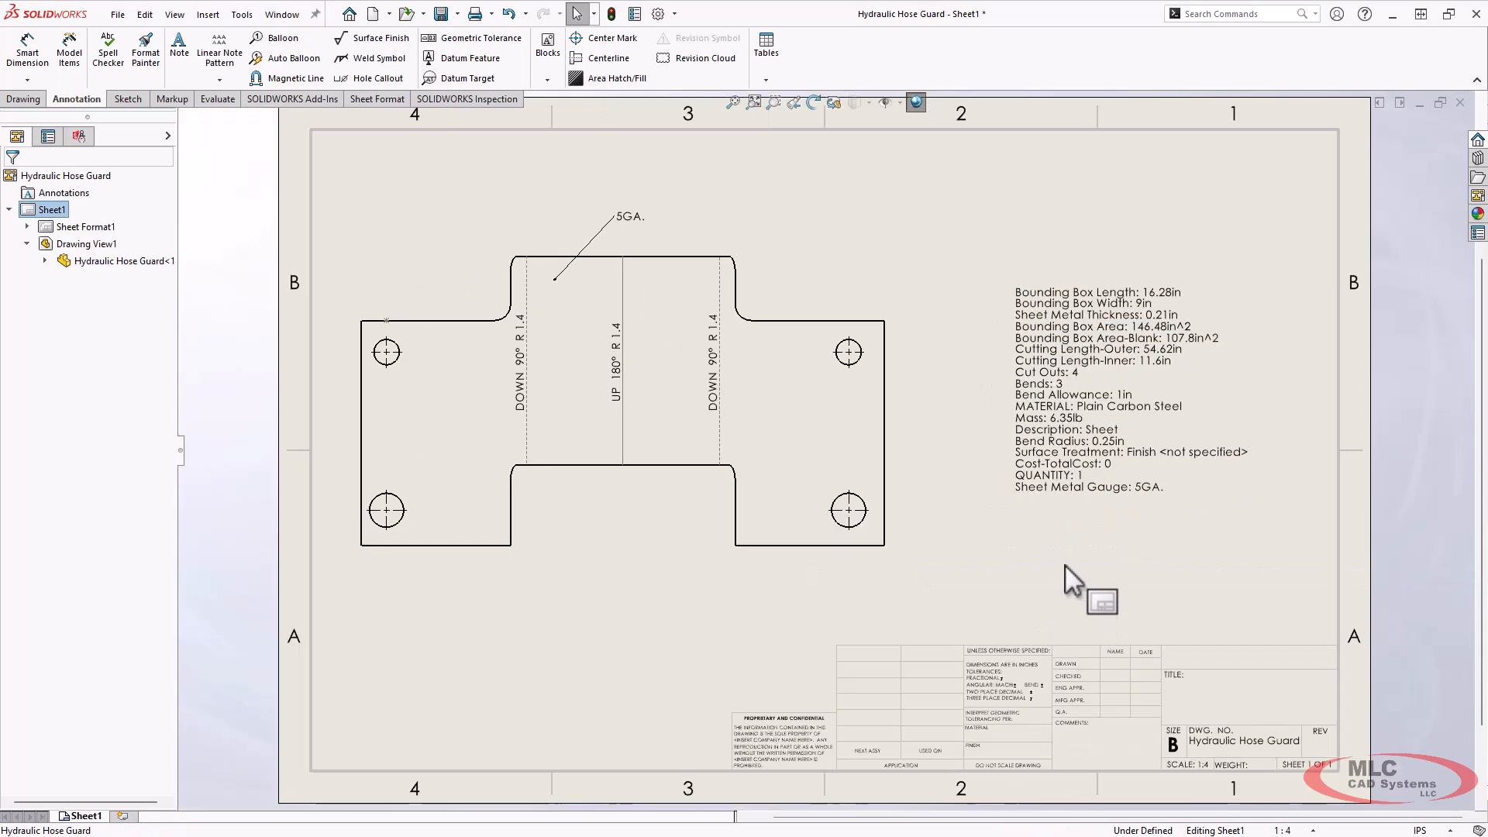
mouse_move(1070, 572)
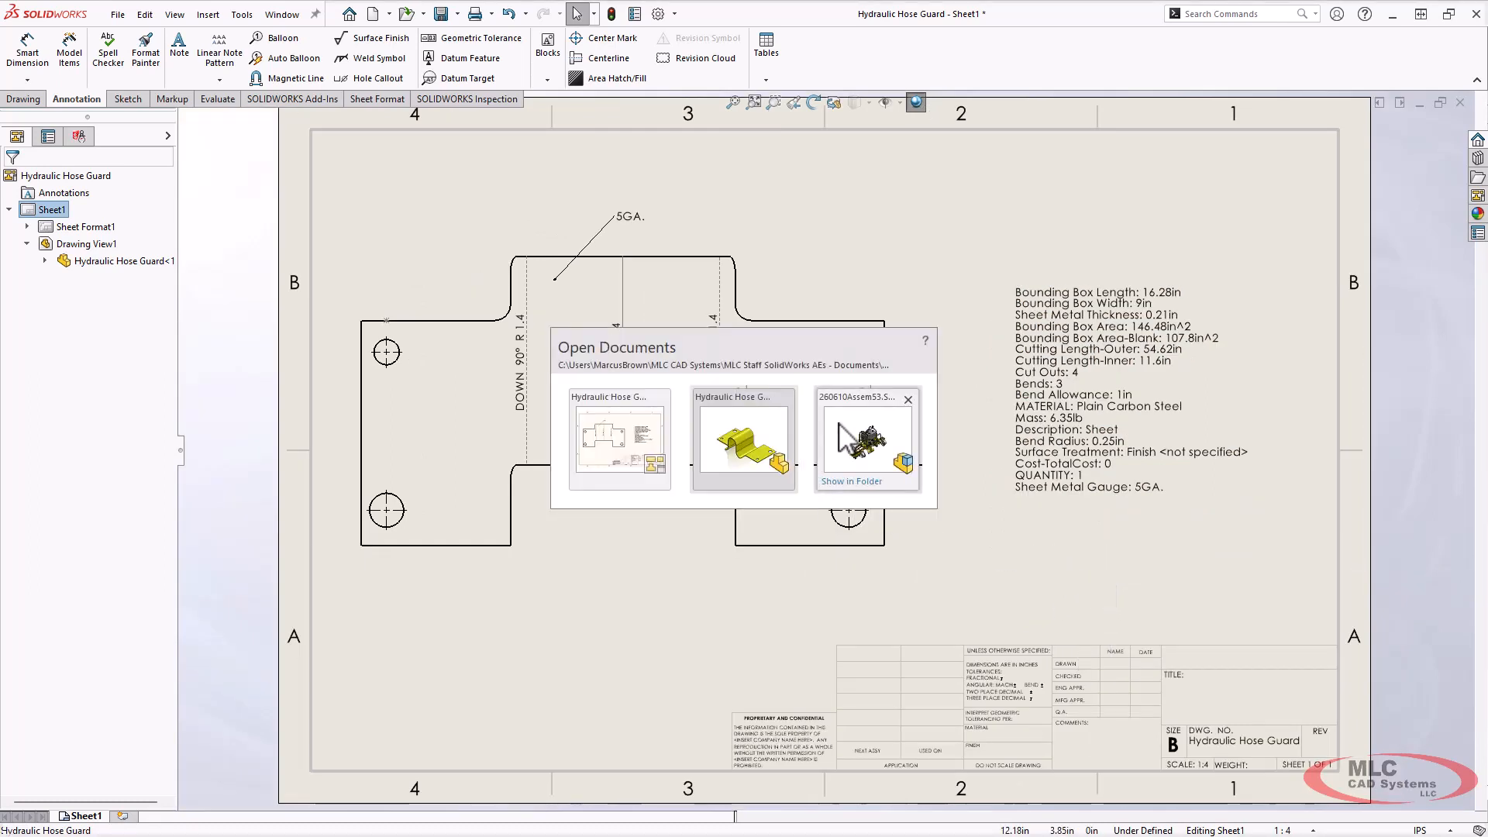
Switch to the 260610Assem53 assembly and open its Crate<1> component on its own.
click(866, 438)
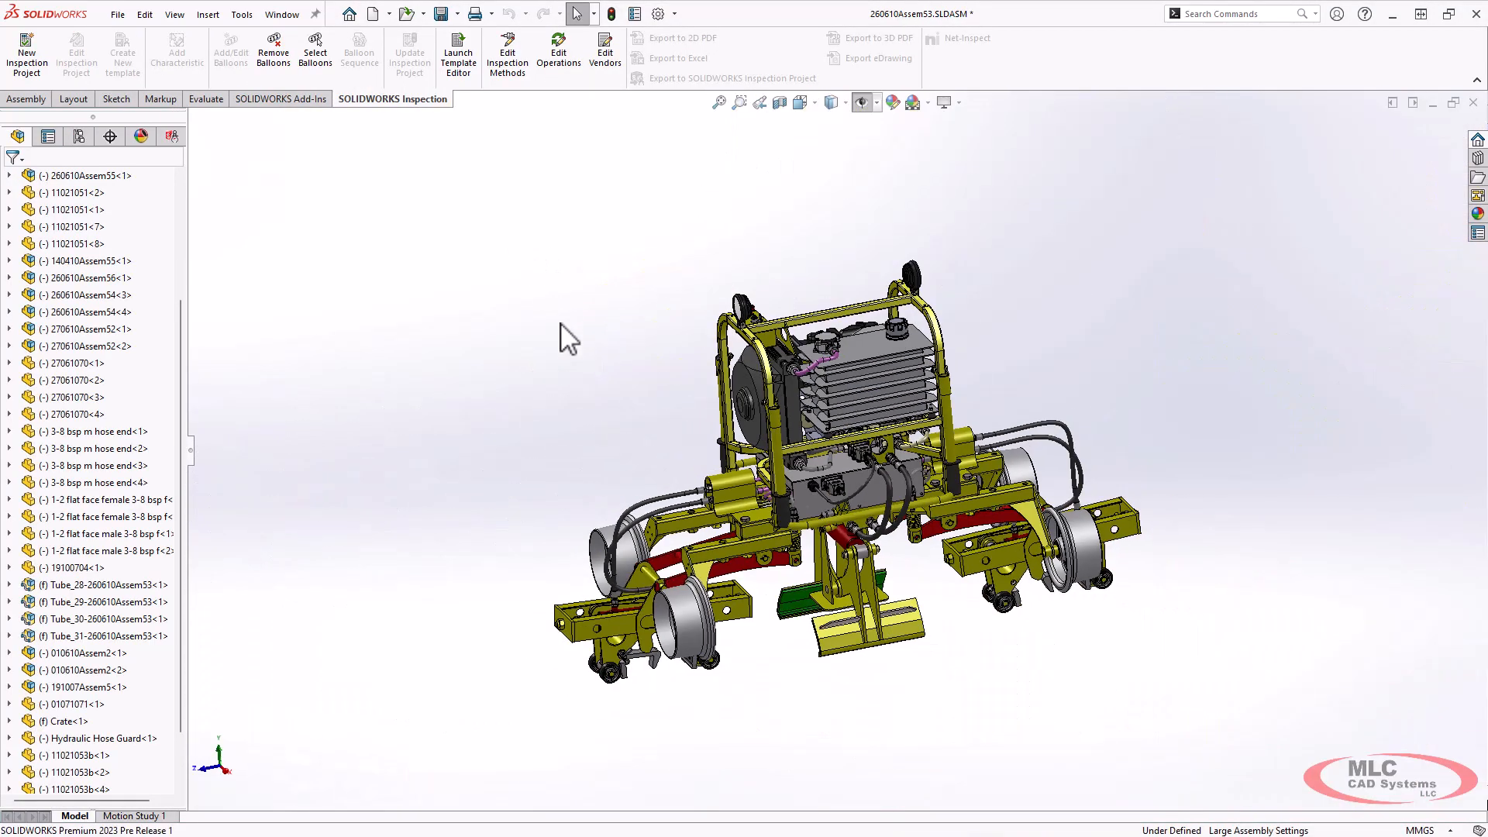
scroll(down, 3)
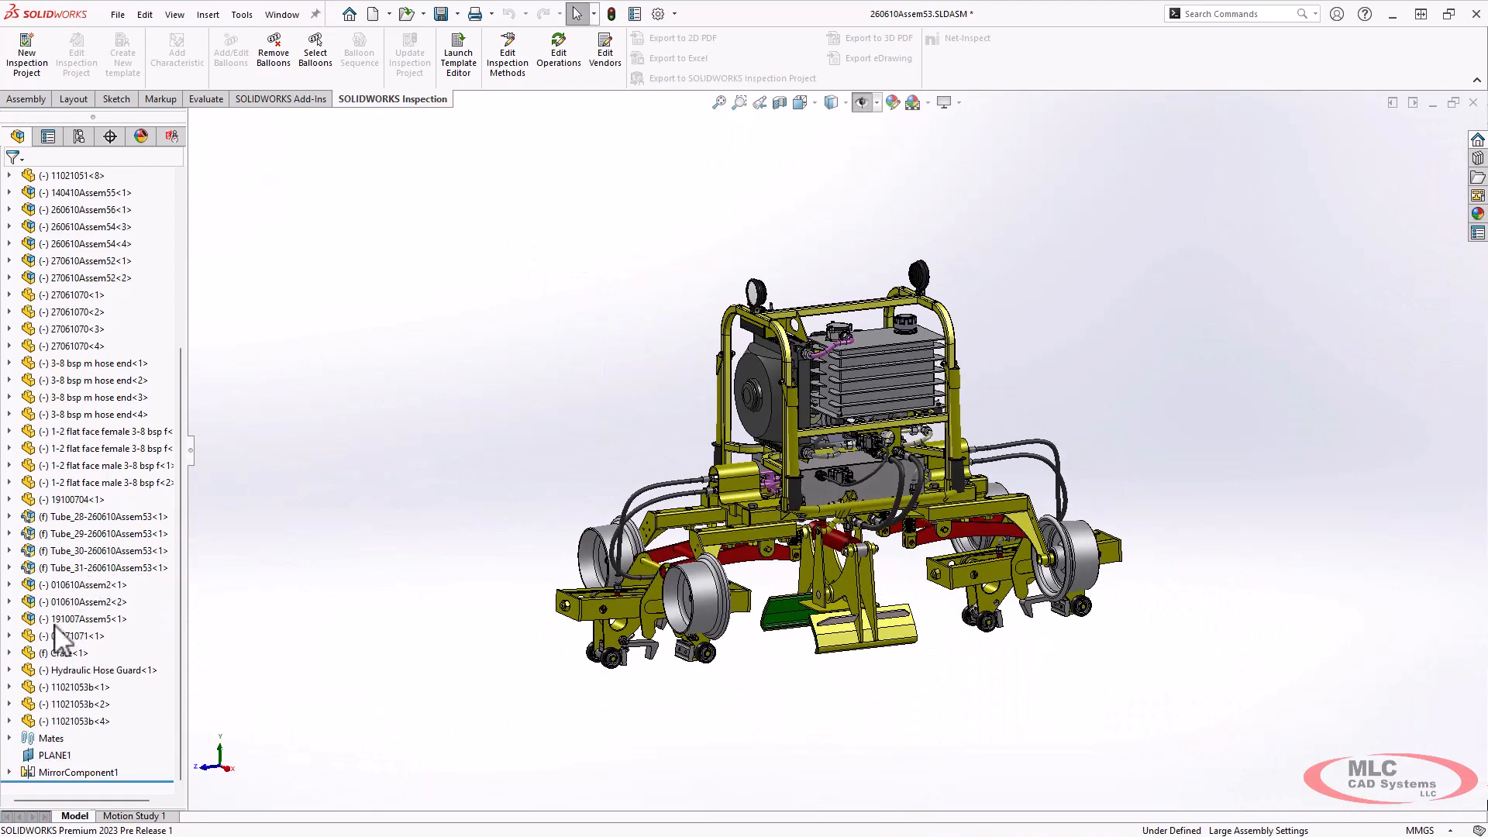
click(71, 653)
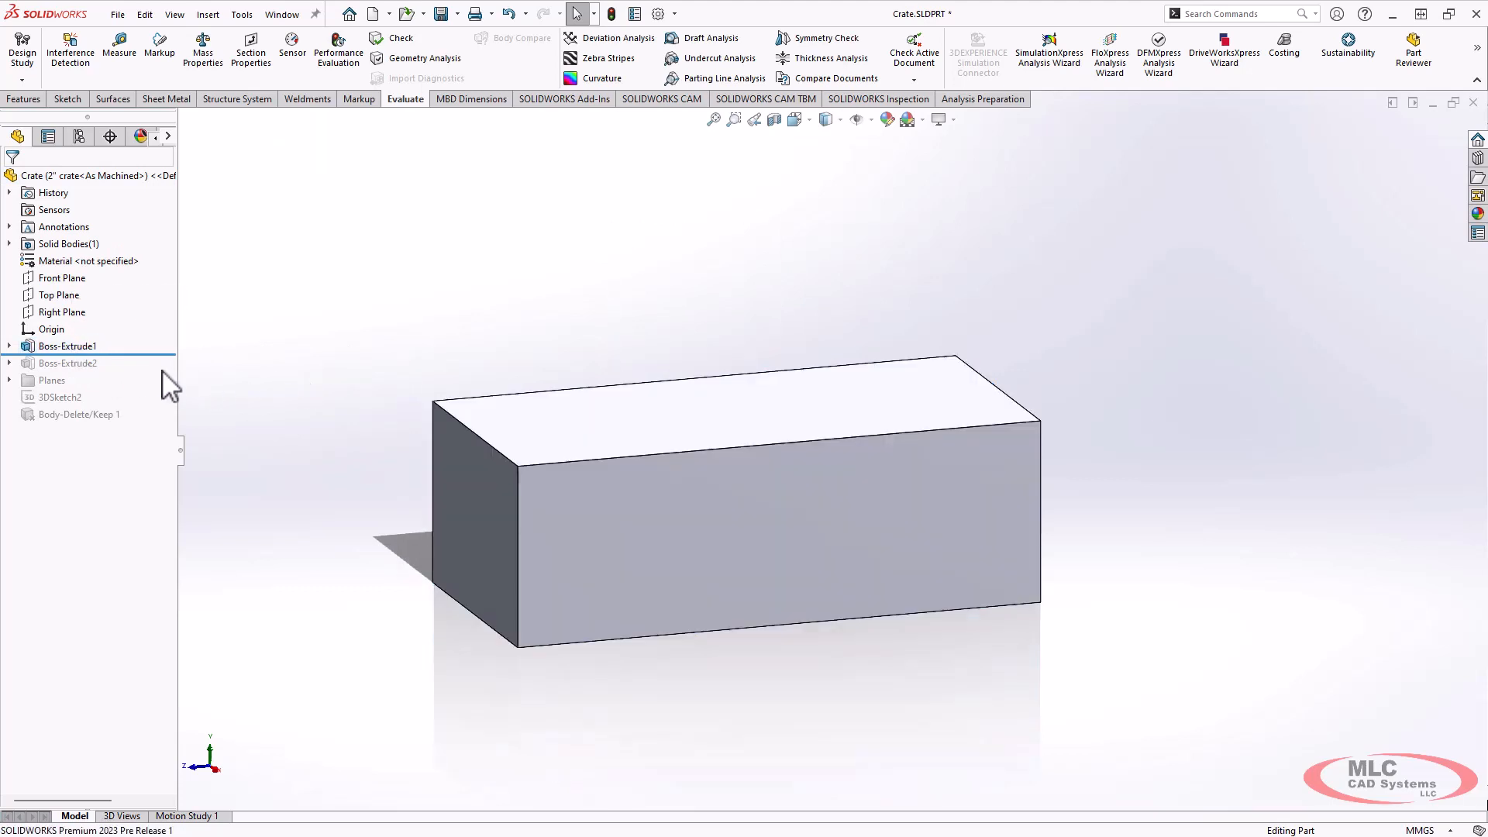
Roll the Crate part forward past Boss-Extrude2, 3DSketch2 and Body-Delete/Keep1, leaving the stepped 3D sketch outline.
click(66, 362)
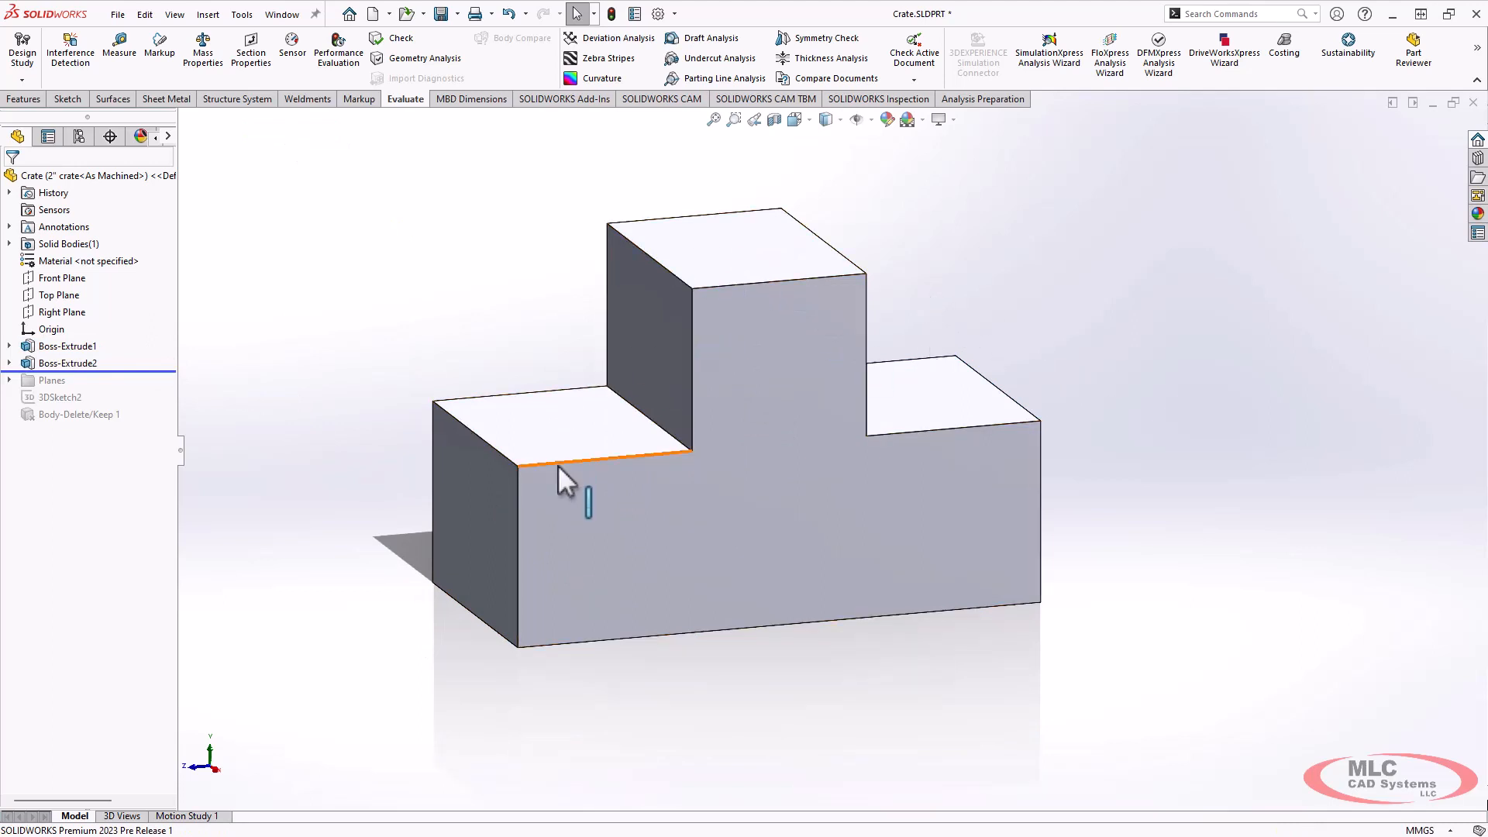
click(1023, 615)
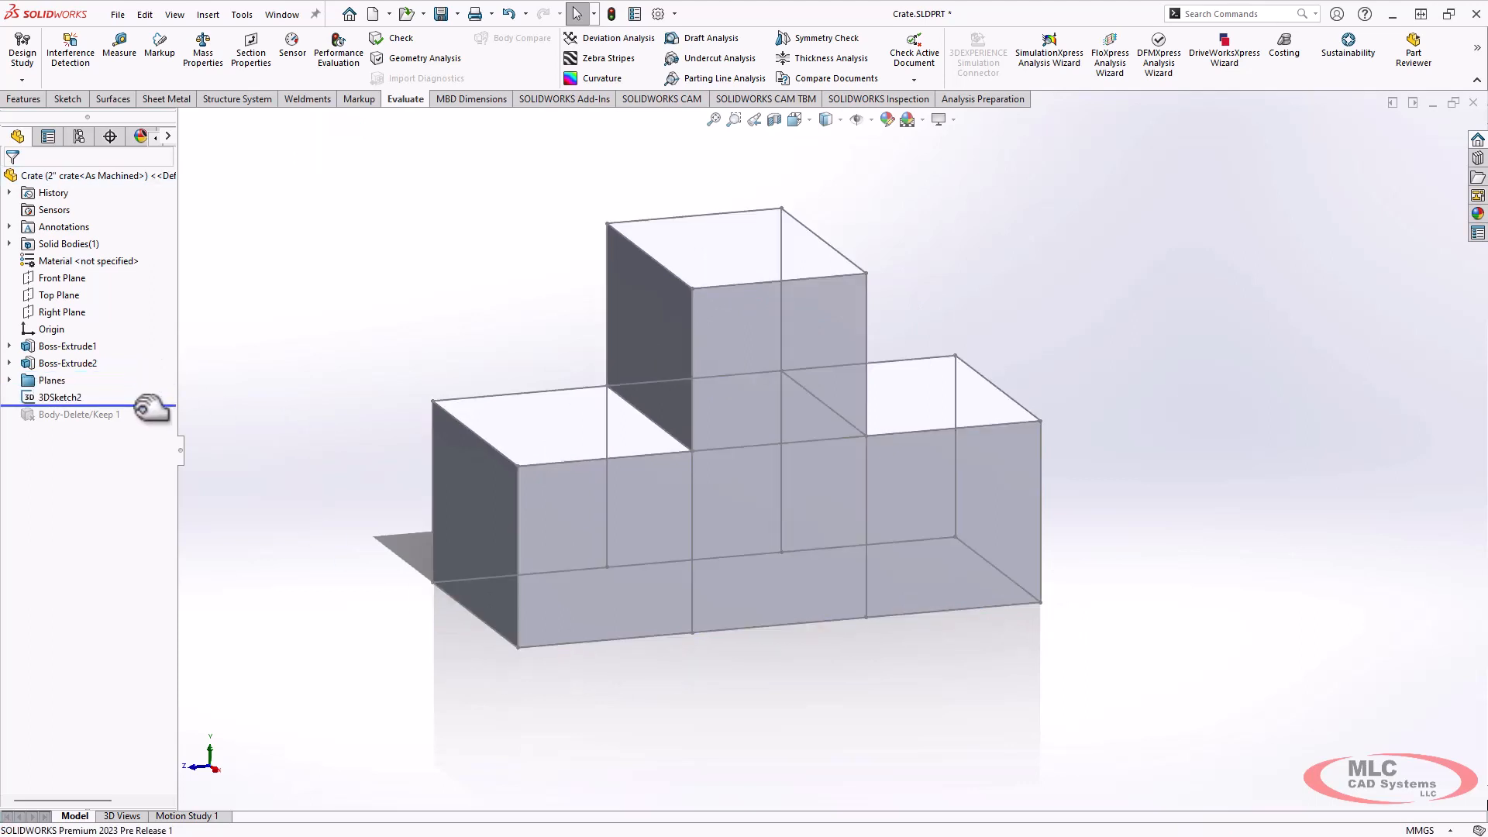
click(60, 397)
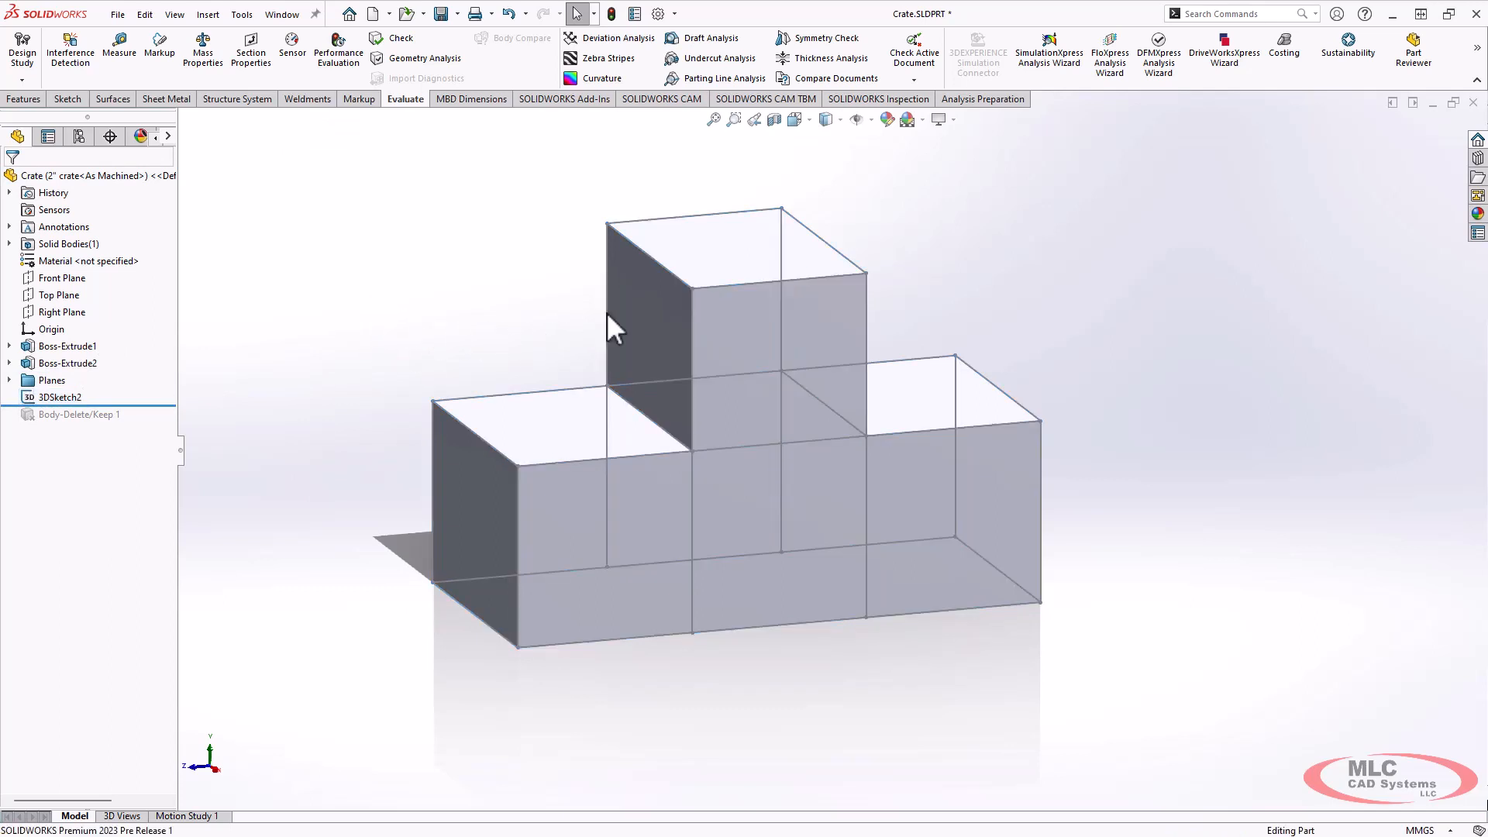
click(721, 644)
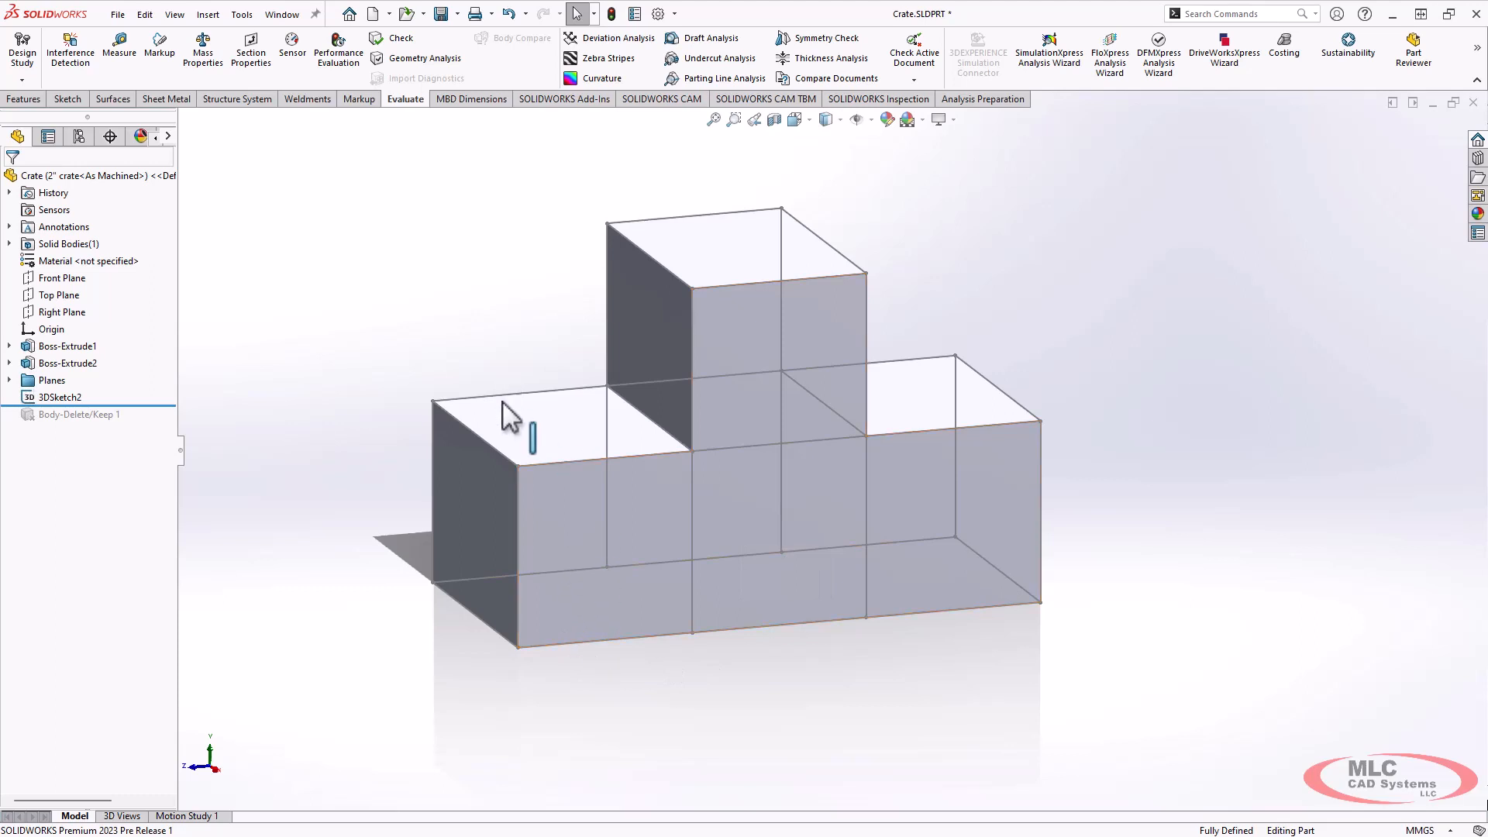
mouse_move(497, 225)
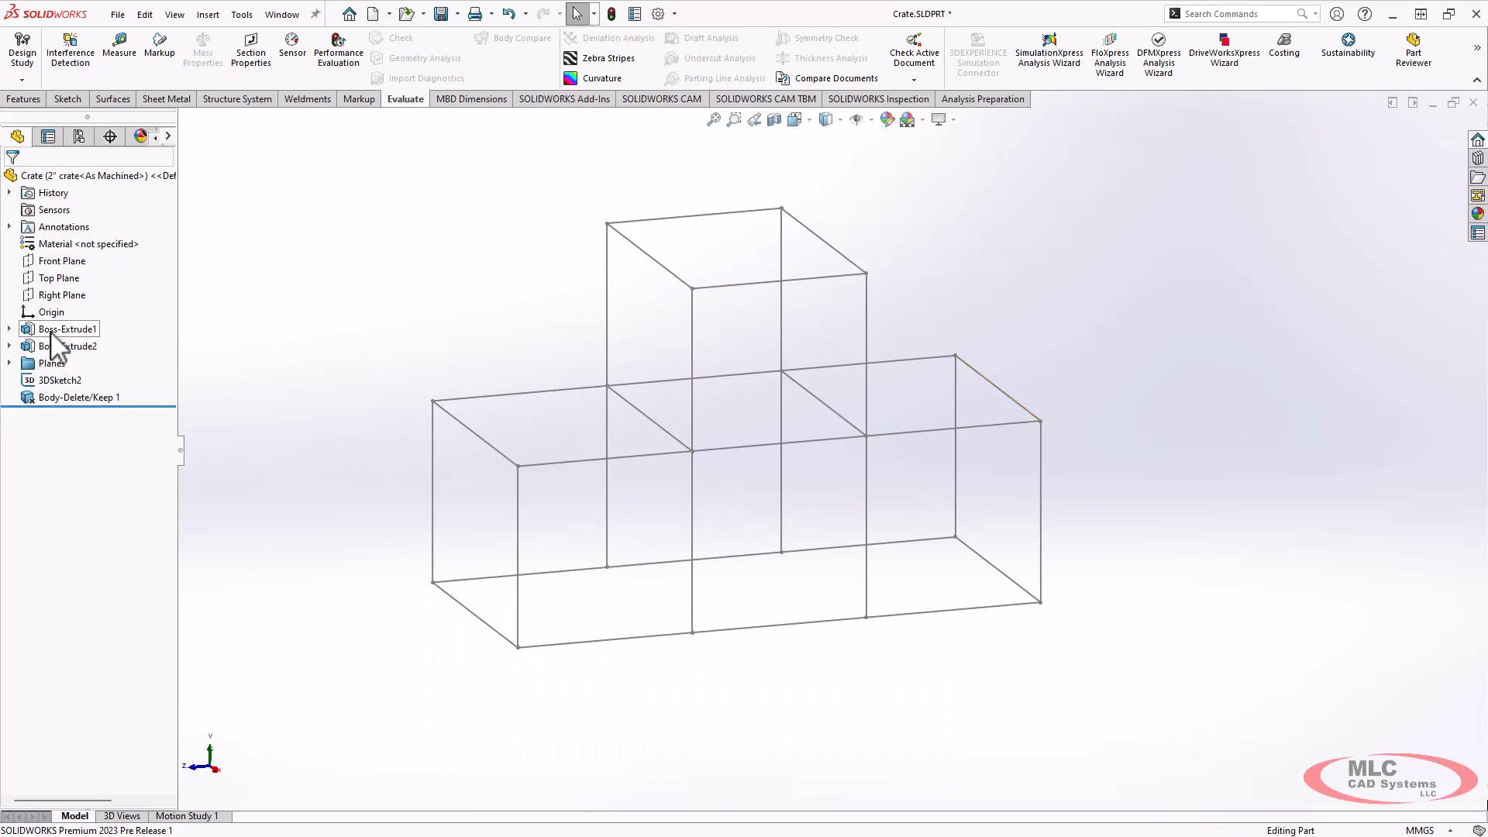
click(67, 328)
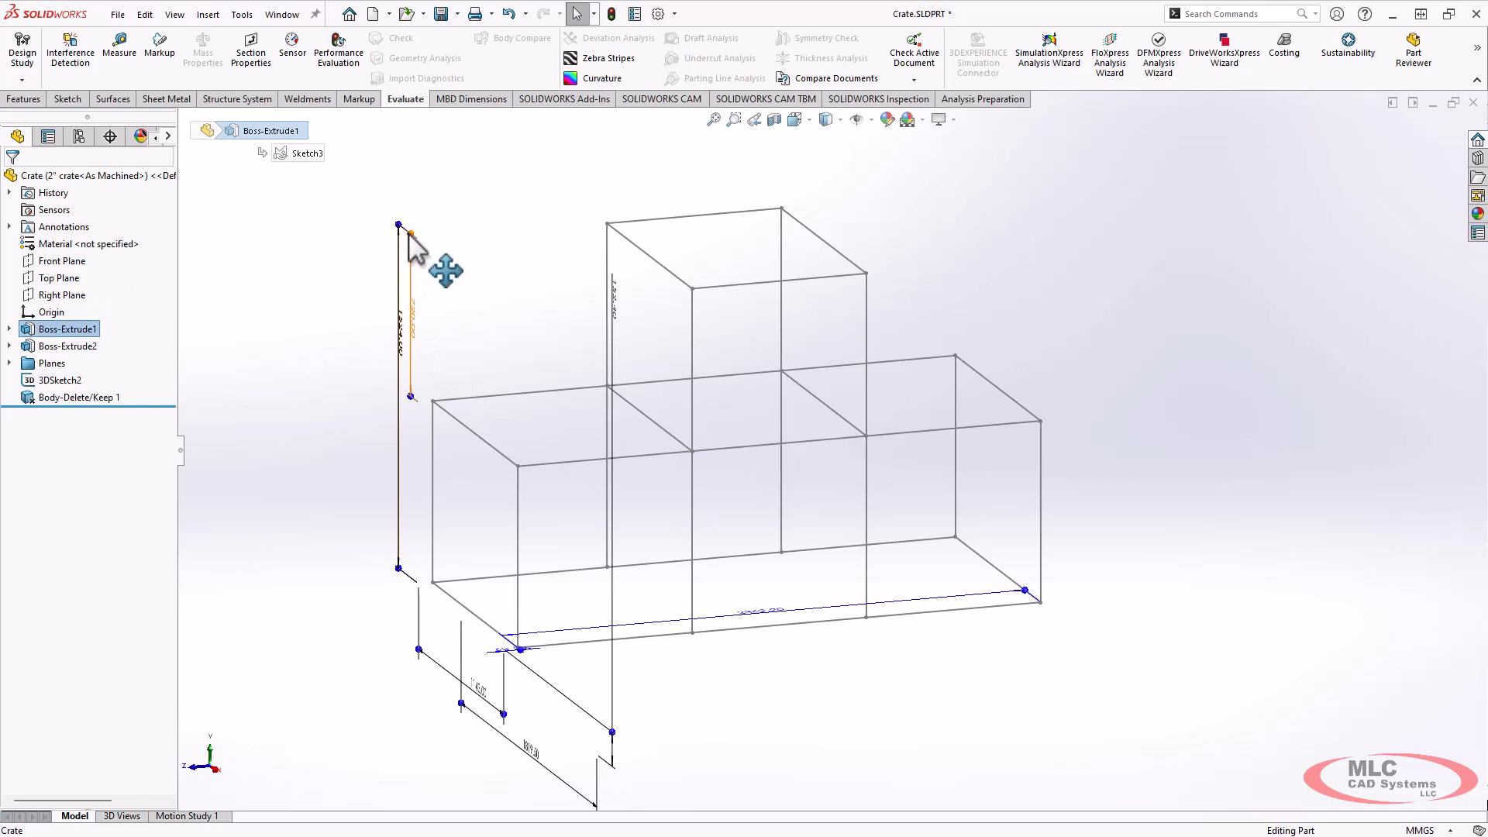
mouse_move(433, 255)
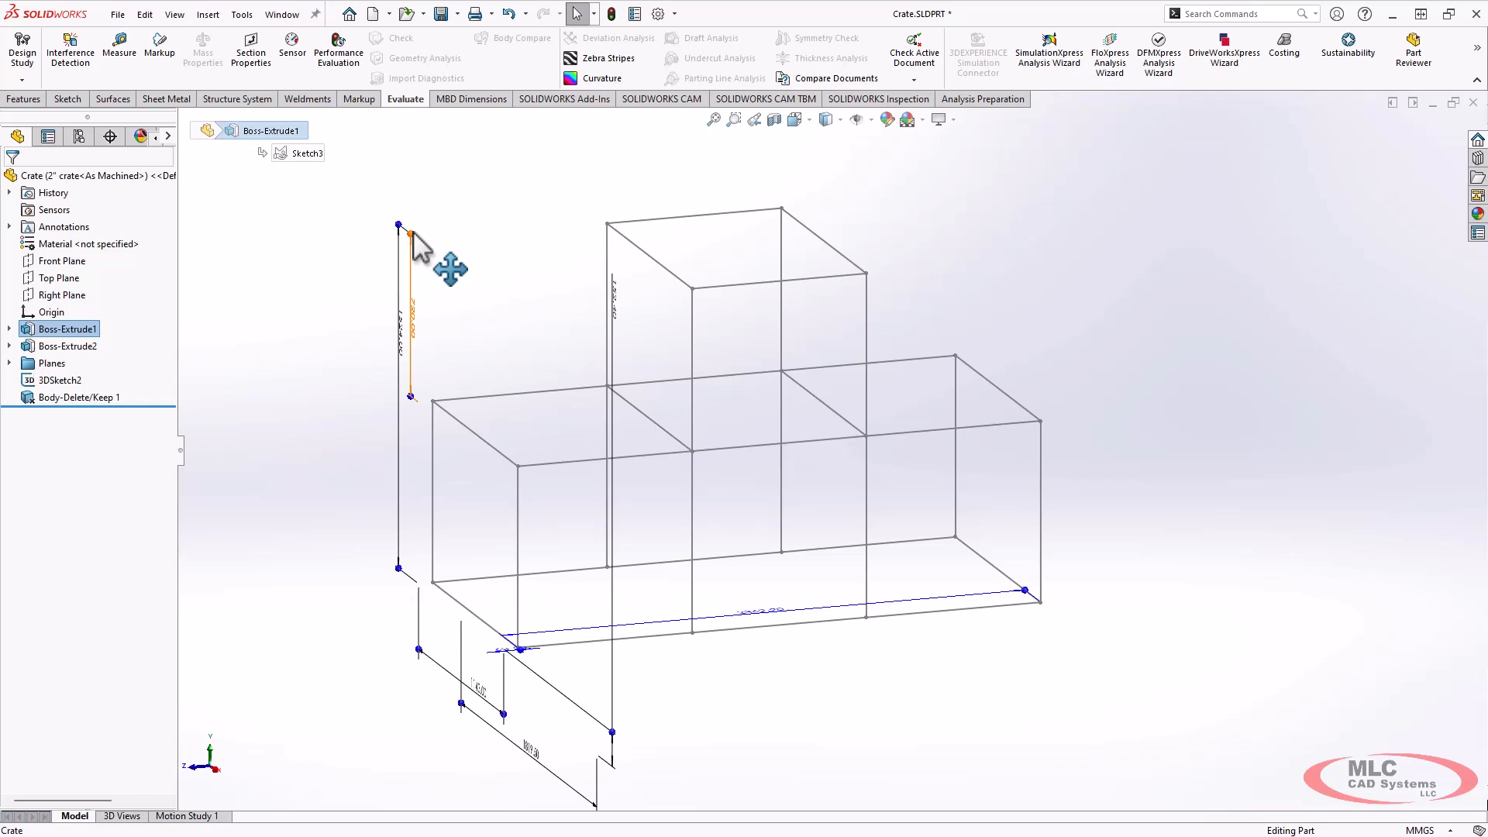
mouse_move(432, 549)
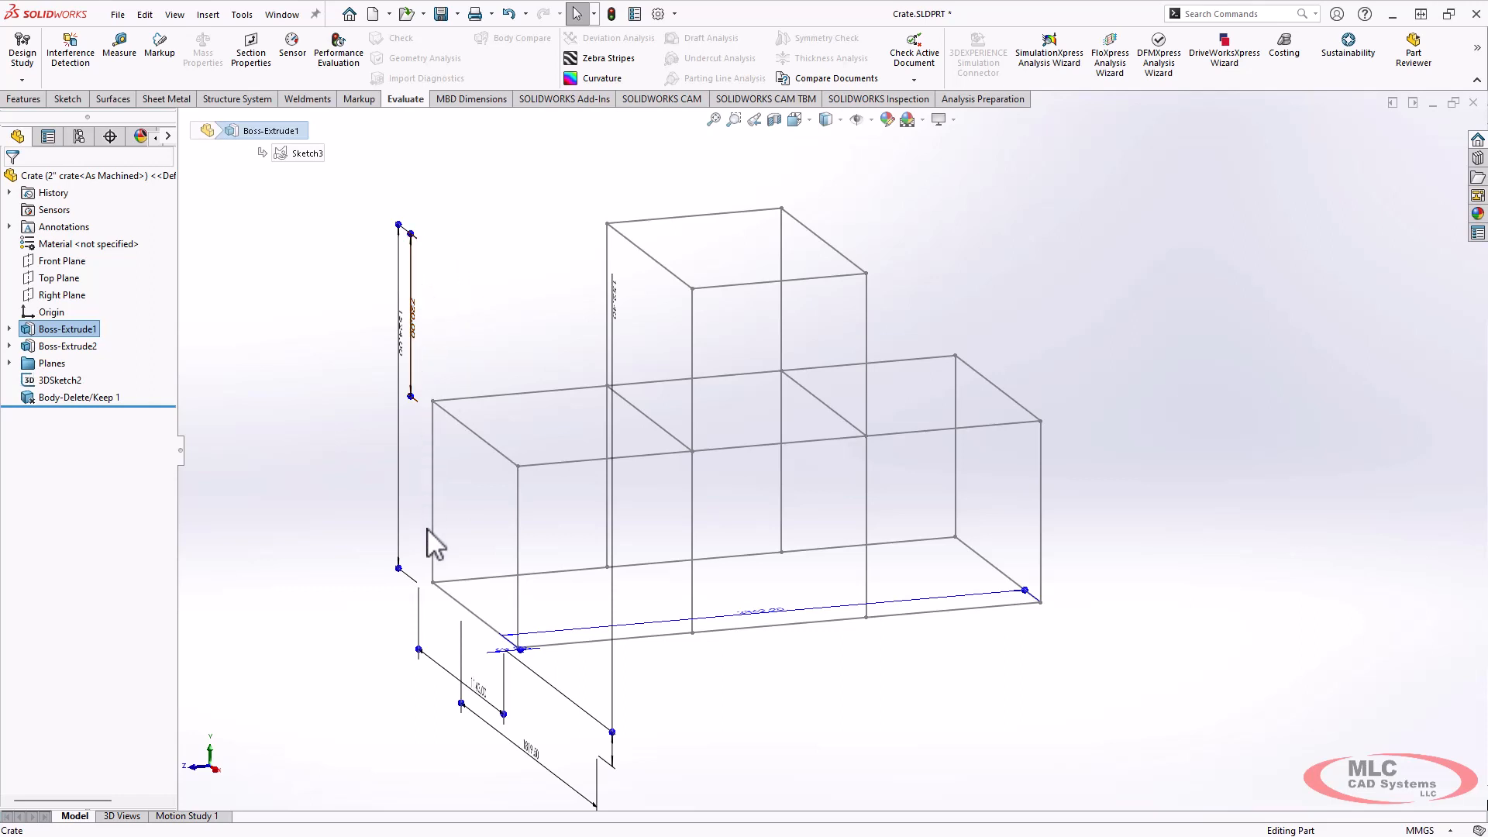
mouse_move(428, 484)
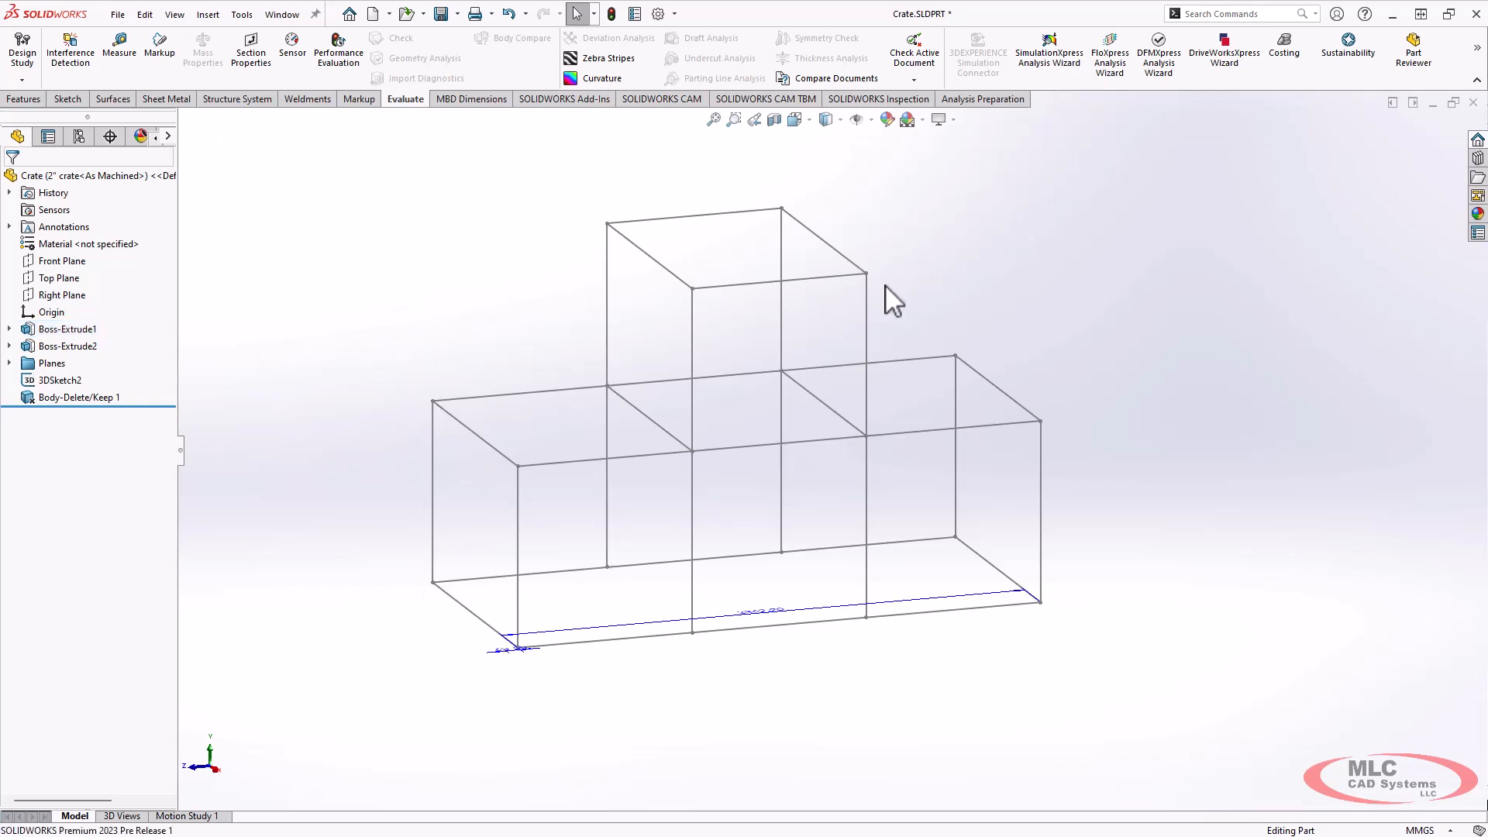
mouse_move(1472, 109)
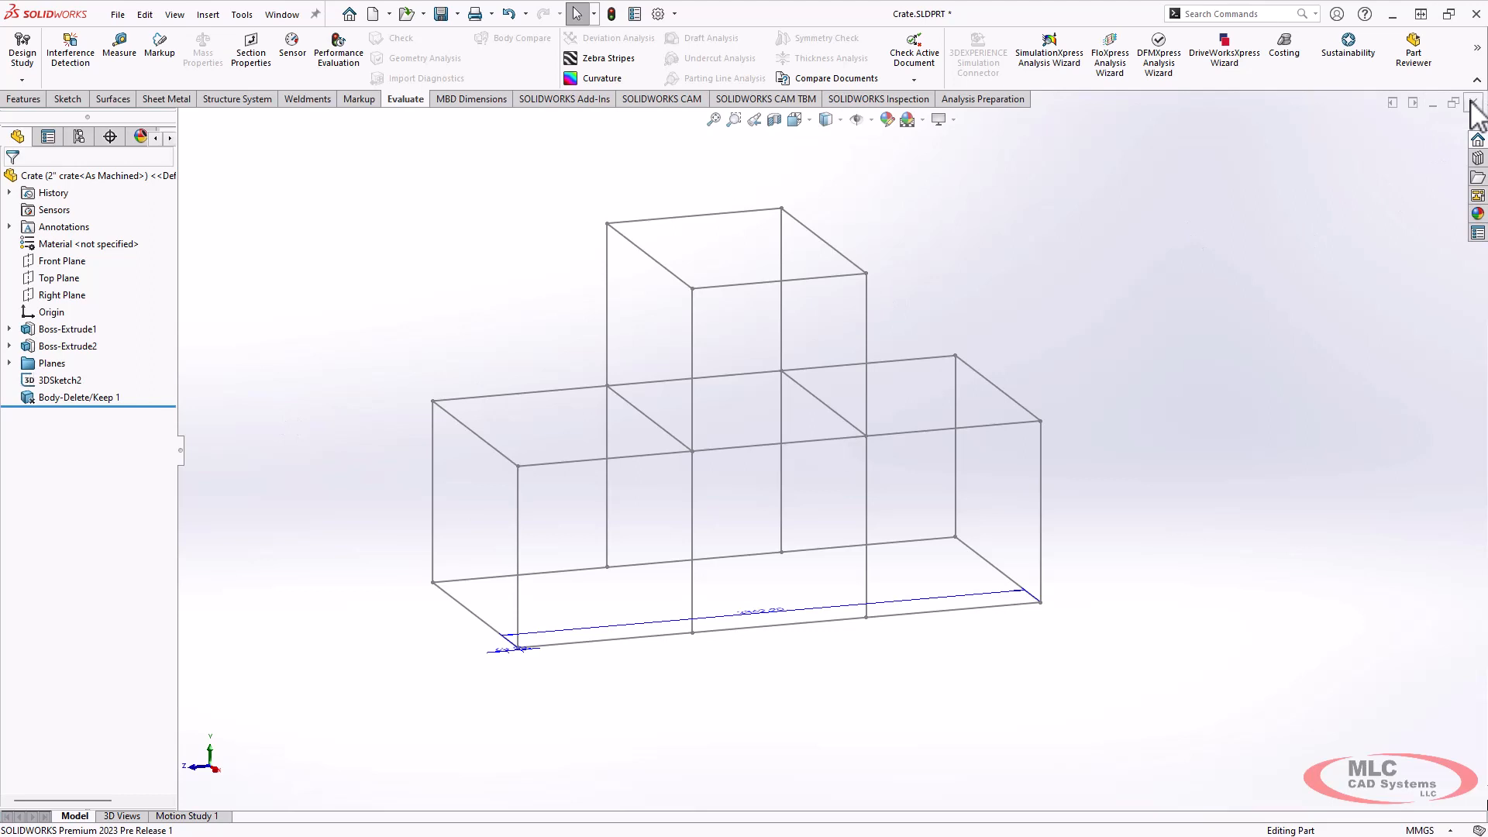
Close the Crate part without saving, keeping its changes in the machine assembly.
click(1474, 102)
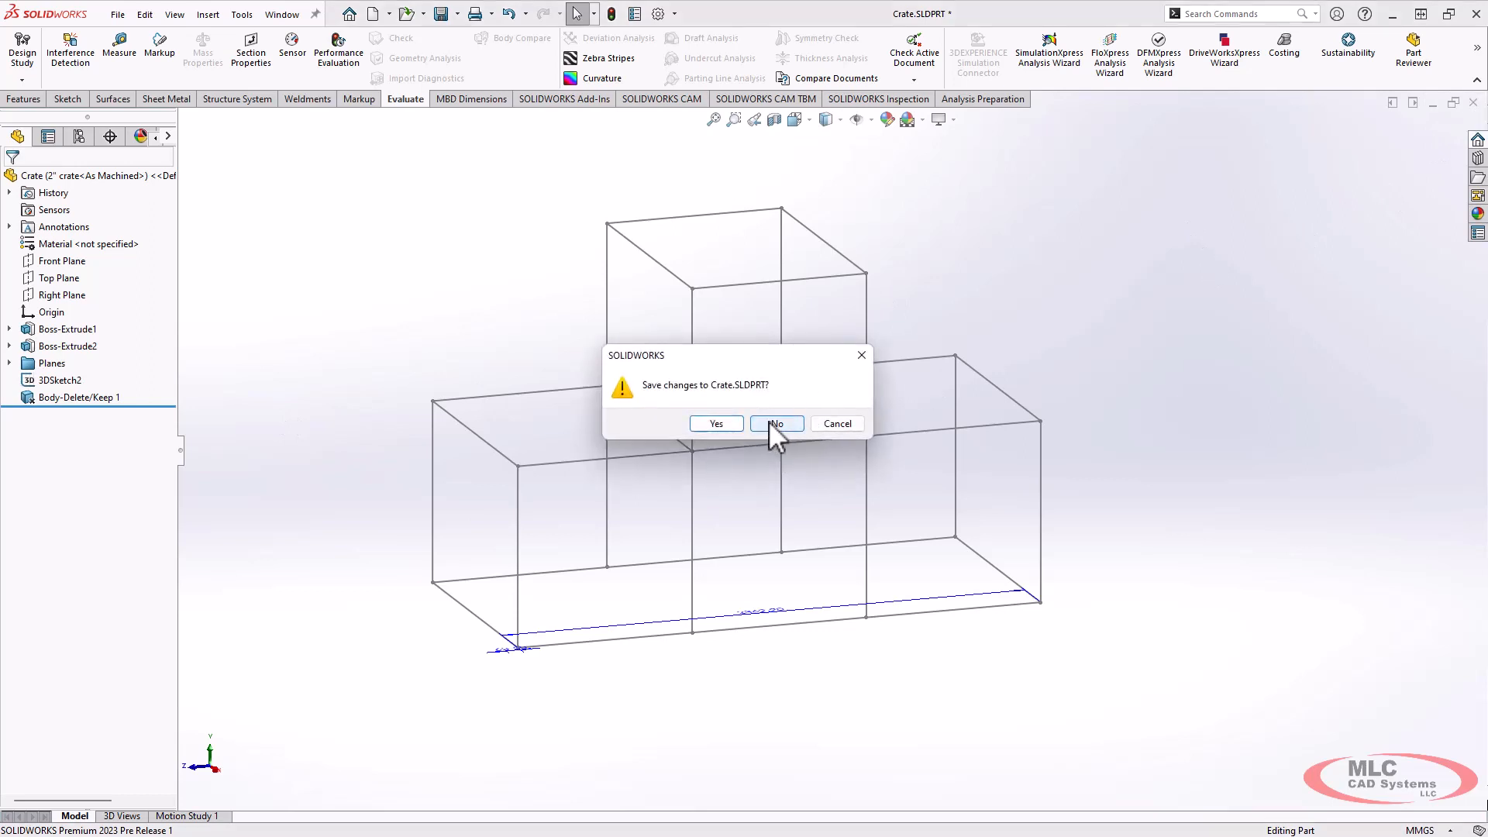
click(775, 424)
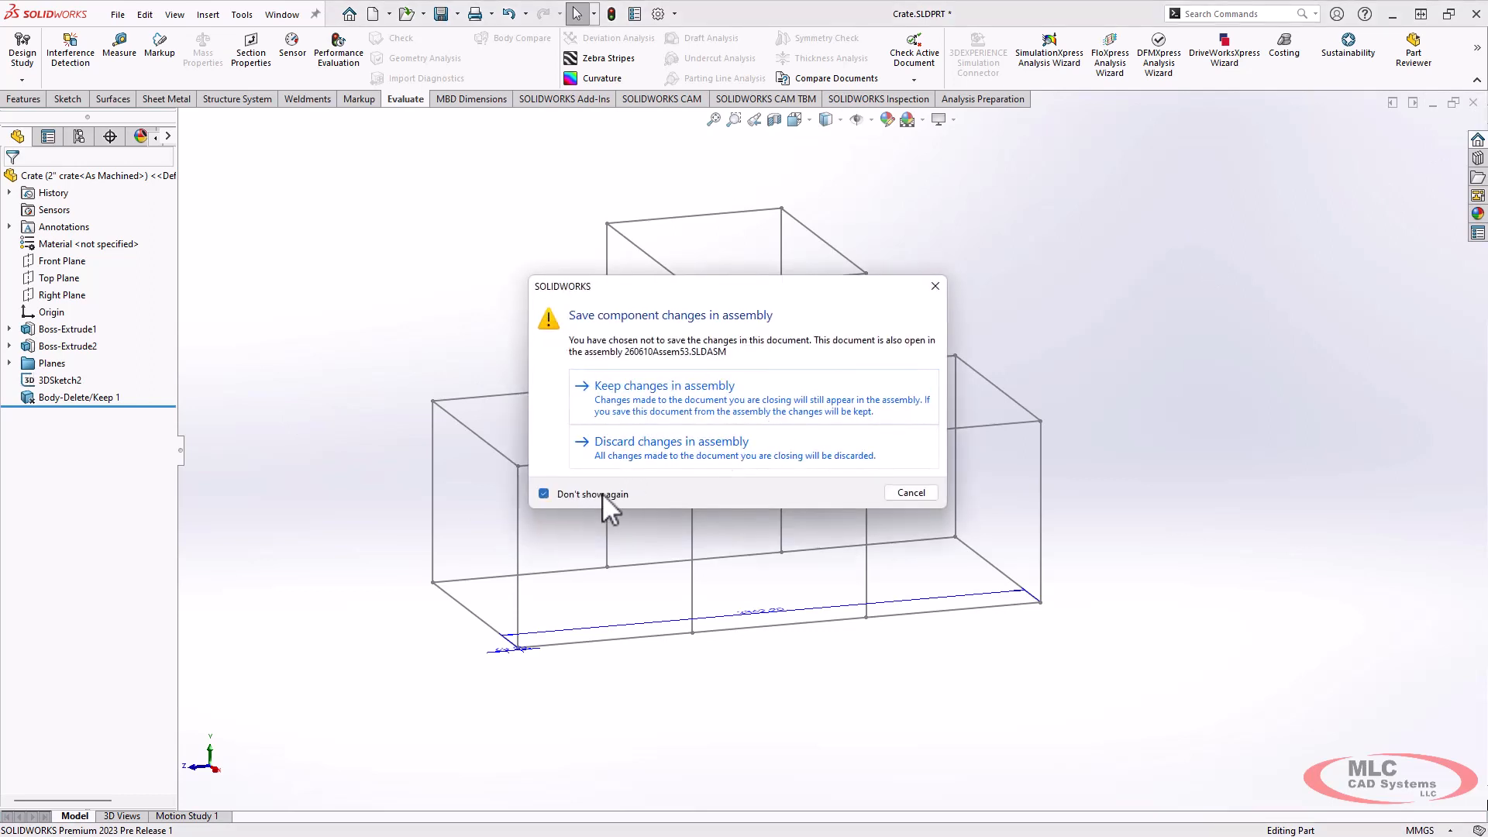
click(663, 386)
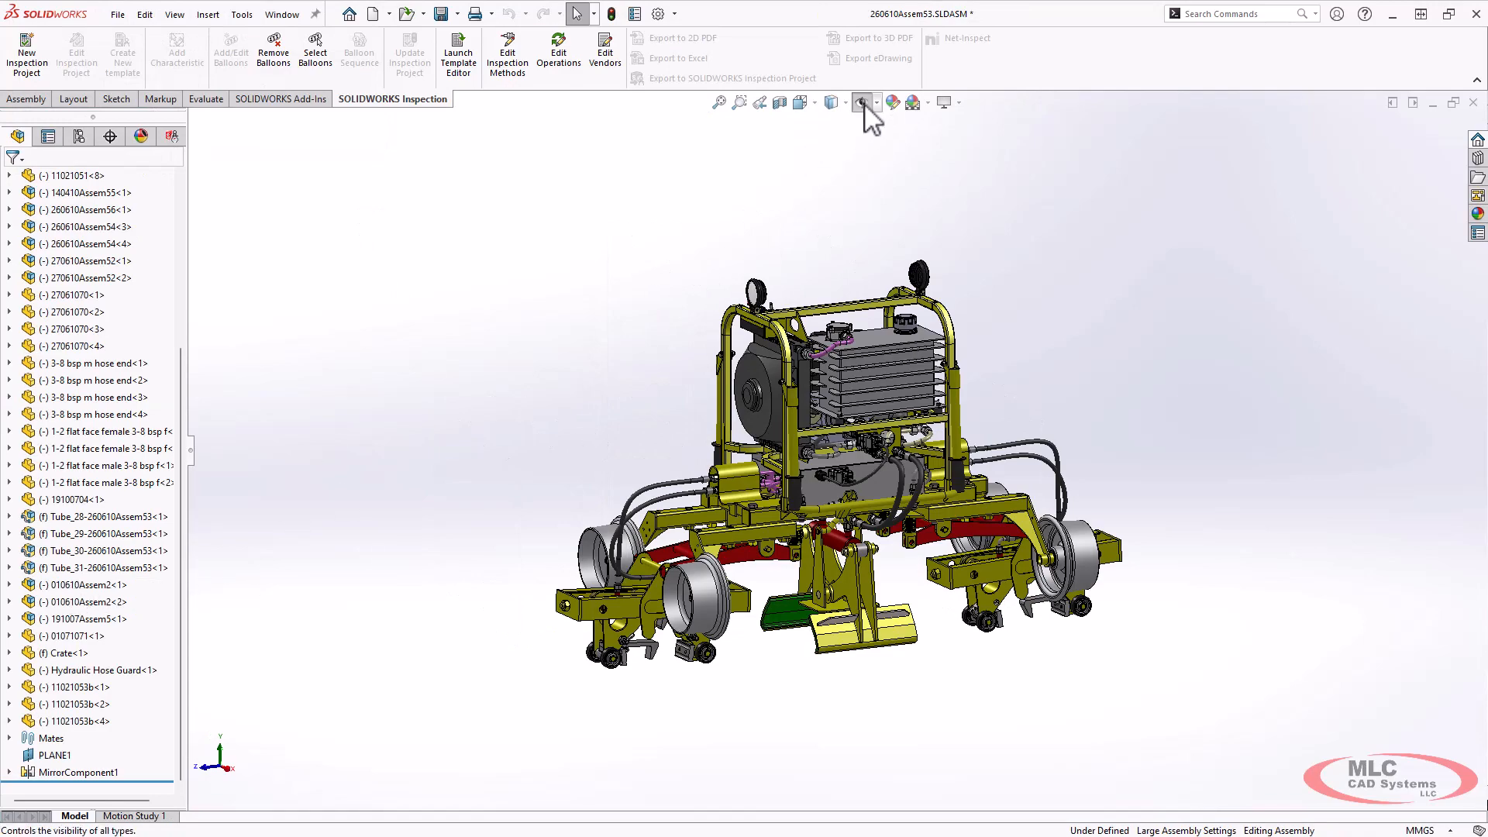
Show the crate frame sketch and edit Crate<1> in context with the Structure System tools ready.
click(861, 102)
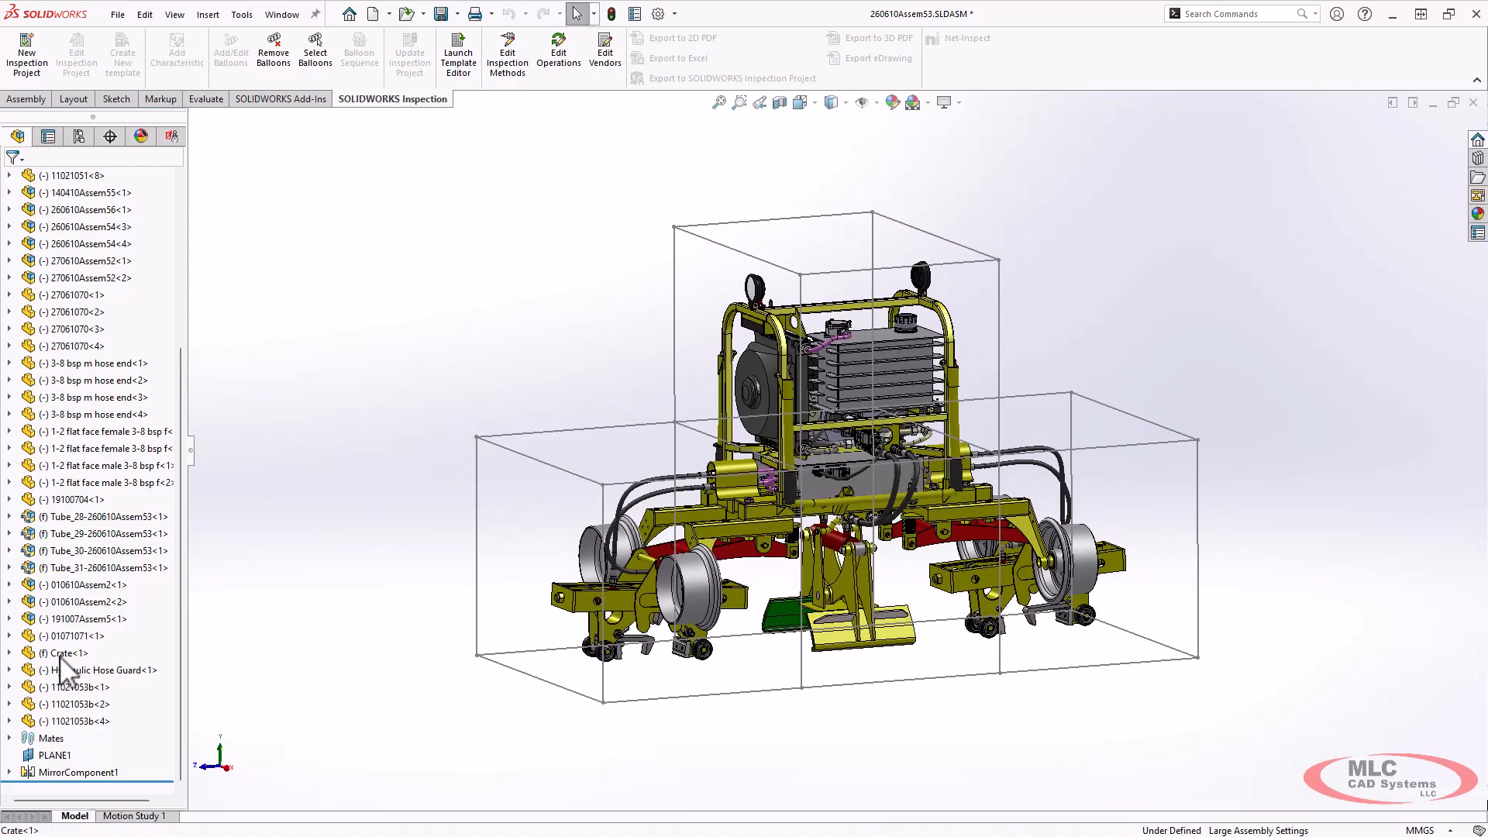
double_click(62, 653)
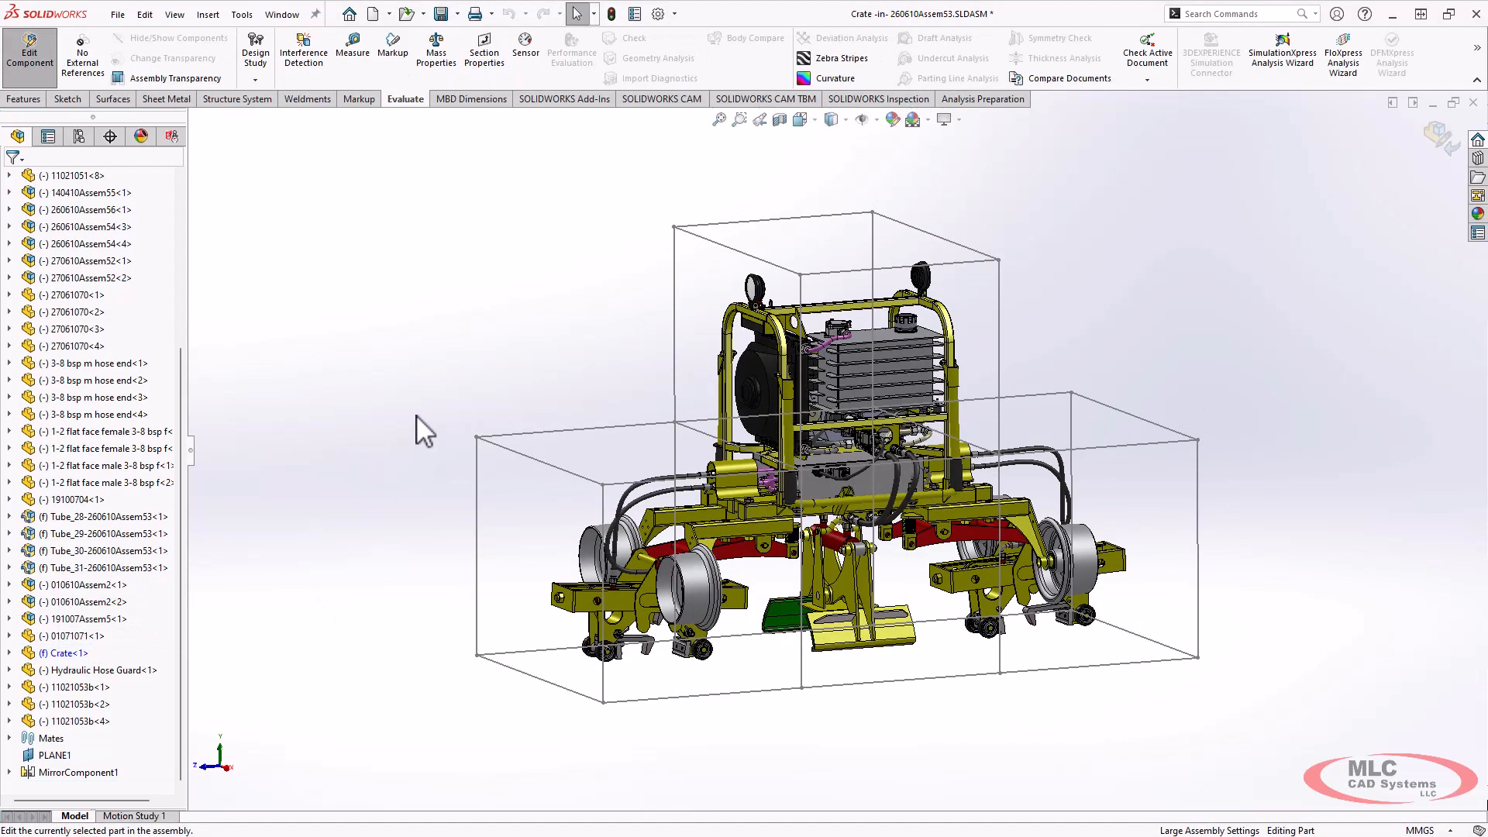
mouse_move(415, 268)
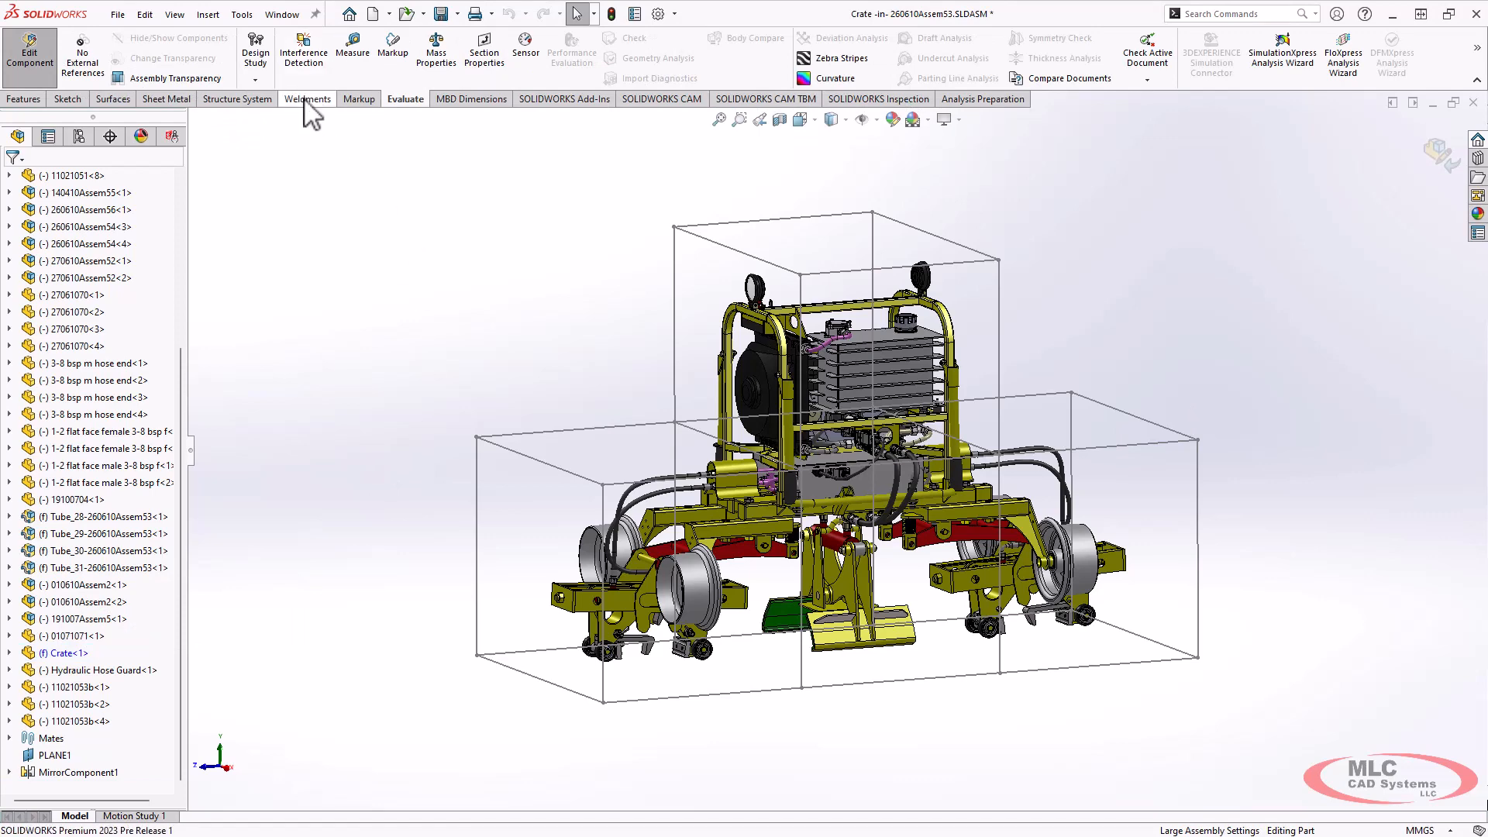
click(236, 99)
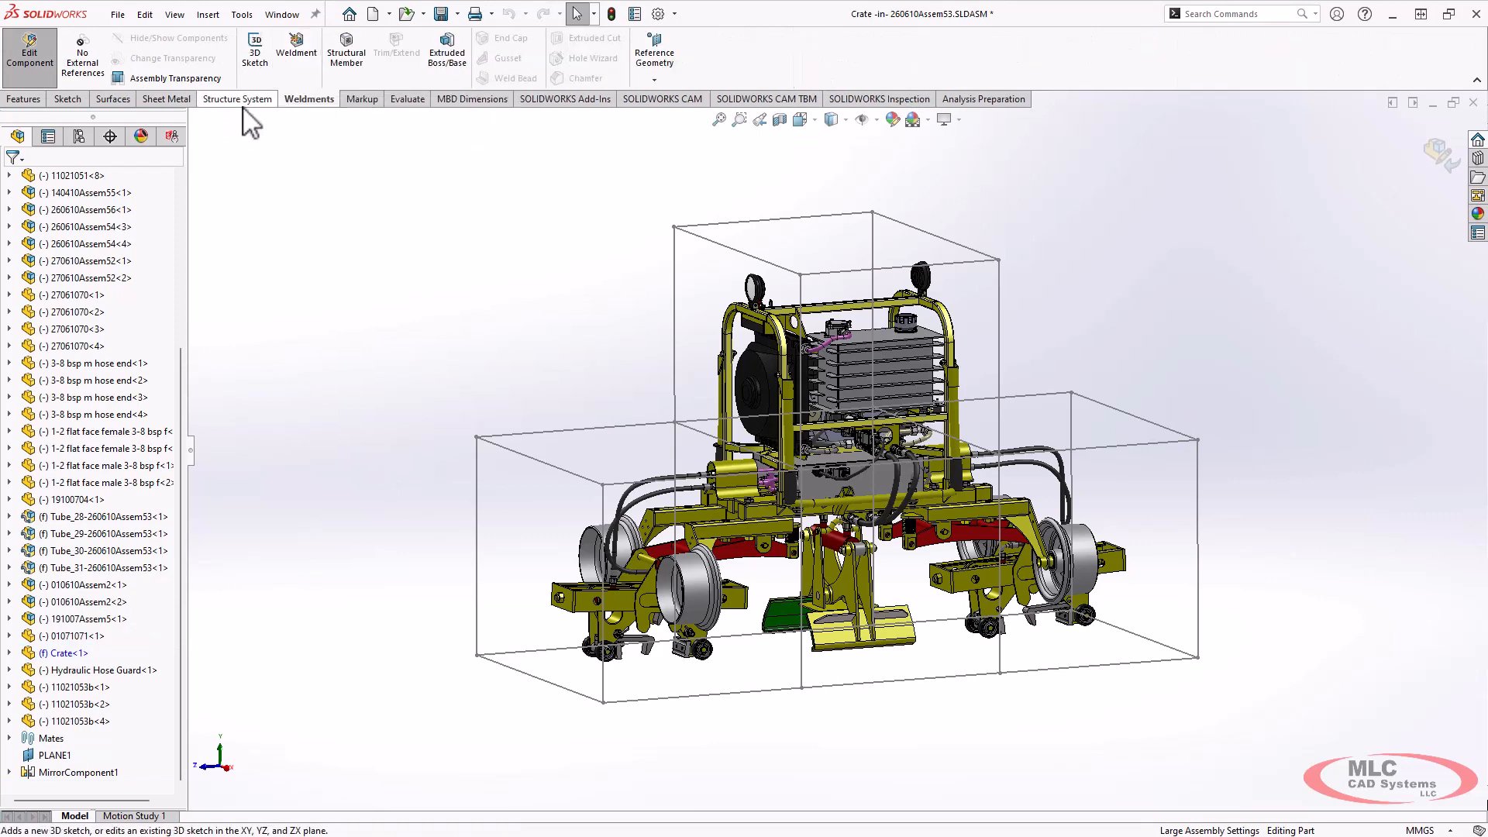
click(236, 99)
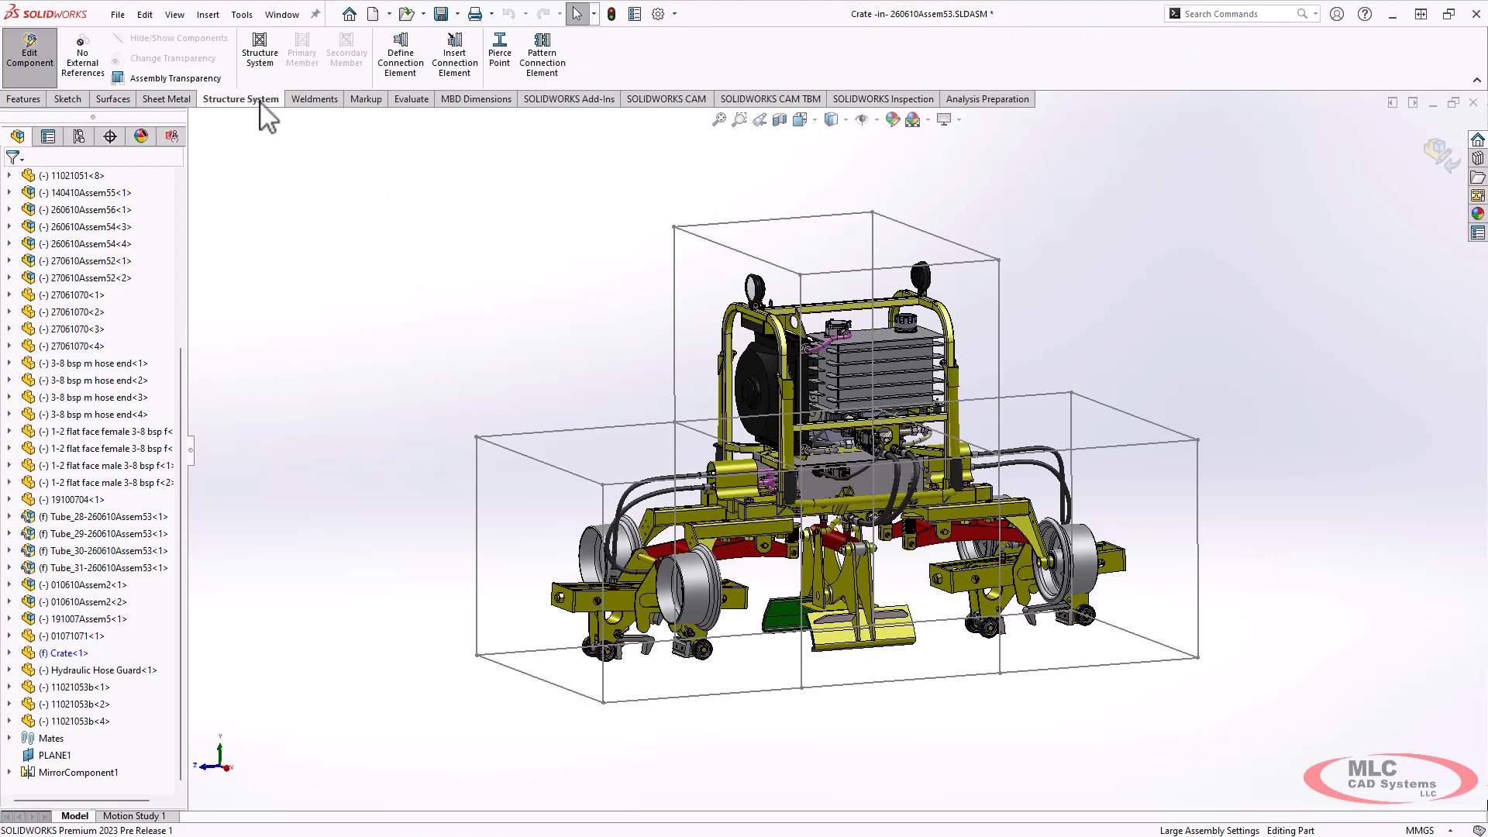
mouse_move(259, 54)
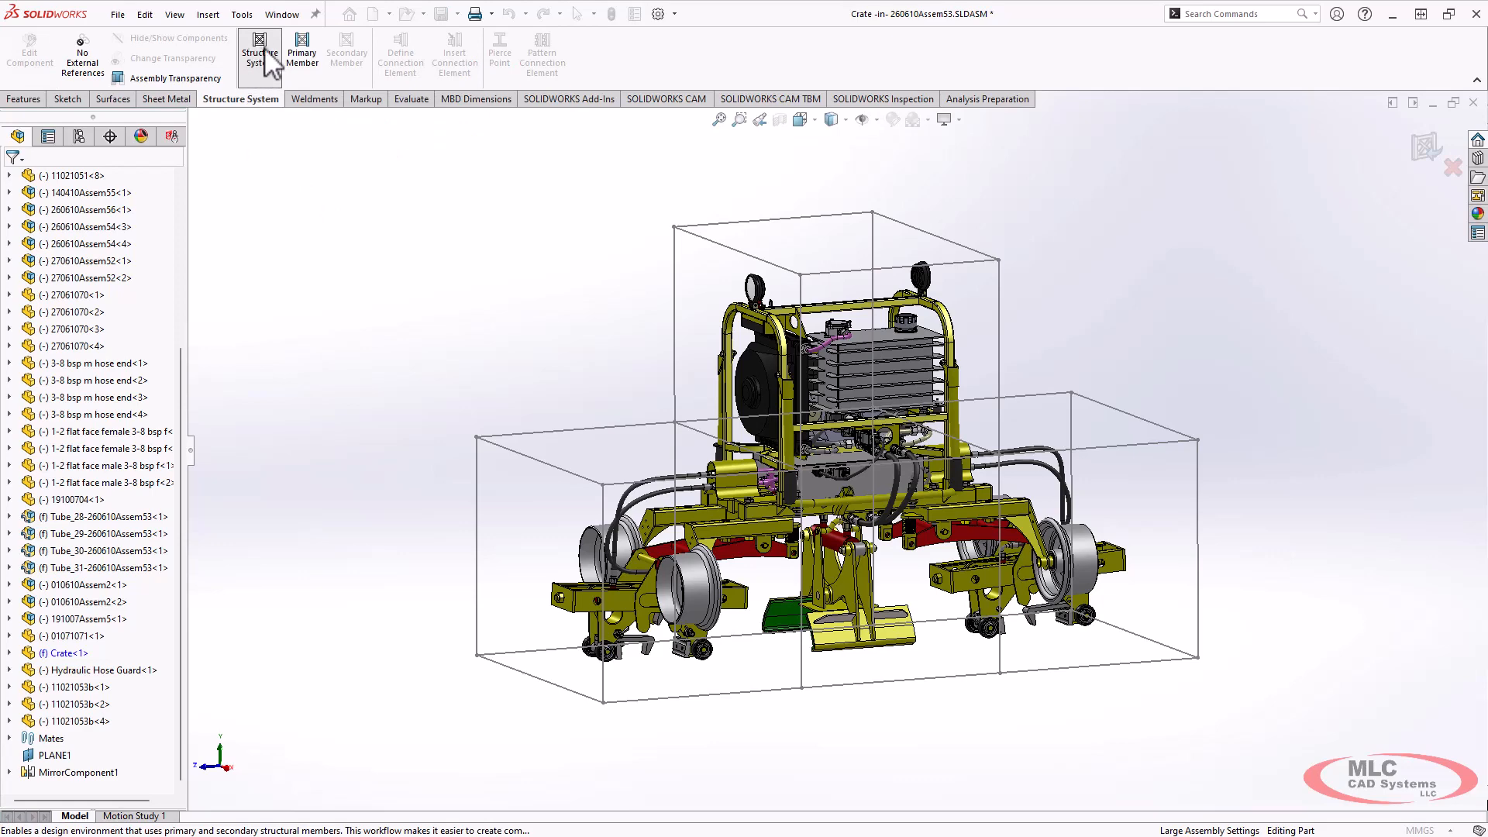
mouse_move(1423, 176)
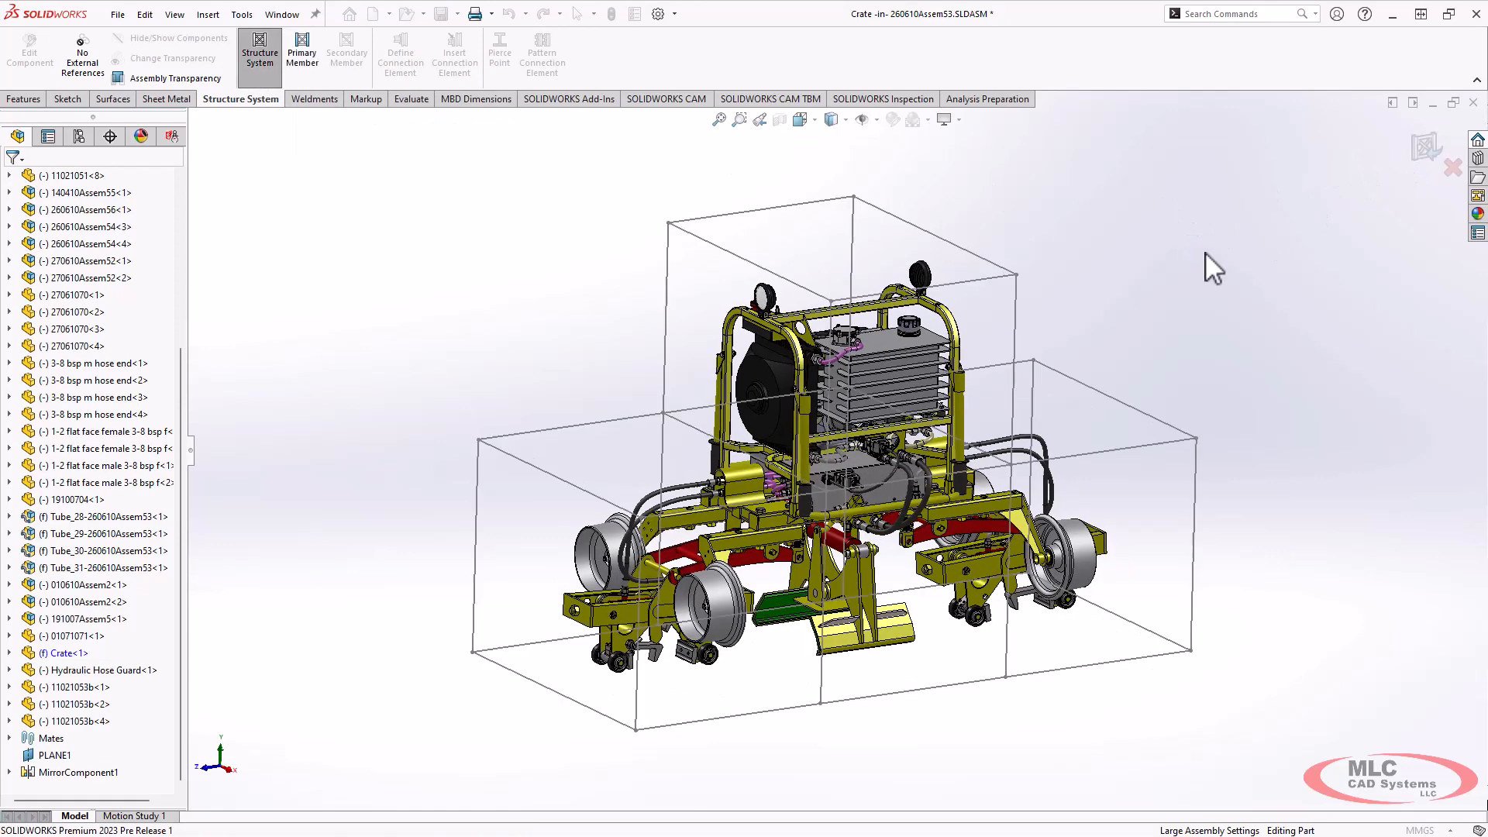
mouse_move(302, 52)
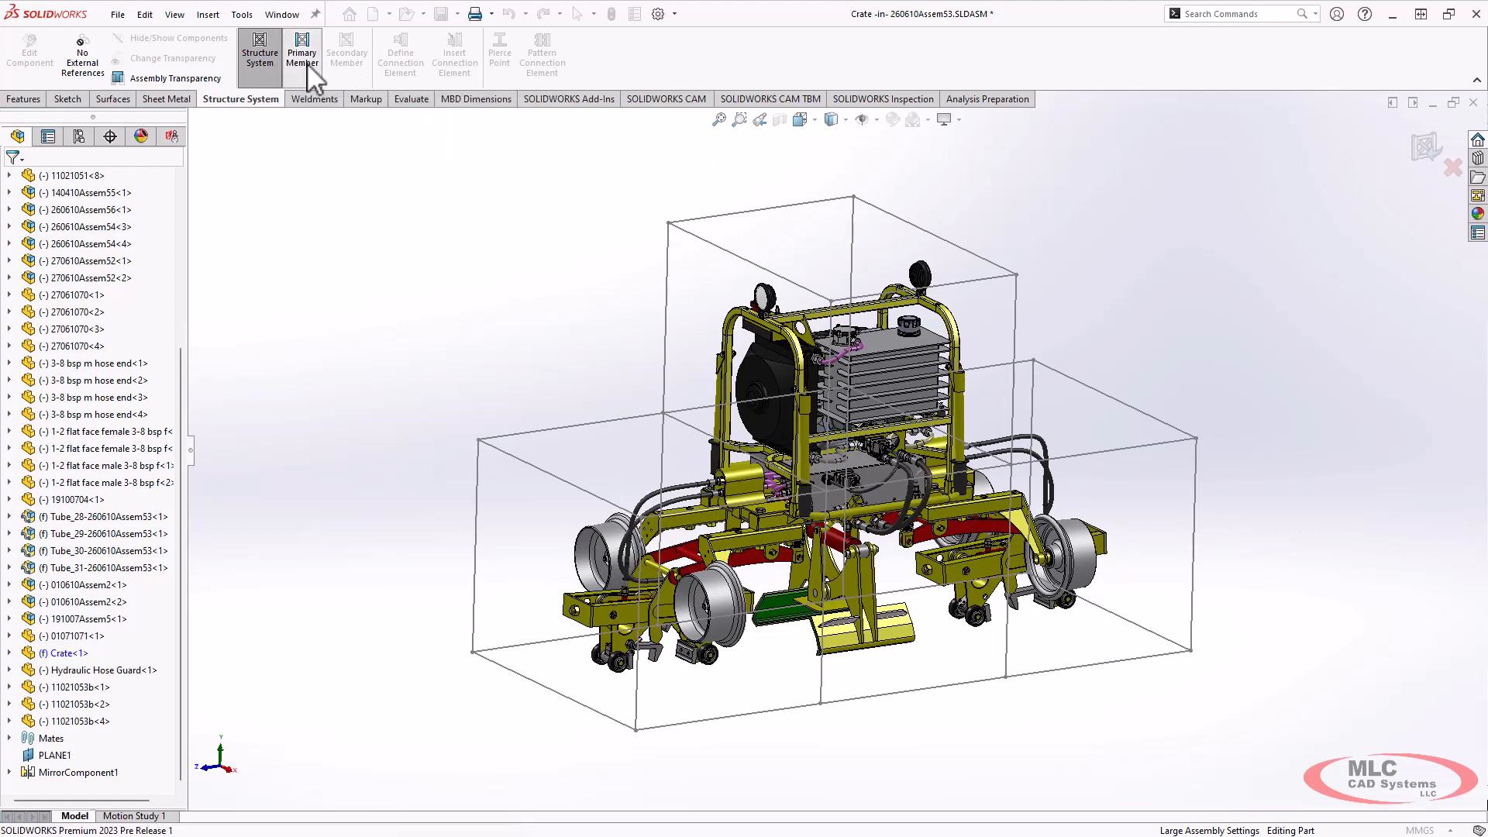
Start a primary member with an ansi inch square tube profile, size TS2x2x0.1875.
click(302, 53)
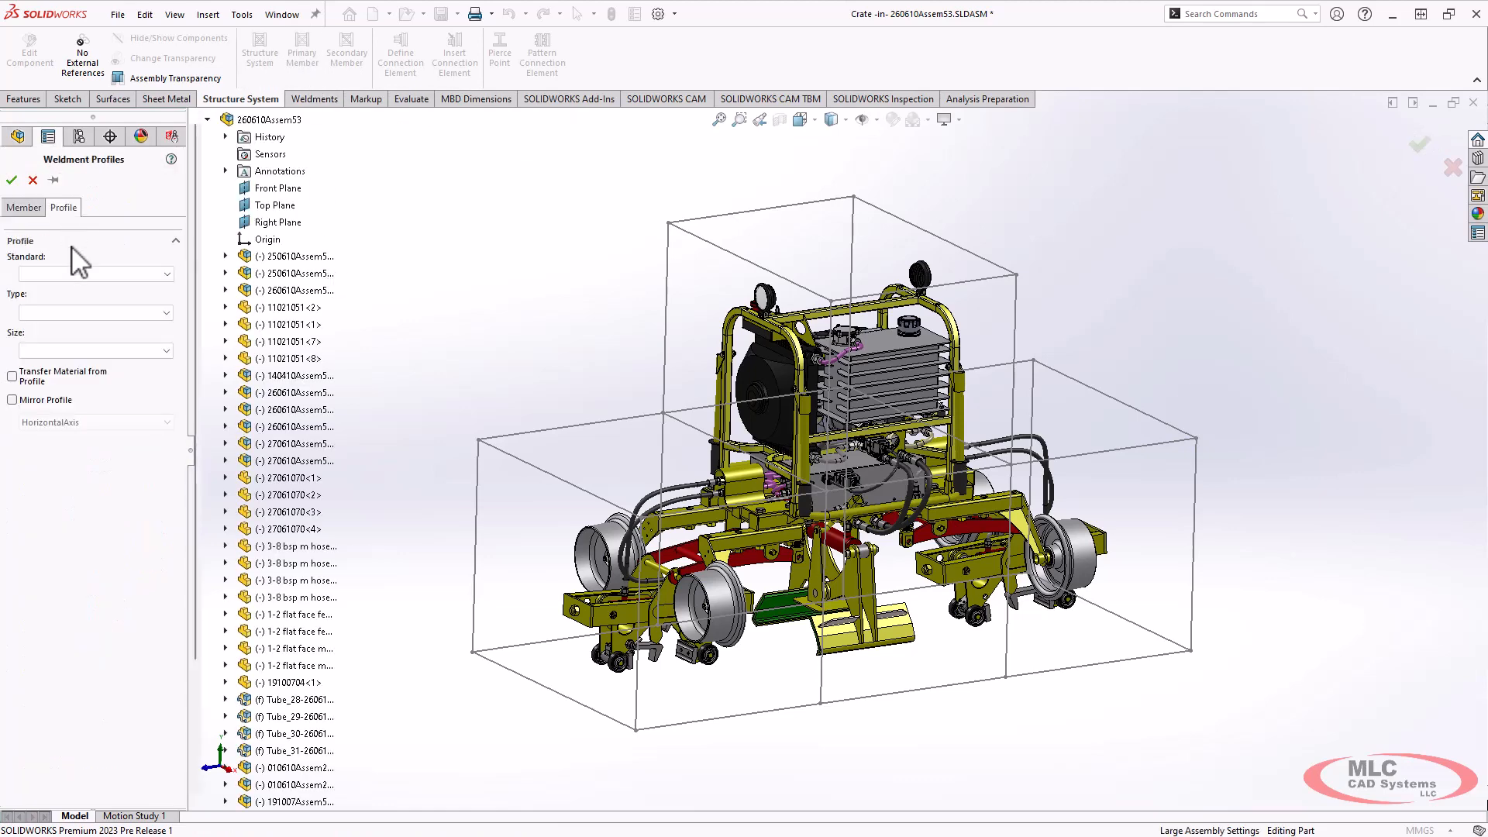
click(90, 273)
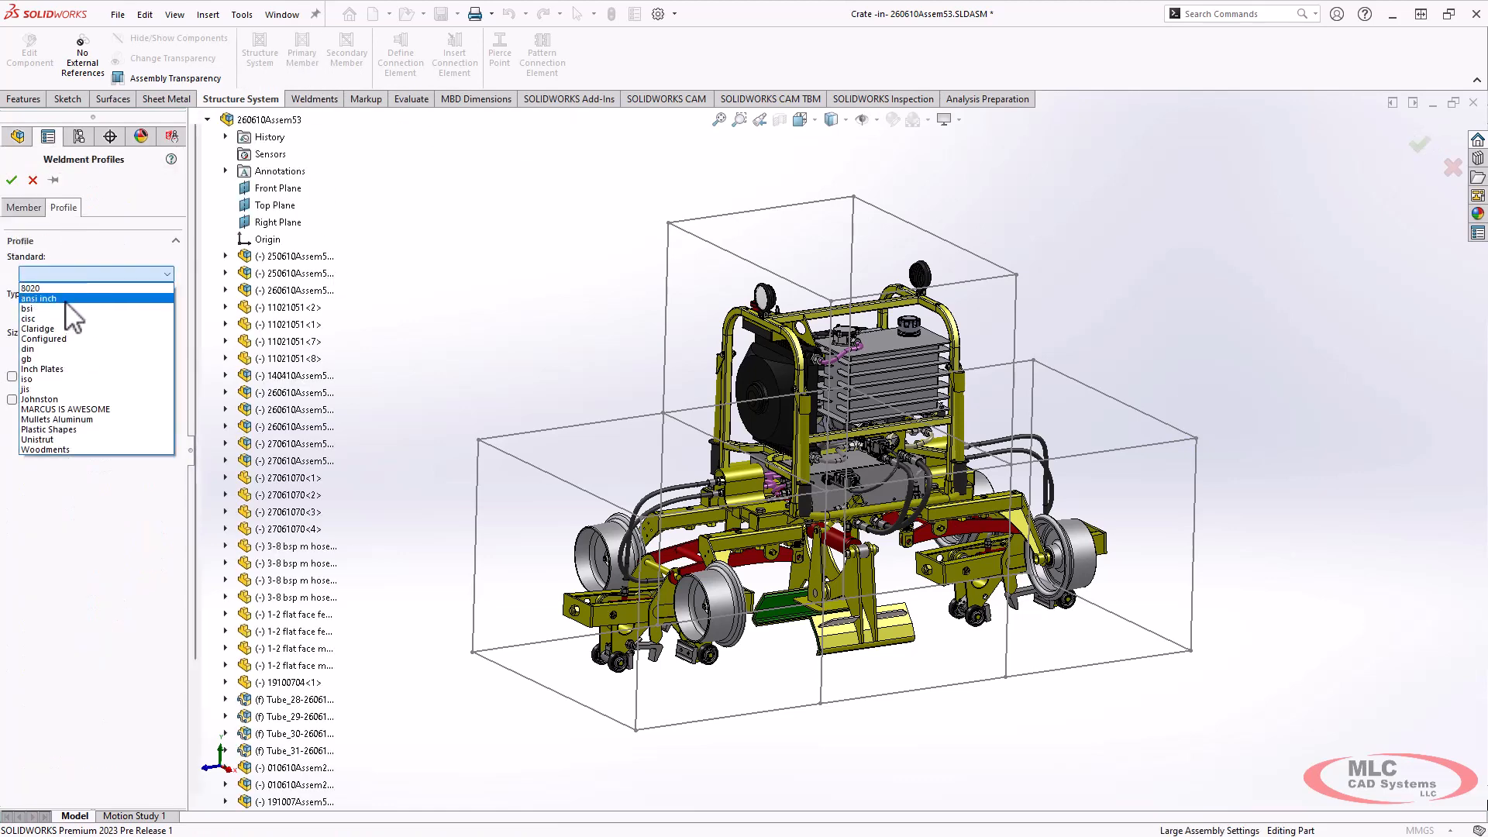
click(38, 298)
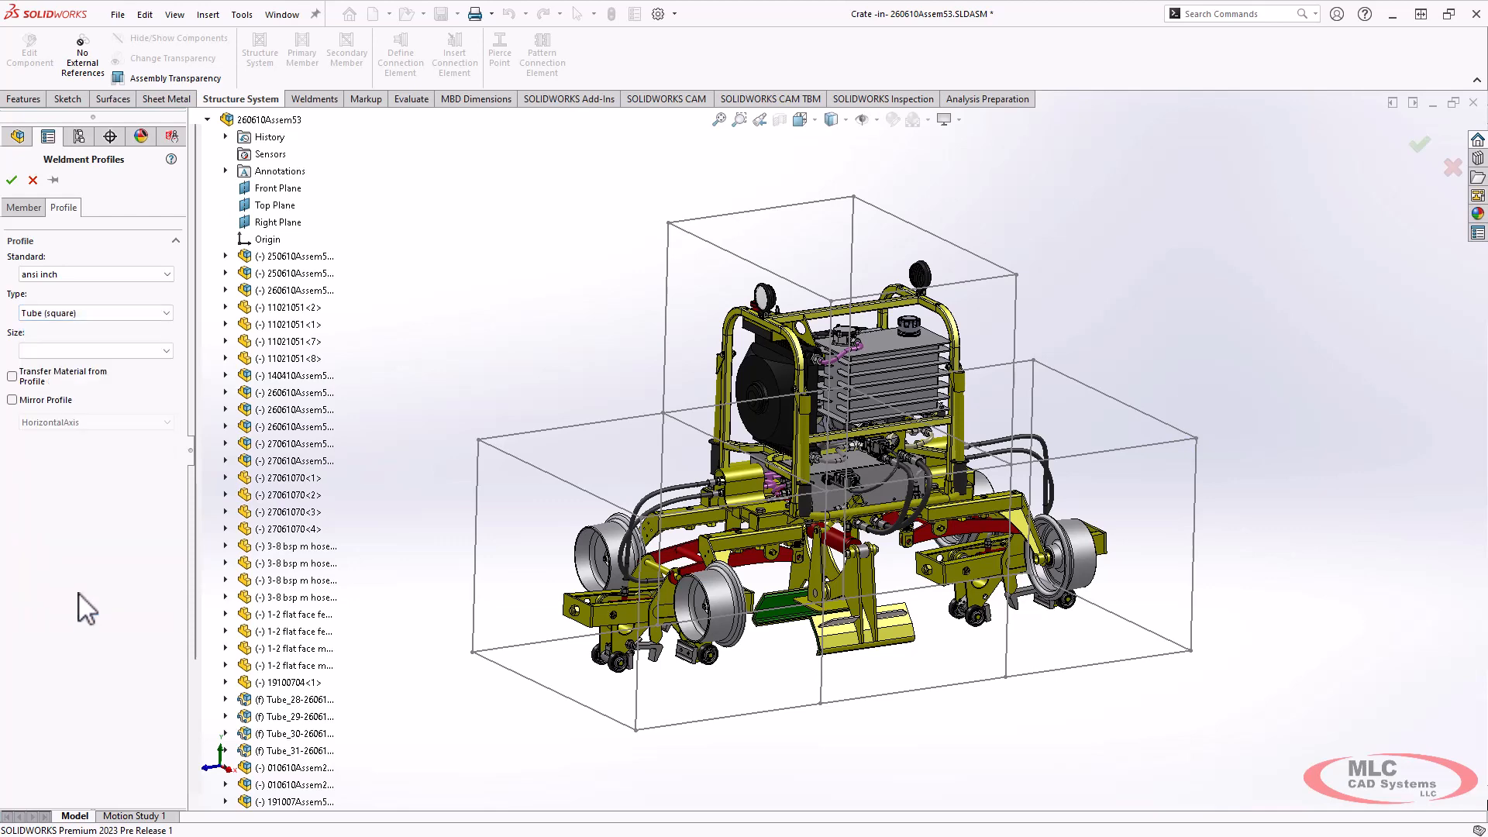
click(94, 350)
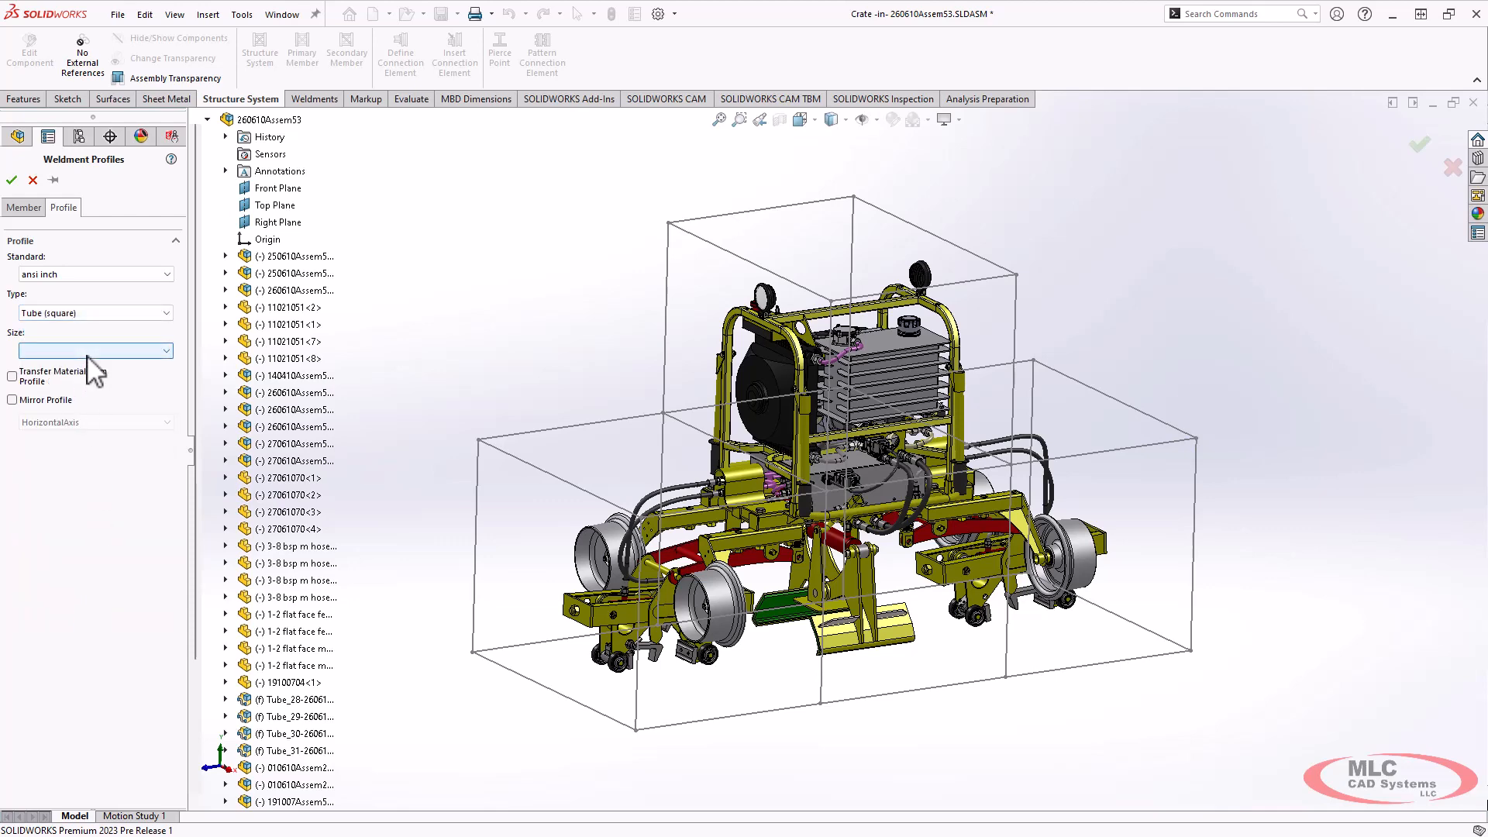
click(166, 350)
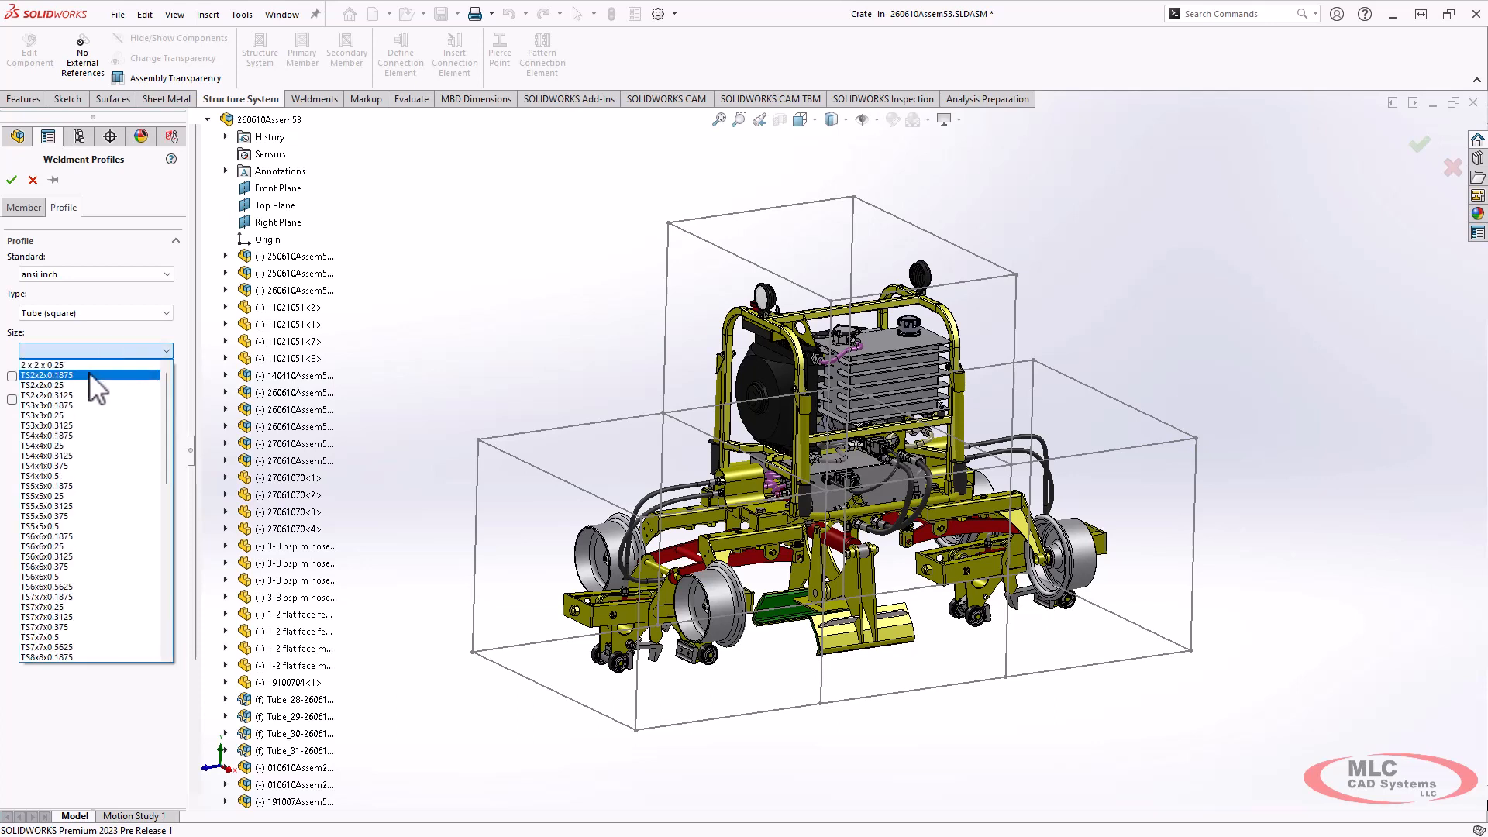
click(71, 375)
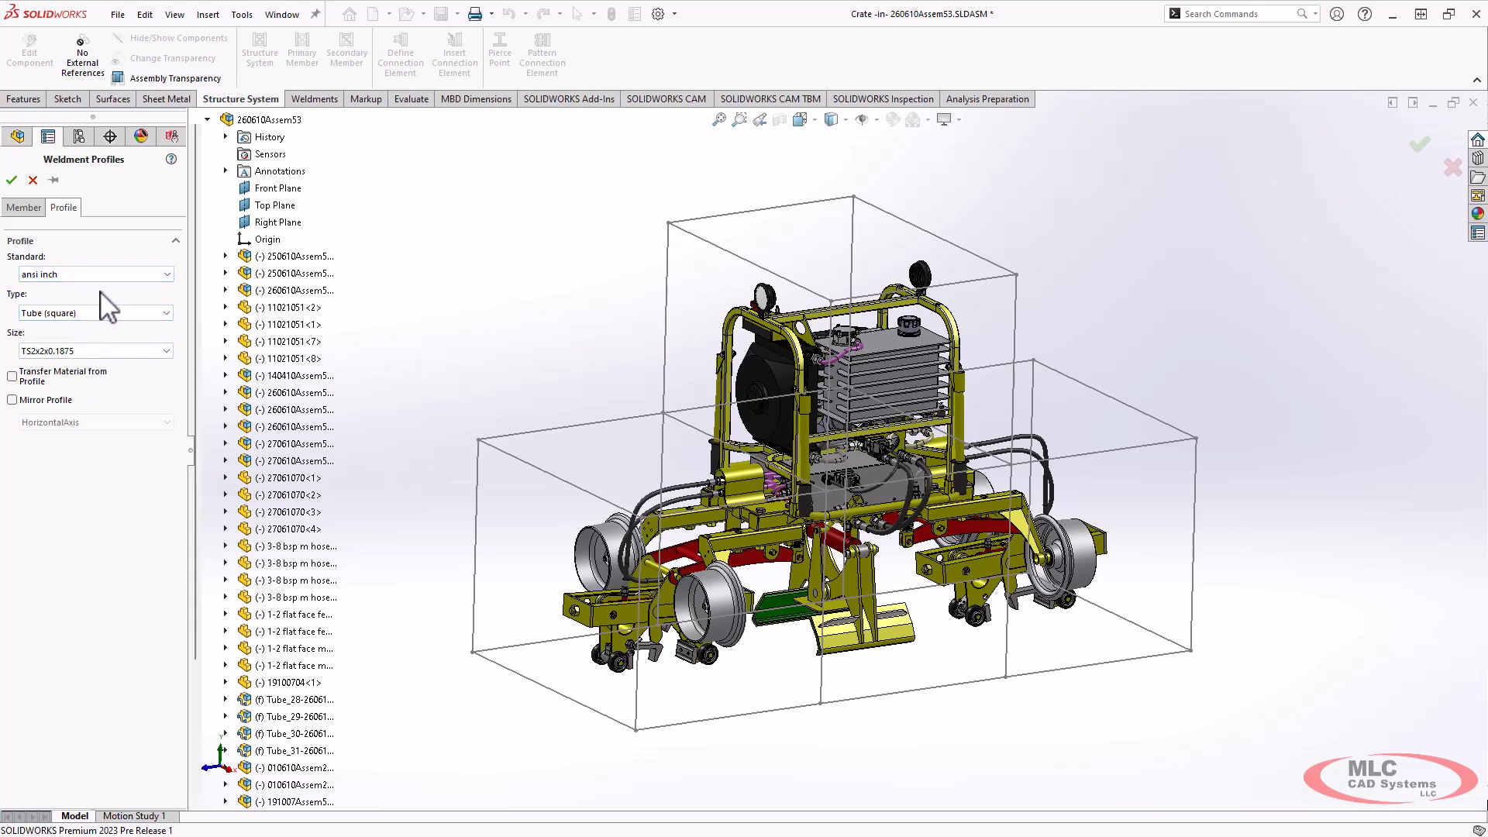
mouse_move(476, 423)
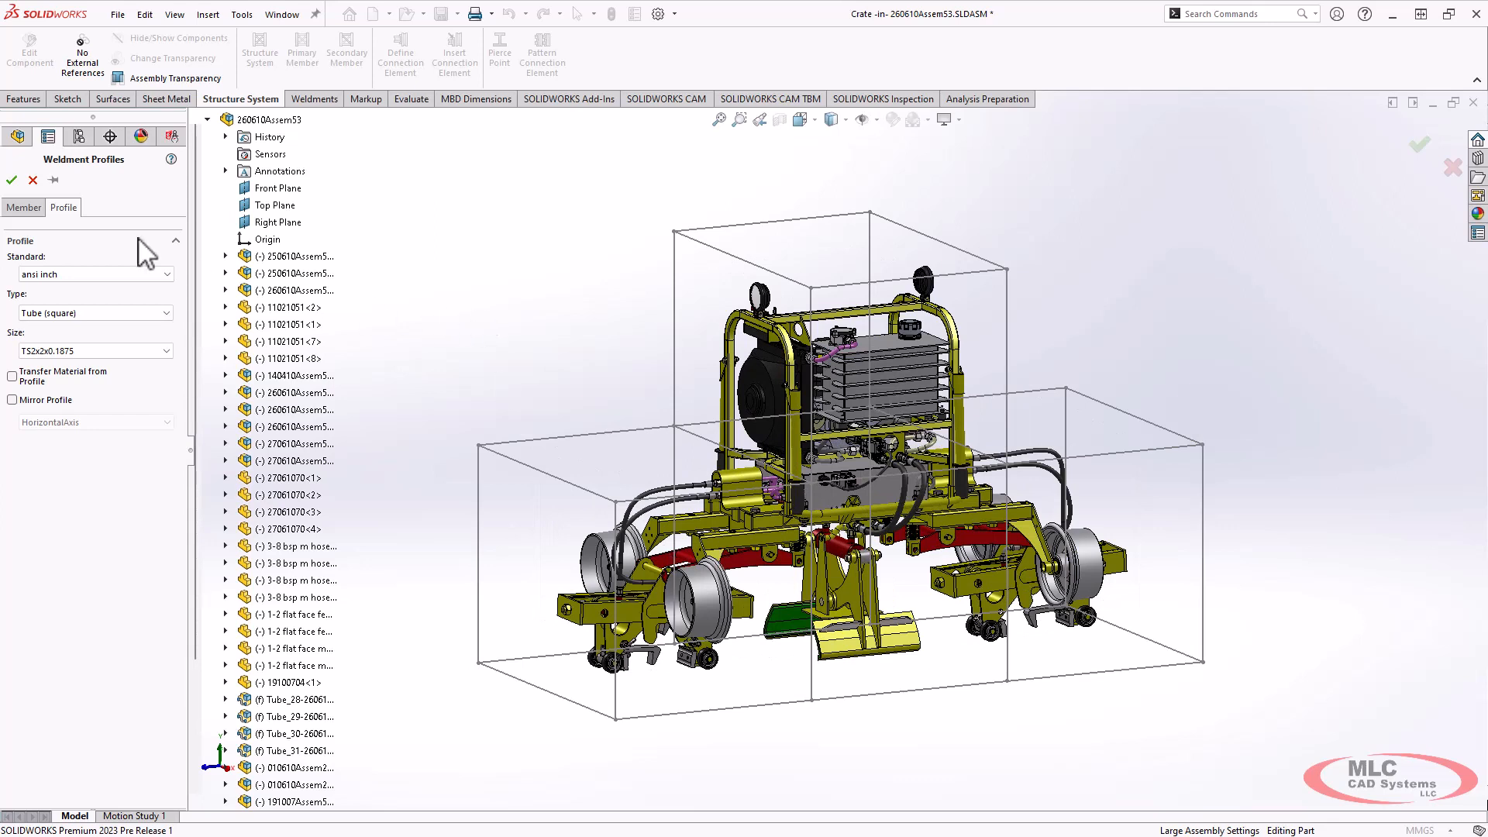
Select all crate sketch lines as path segments and create the square-tube primary members.
click(23, 208)
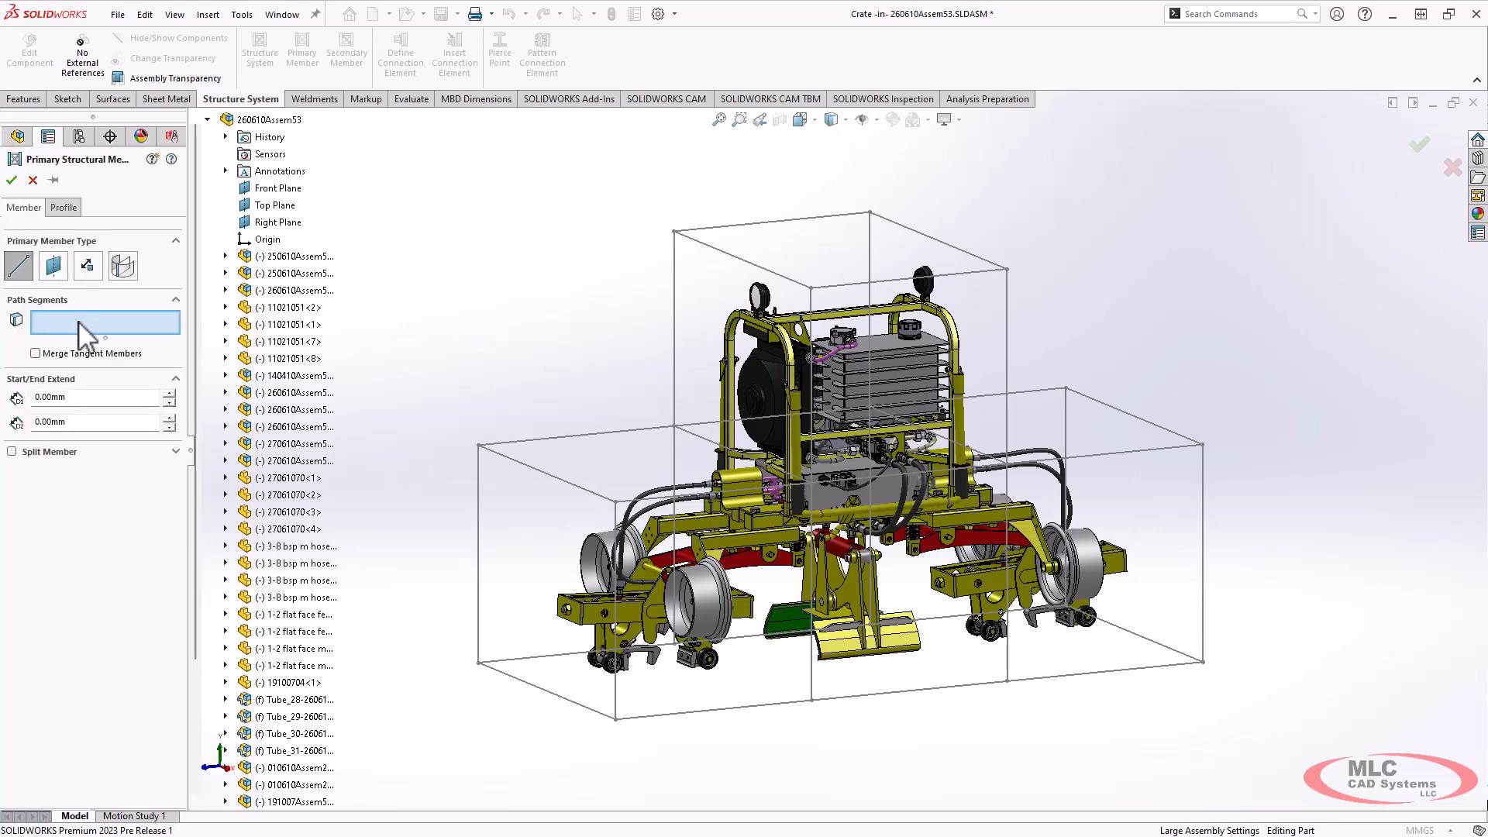
mouse_move(546, 332)
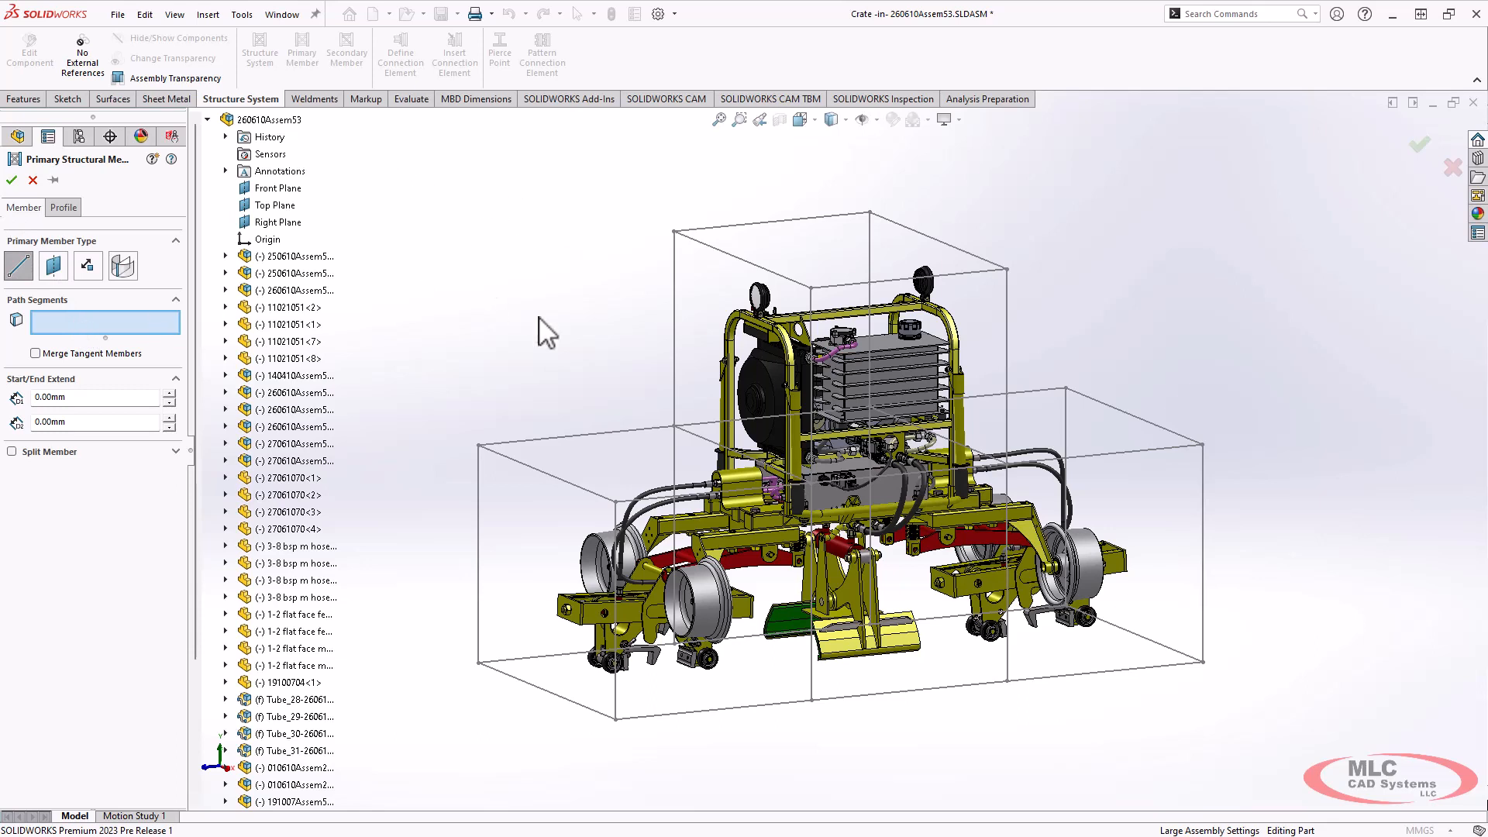
mouse_move(1308, 758)
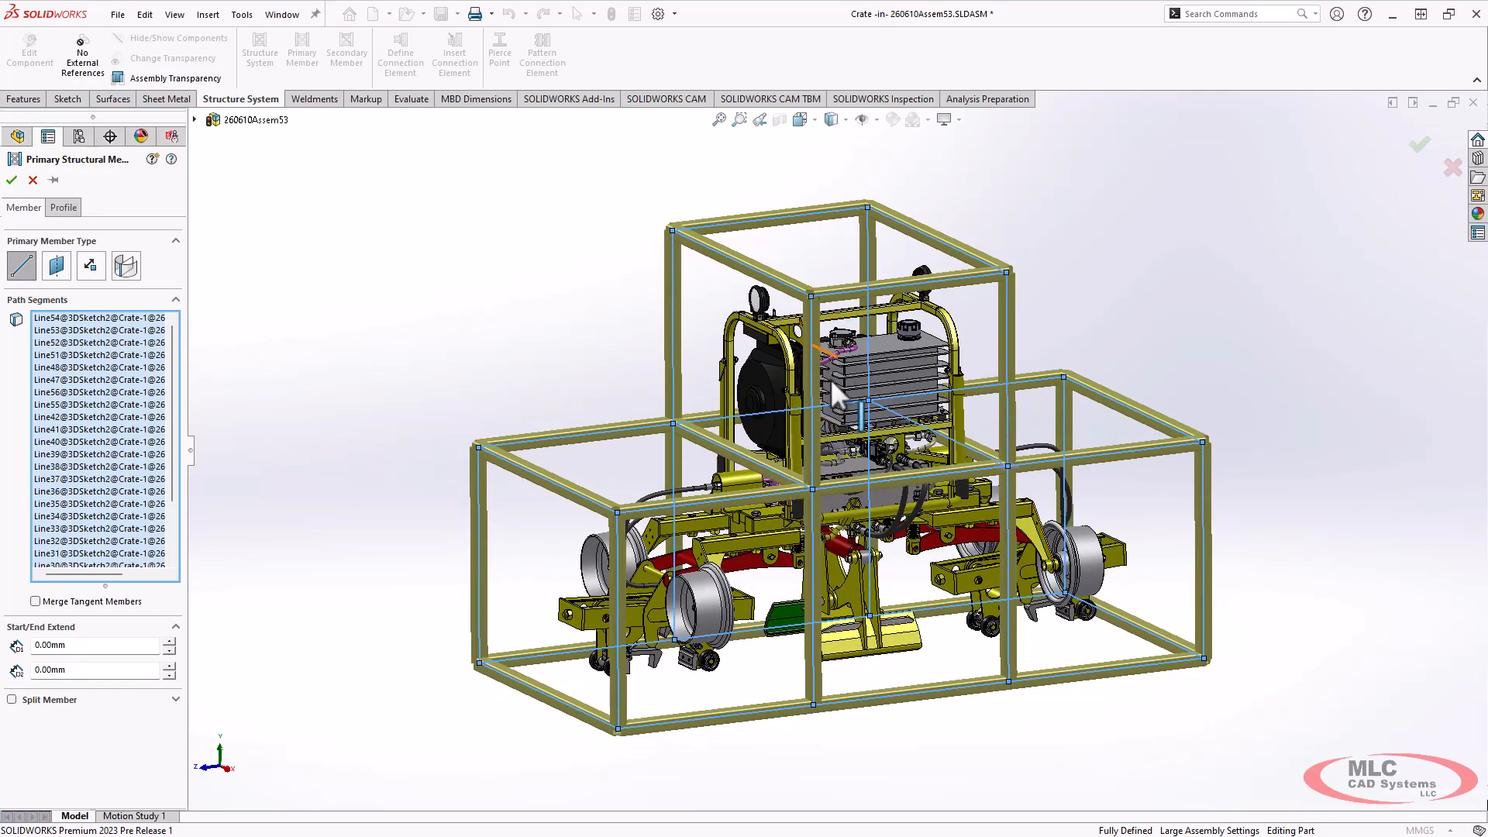
mouse_move(541, 304)
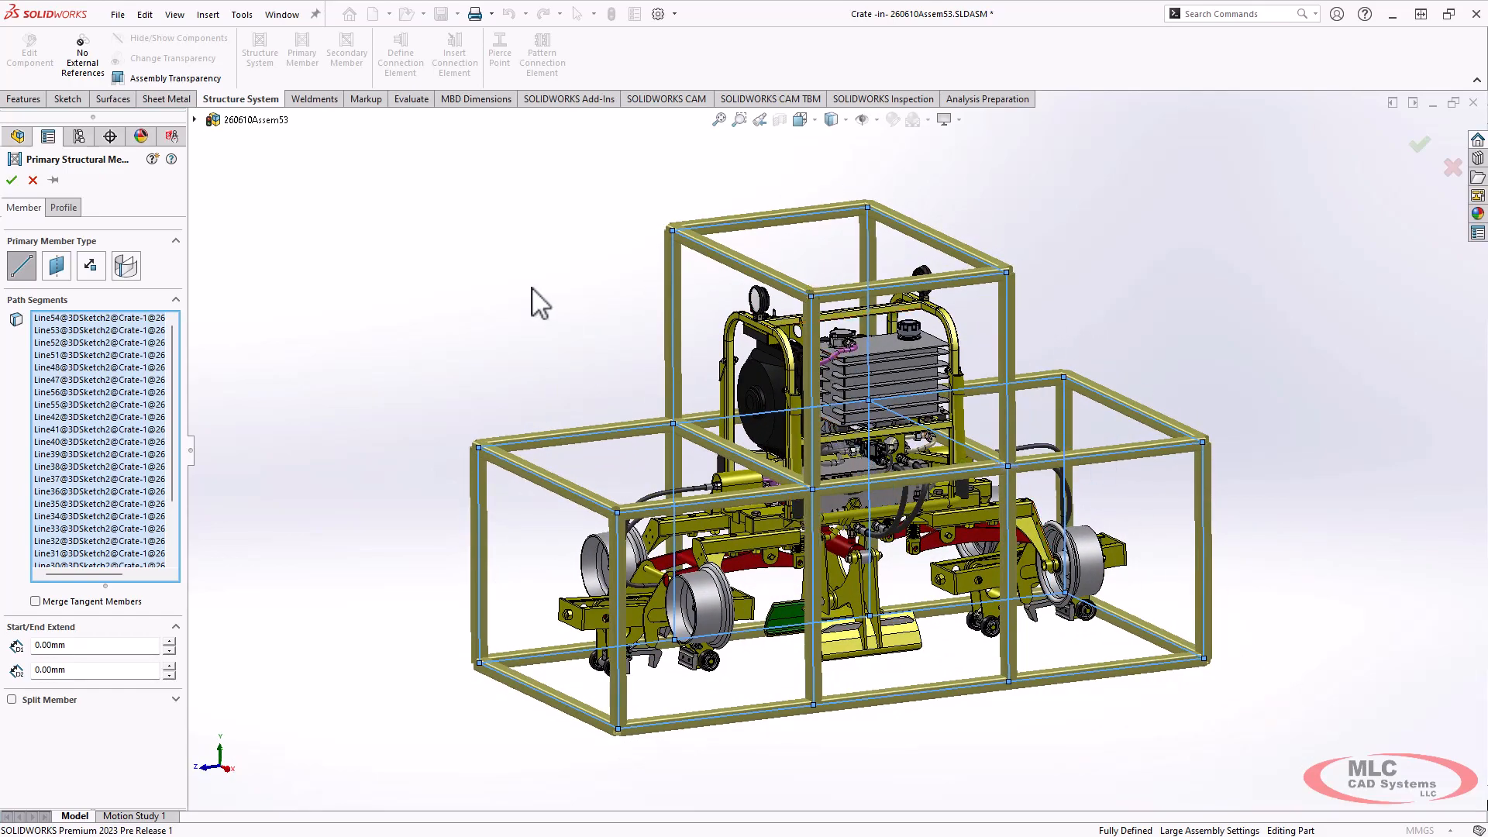
mouse_move(555, 487)
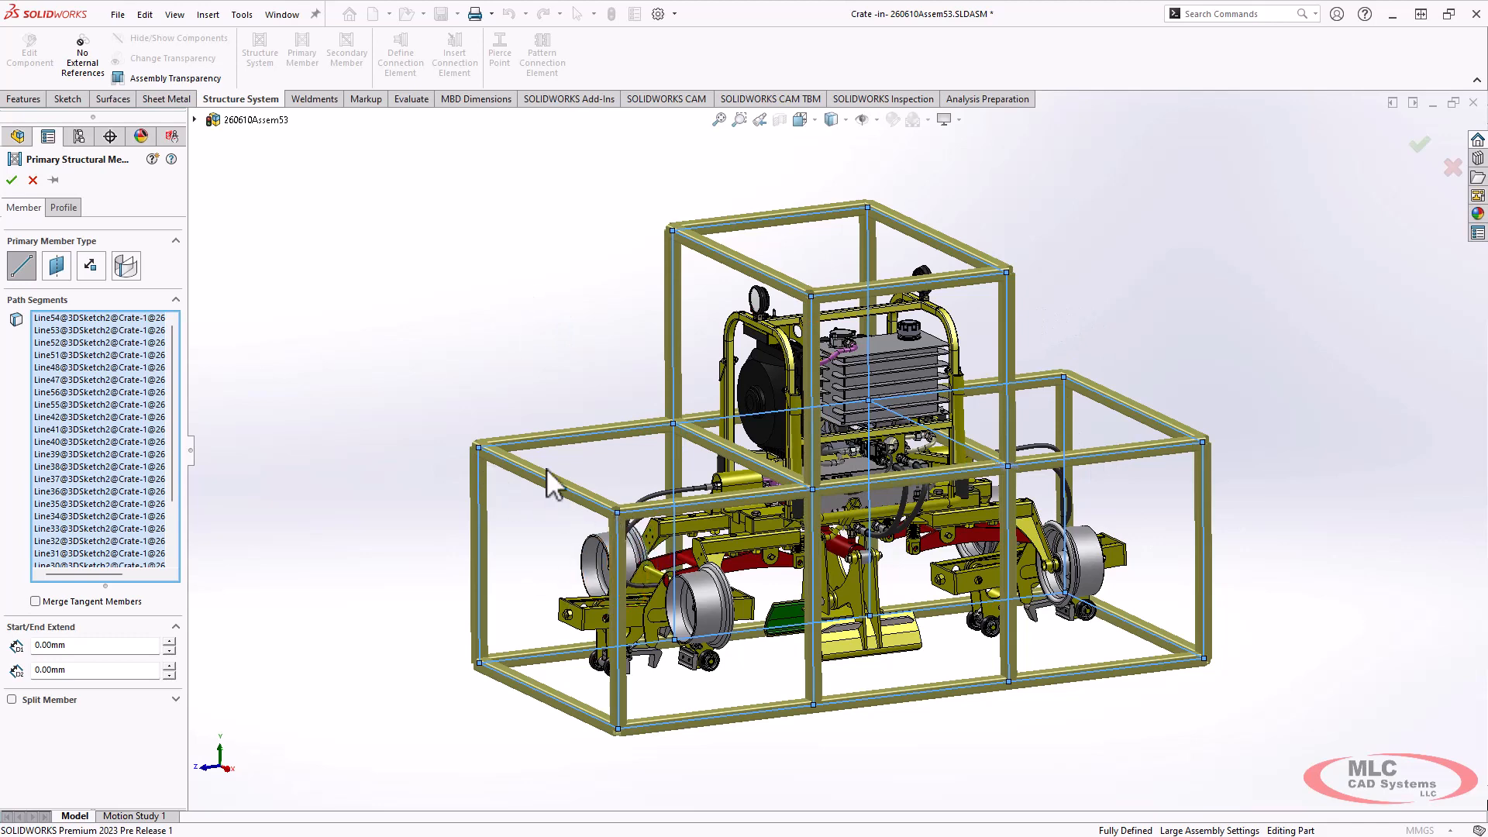
mouse_move(618, 532)
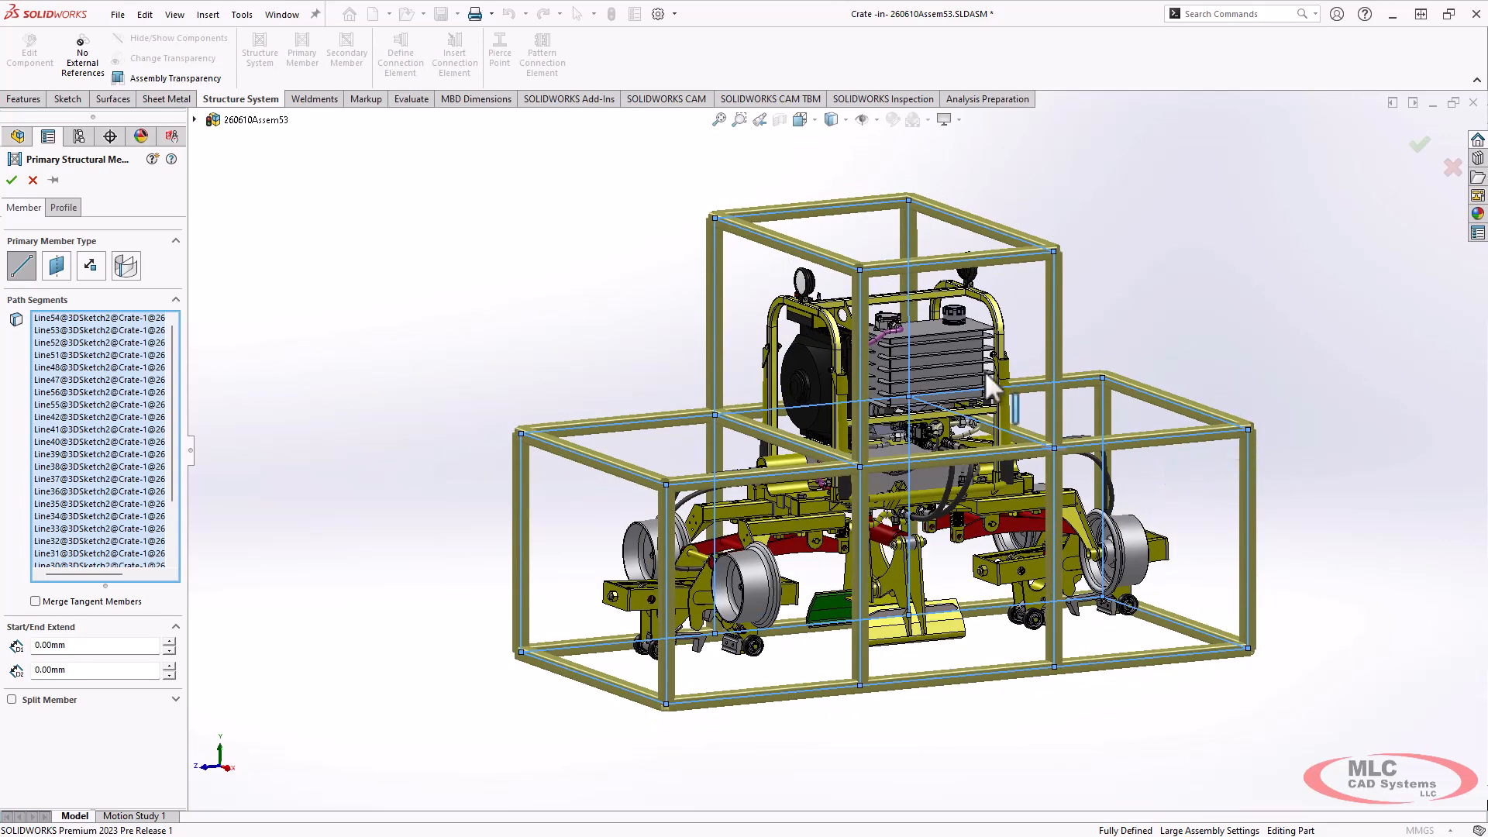
mouse_move(384, 304)
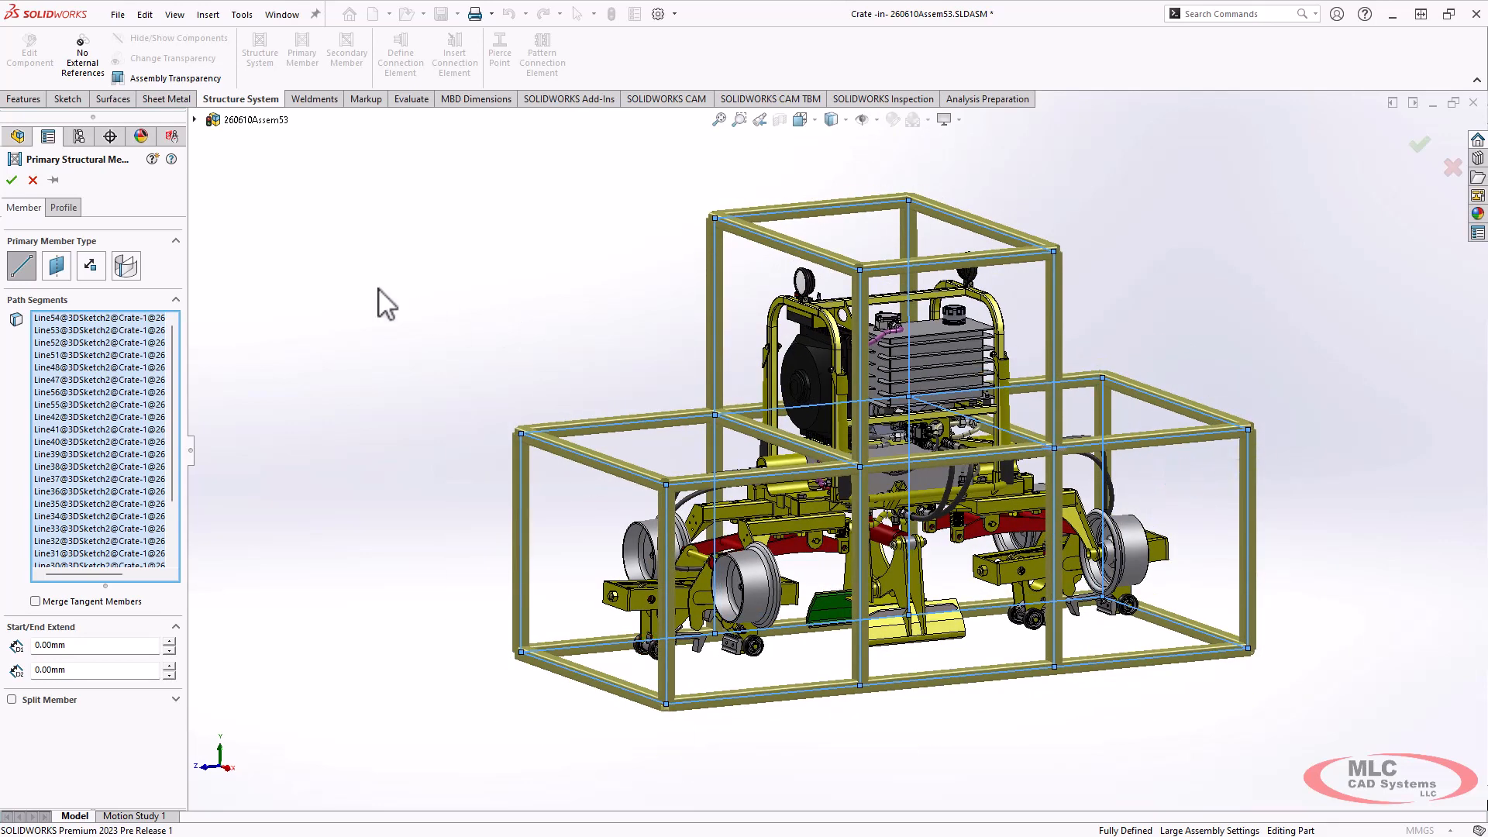
click(11, 180)
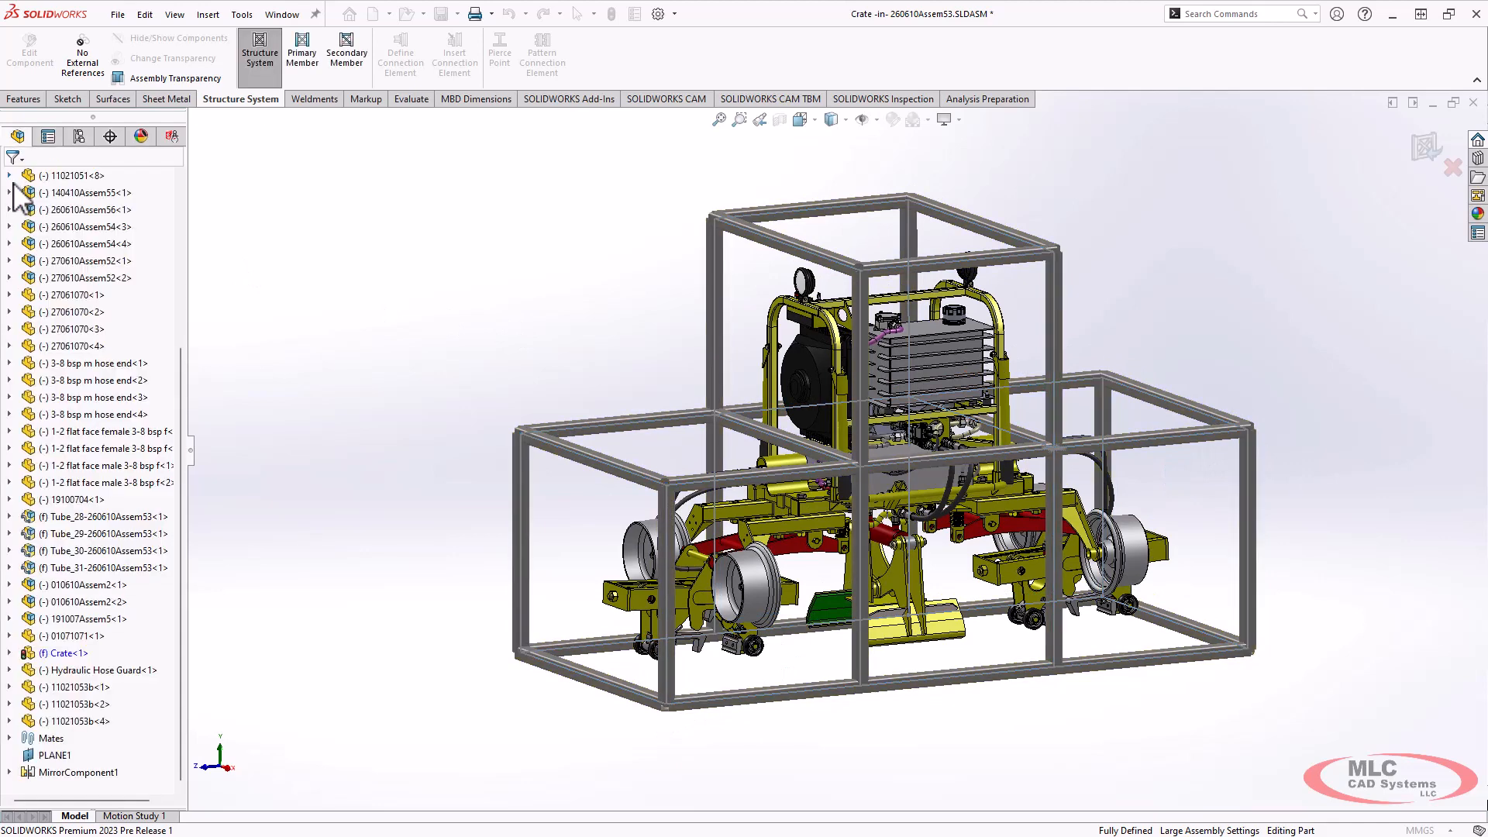
mouse_move(501, 327)
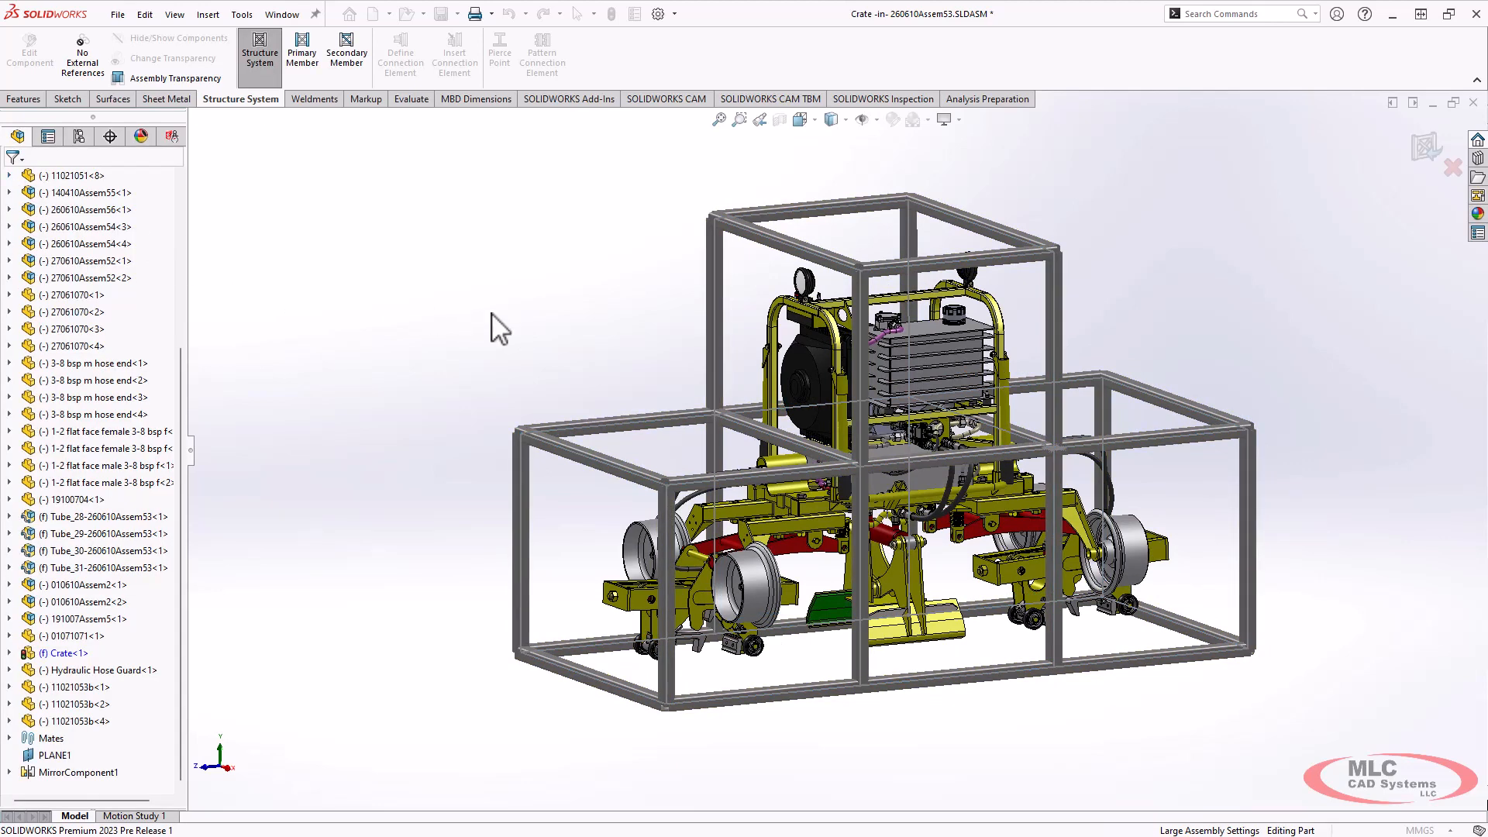
mouse_move(531, 572)
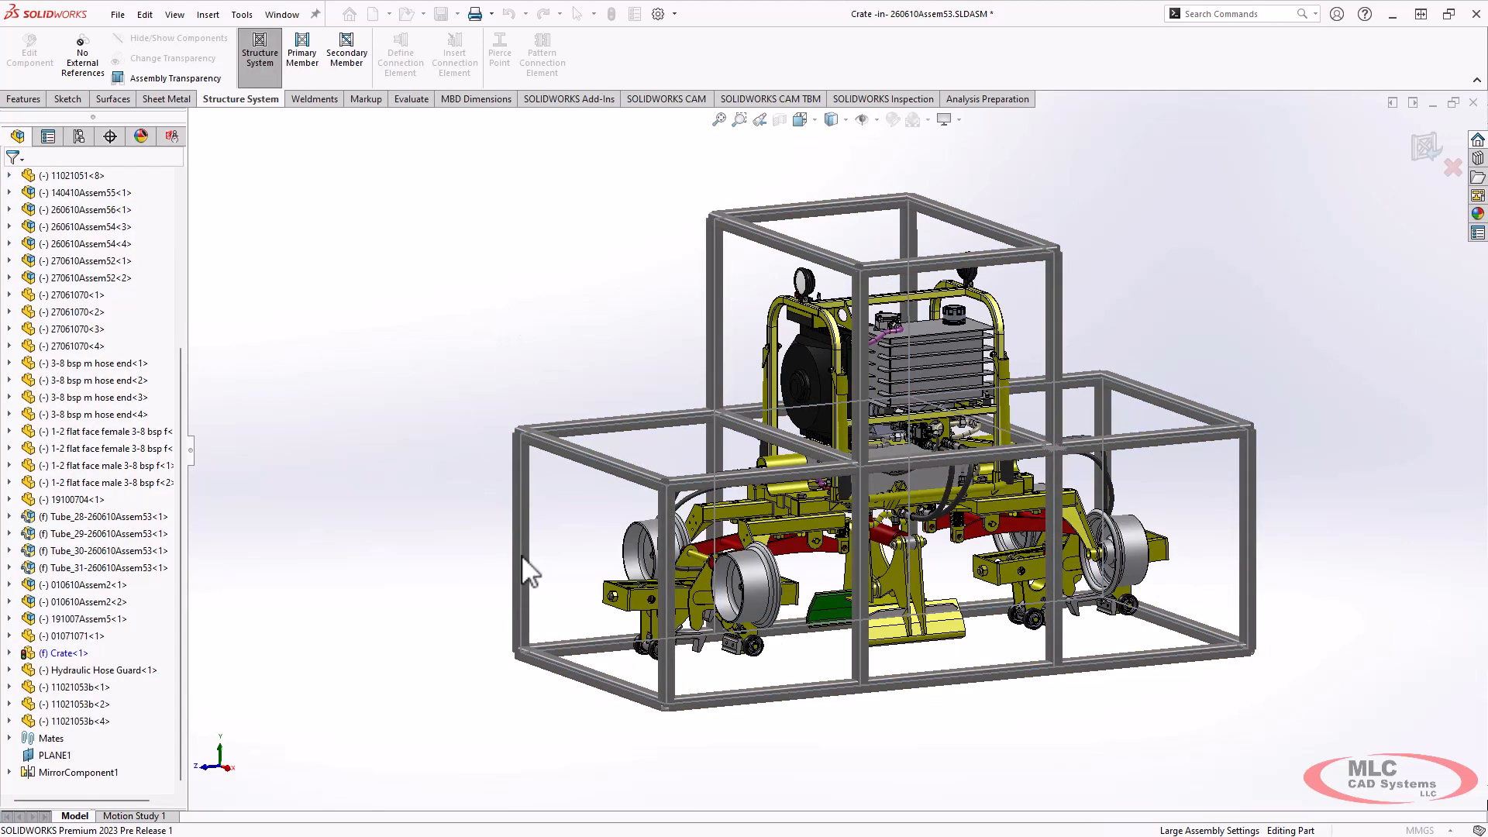
mouse_move(558, 580)
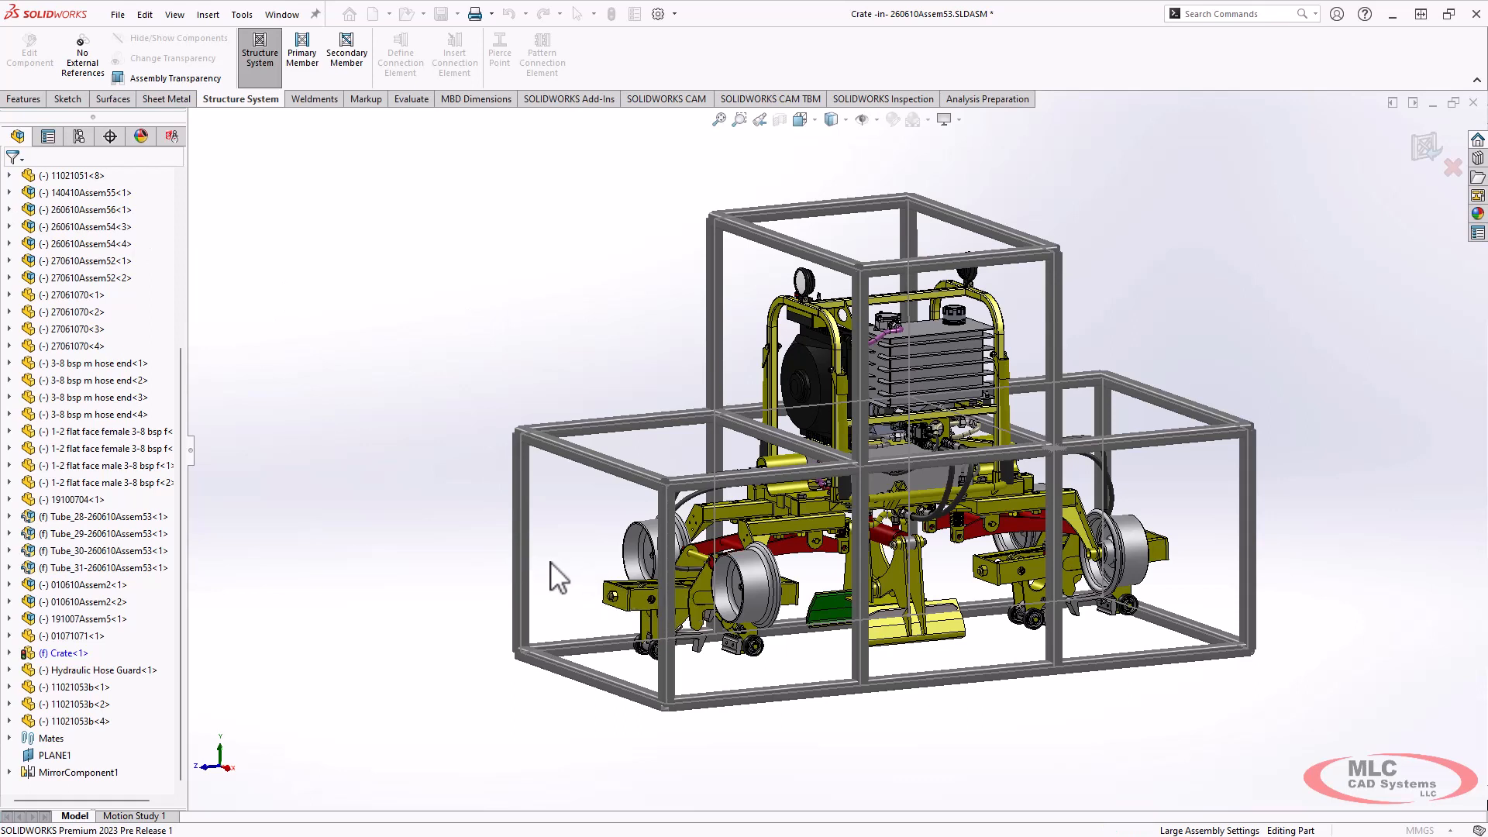
mouse_move(1077, 567)
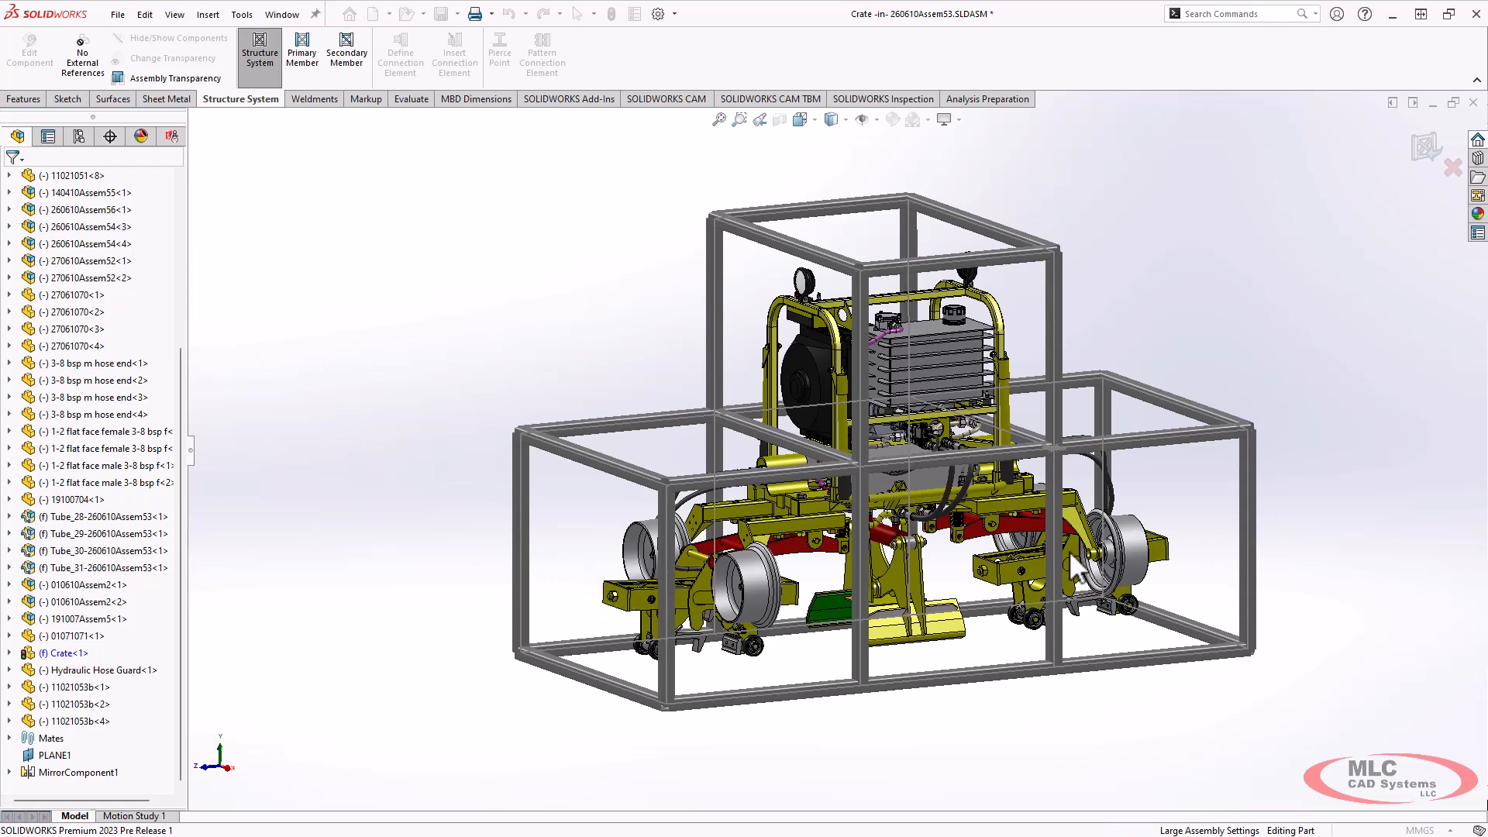
mouse_move(316, 33)
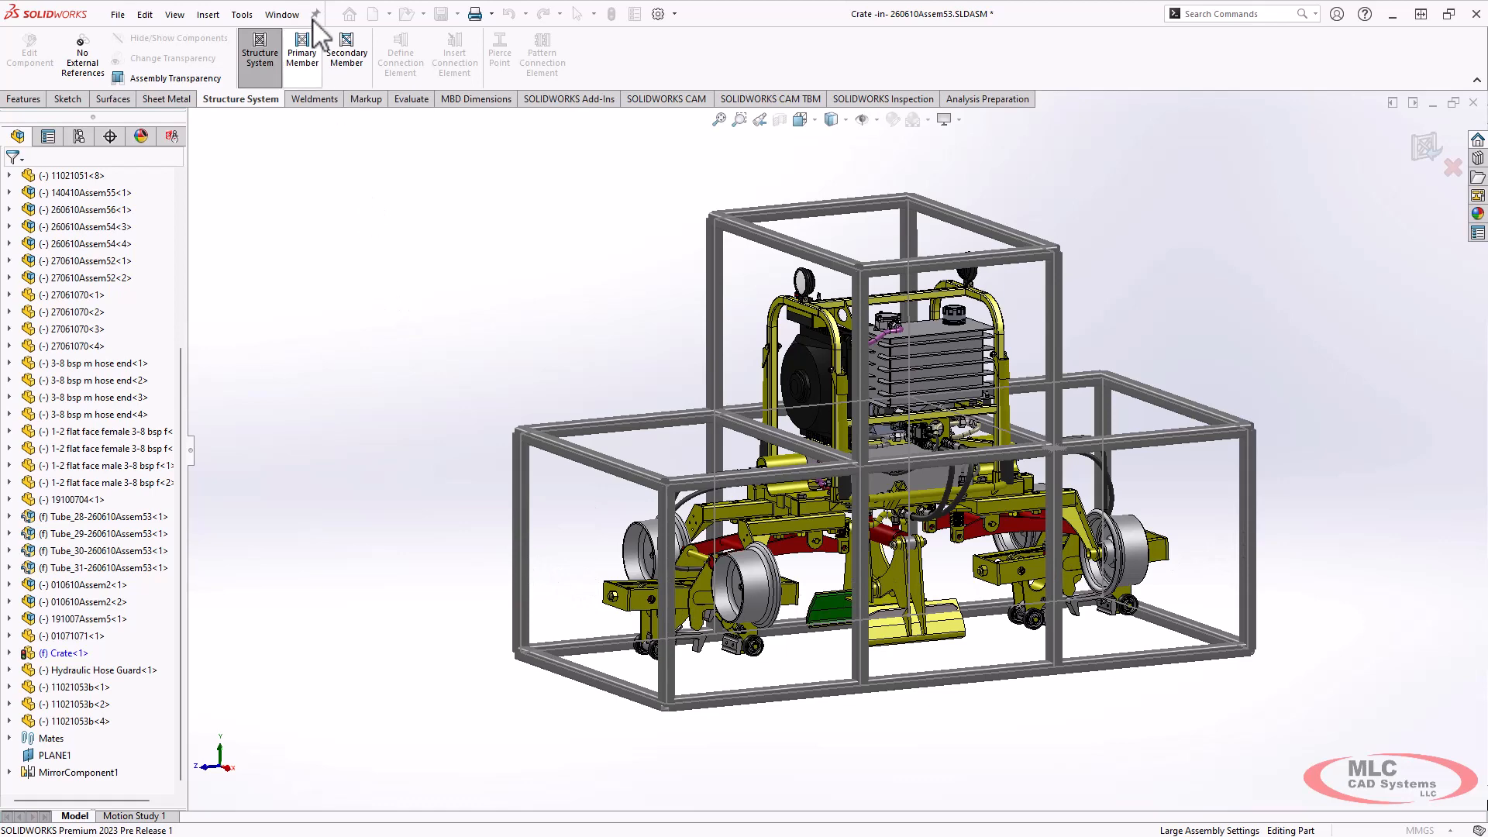
Start a secondary member and browse the flyout tree to the Crate part's reference planes for Plane11.
click(346, 53)
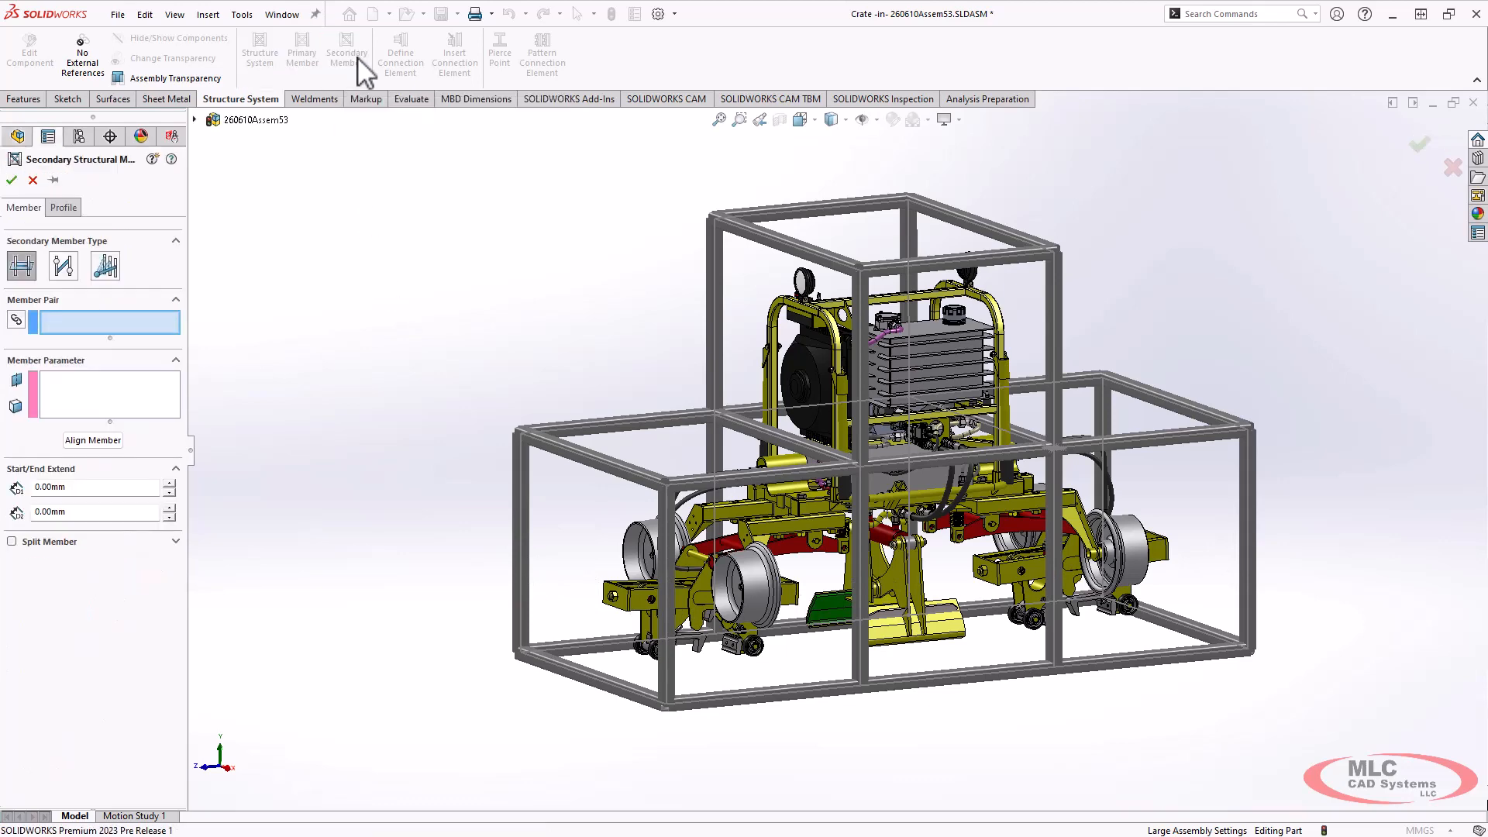
click(107, 394)
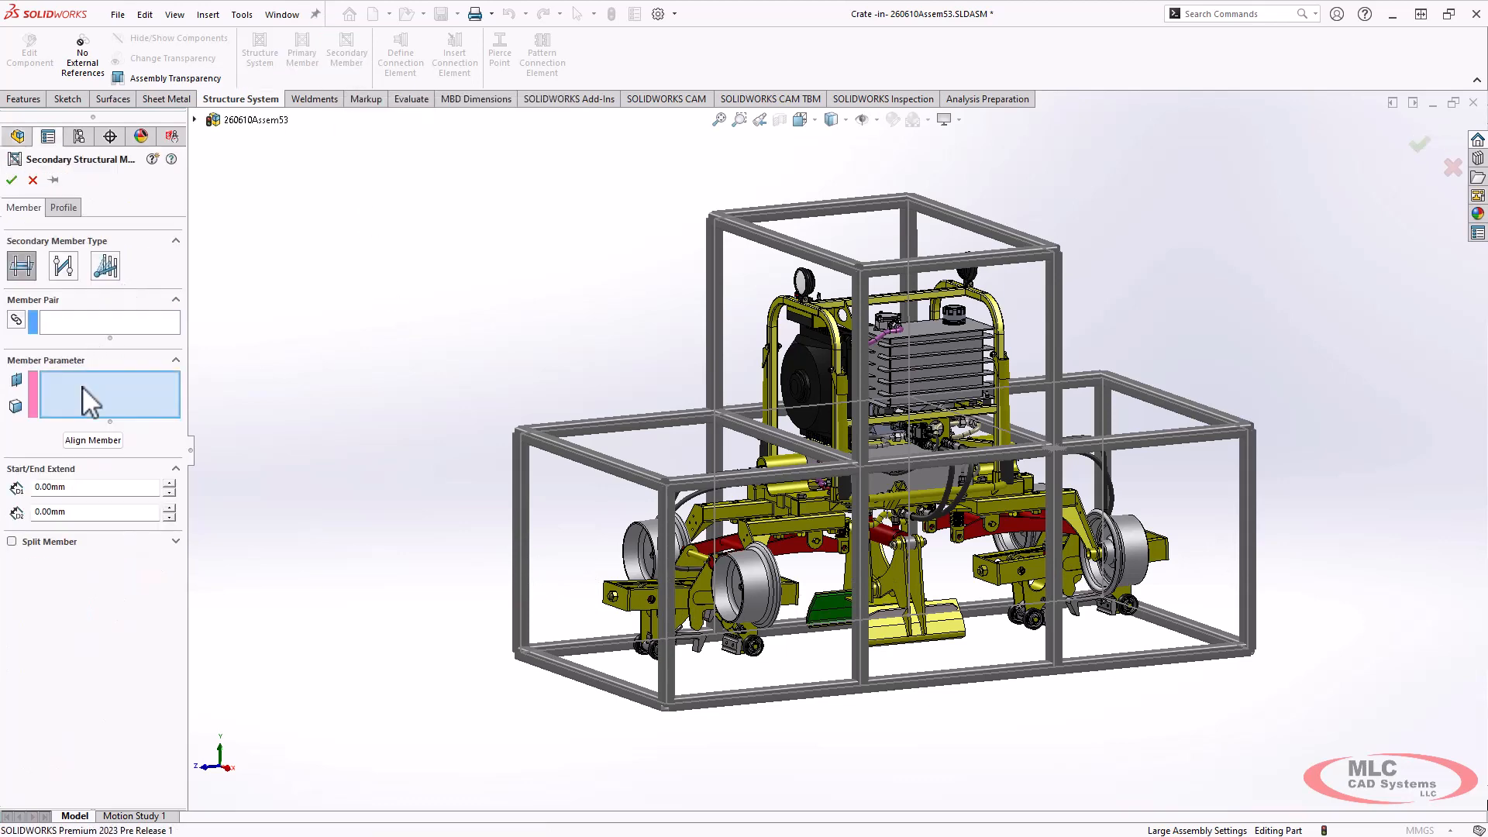
click(195, 119)
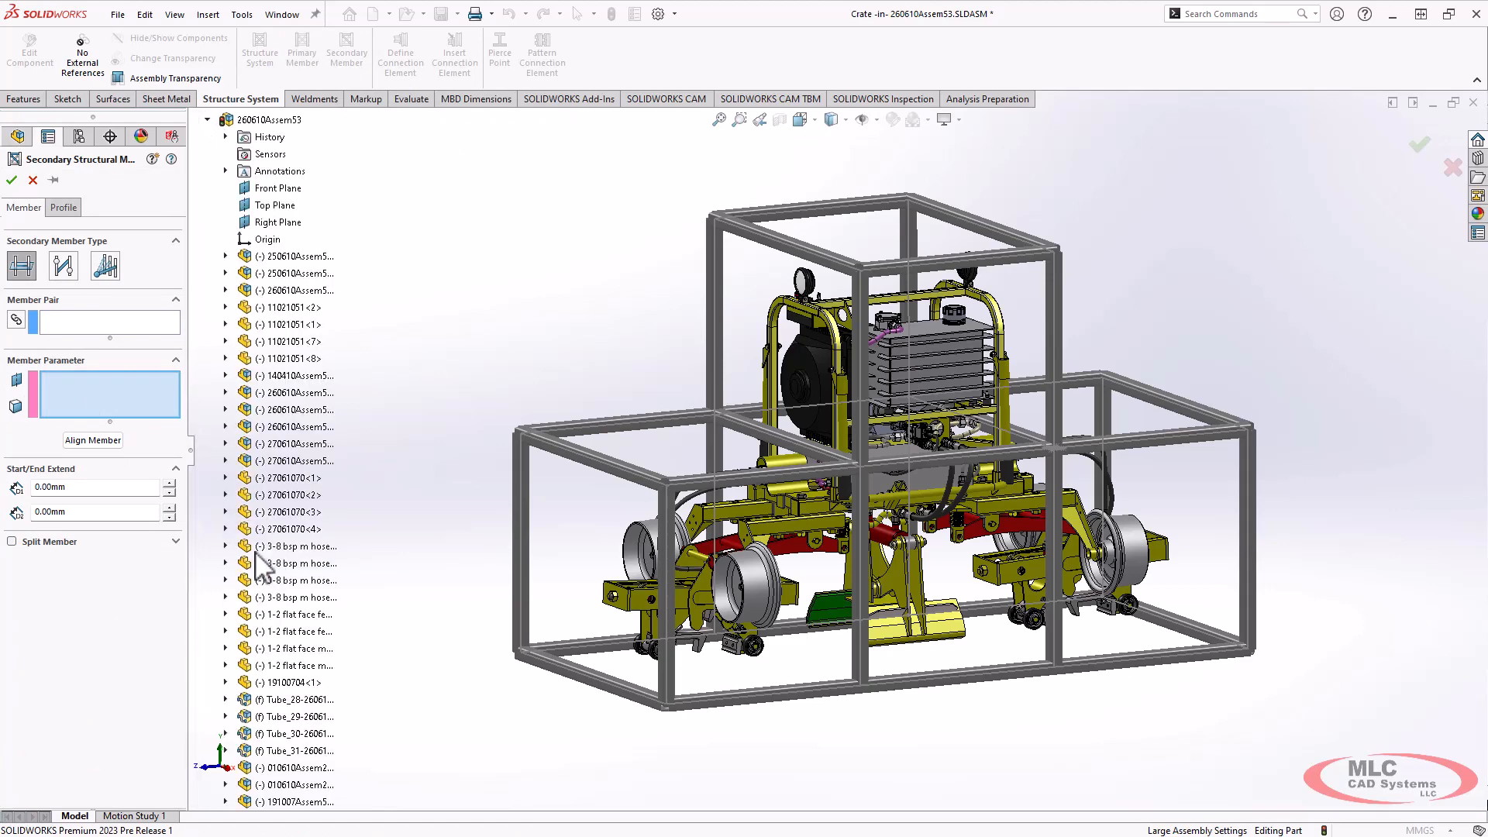
click(225, 546)
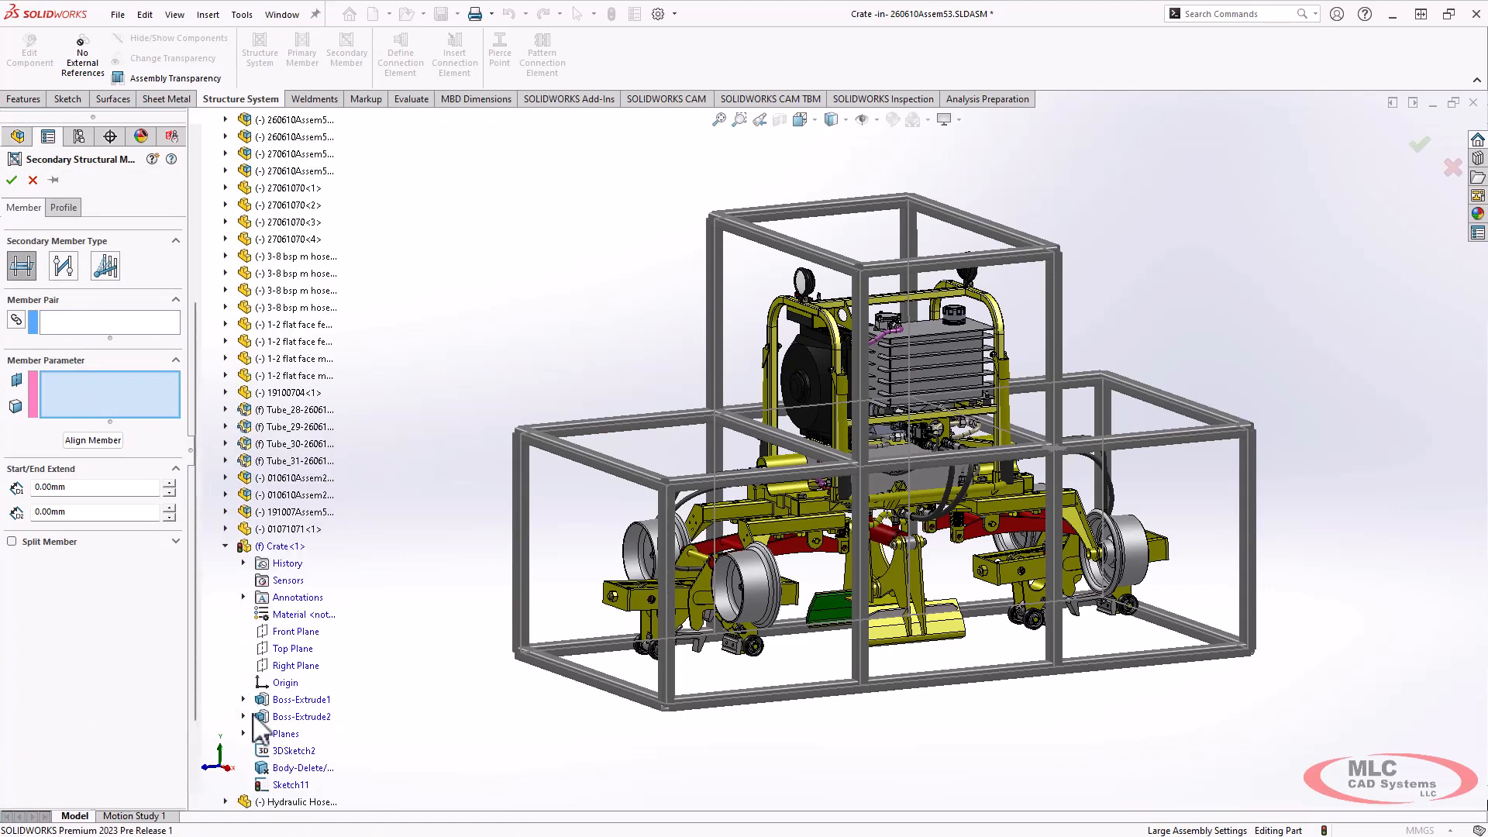
click(292, 751)
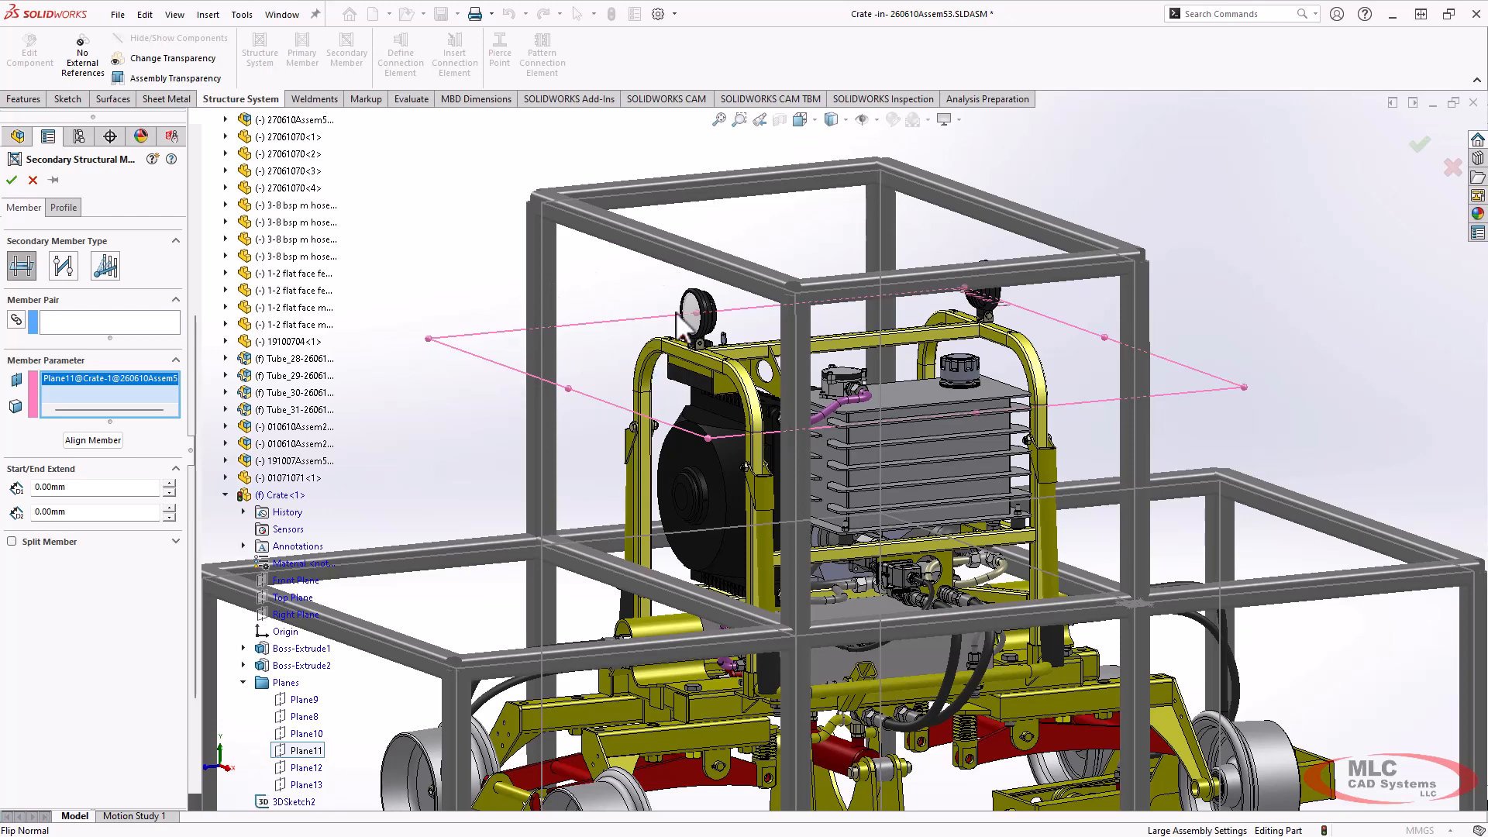
mouse_move(107, 331)
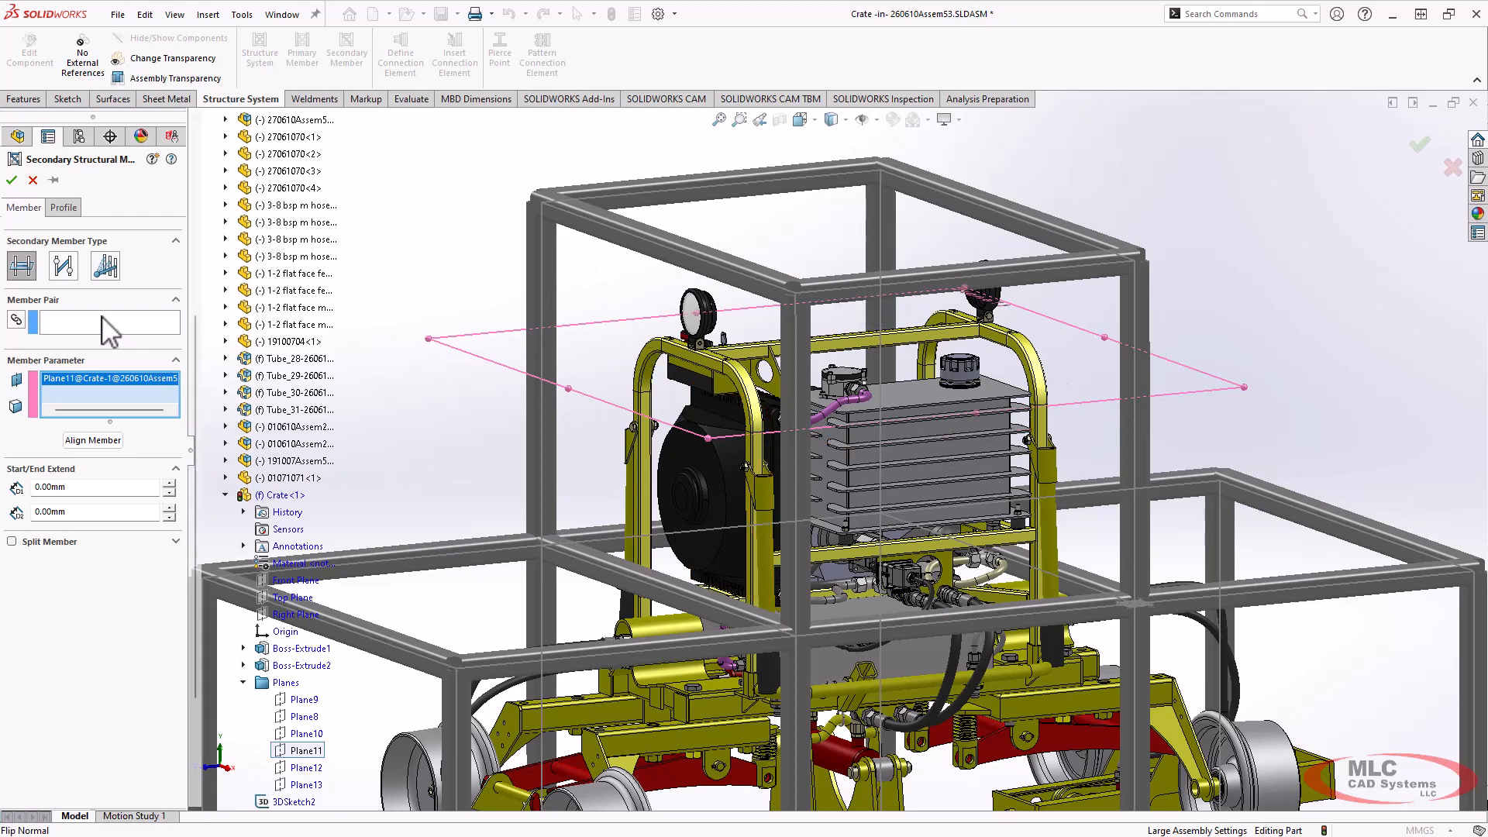
Give the secondary member an ansi inch square tube profile and size.
click(62, 206)
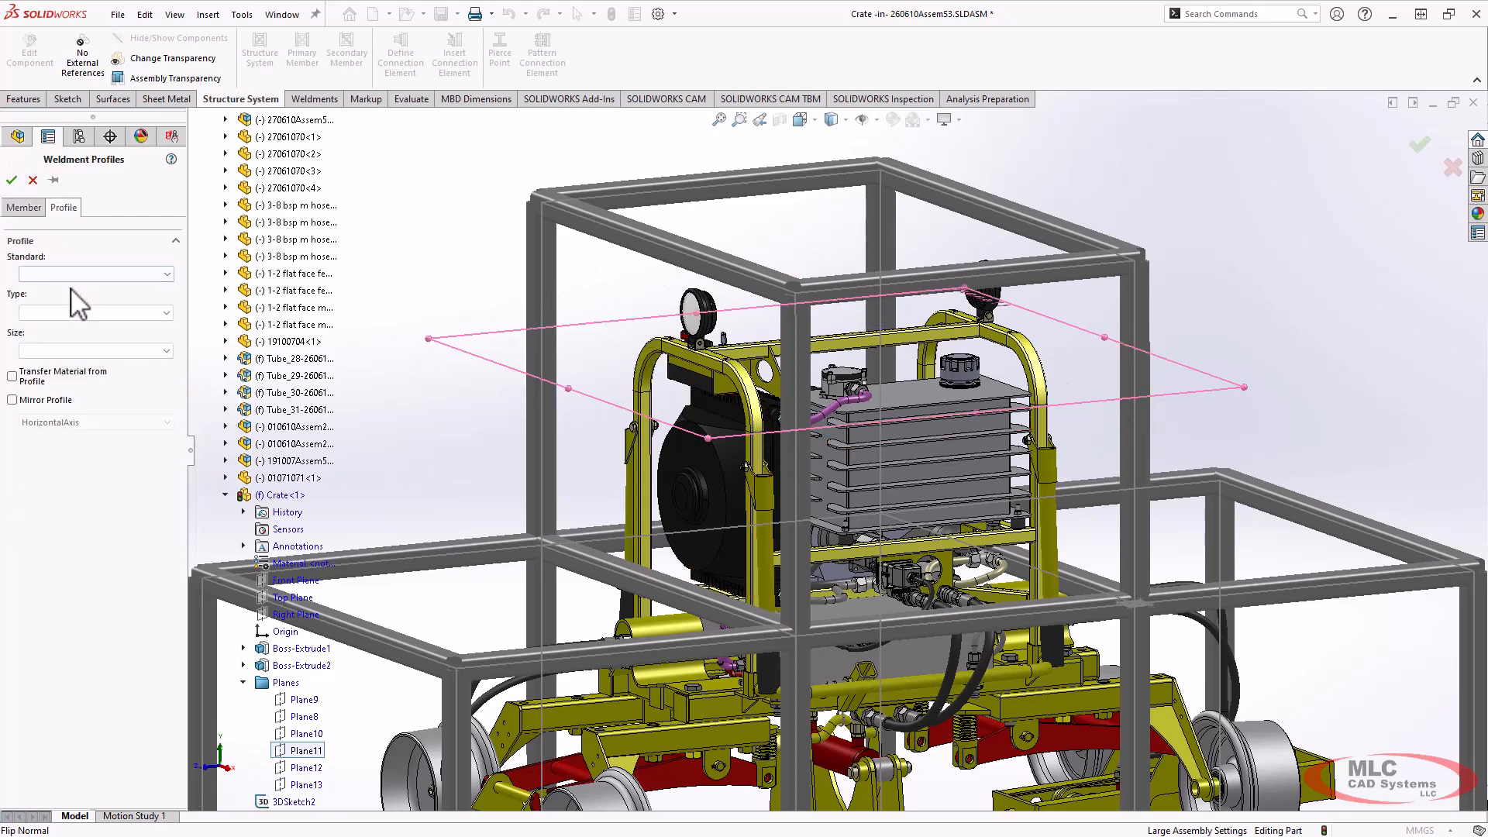
click(93, 312)
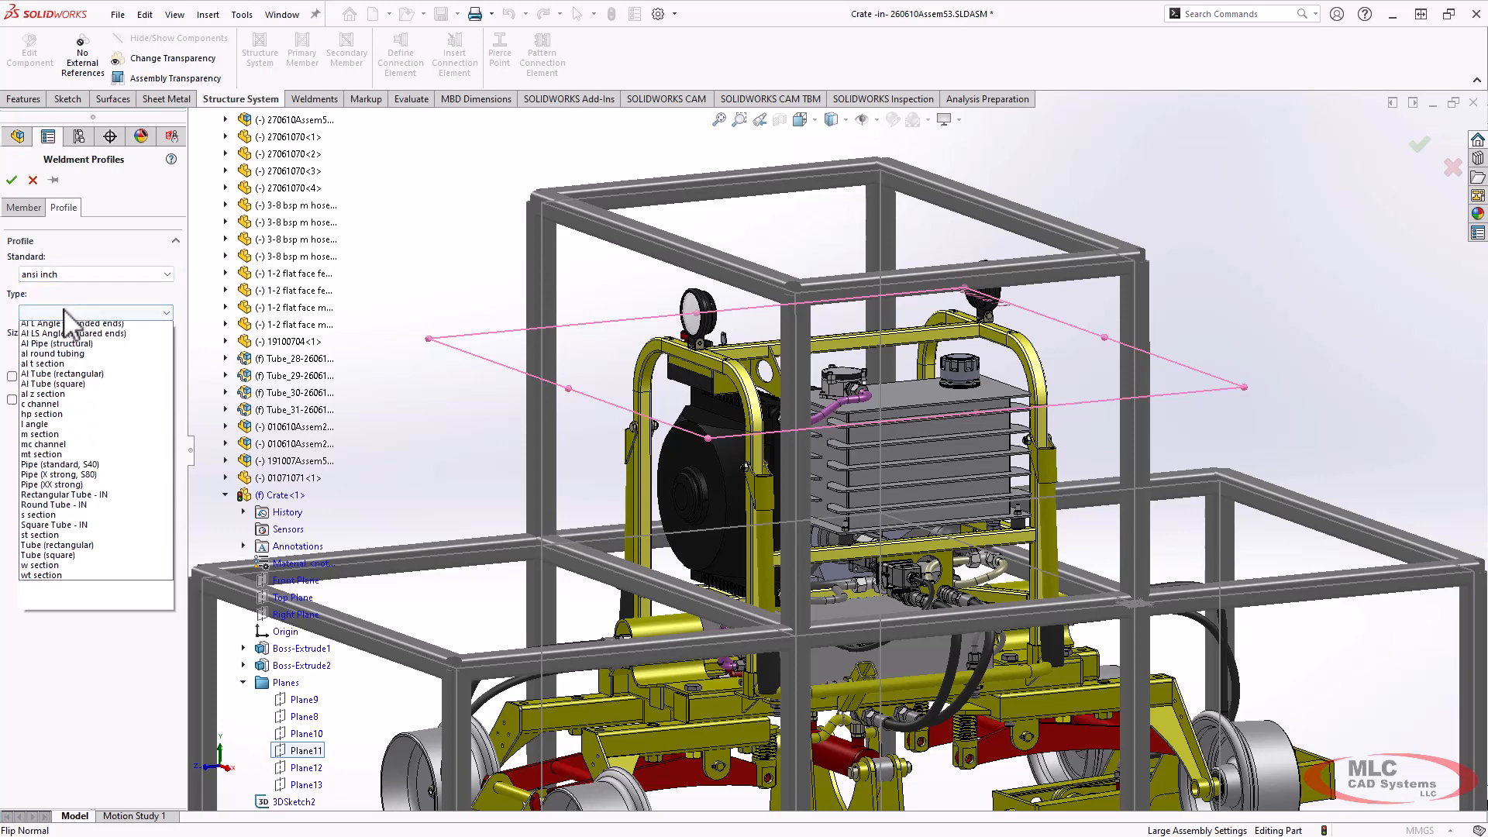
scroll(up, 3)
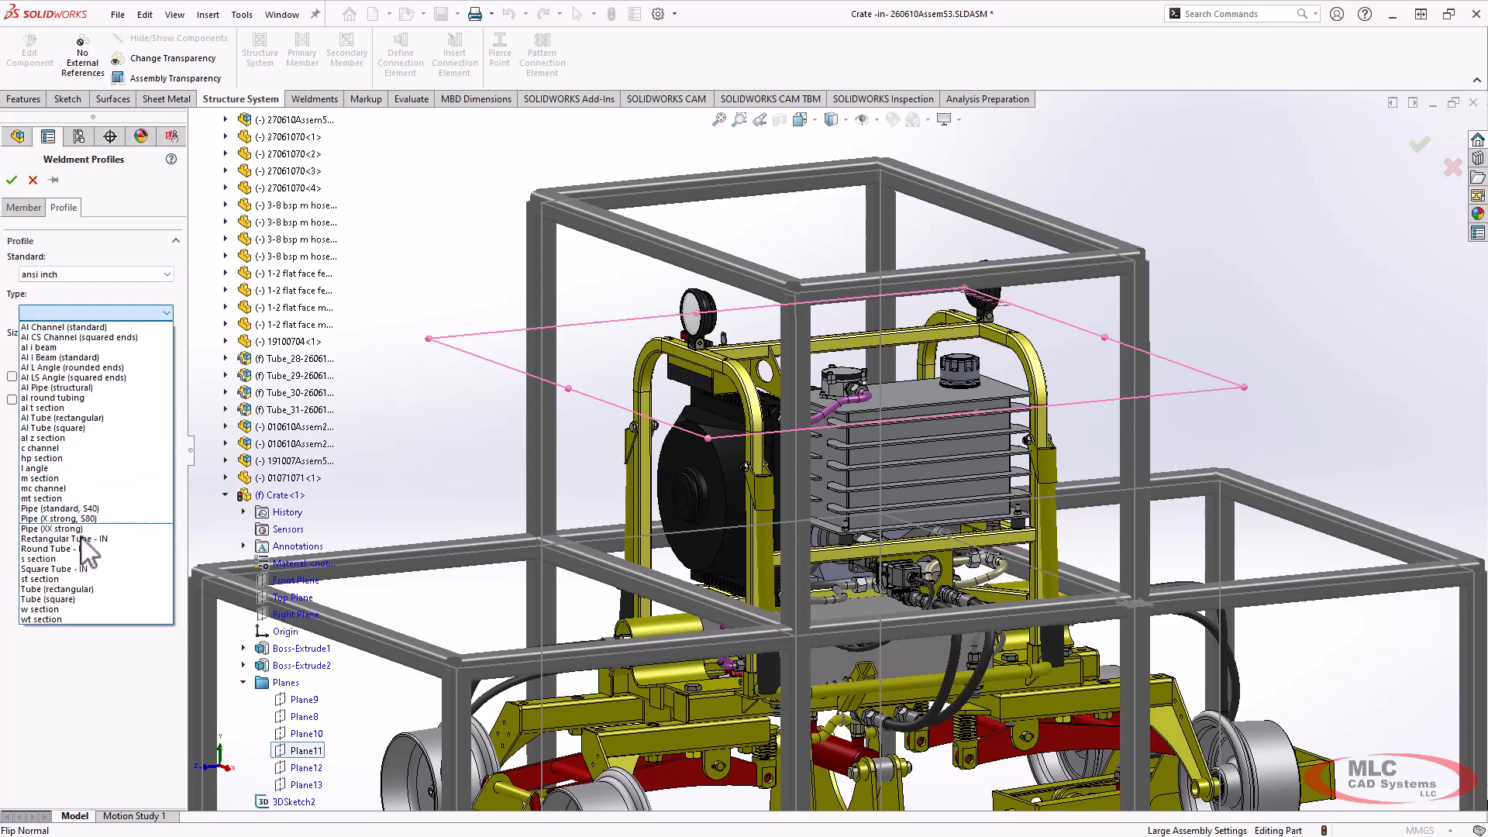
click(48, 598)
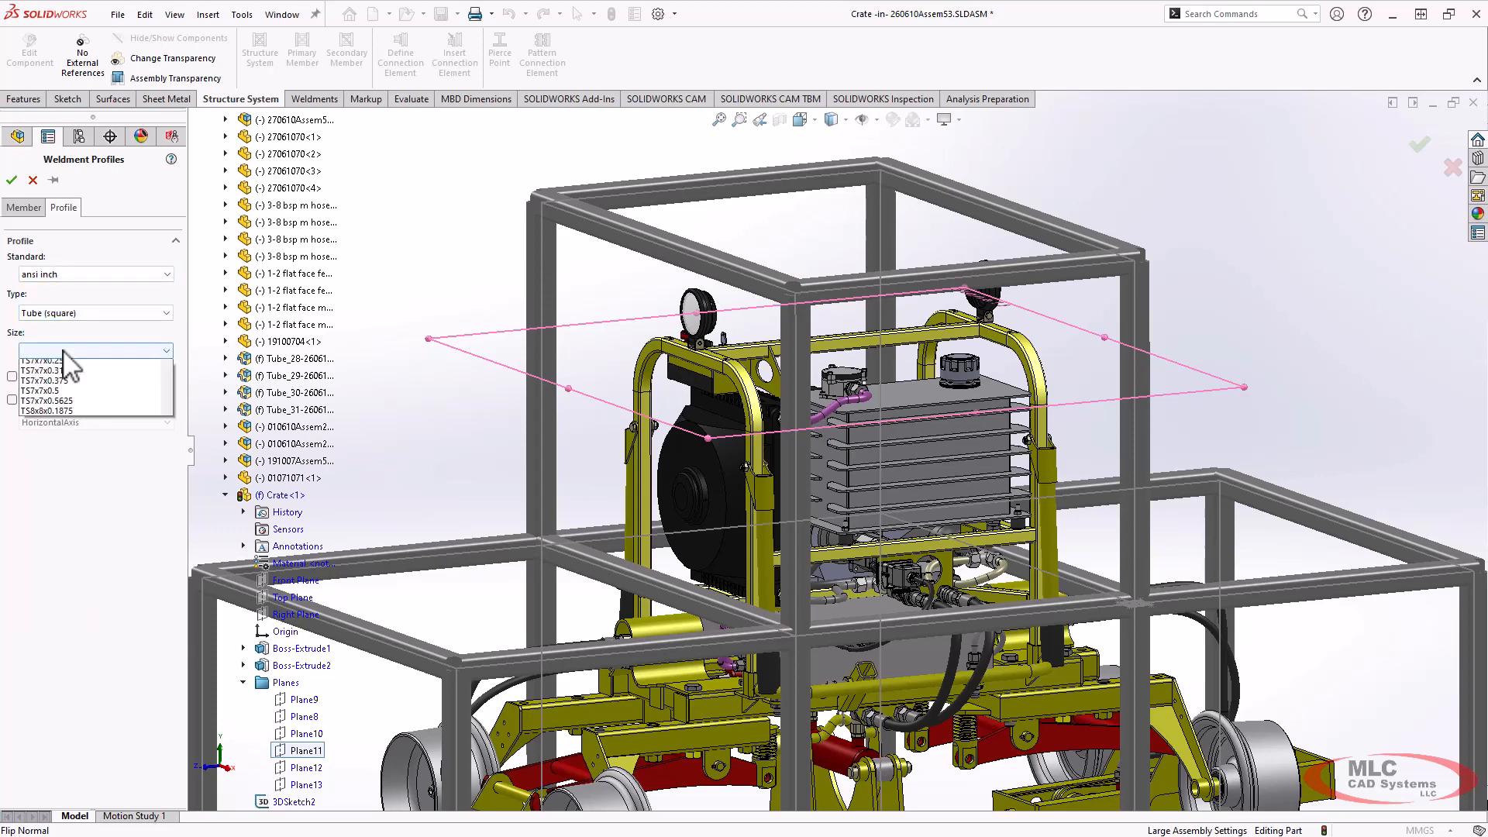
click(21, 206)
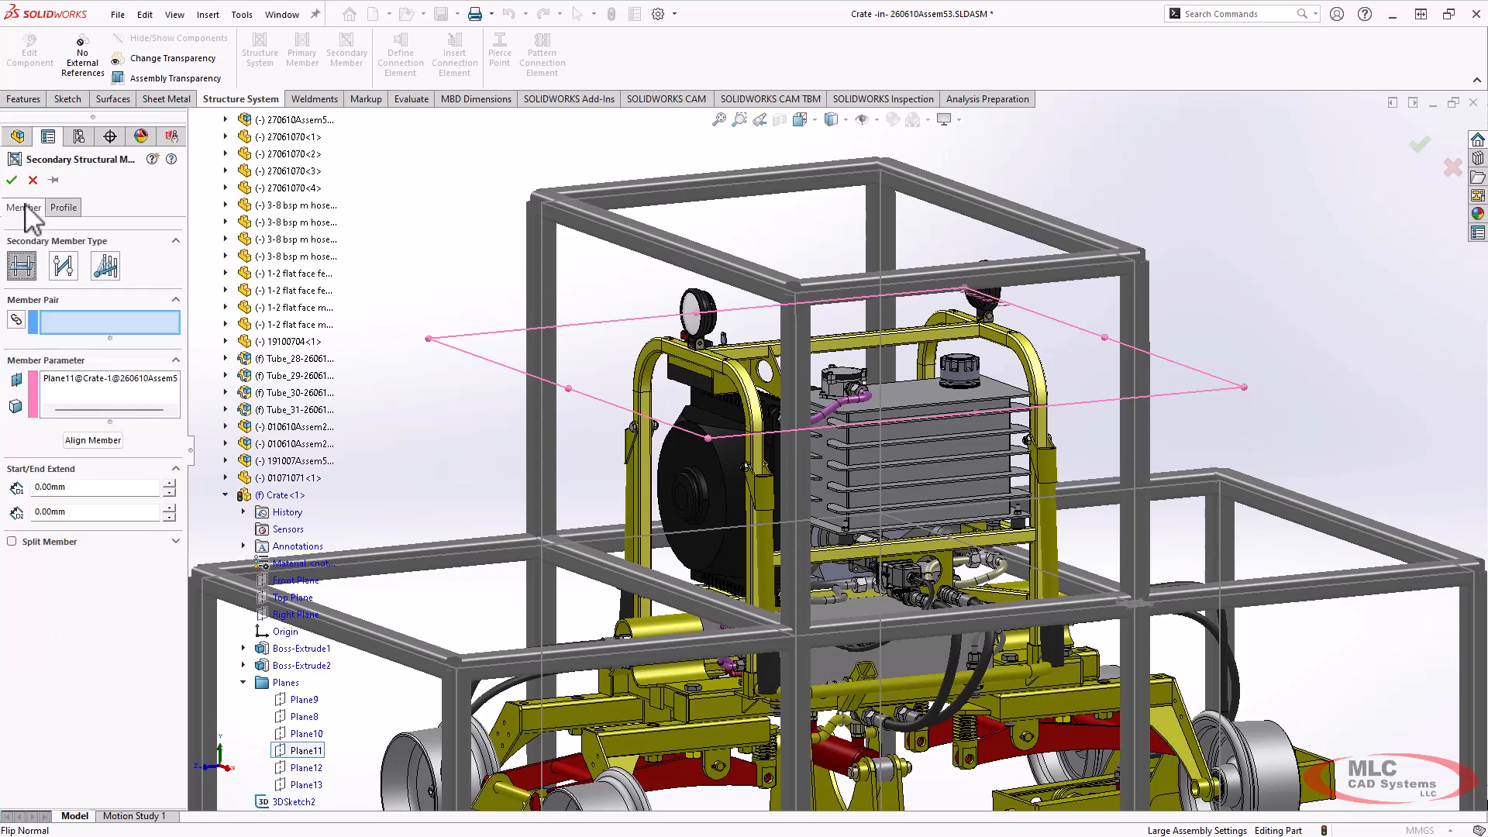
mouse_move(557, 278)
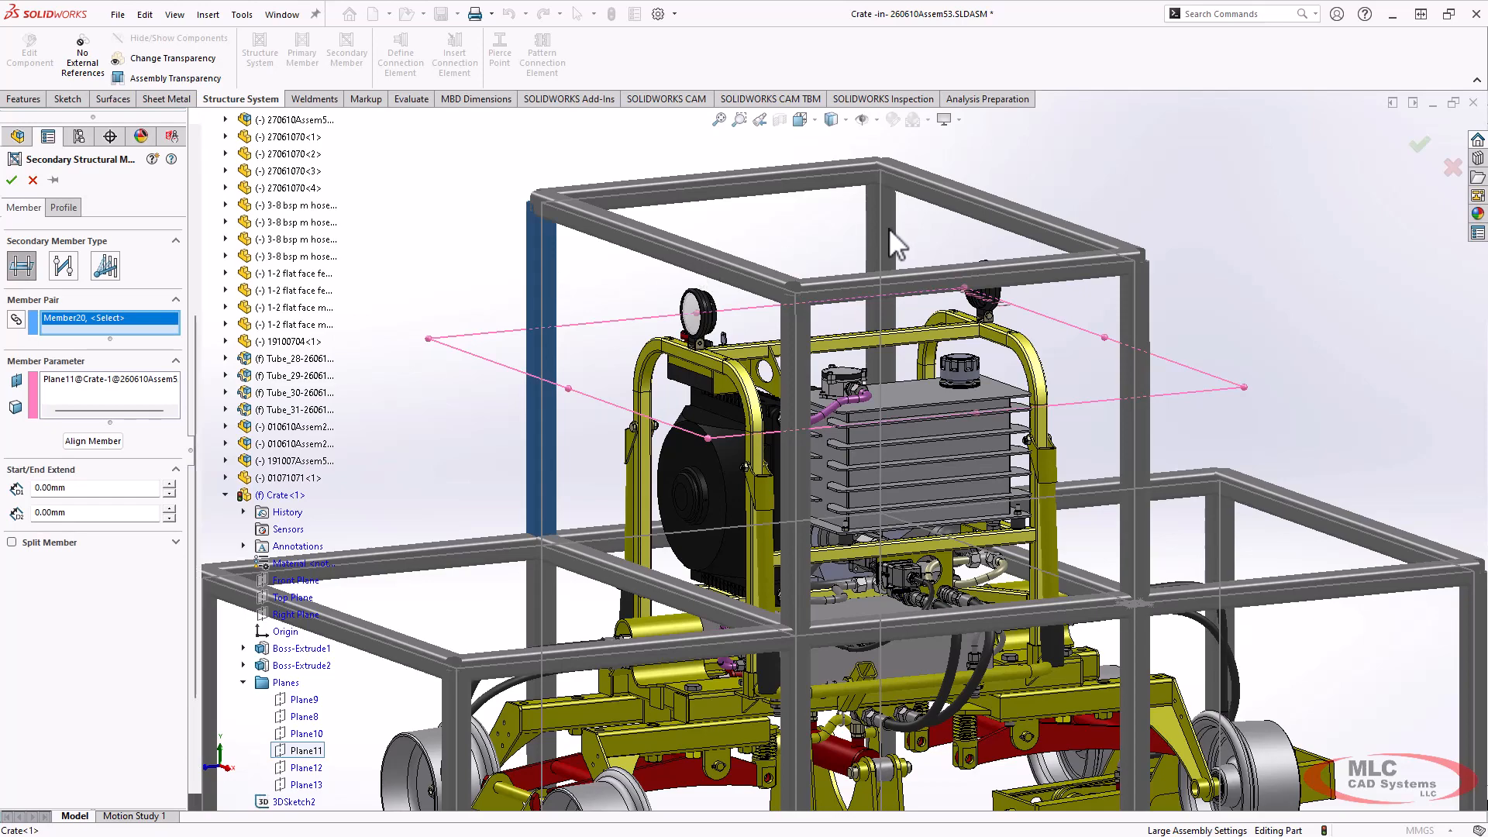
Pick vertical posts of the upper box as member pairs for horizontal tubes on Plane11.
click(890, 237)
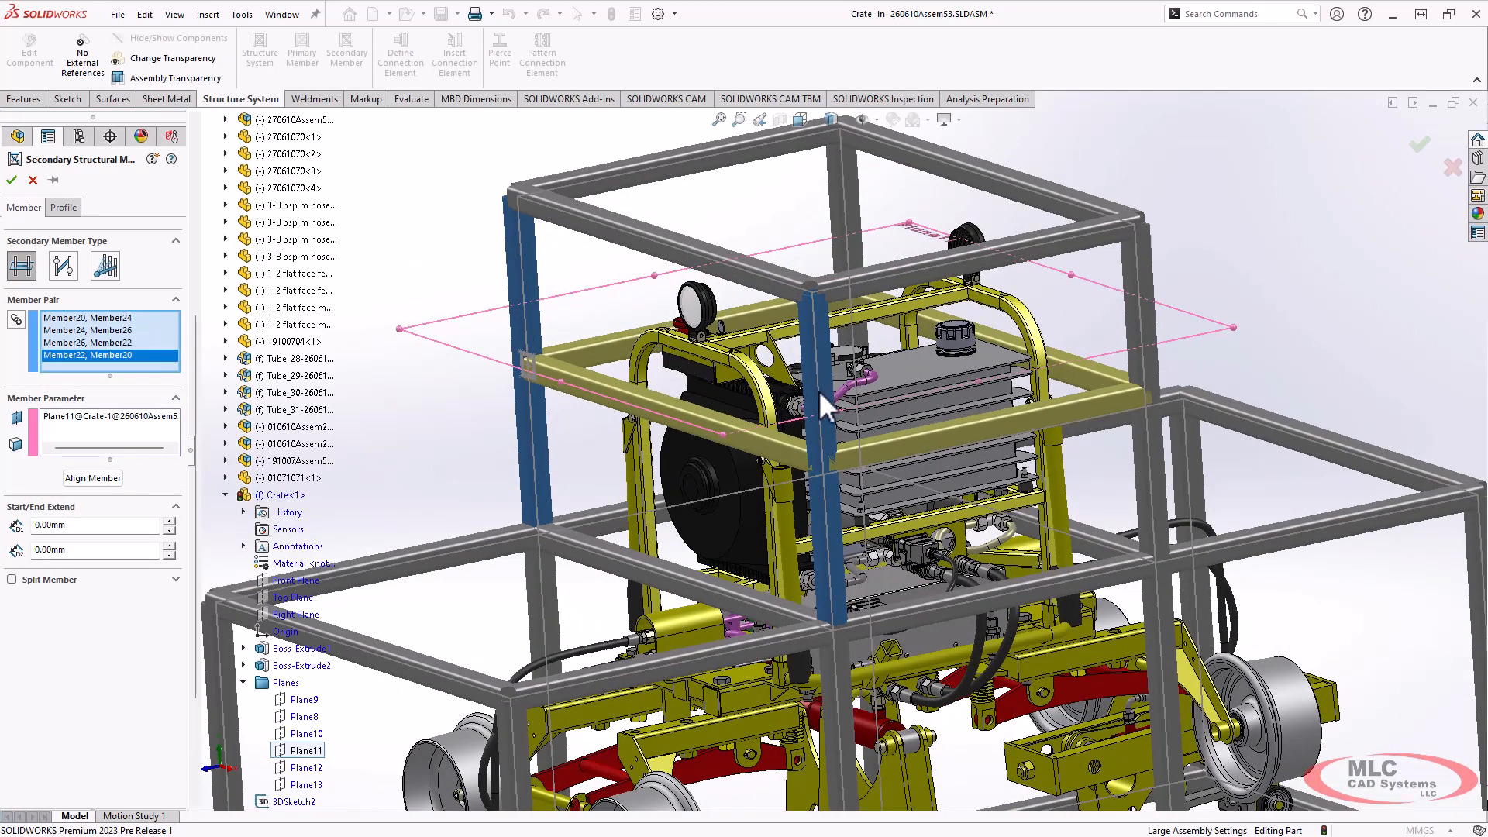
mouse_move(56, 189)
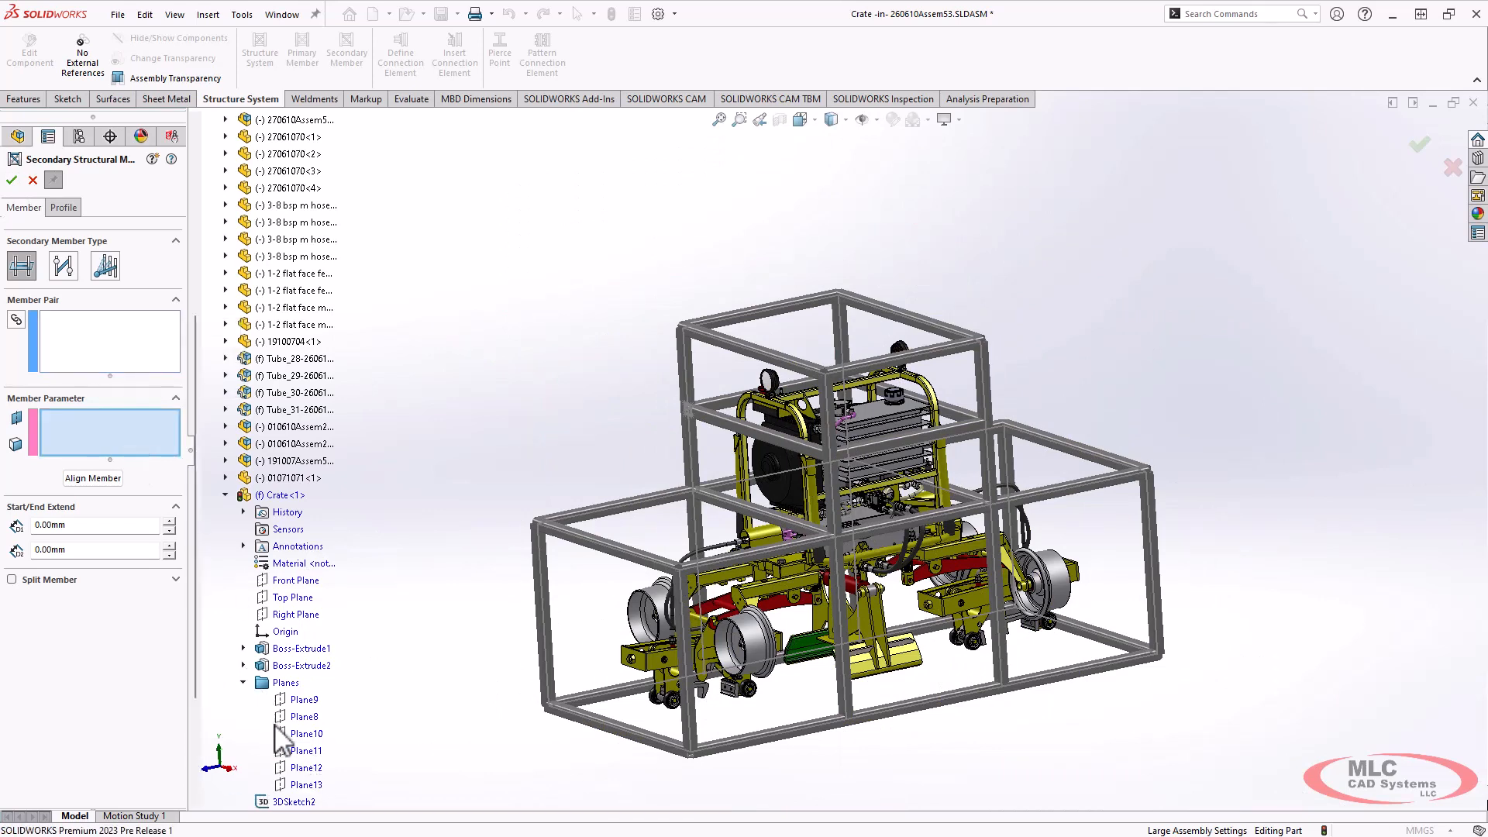
Position members on Plane12, pick the lower box's post pairs and finish the secondary members.
click(304, 766)
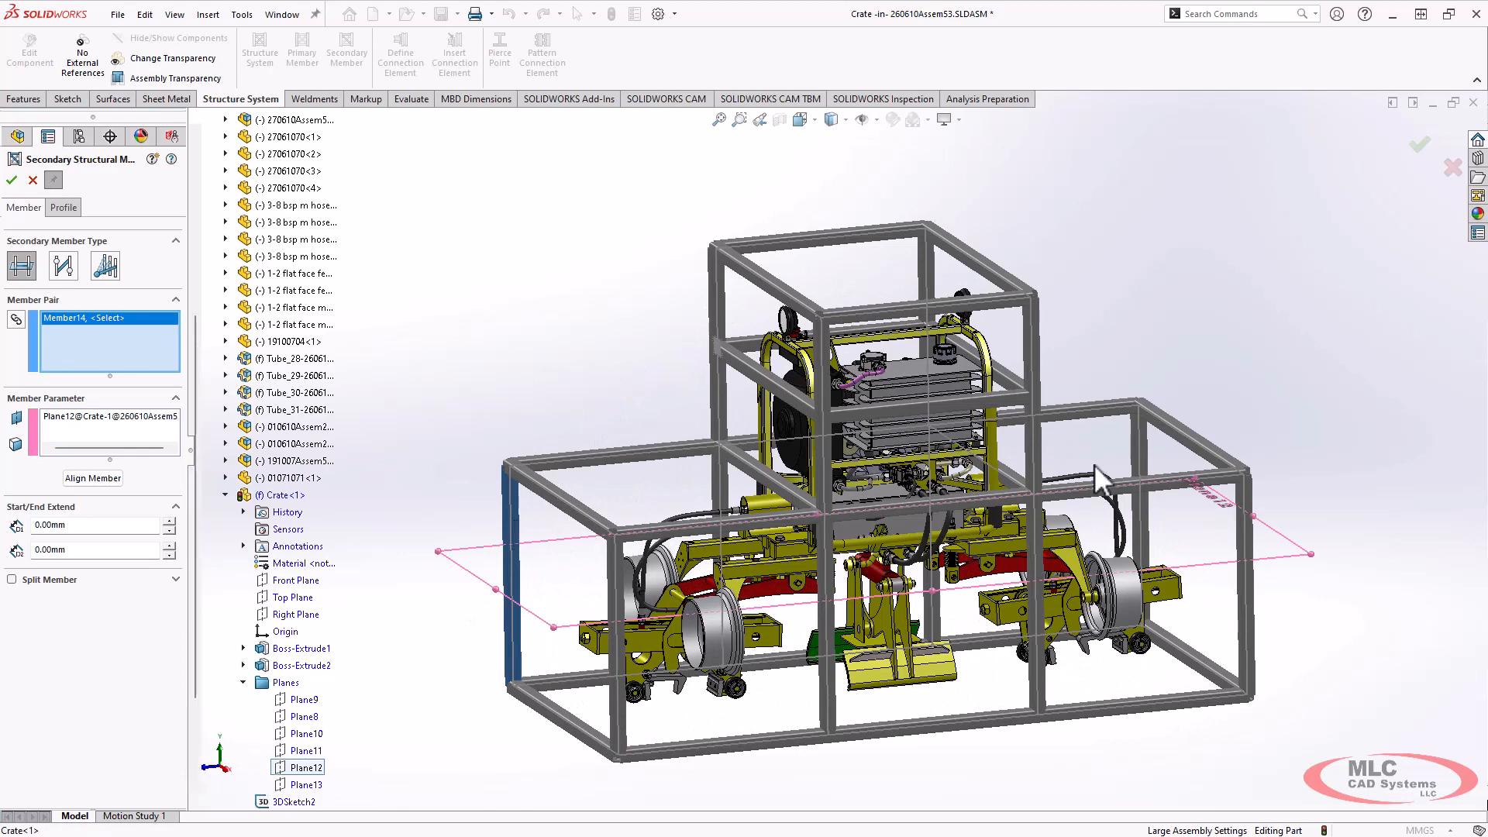
click(1149, 474)
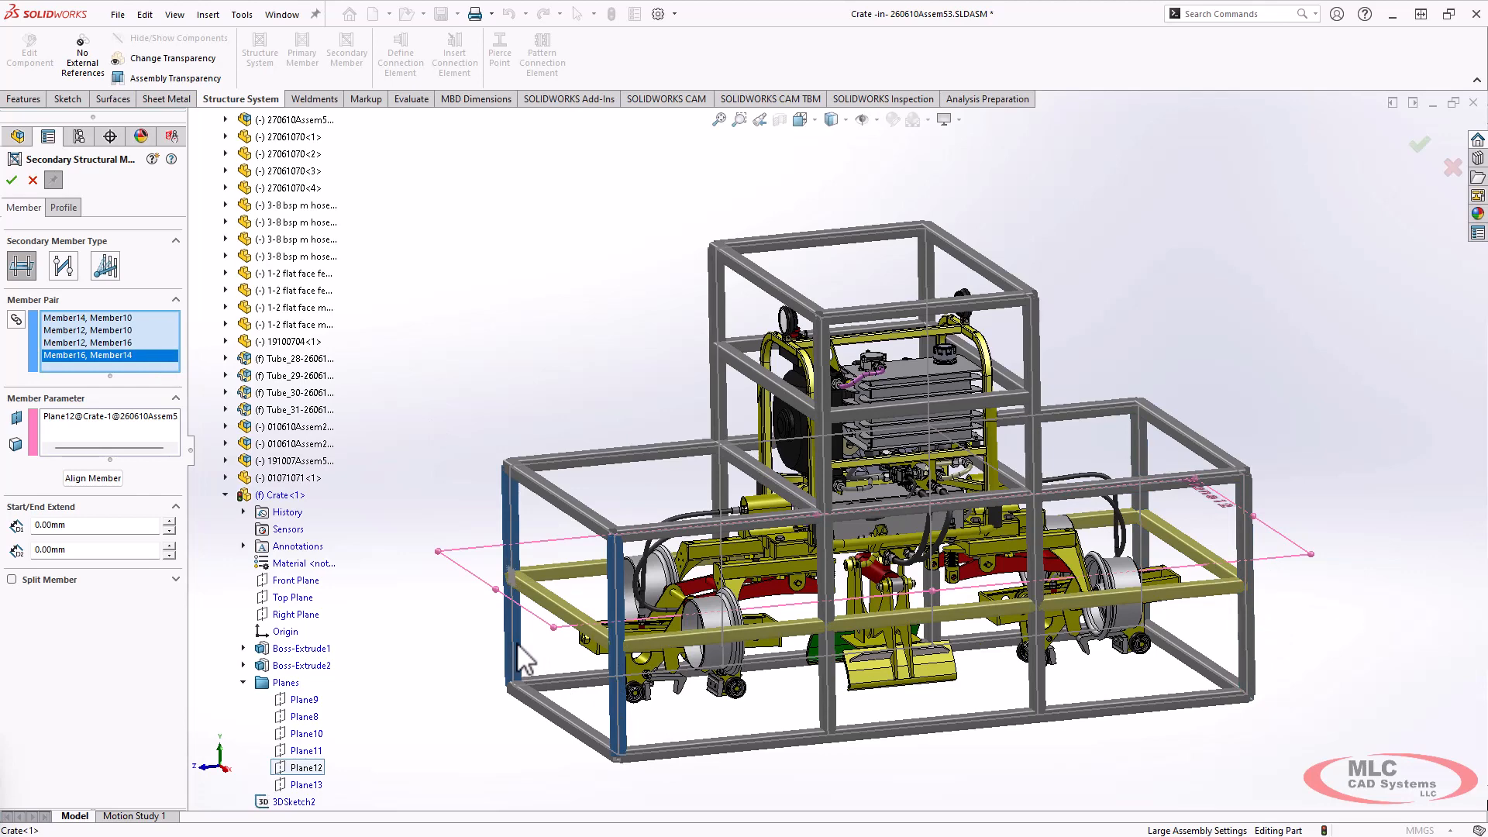
mouse_move(641, 308)
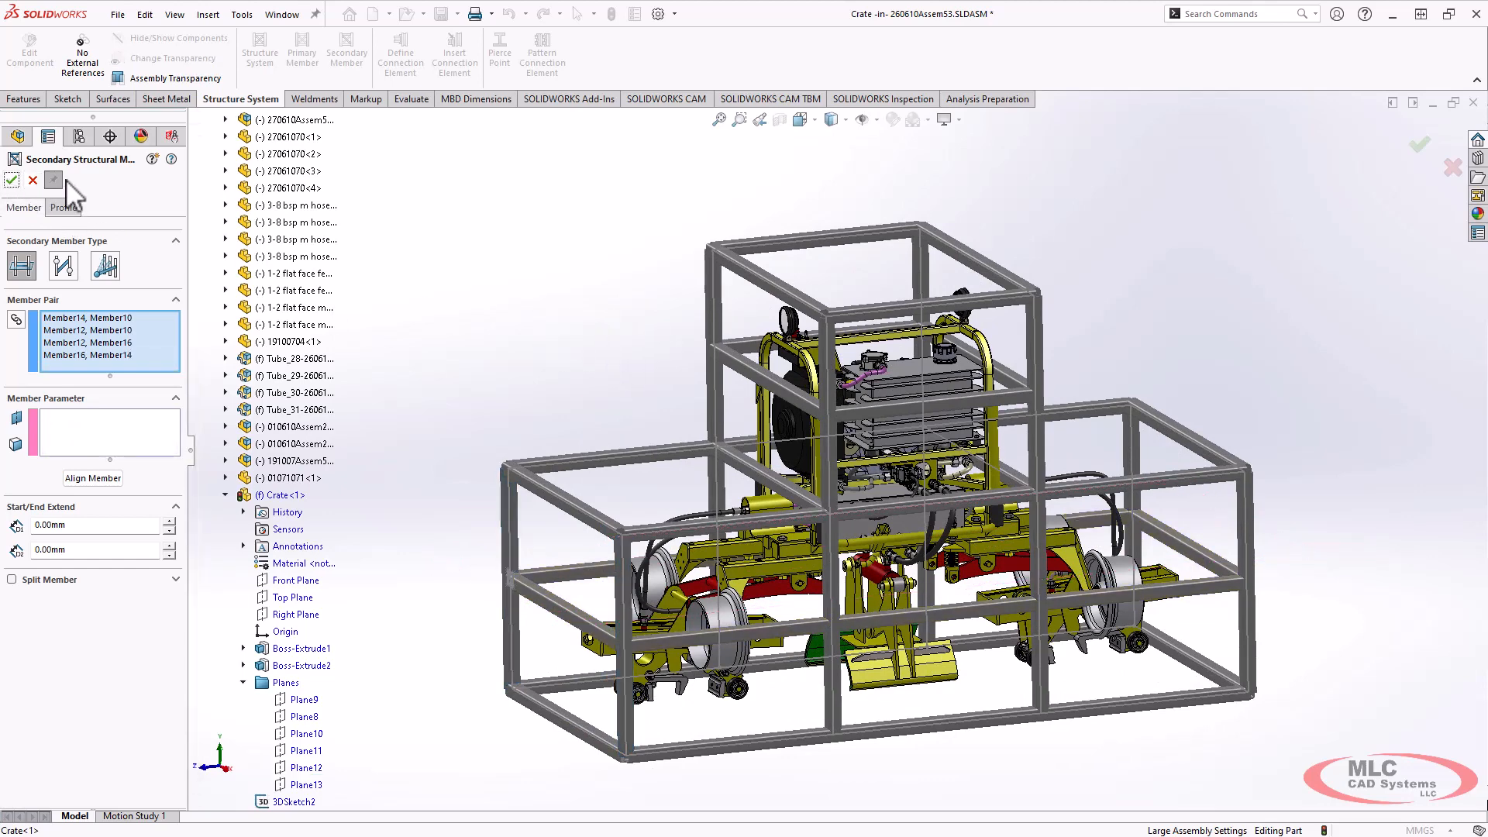
click(12, 180)
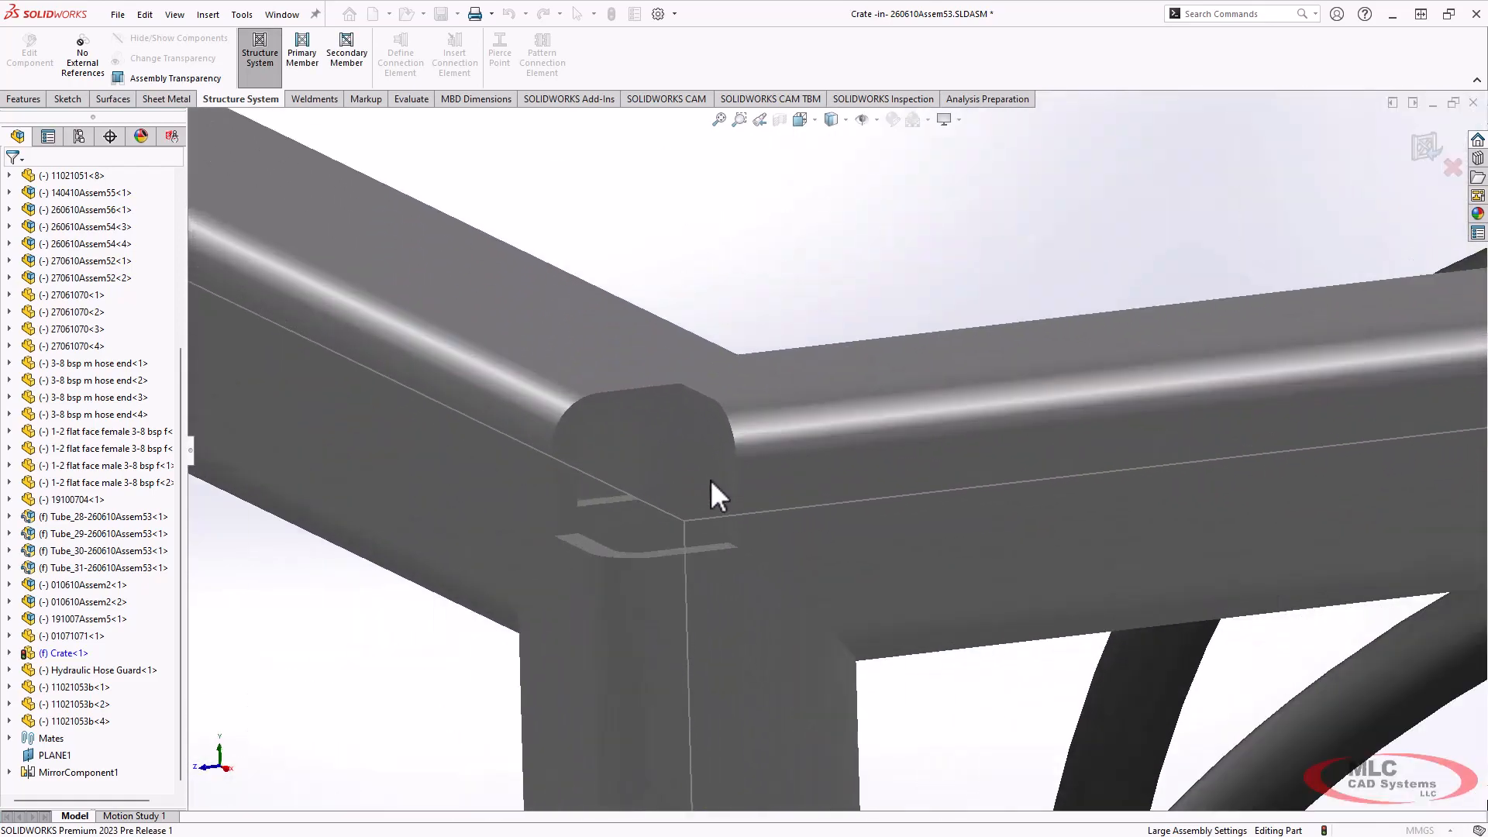
Zoom in on an overlapping corner of the square-tube frame.
scroll(down, 3)
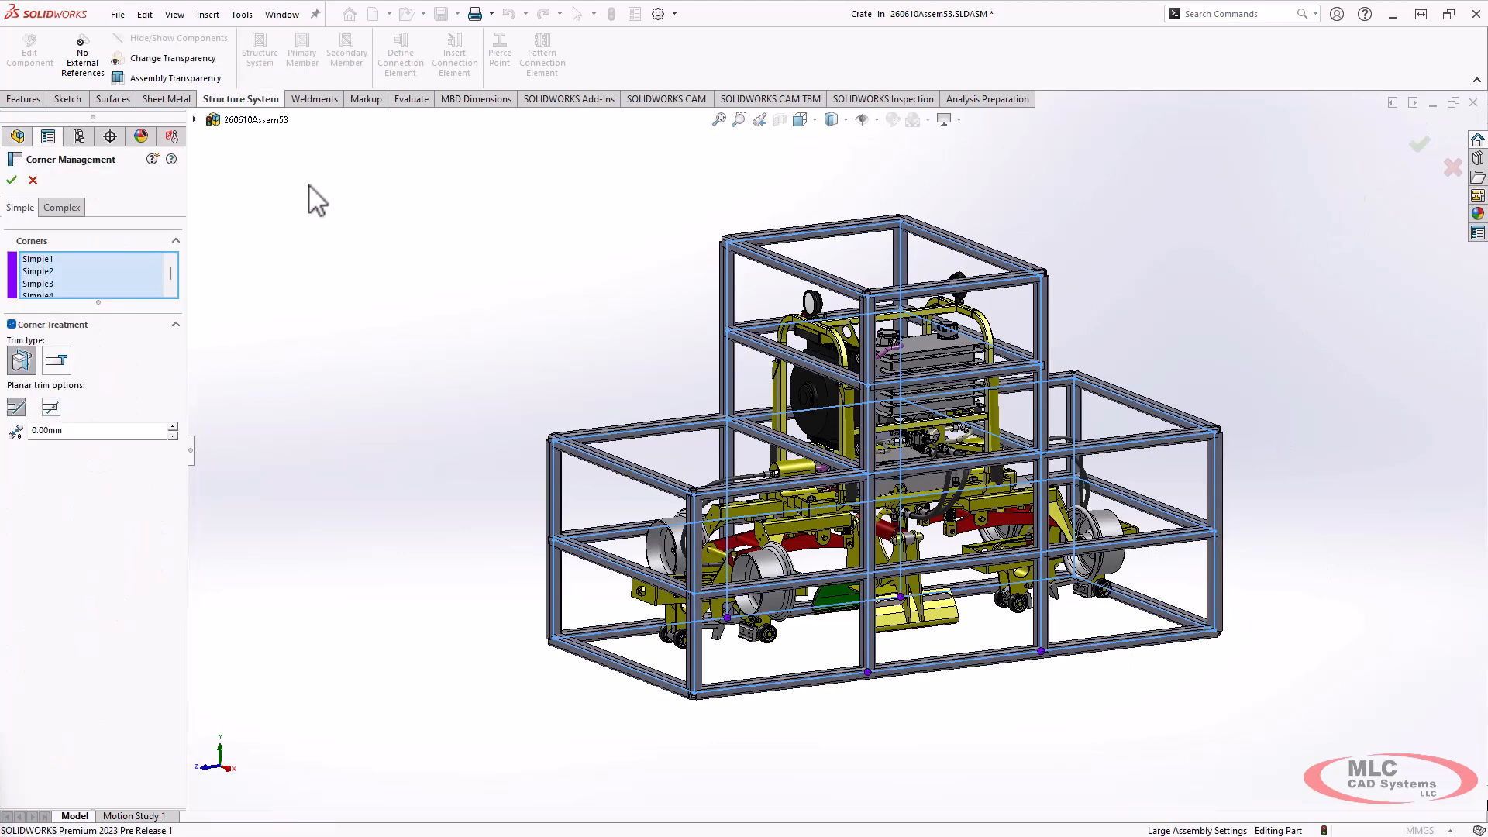
mouse_move(220, 218)
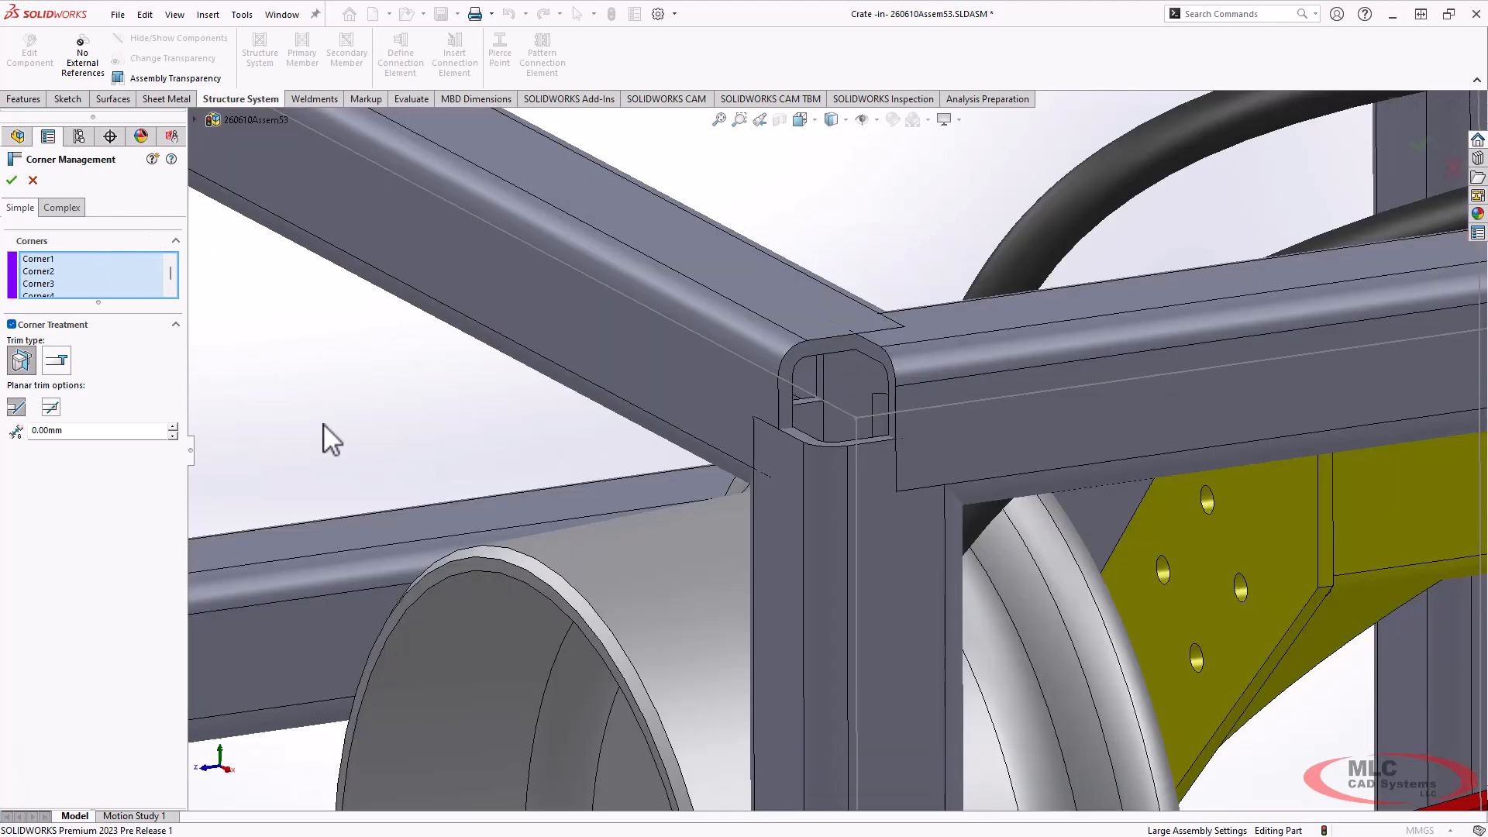
mouse_move(862, 438)
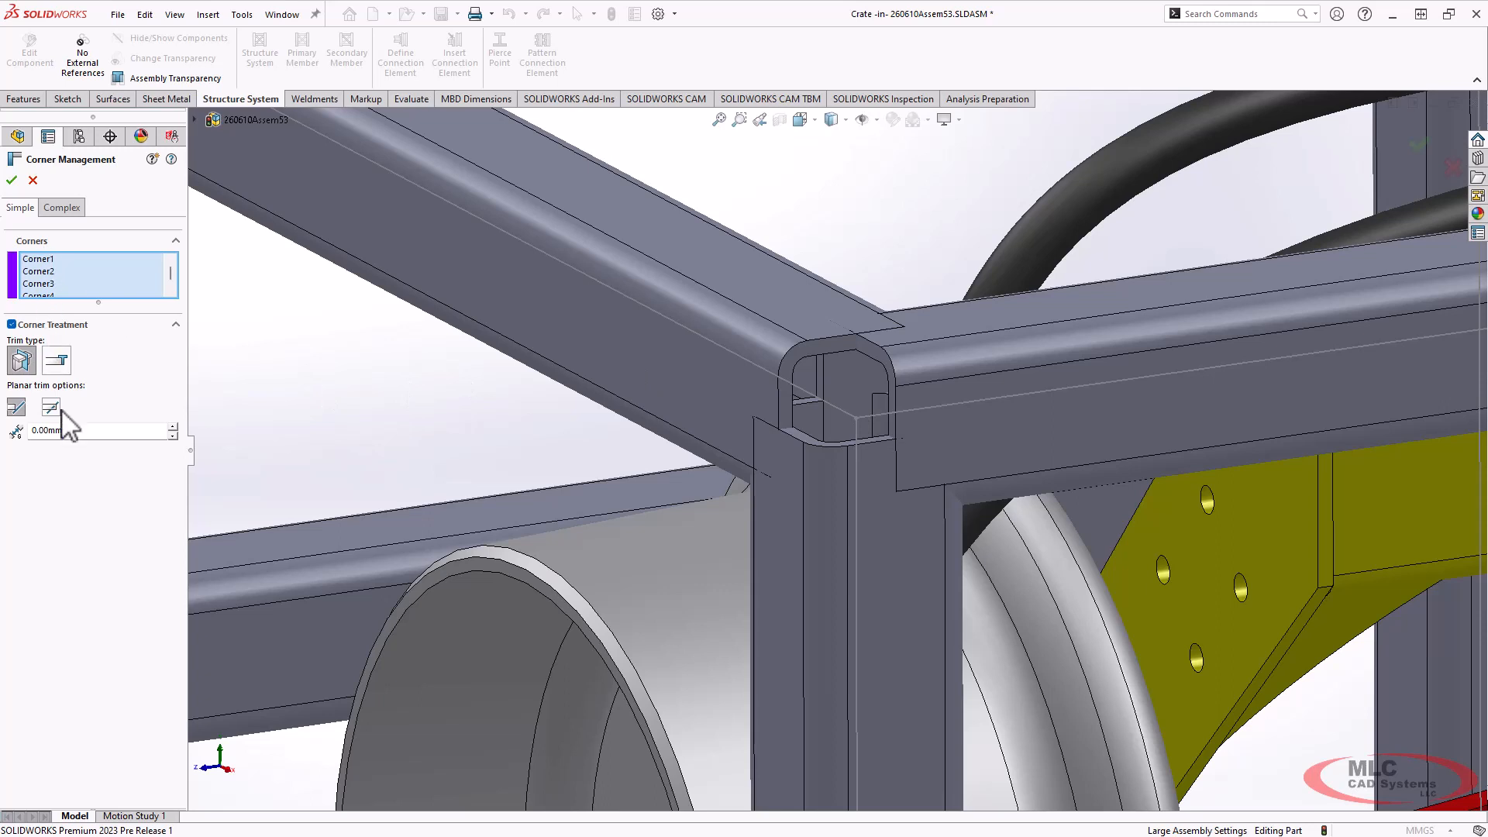
Select the three-tube complex corner, identify Member8, Member15 and Member16, and pick Member8's trim entry to reorder.
click(60, 206)
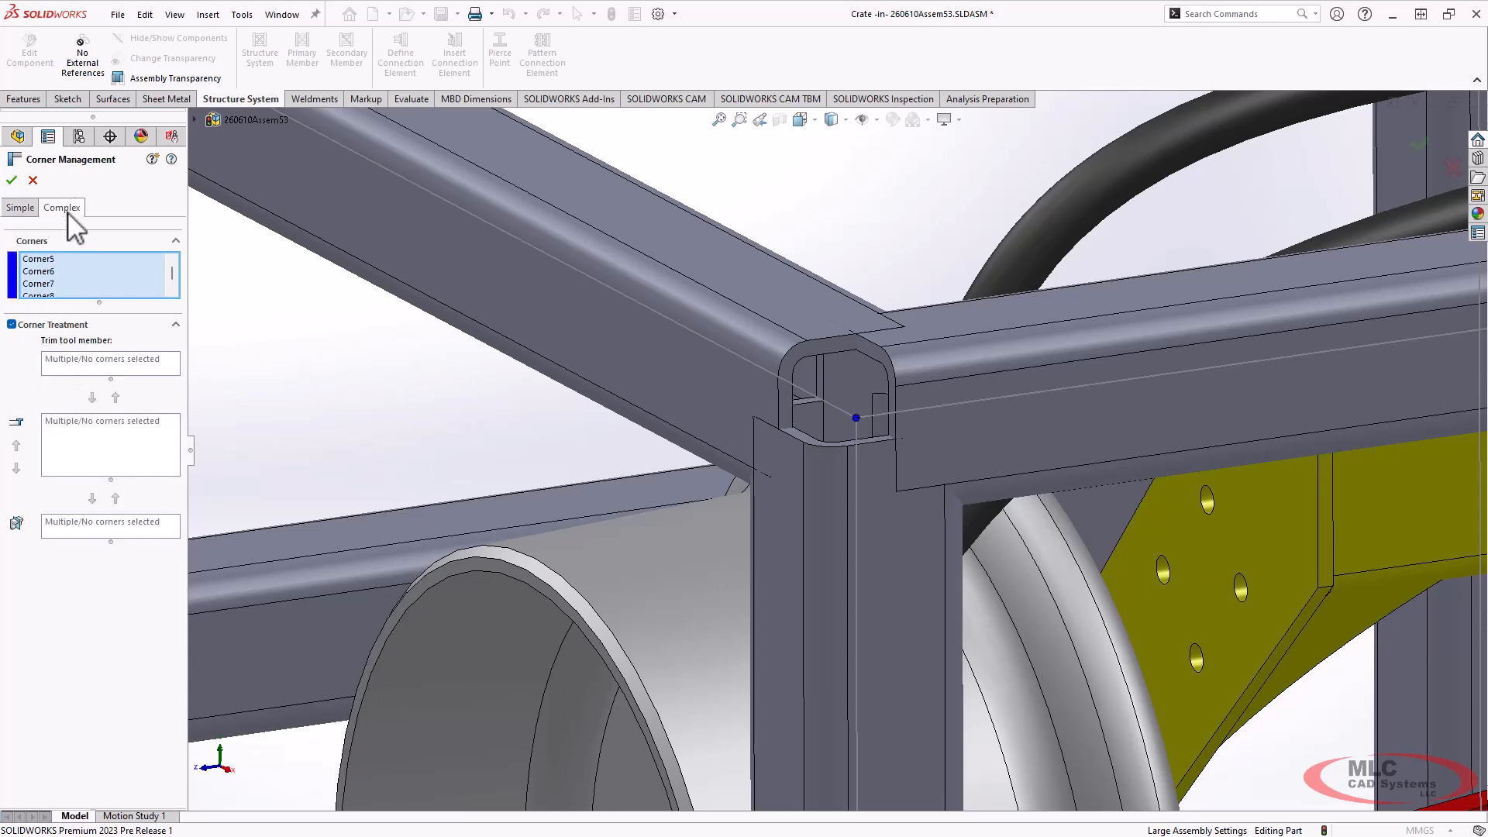
mouse_move(863, 433)
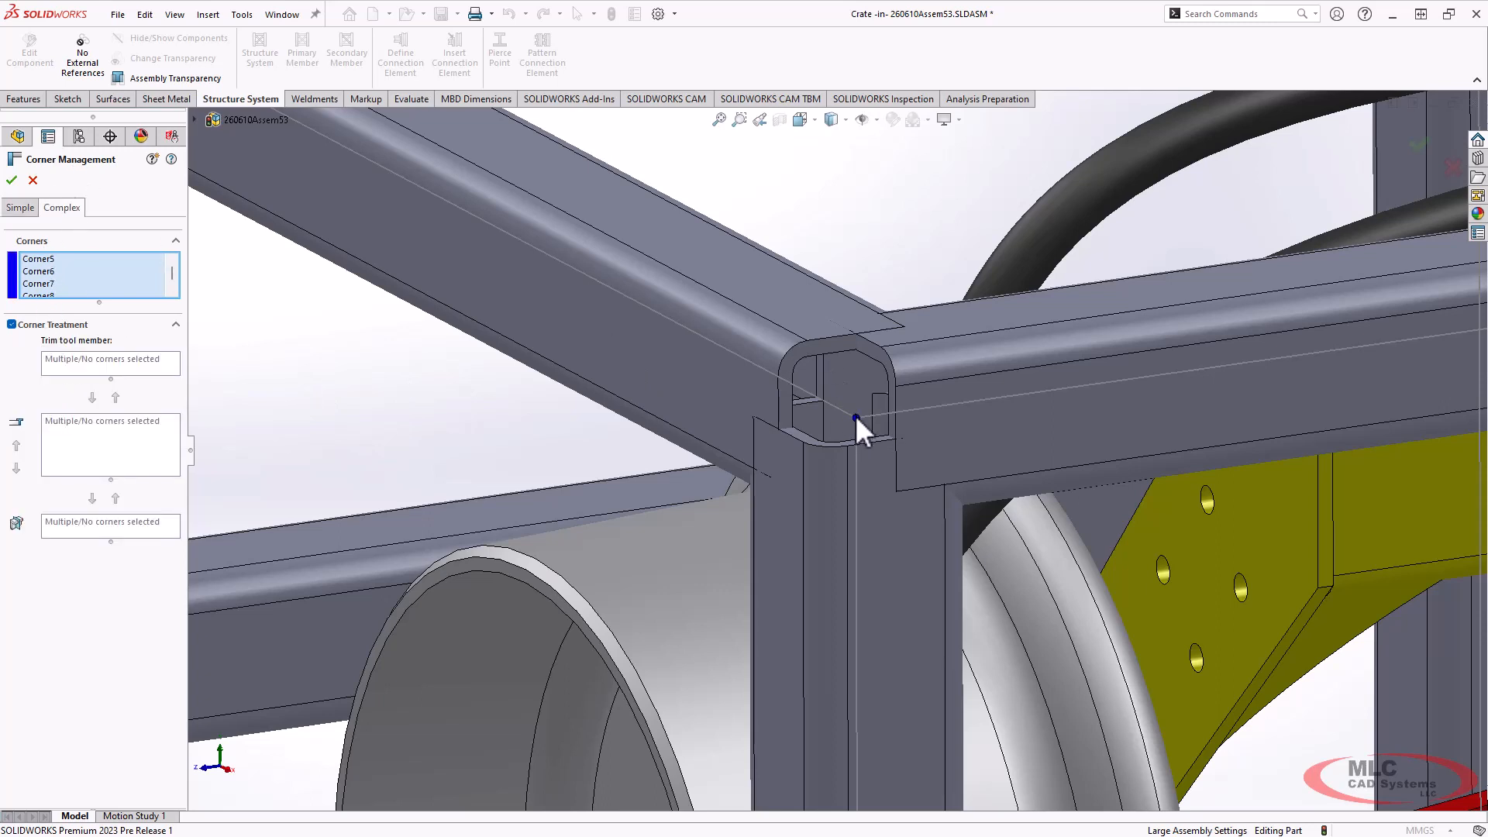
click(858, 418)
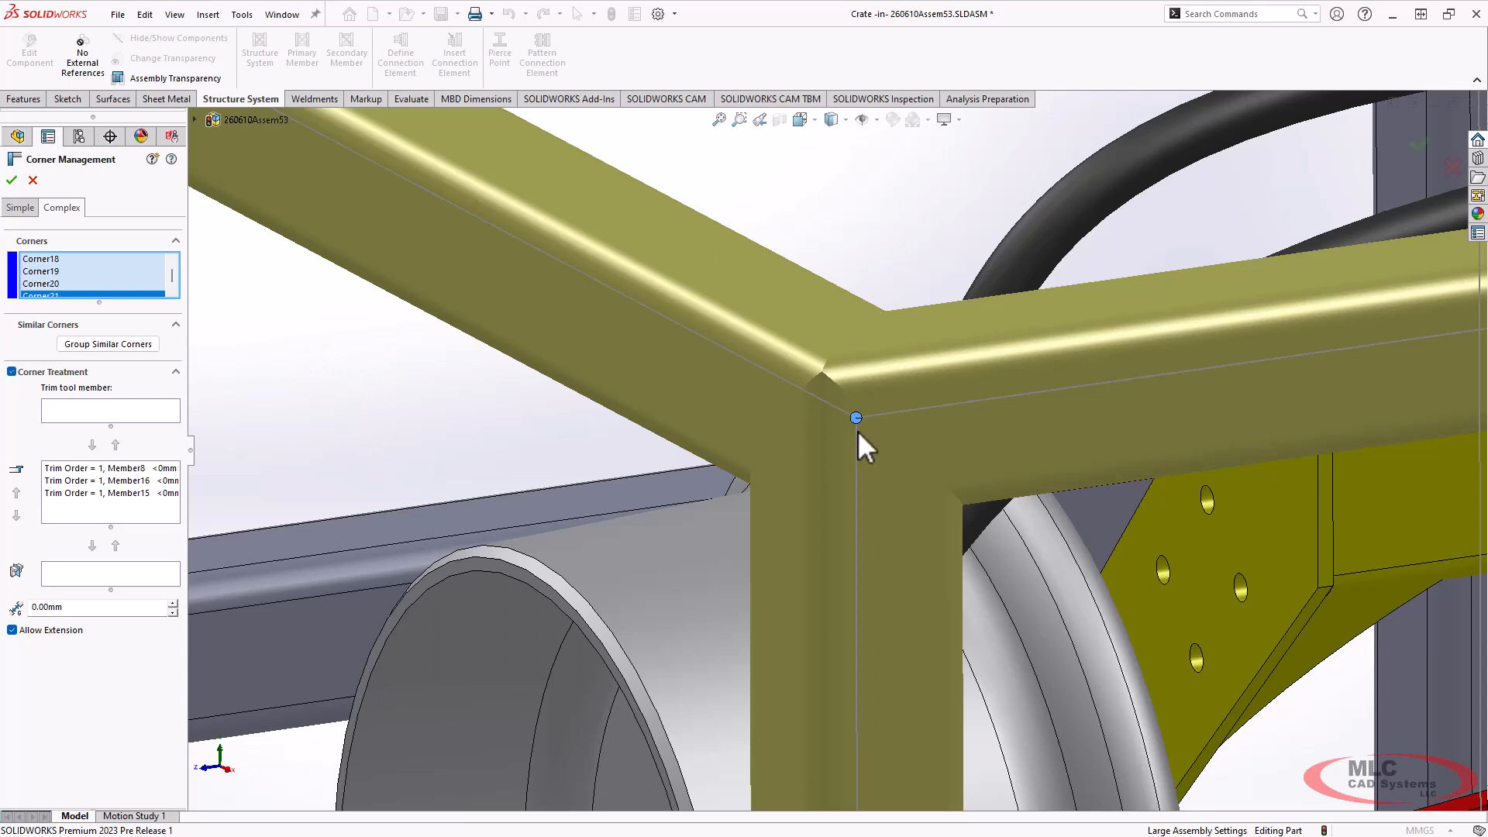
mouse_move(265, 487)
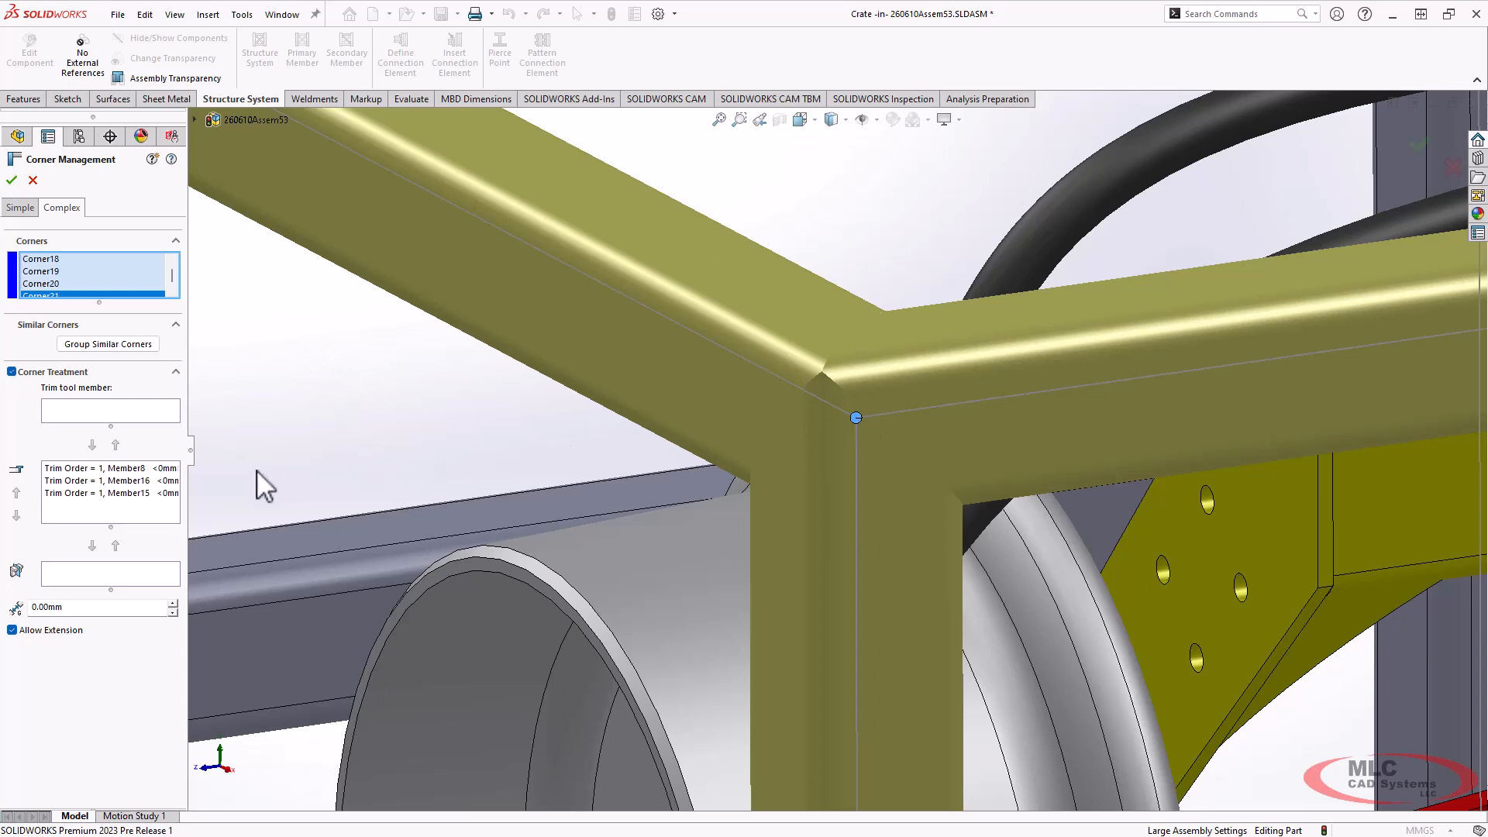
click(90, 468)
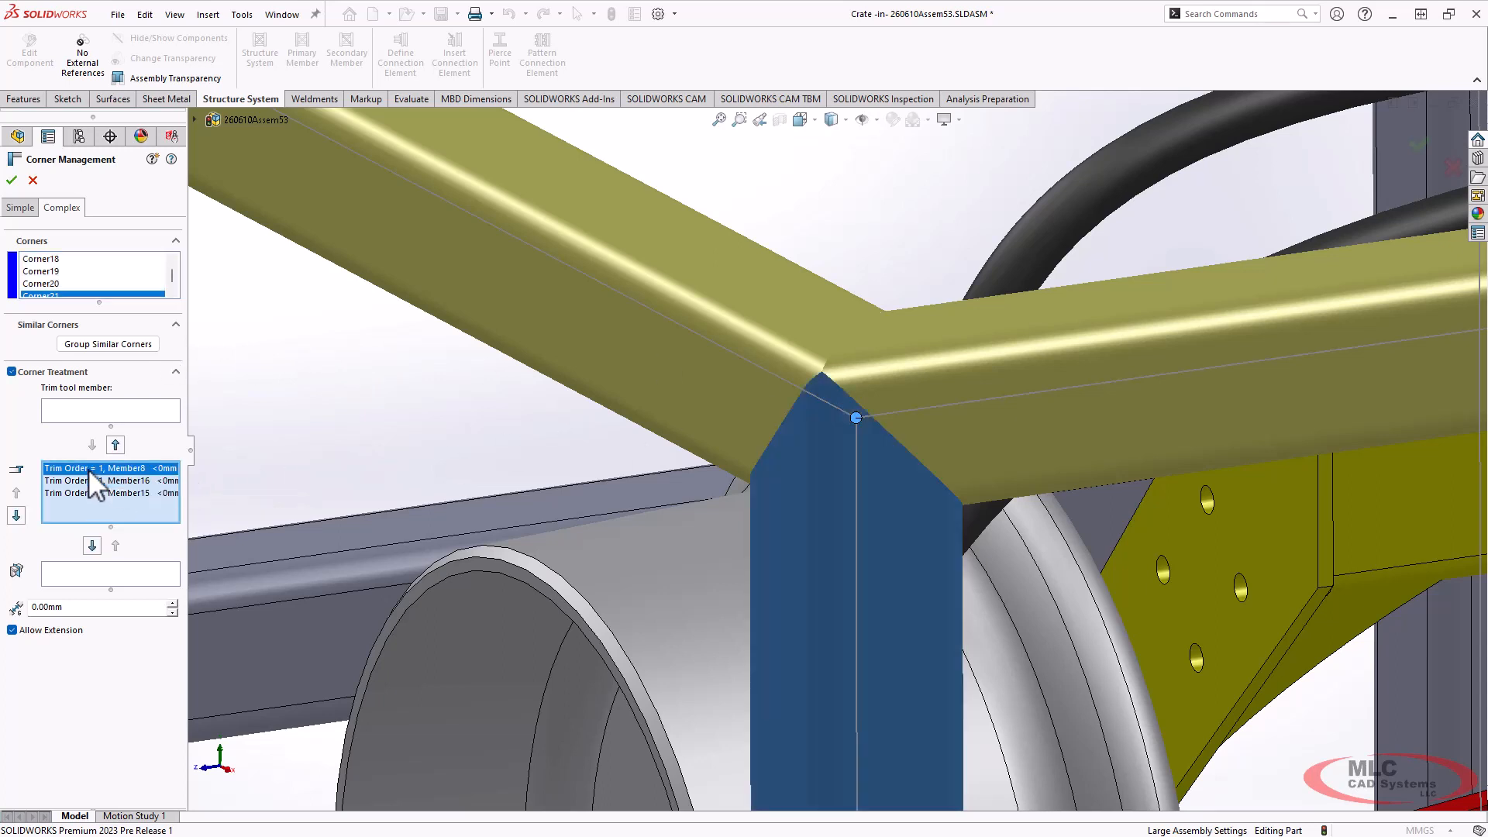
click(94, 493)
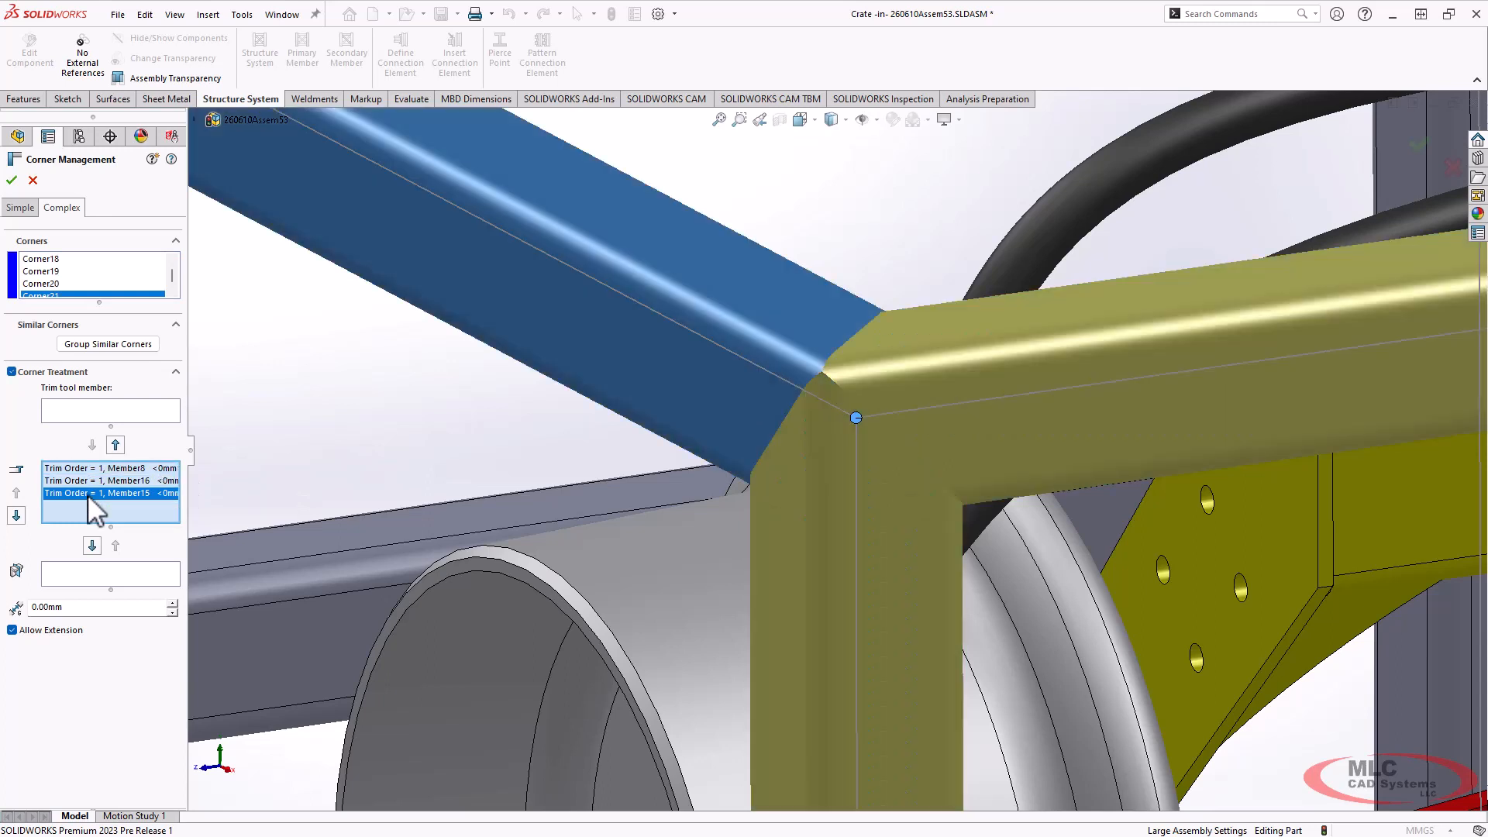
click(94, 481)
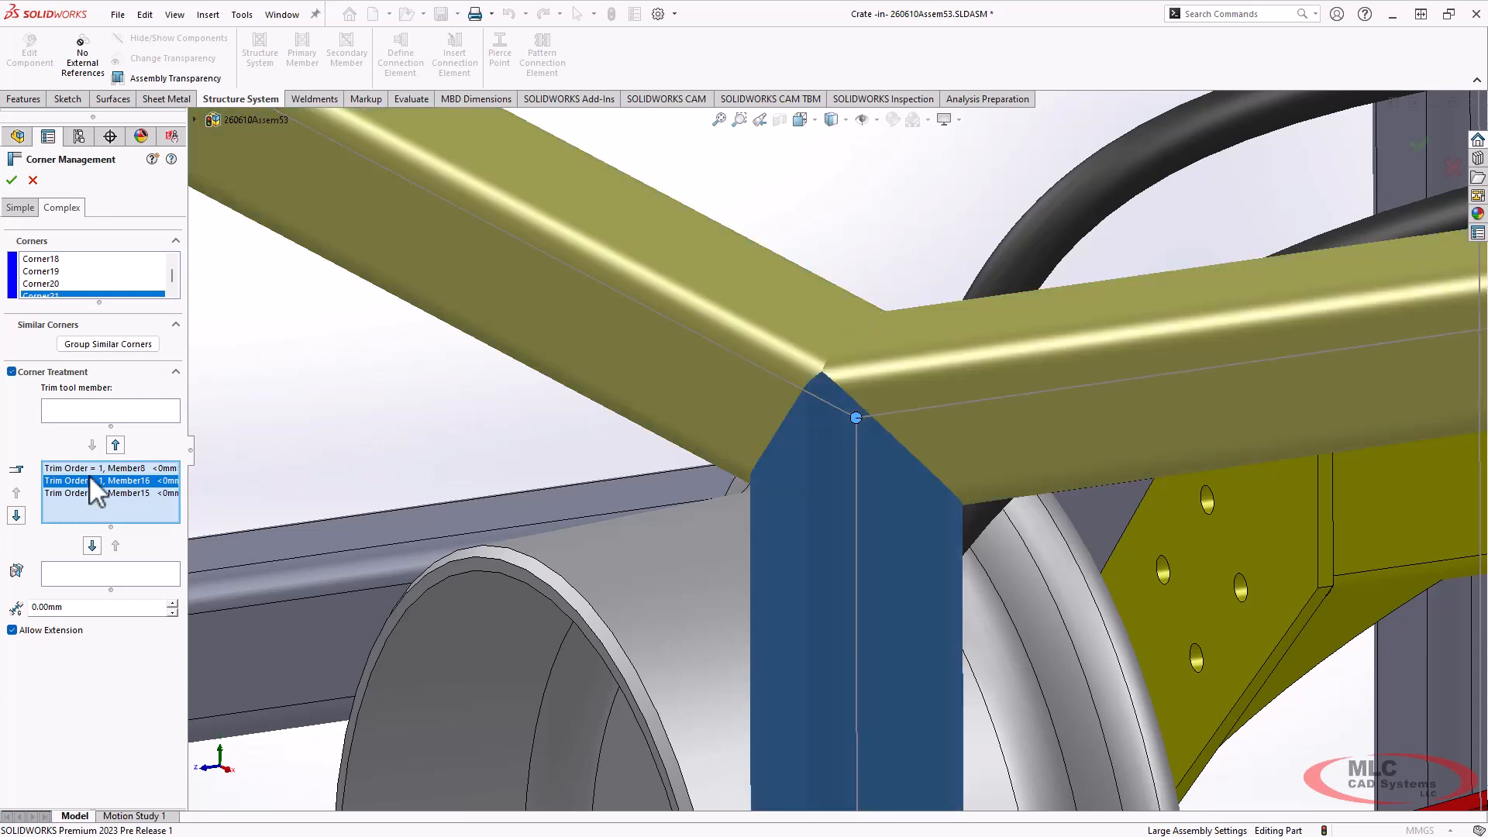
mouse_move(148, 497)
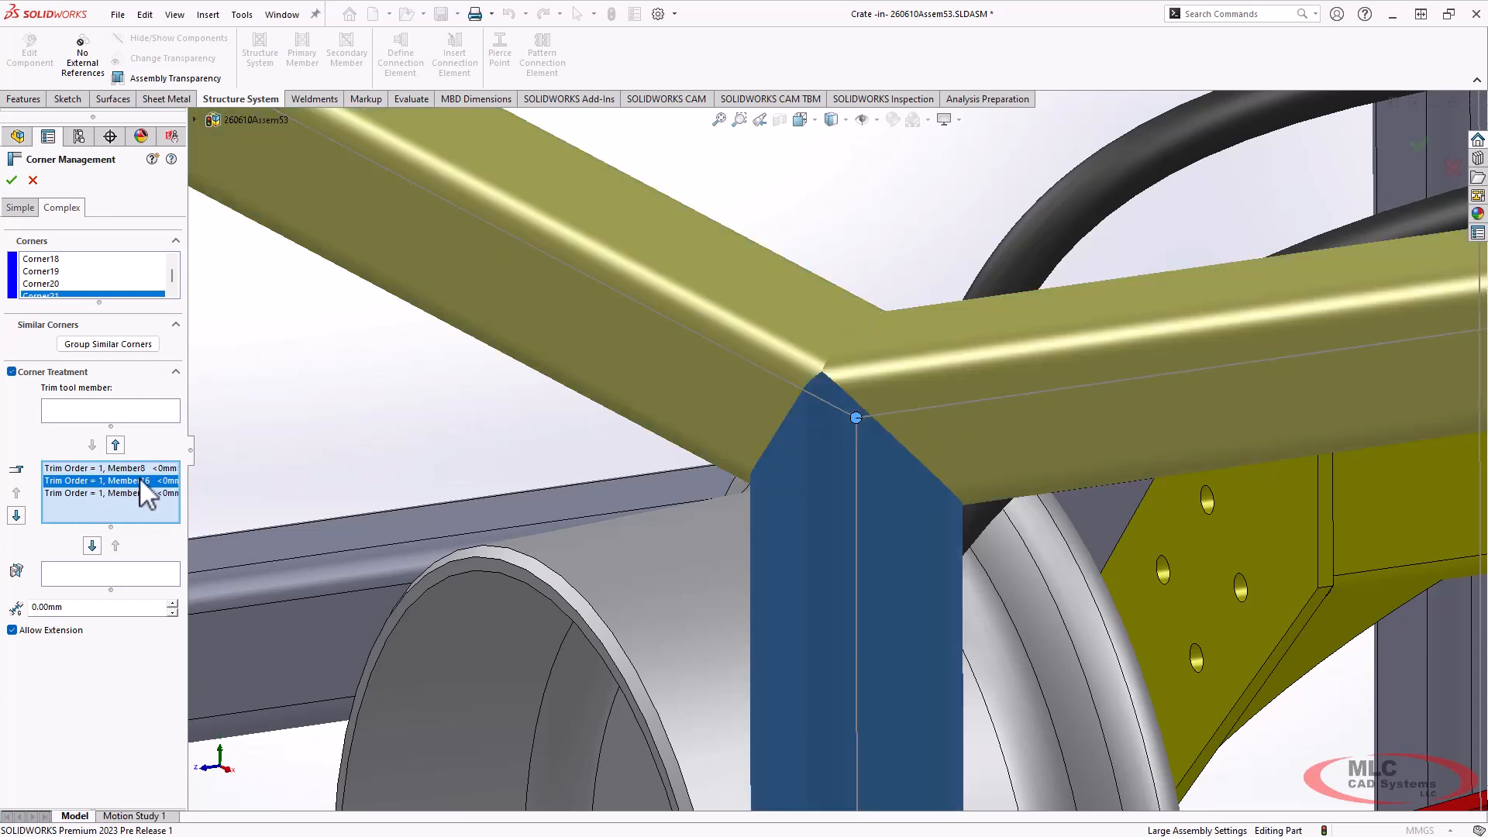
mouse_move(129, 496)
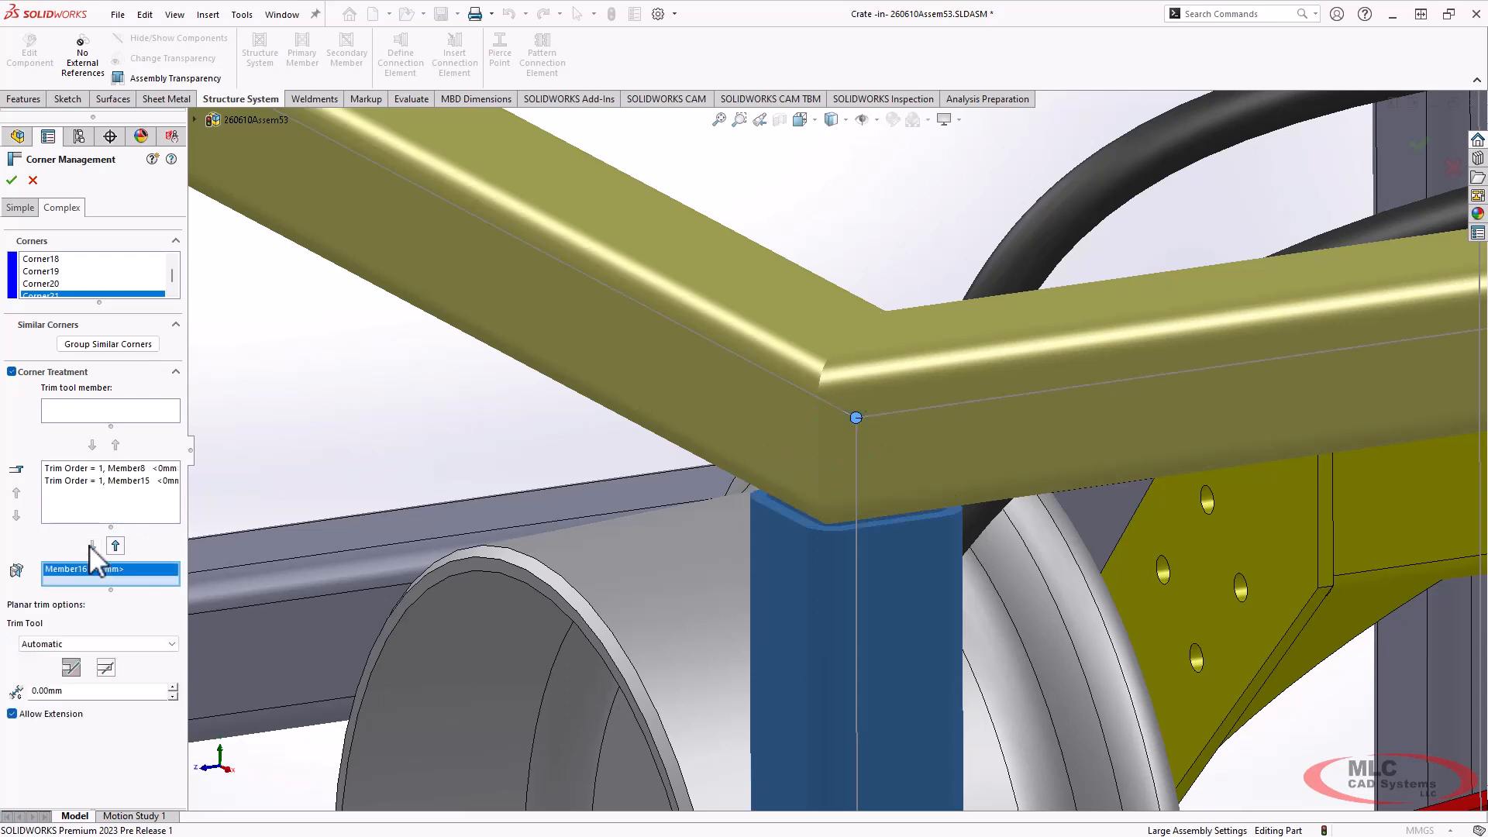
mouse_move(738, 345)
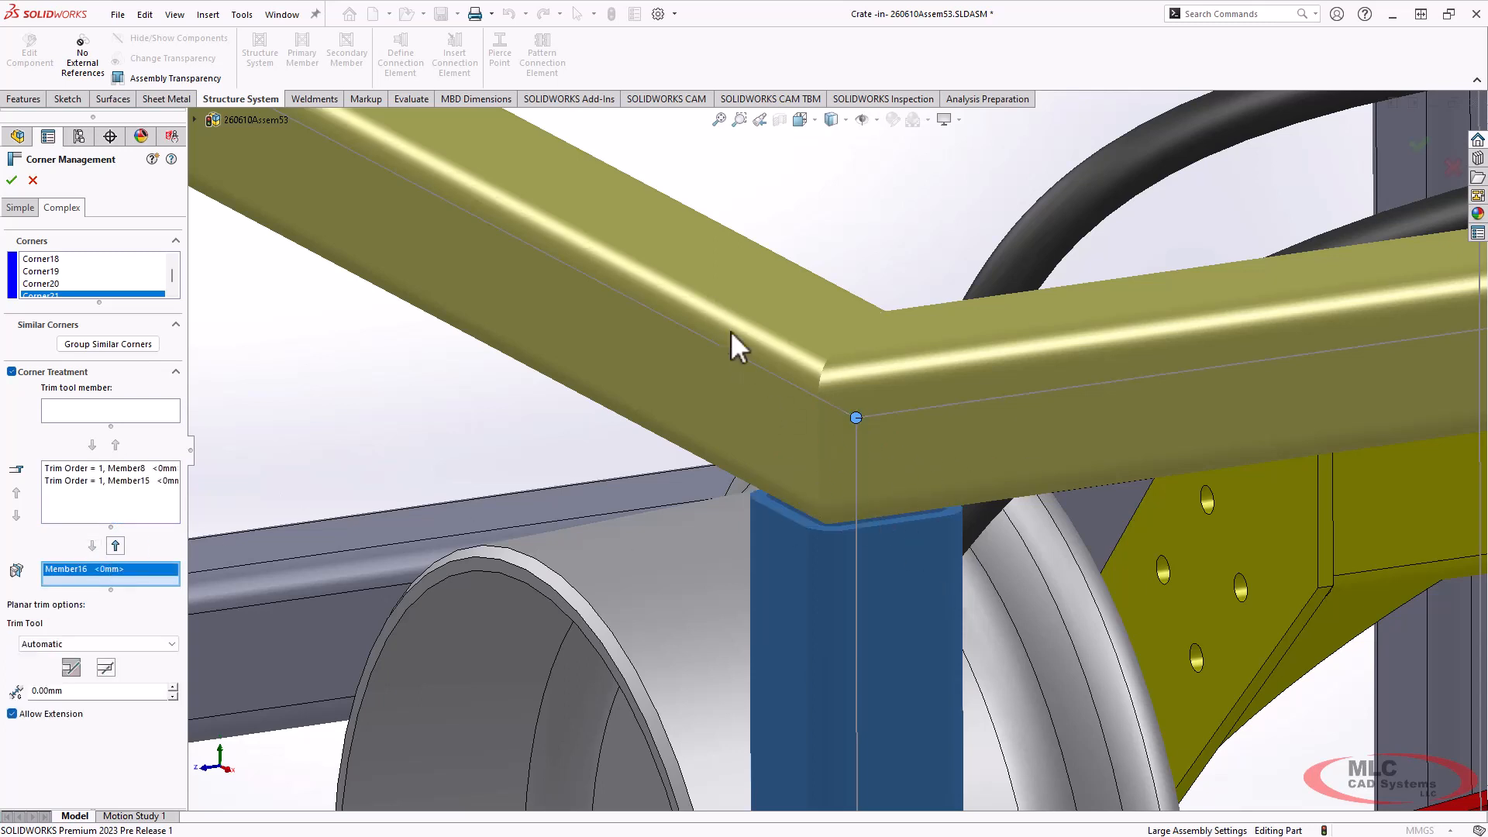
mouse_move(933, 525)
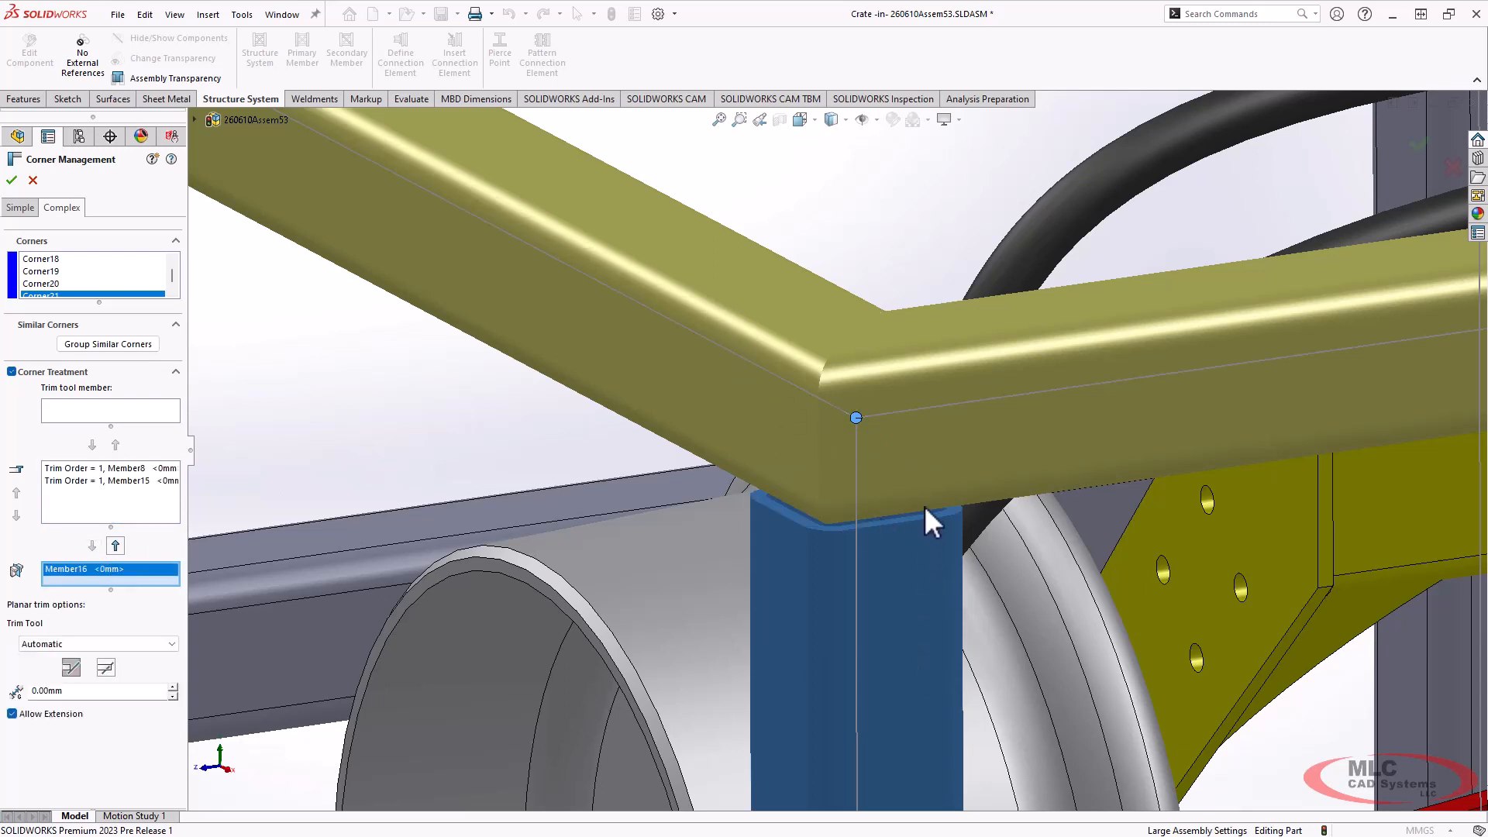
mouse_move(375, 532)
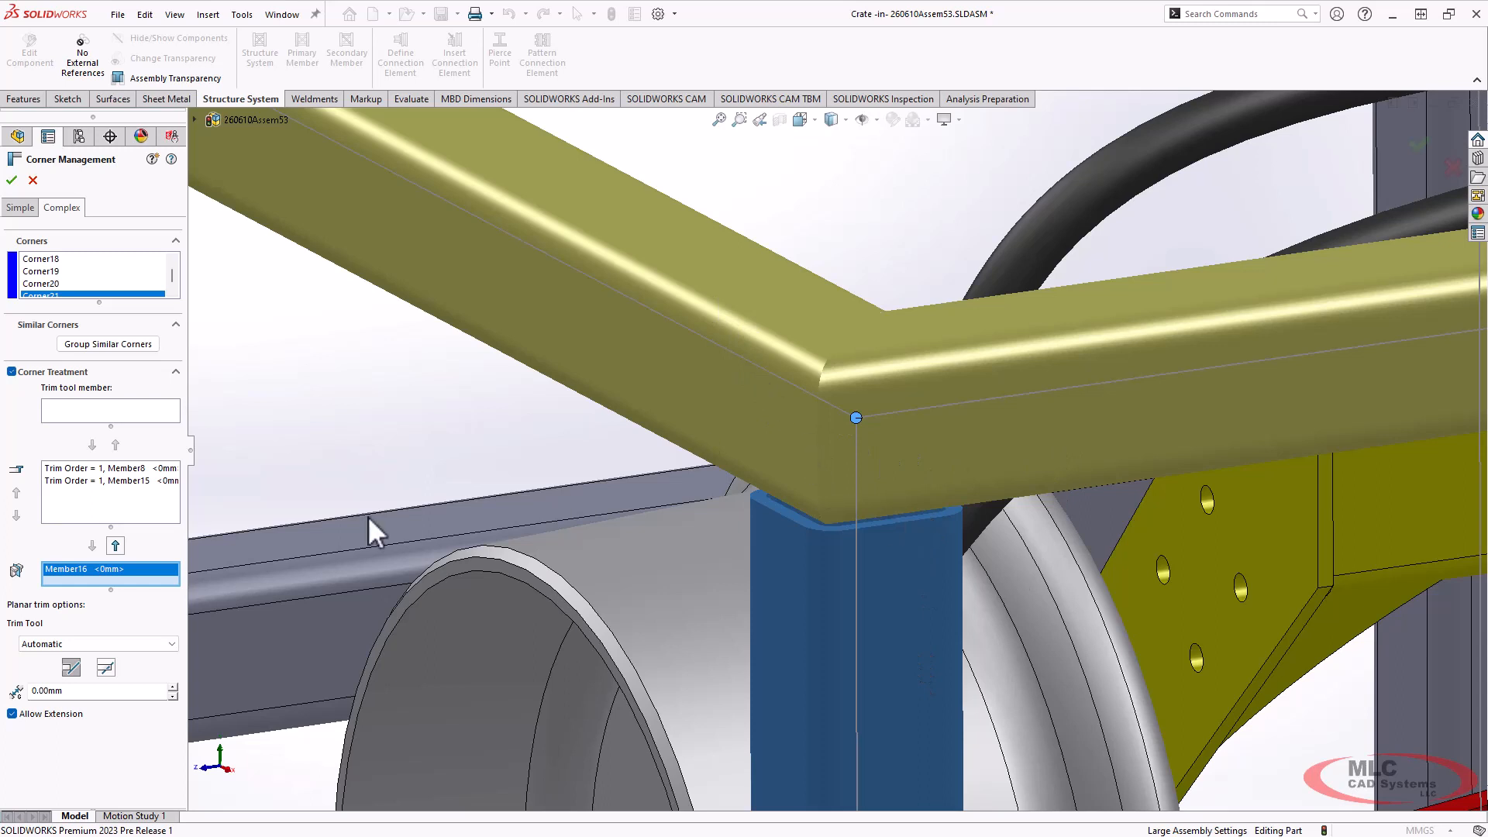
click(108, 474)
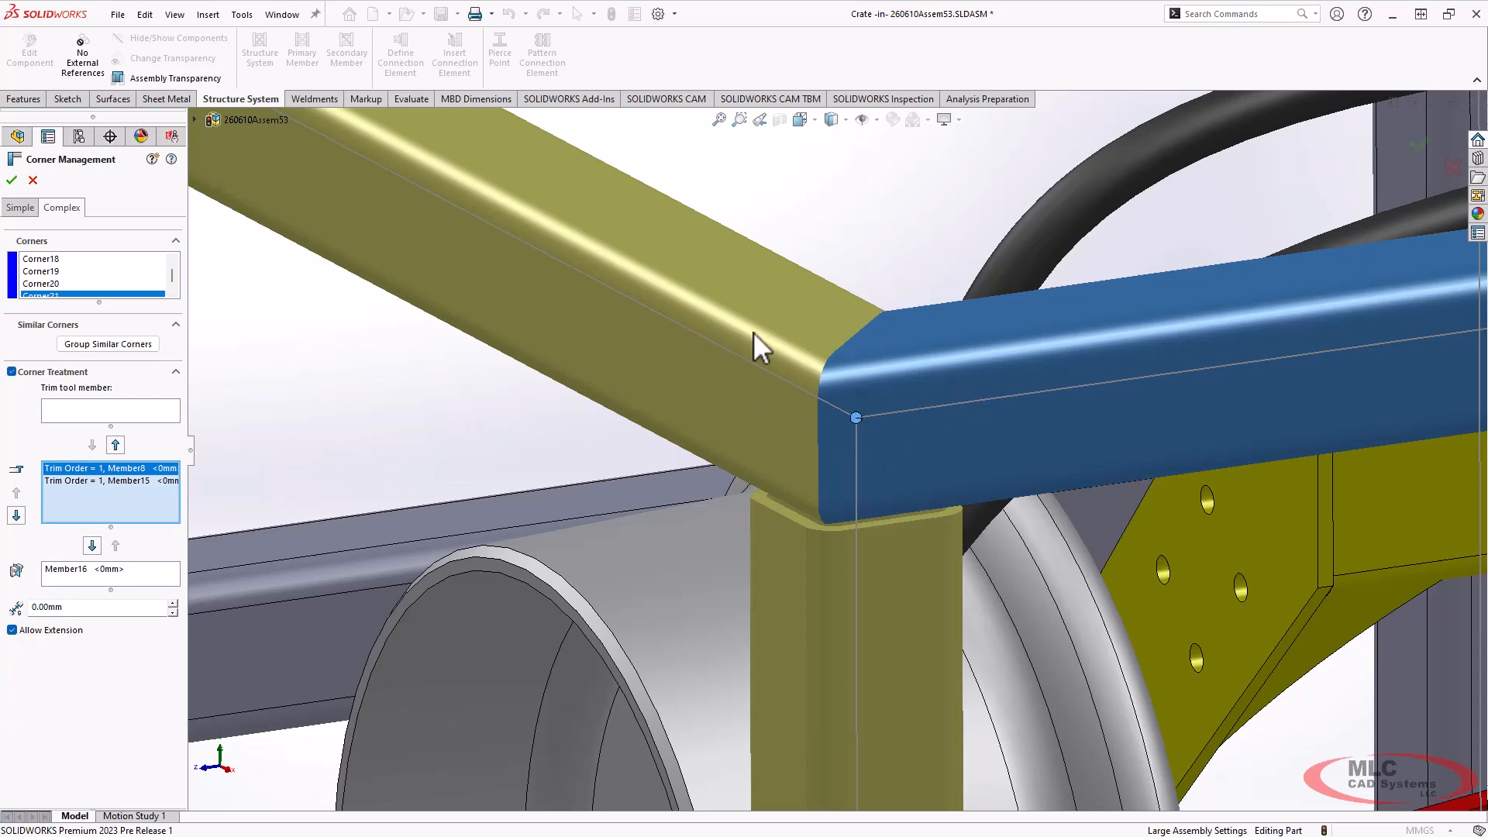
mouse_move(513, 412)
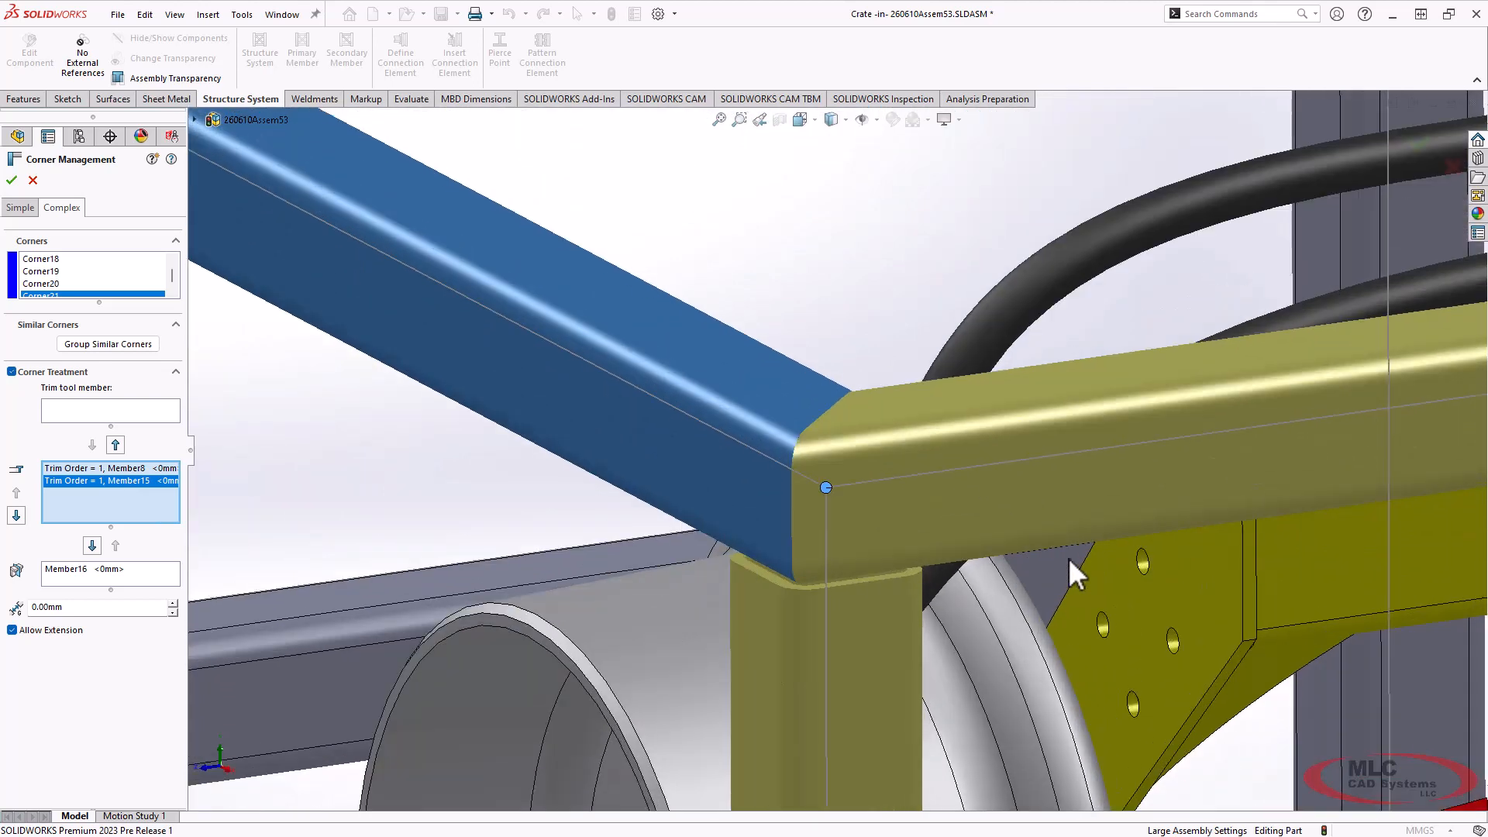
mouse_move(126, 472)
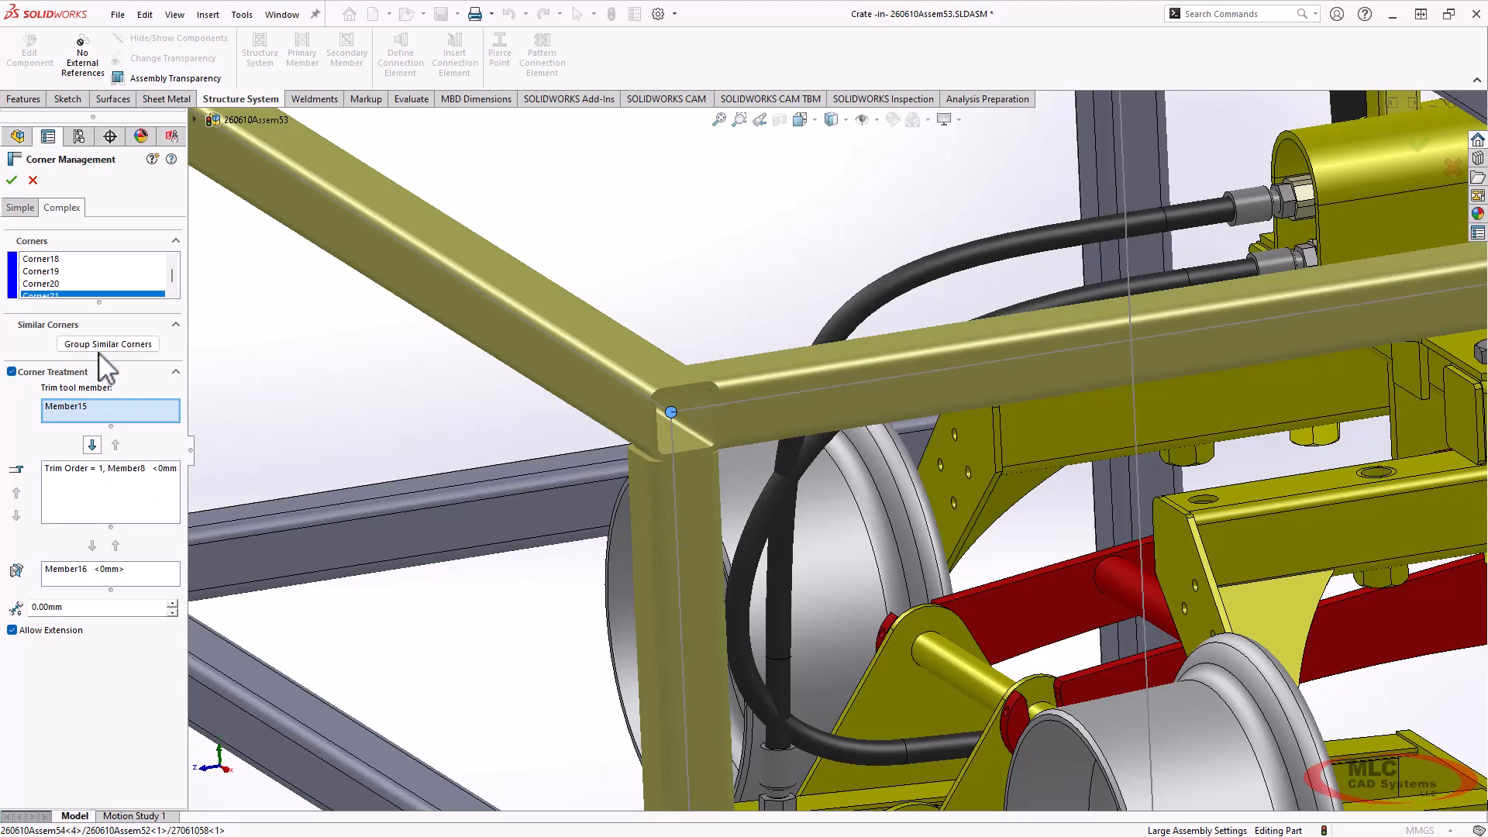
Group the similar three-tube corners, apply Corner Management1 and inspect a trimmed corner.
click(107, 344)
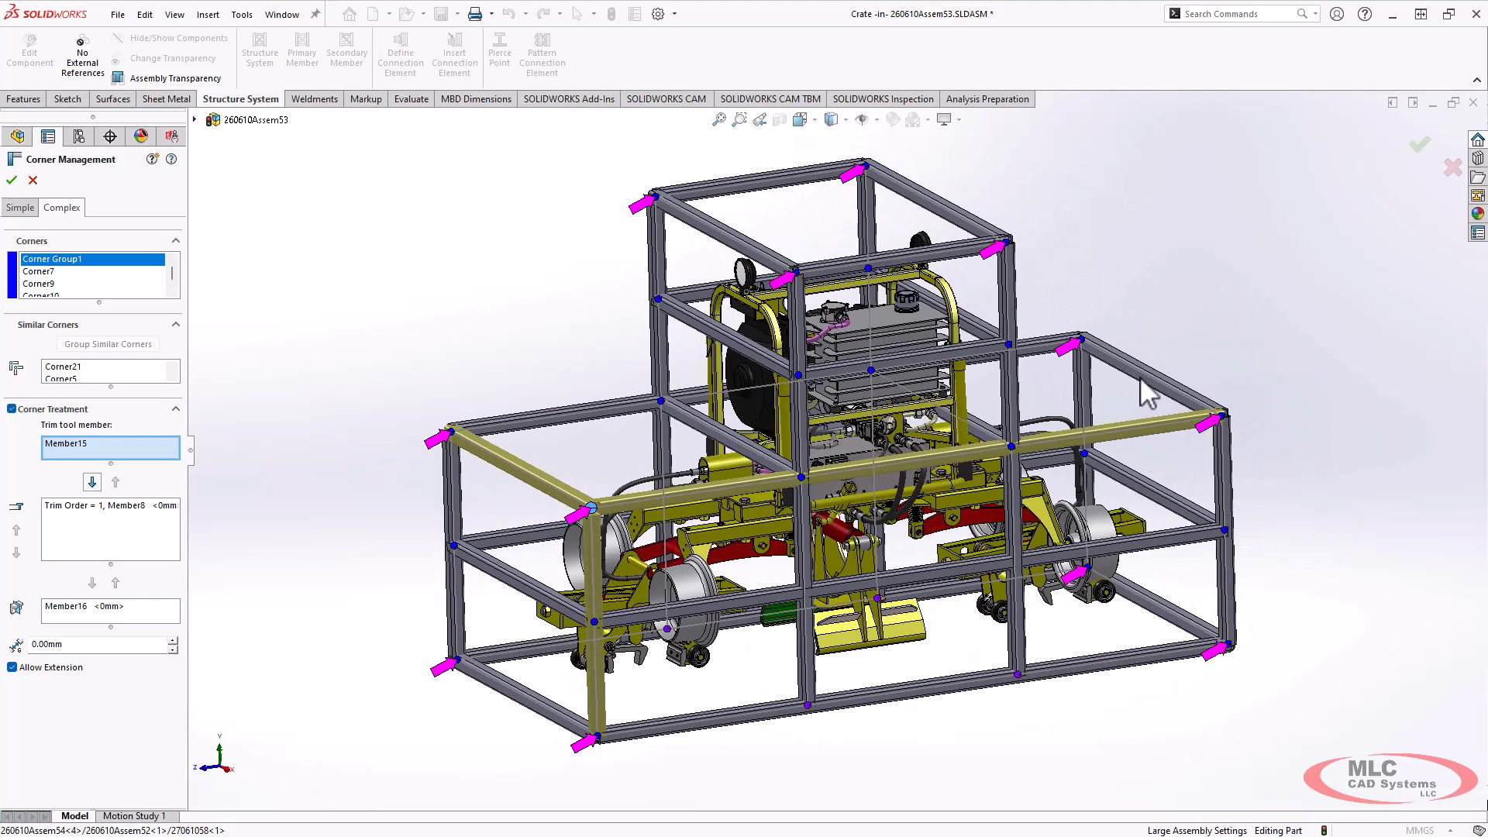
mouse_move(603, 536)
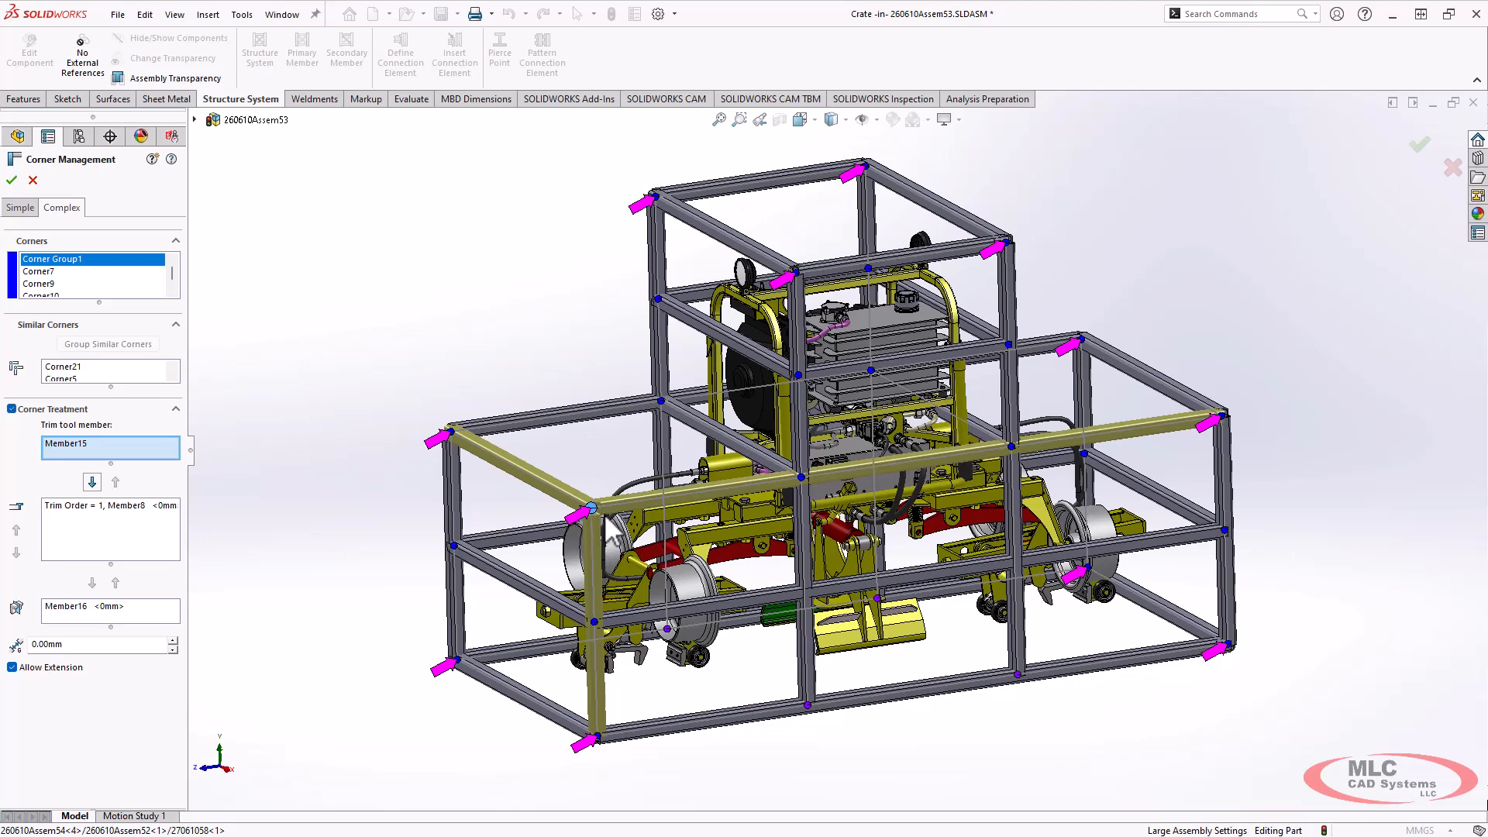
mouse_move(453, 455)
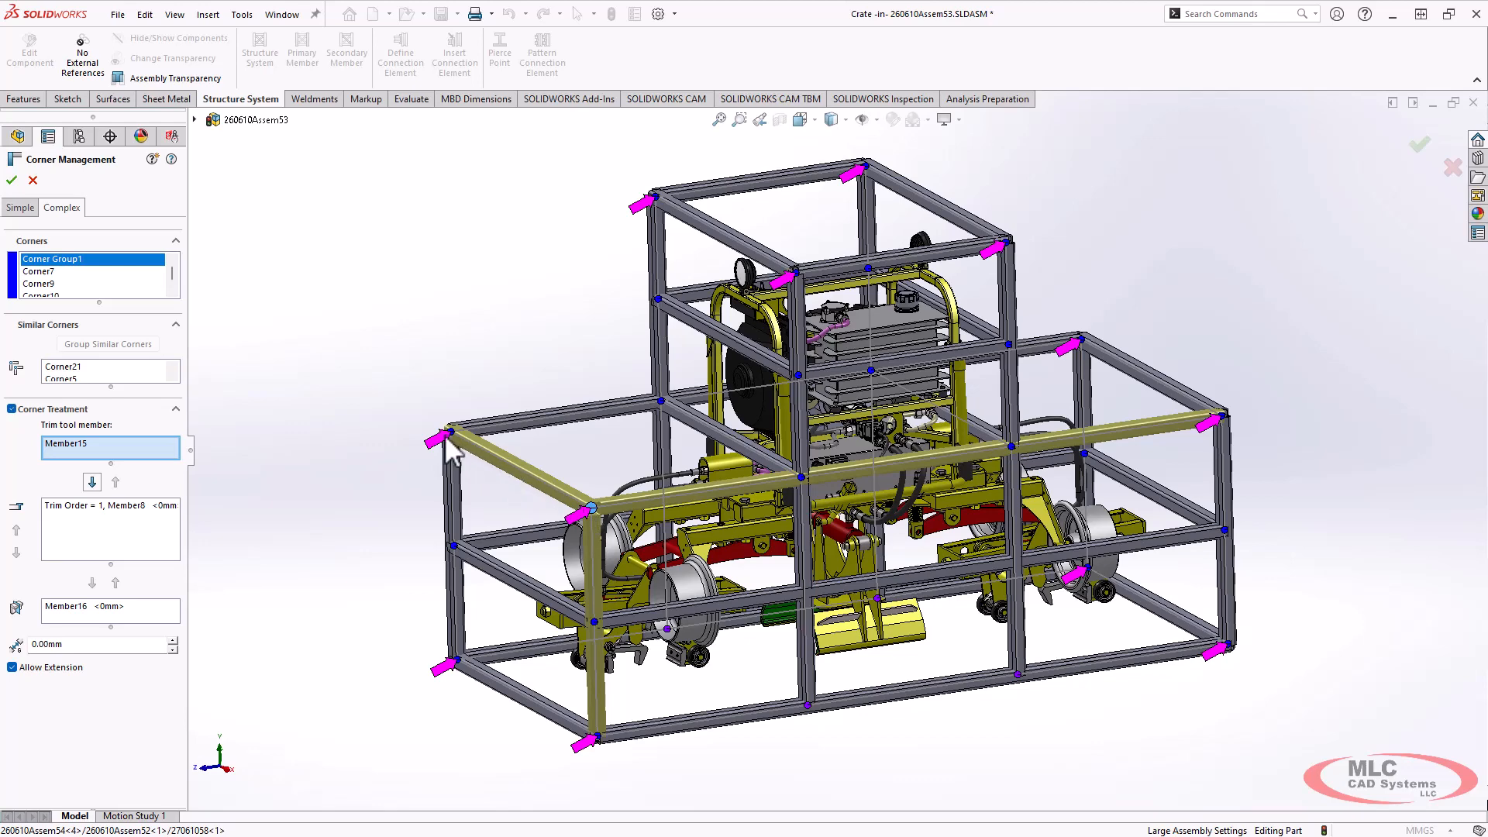
click(11, 180)
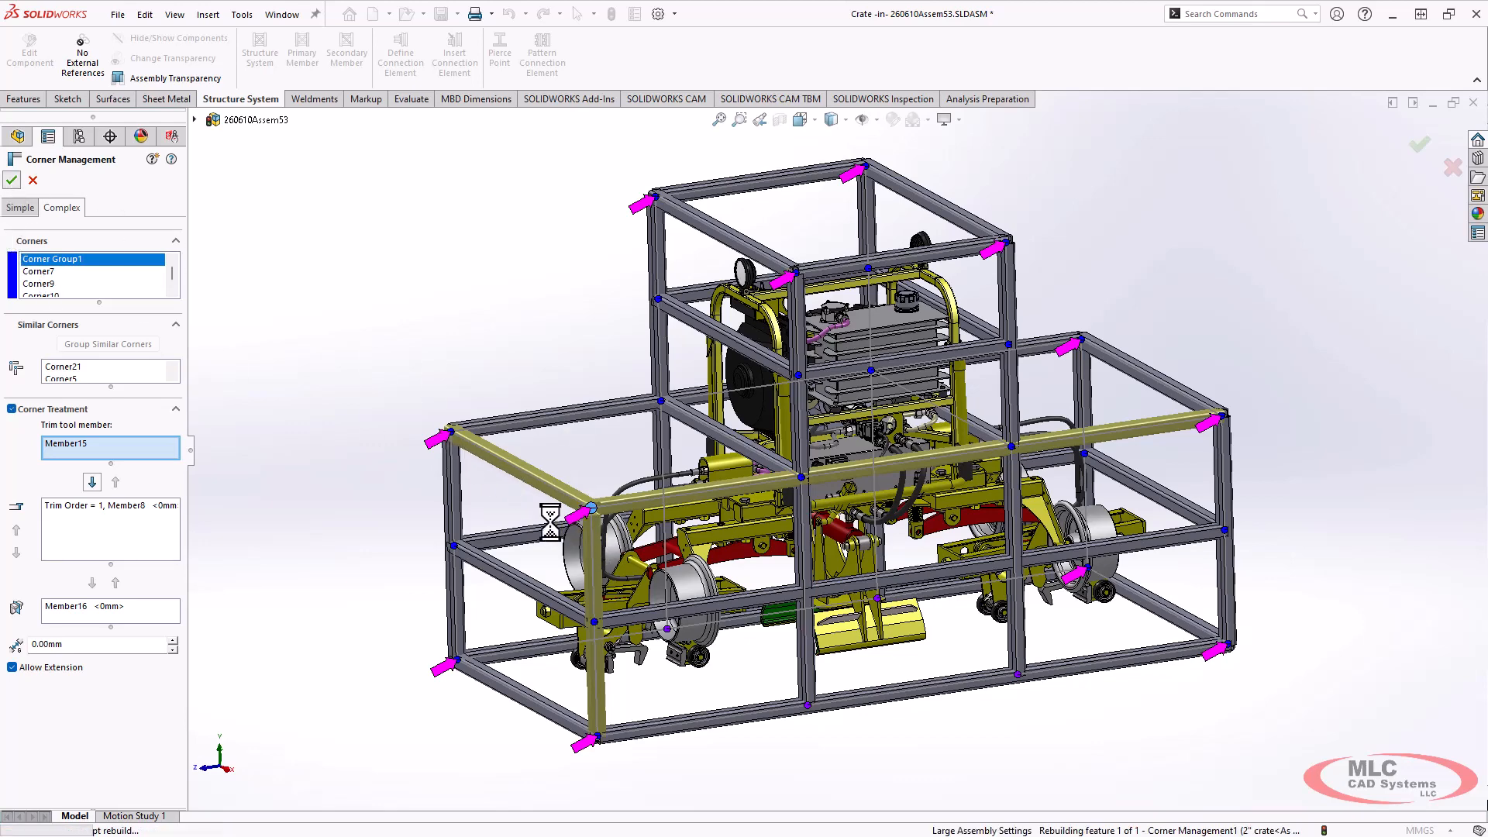
click(13, 180)
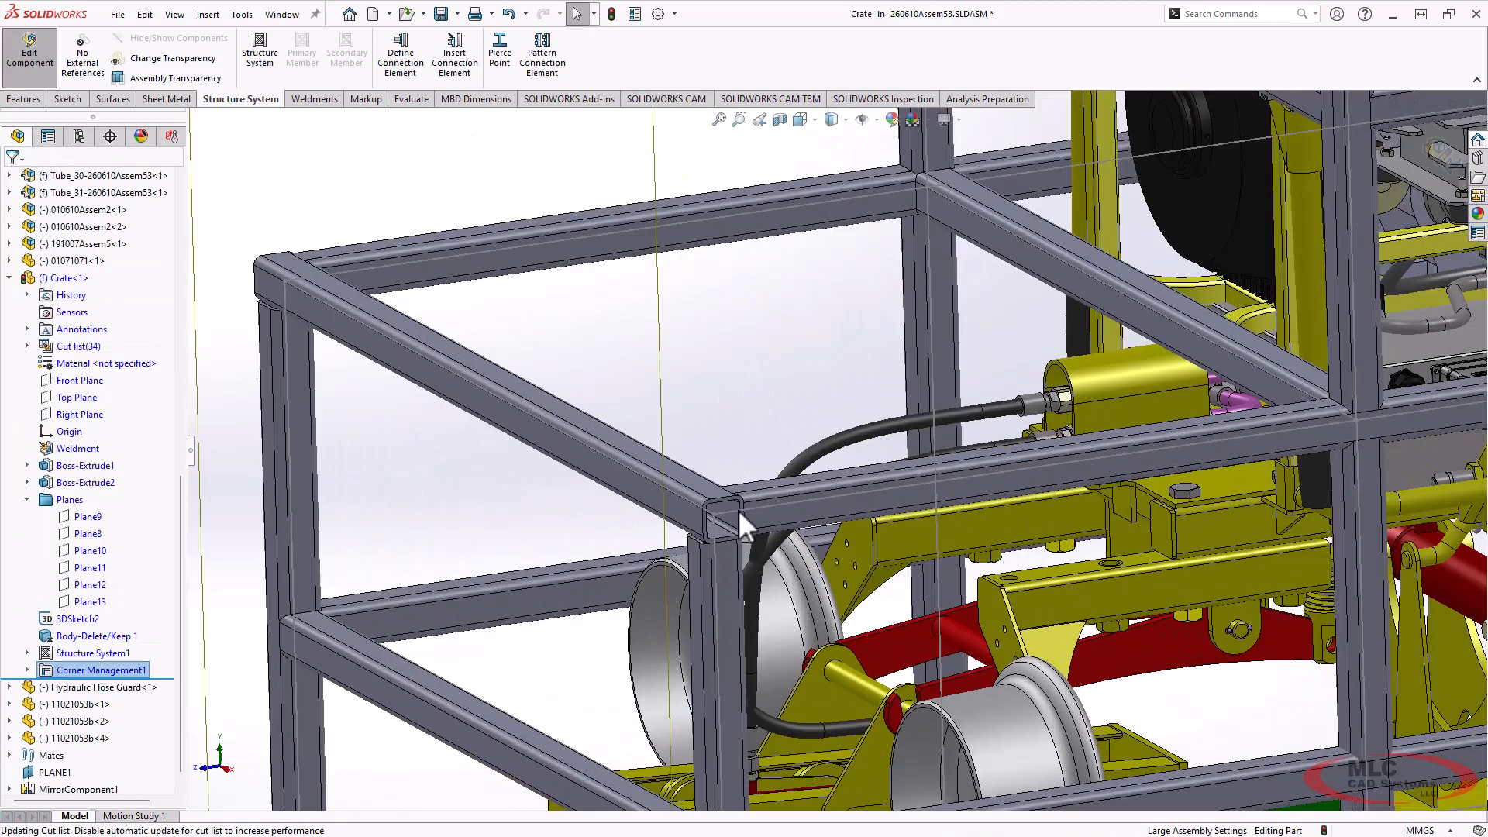
click(721, 518)
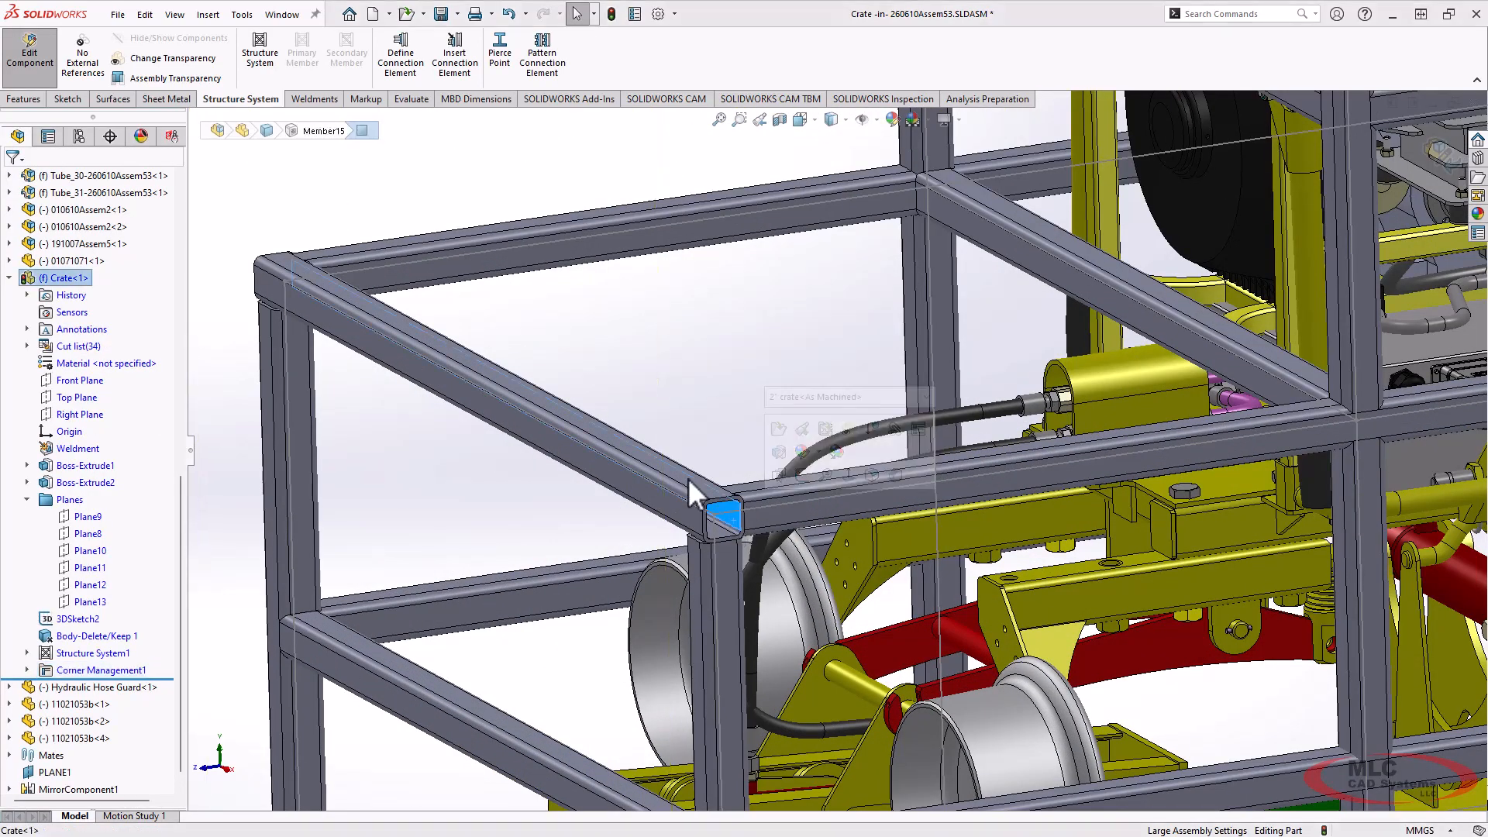
click(655, 452)
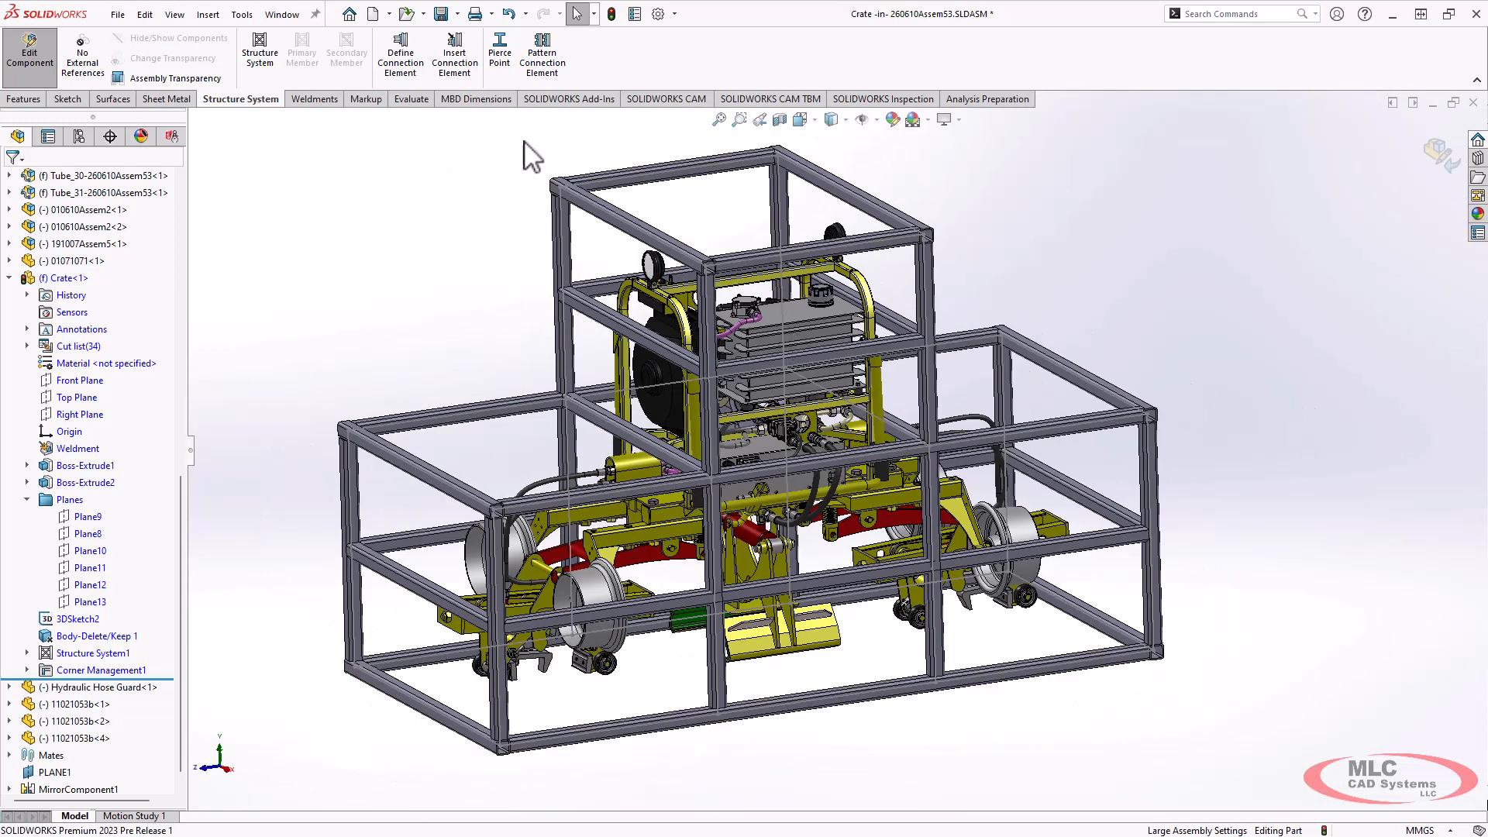
mouse_move(859, 214)
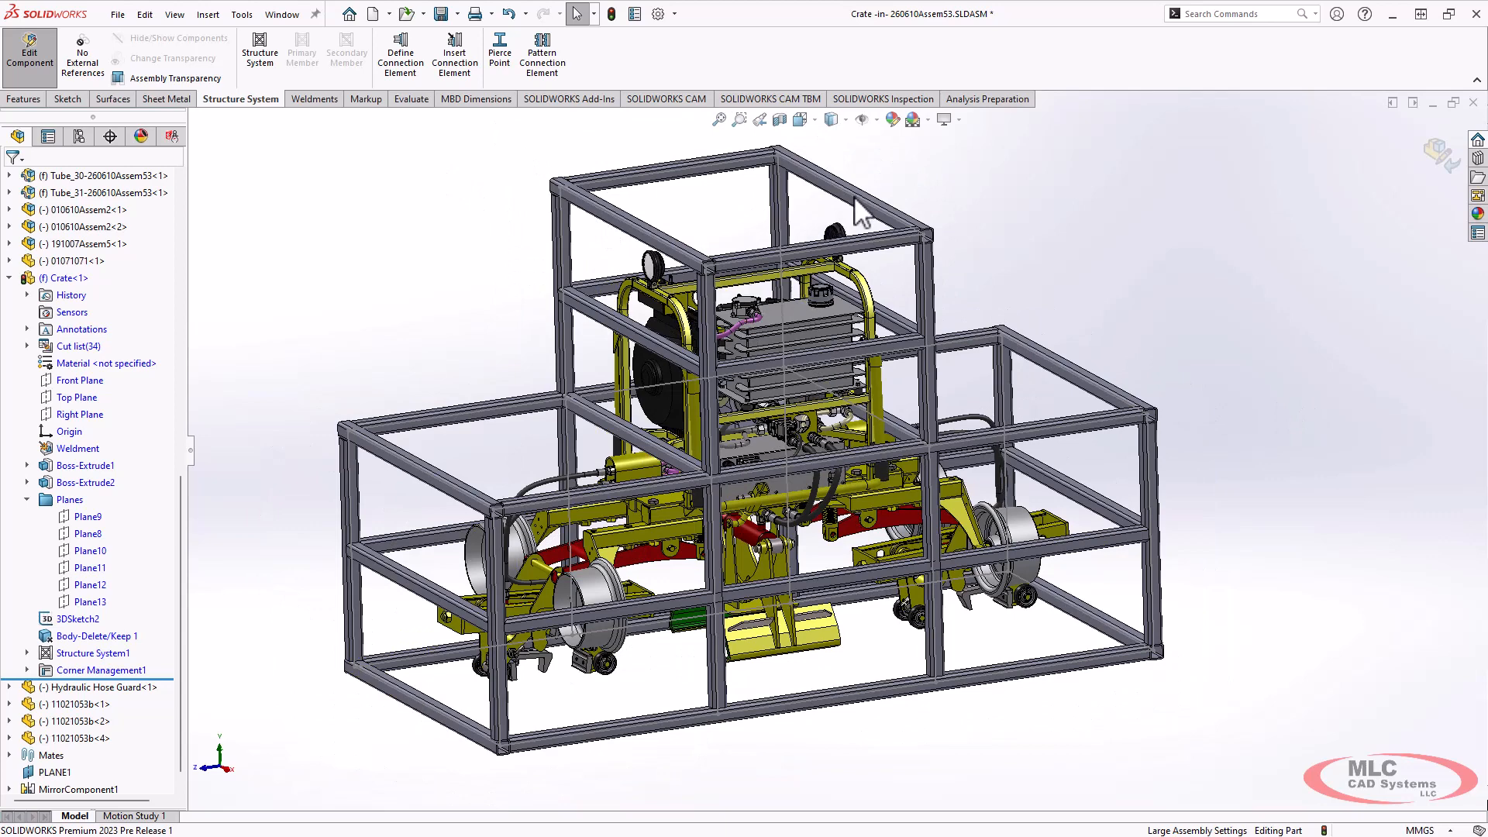
mouse_move(501, 333)
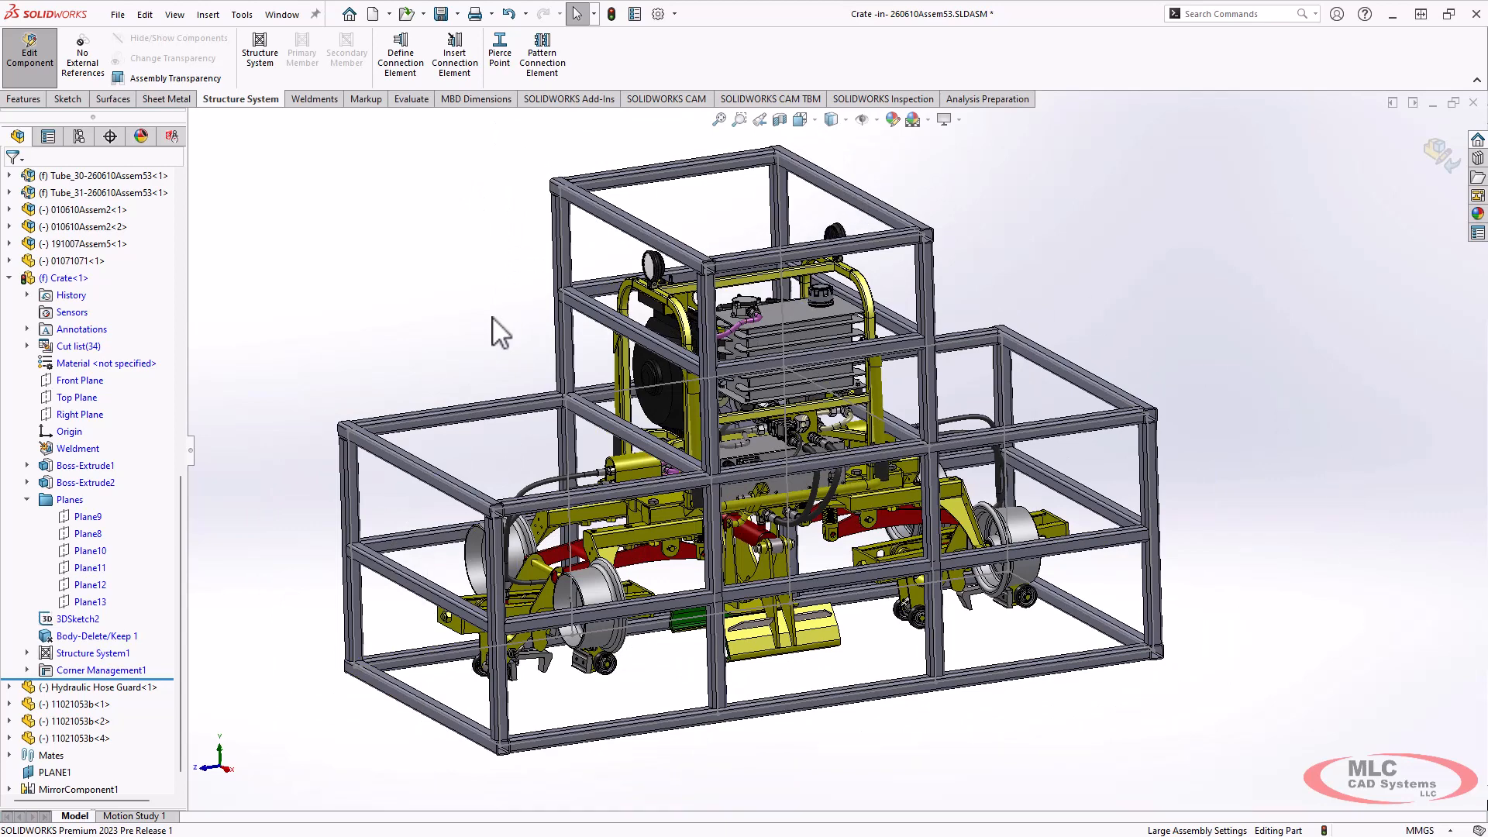
mouse_move(615, 398)
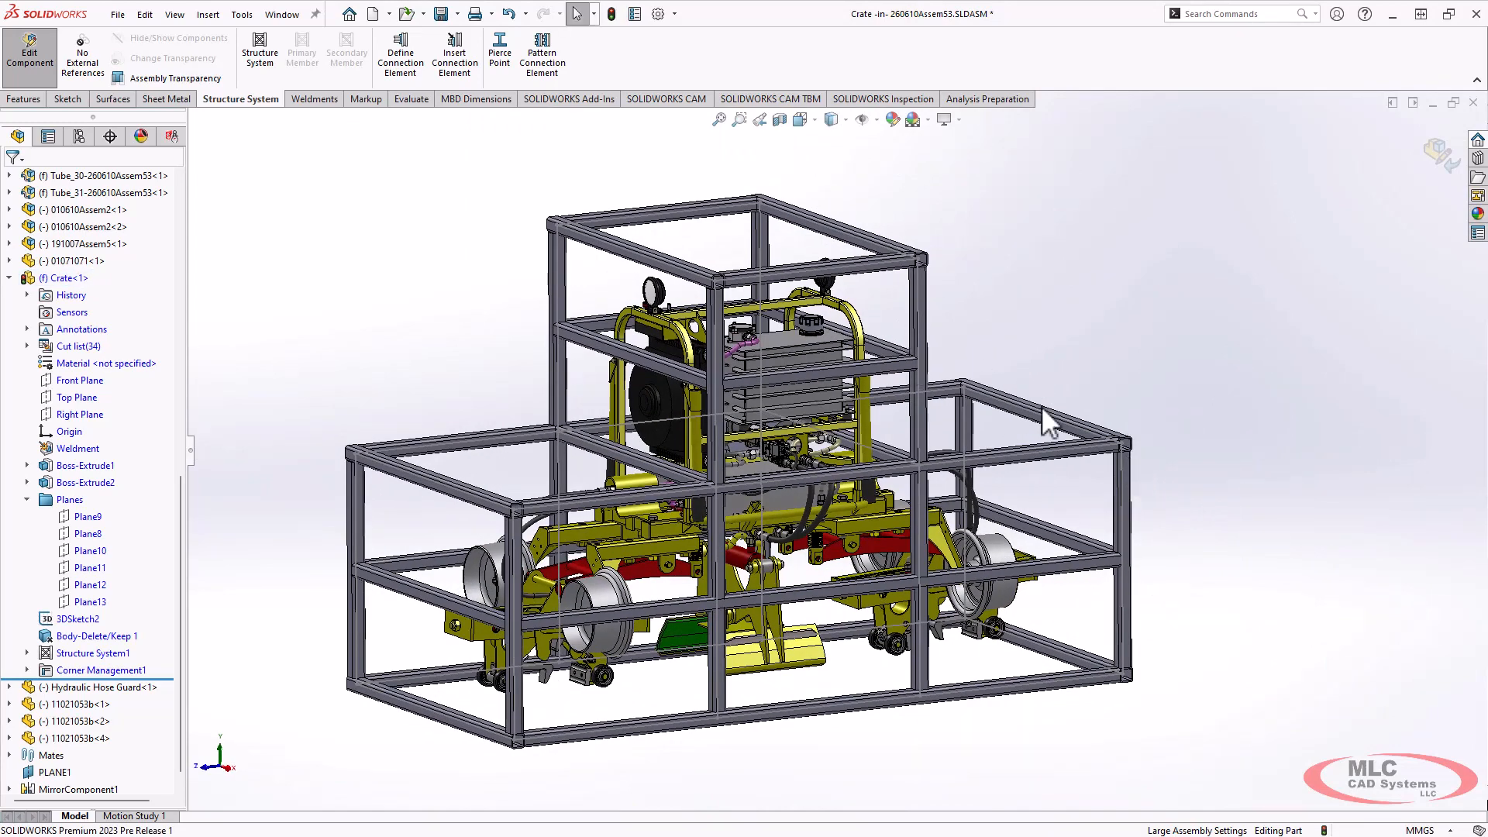
mouse_move(949, 357)
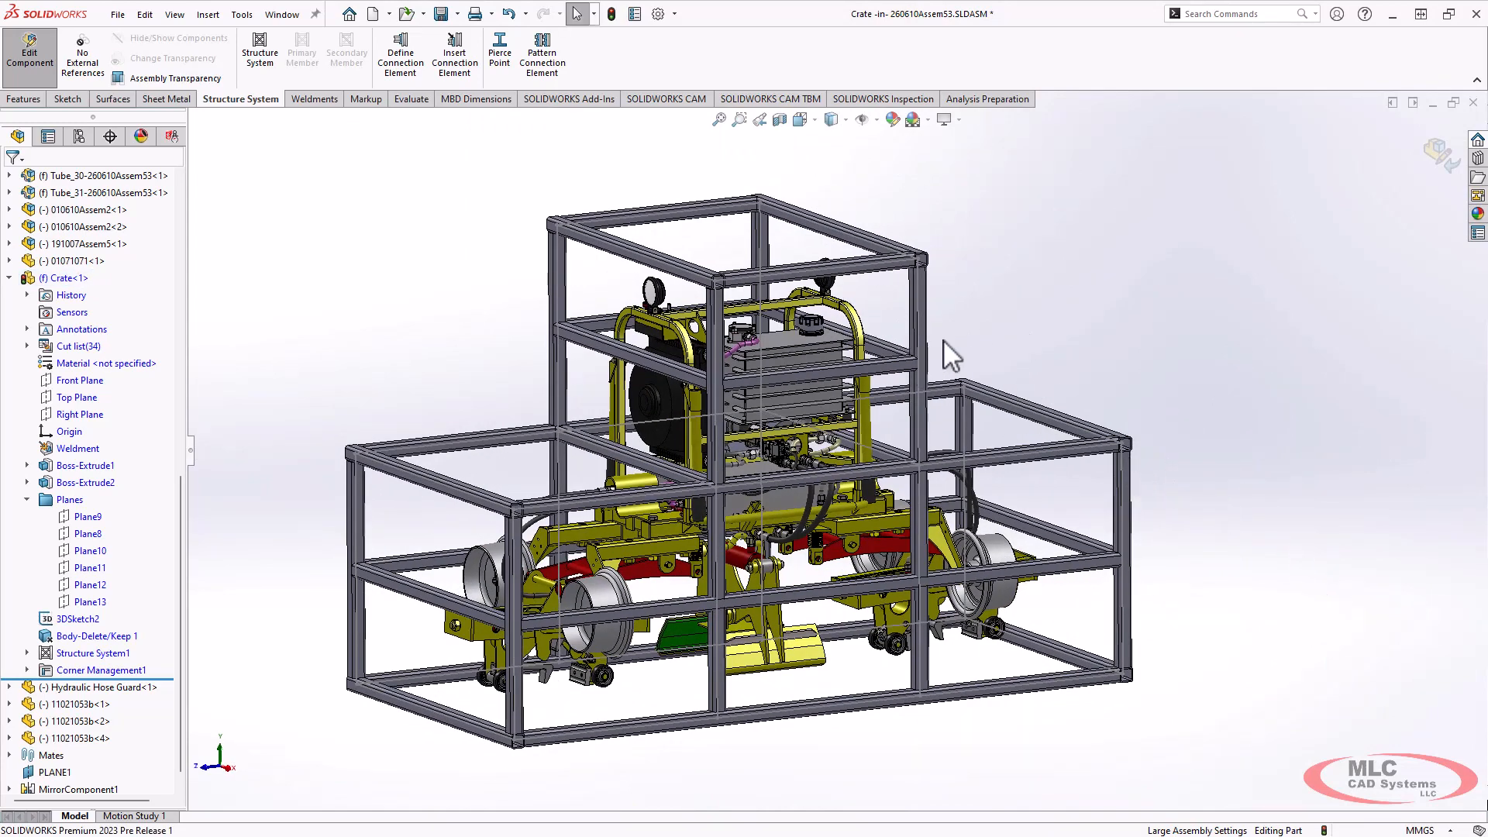
mouse_move(1191, 425)
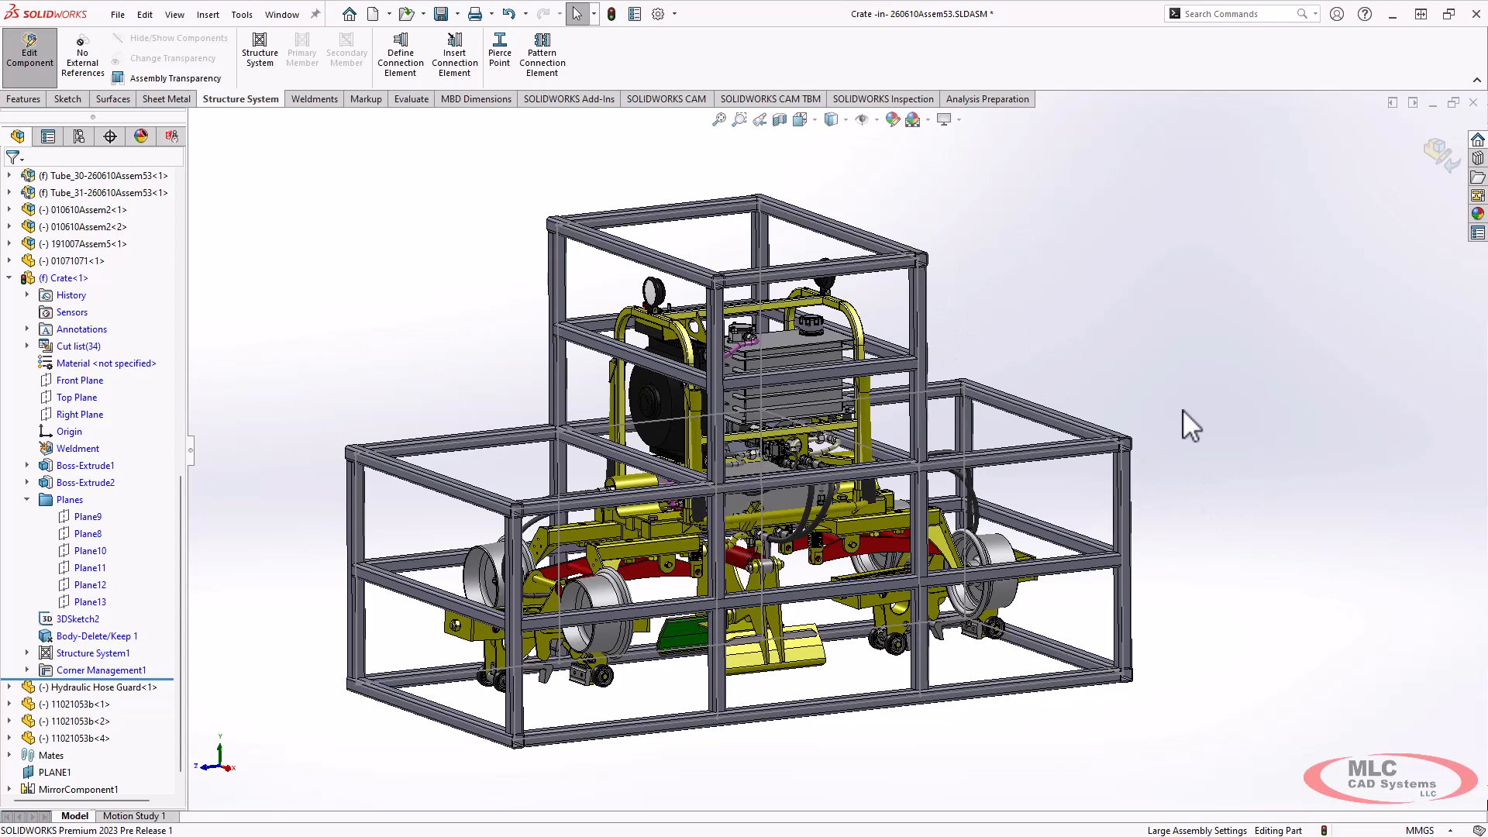
mouse_move(405, 345)
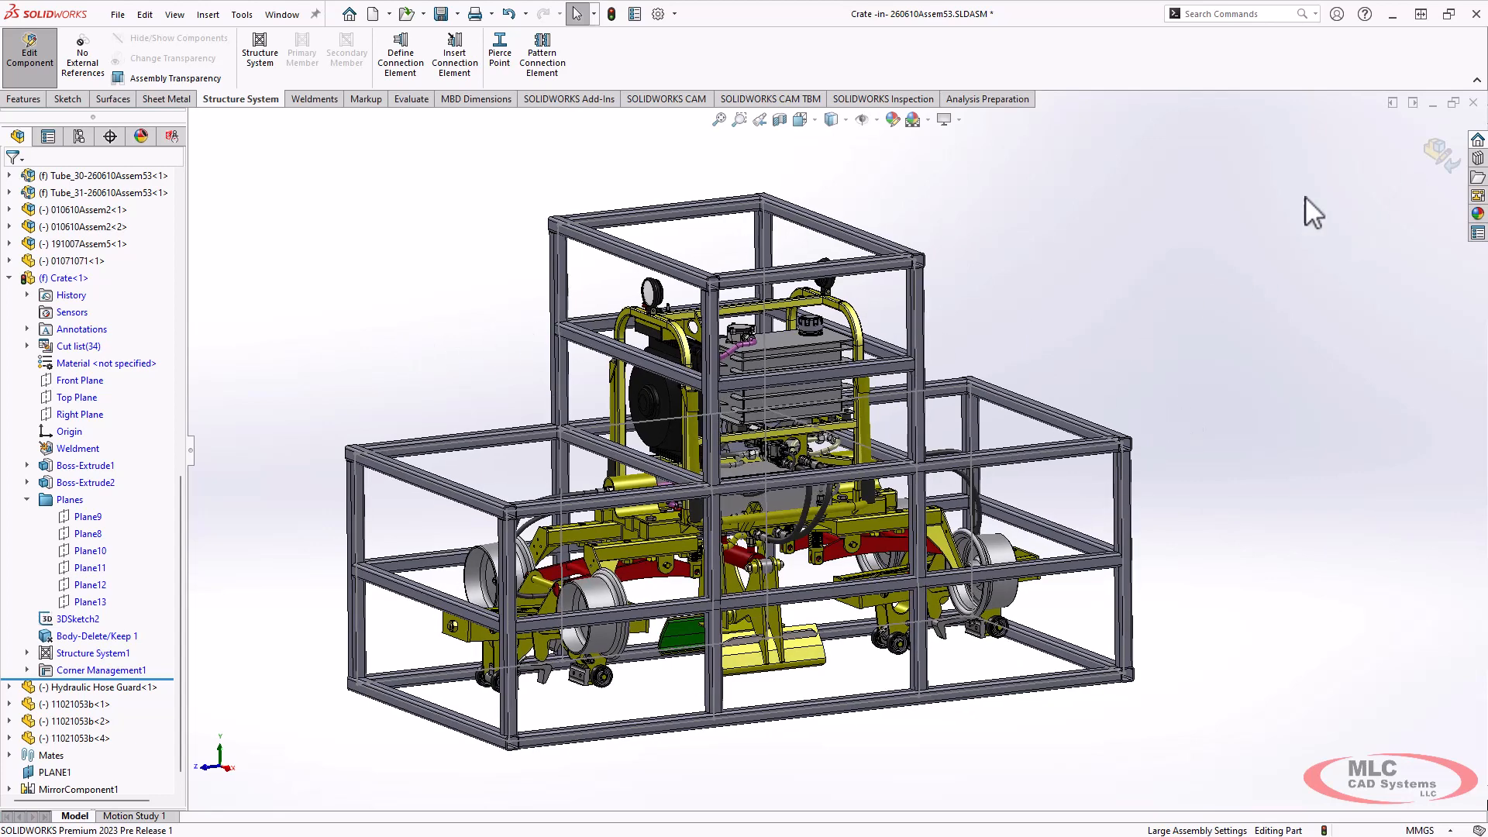
Open Crate.SLDPRT and begin a connection element set to Gusset Plate, size 65, moving to placement.
click(67, 277)
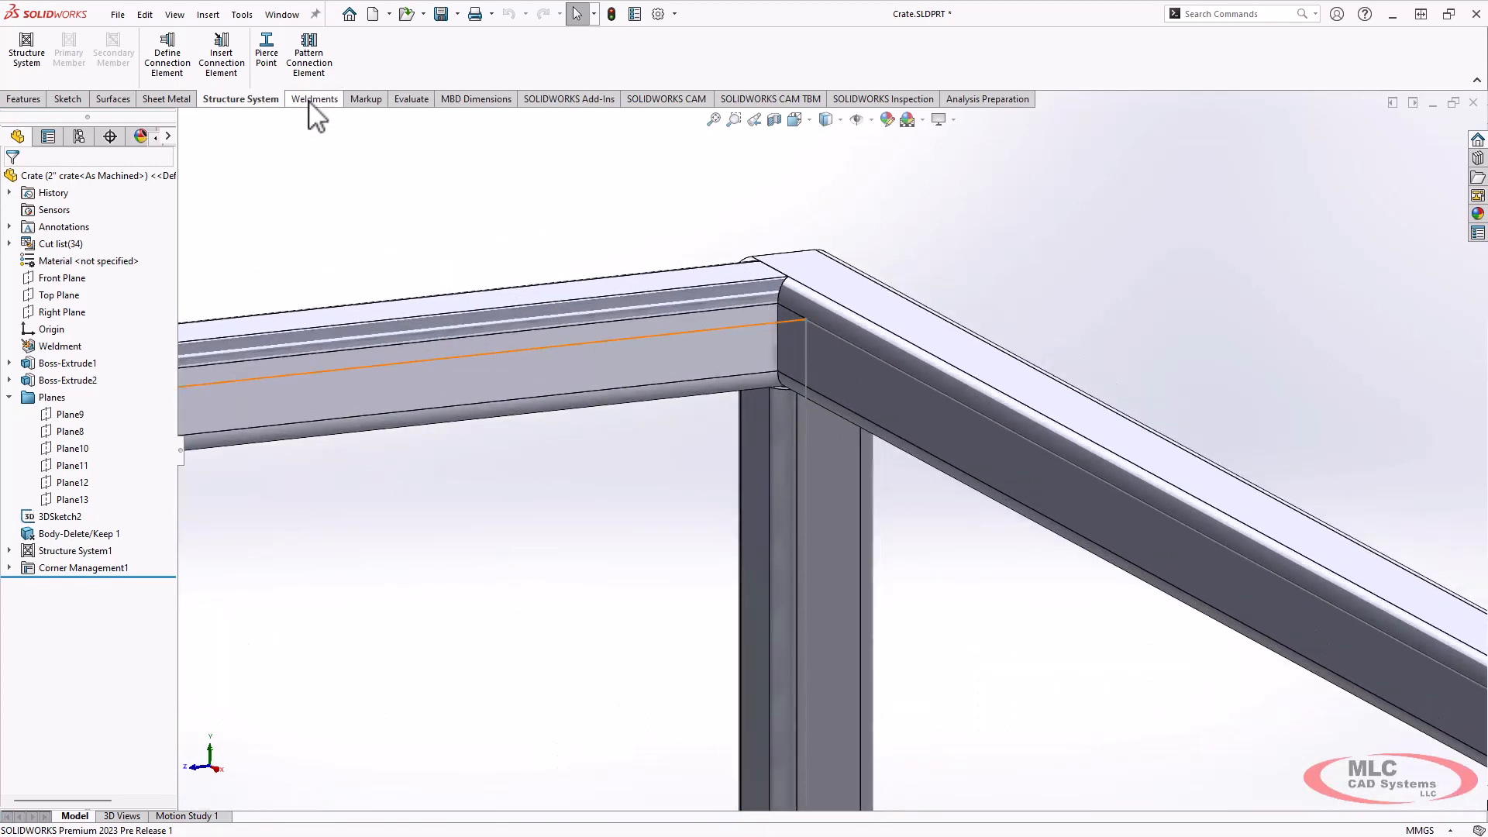
mouse_move(222, 57)
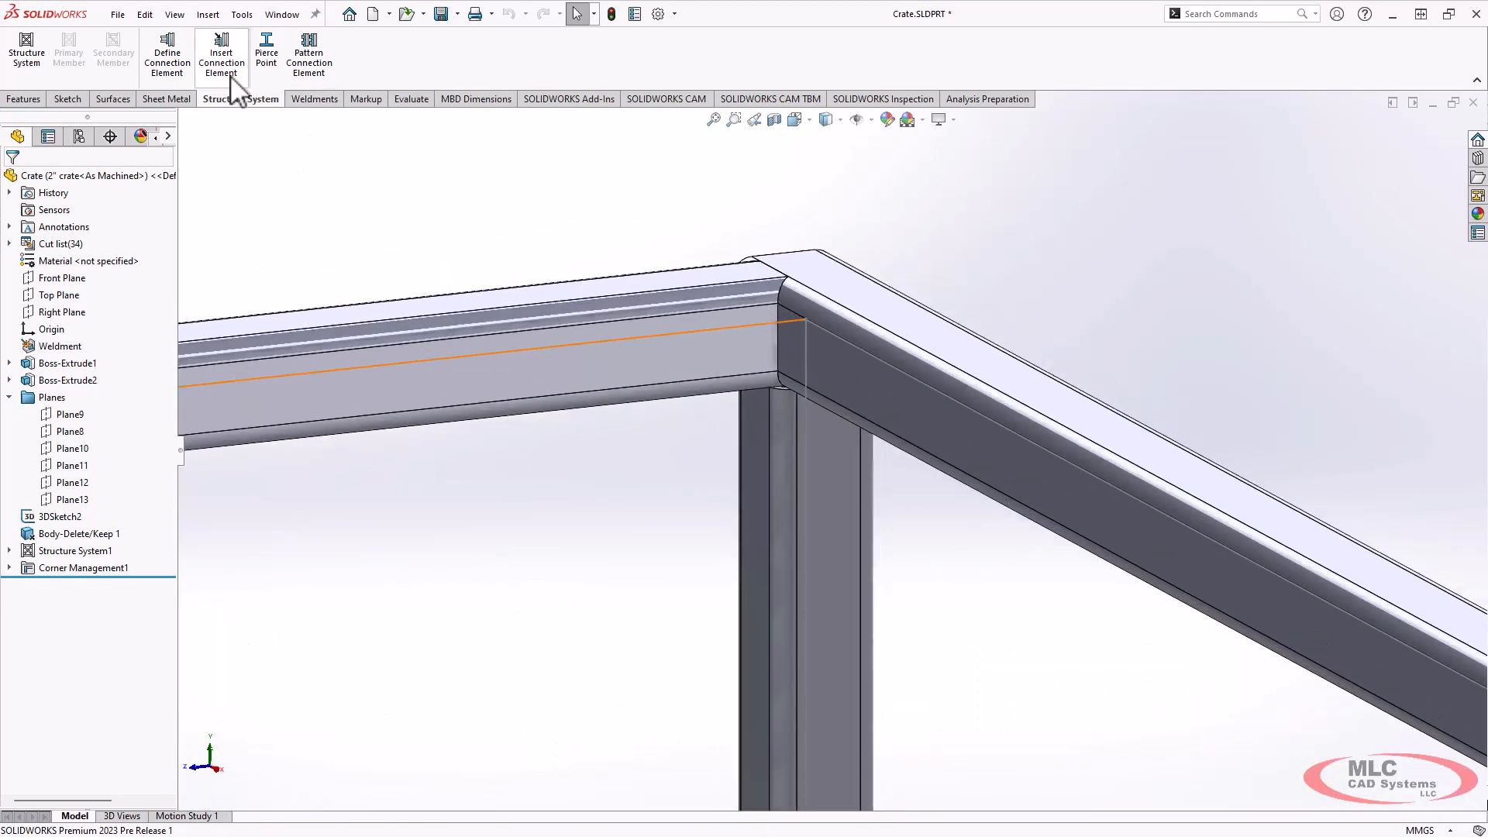
click(221, 53)
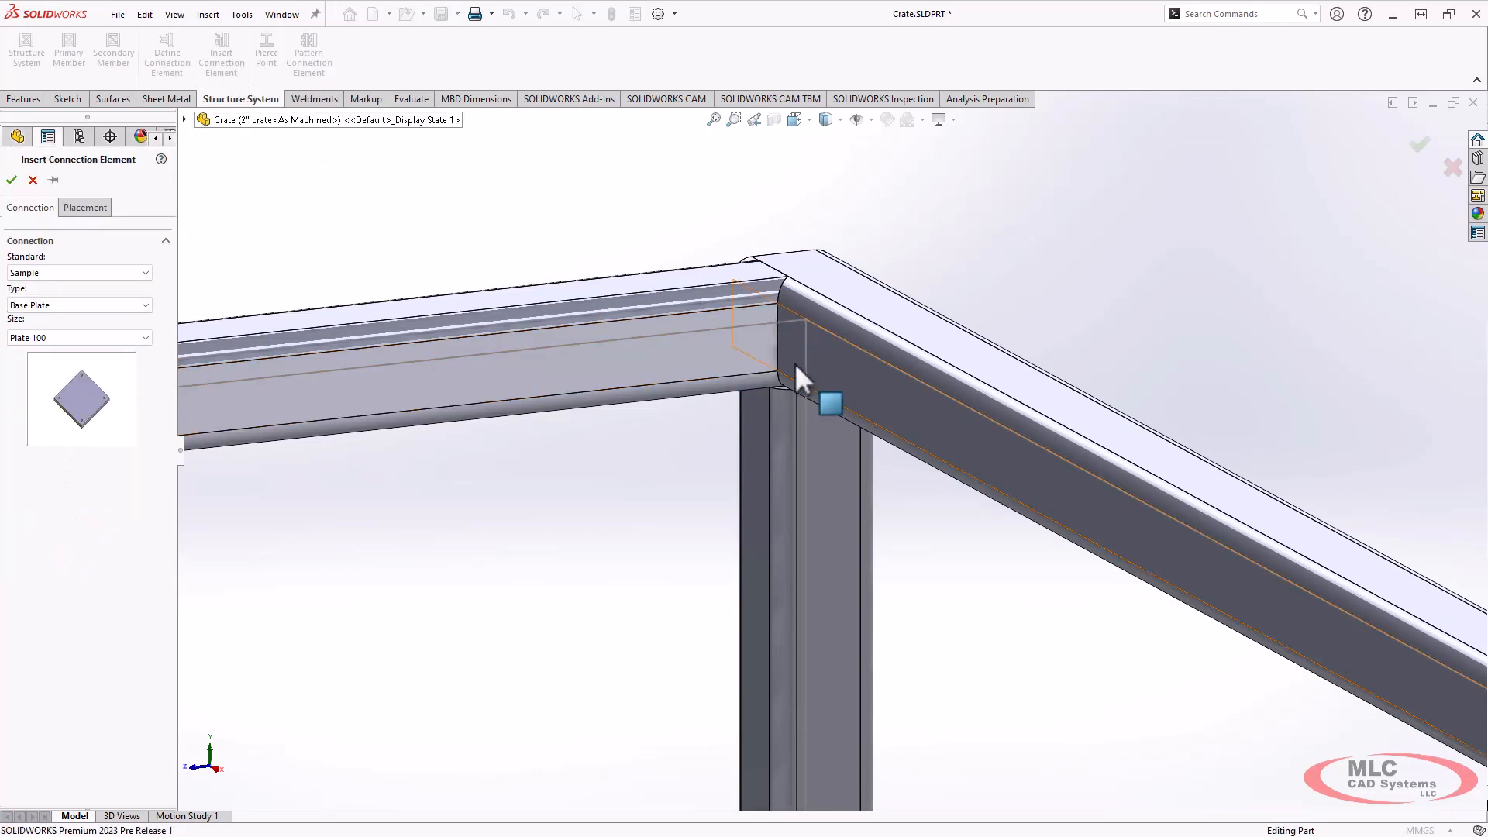
click(79, 305)
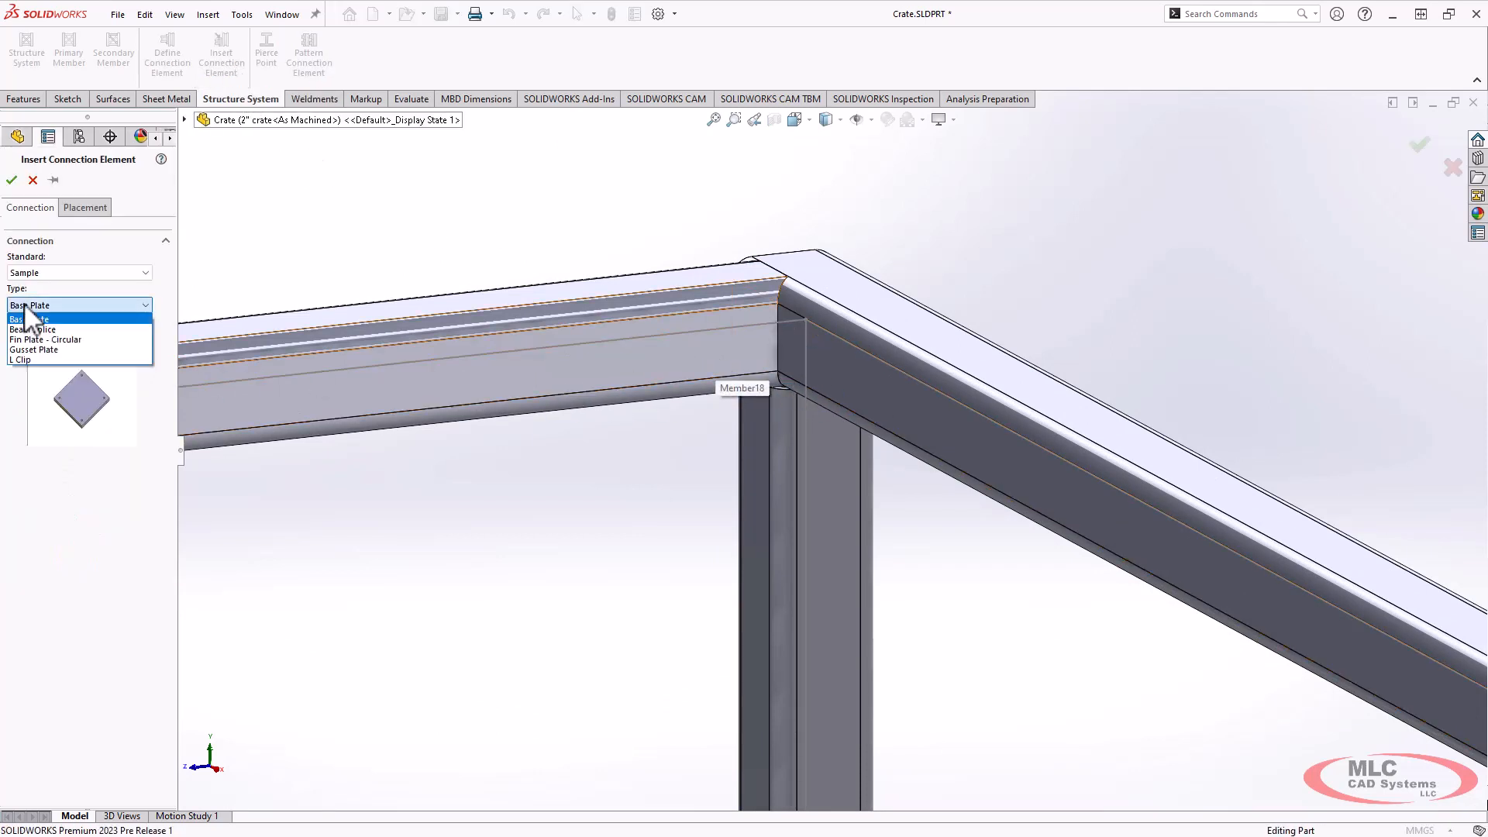
click(33, 350)
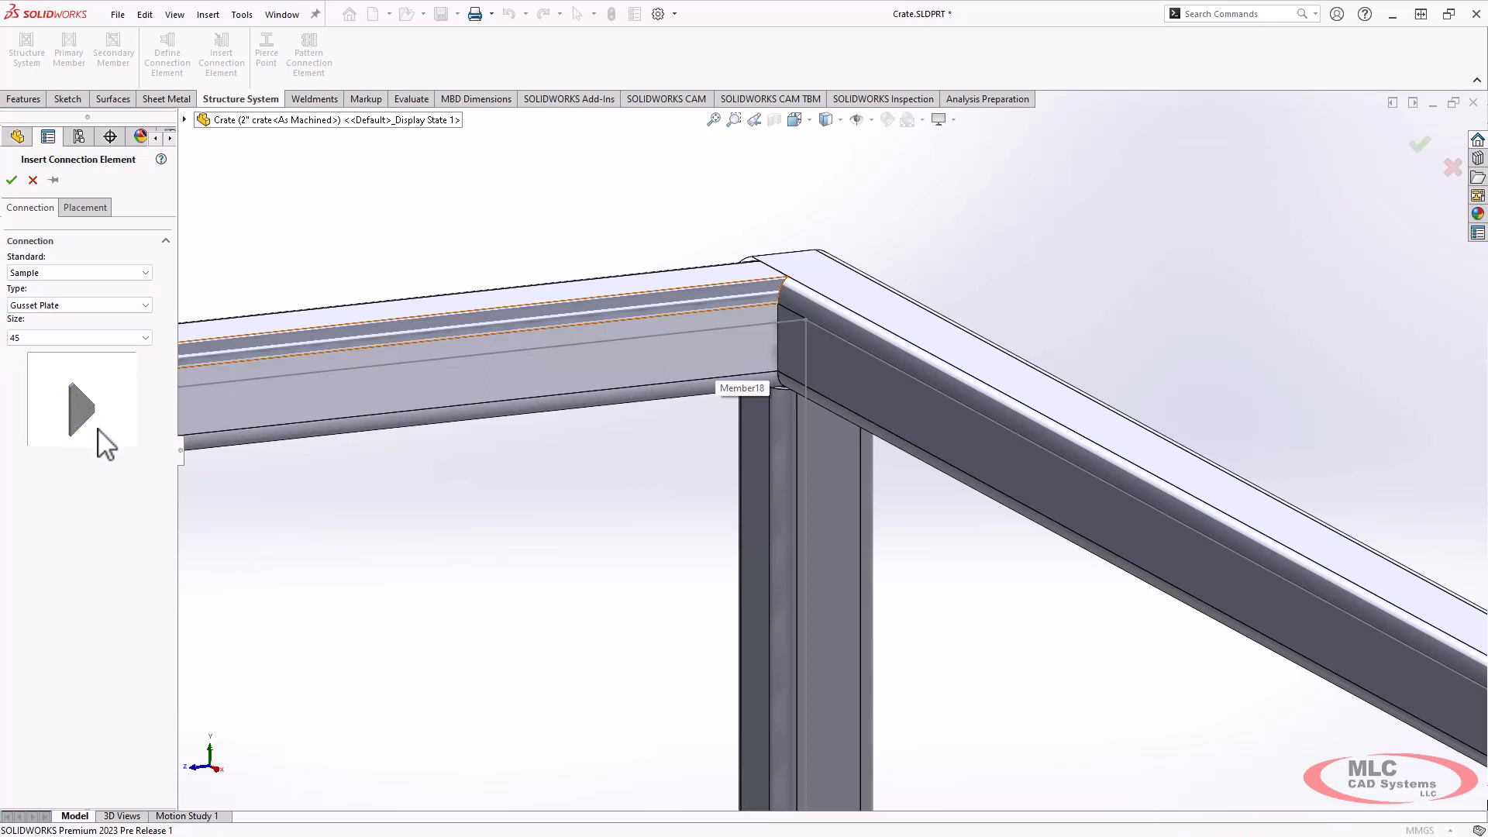
mouse_move(74, 344)
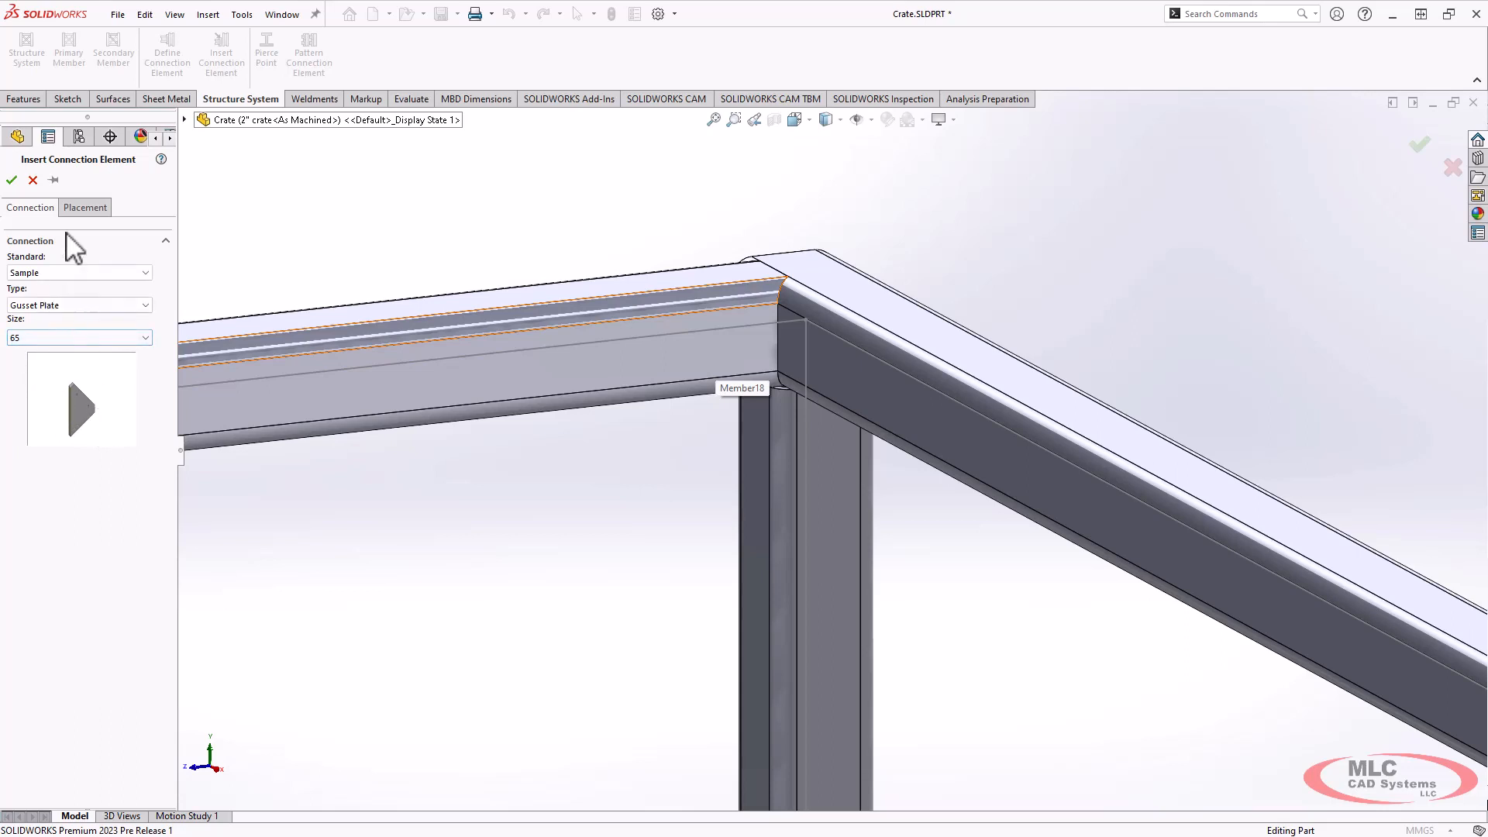
click(84, 207)
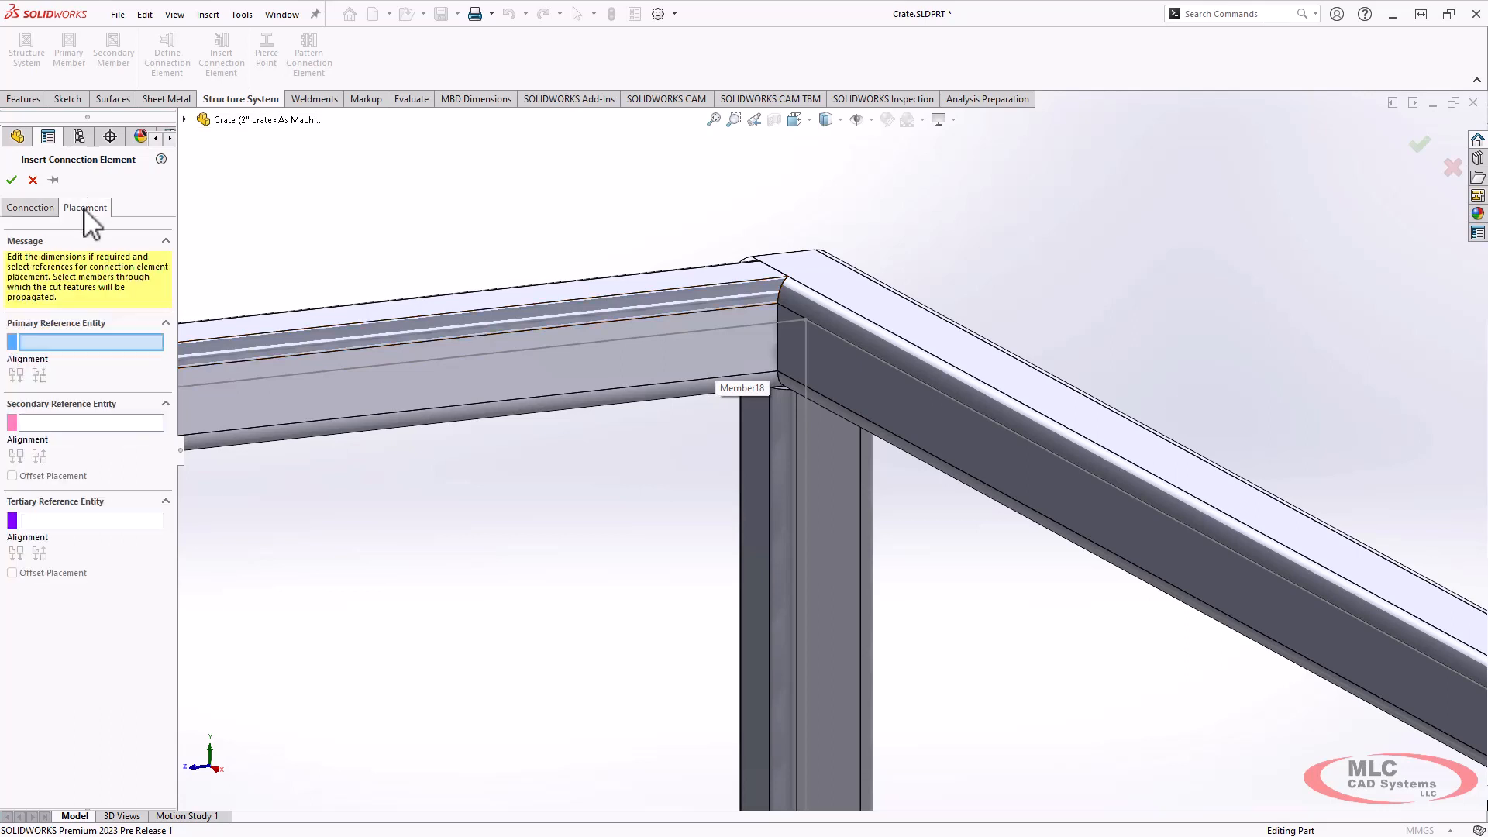
Place the size 65 gusset plate on three reference faces at a top corner with 25.40mm offset.
click(626, 371)
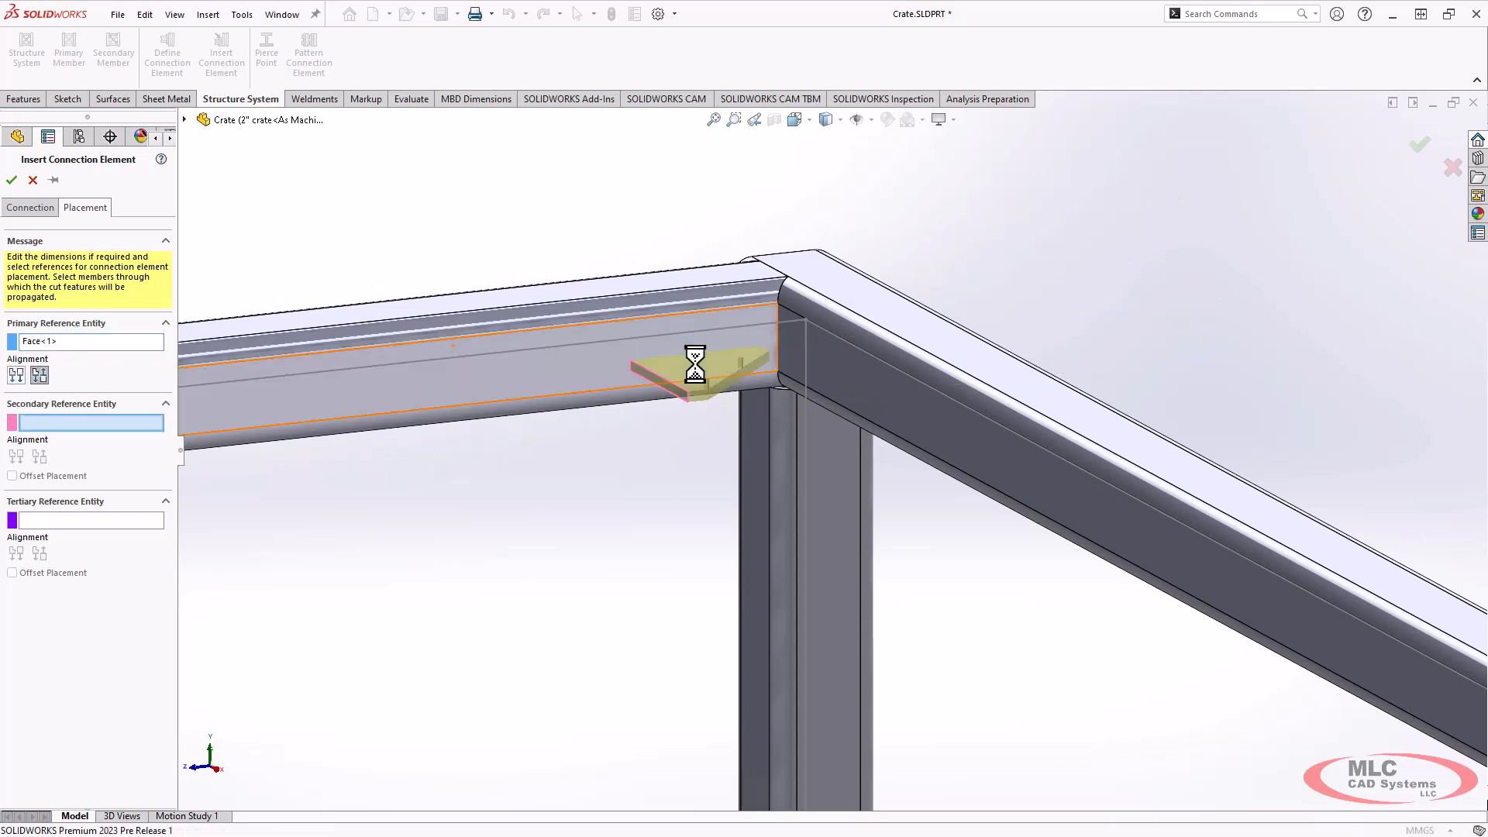
mouse_move(645, 389)
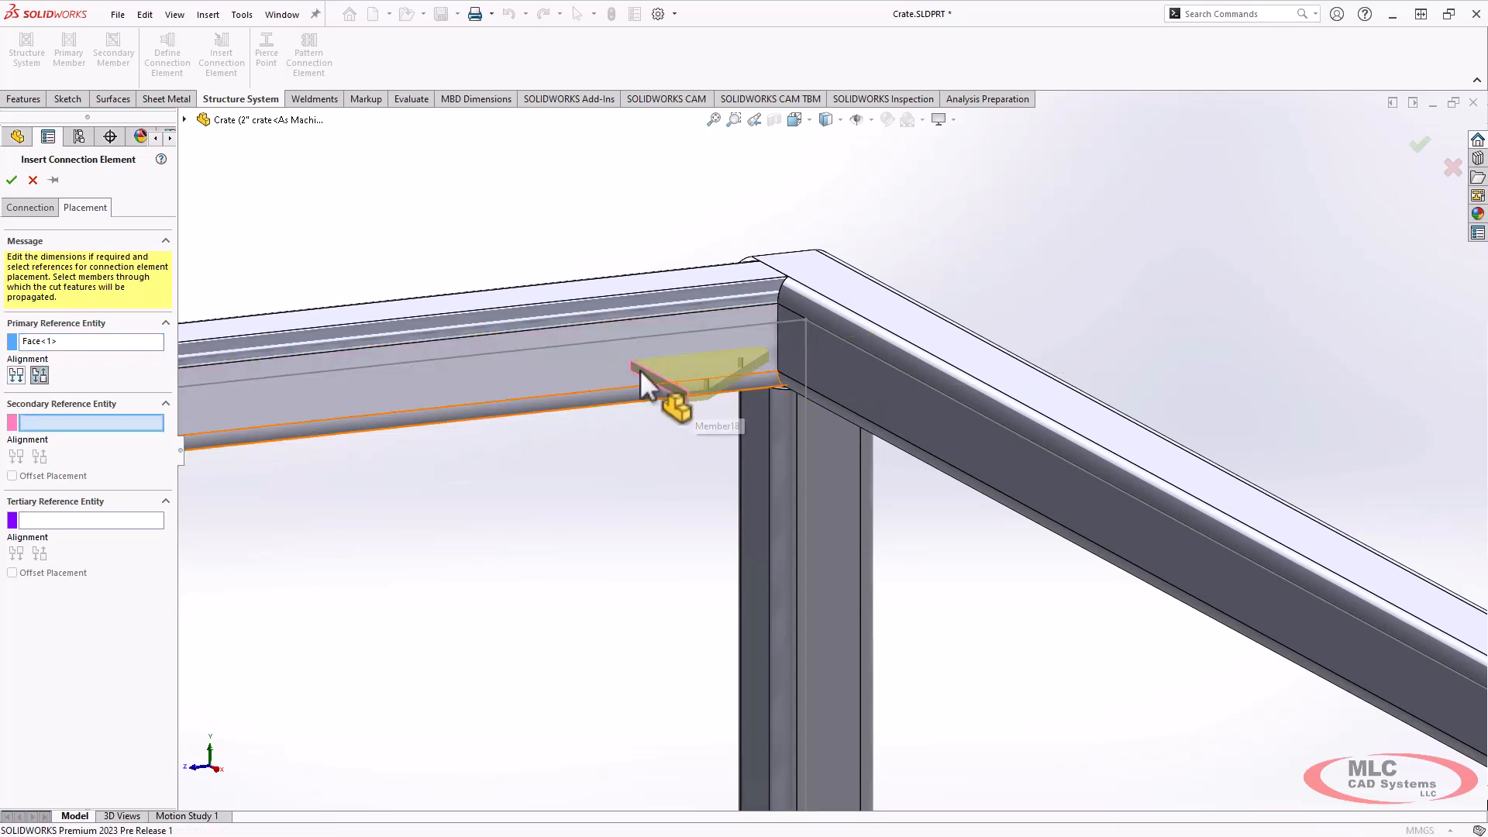
click(711, 371)
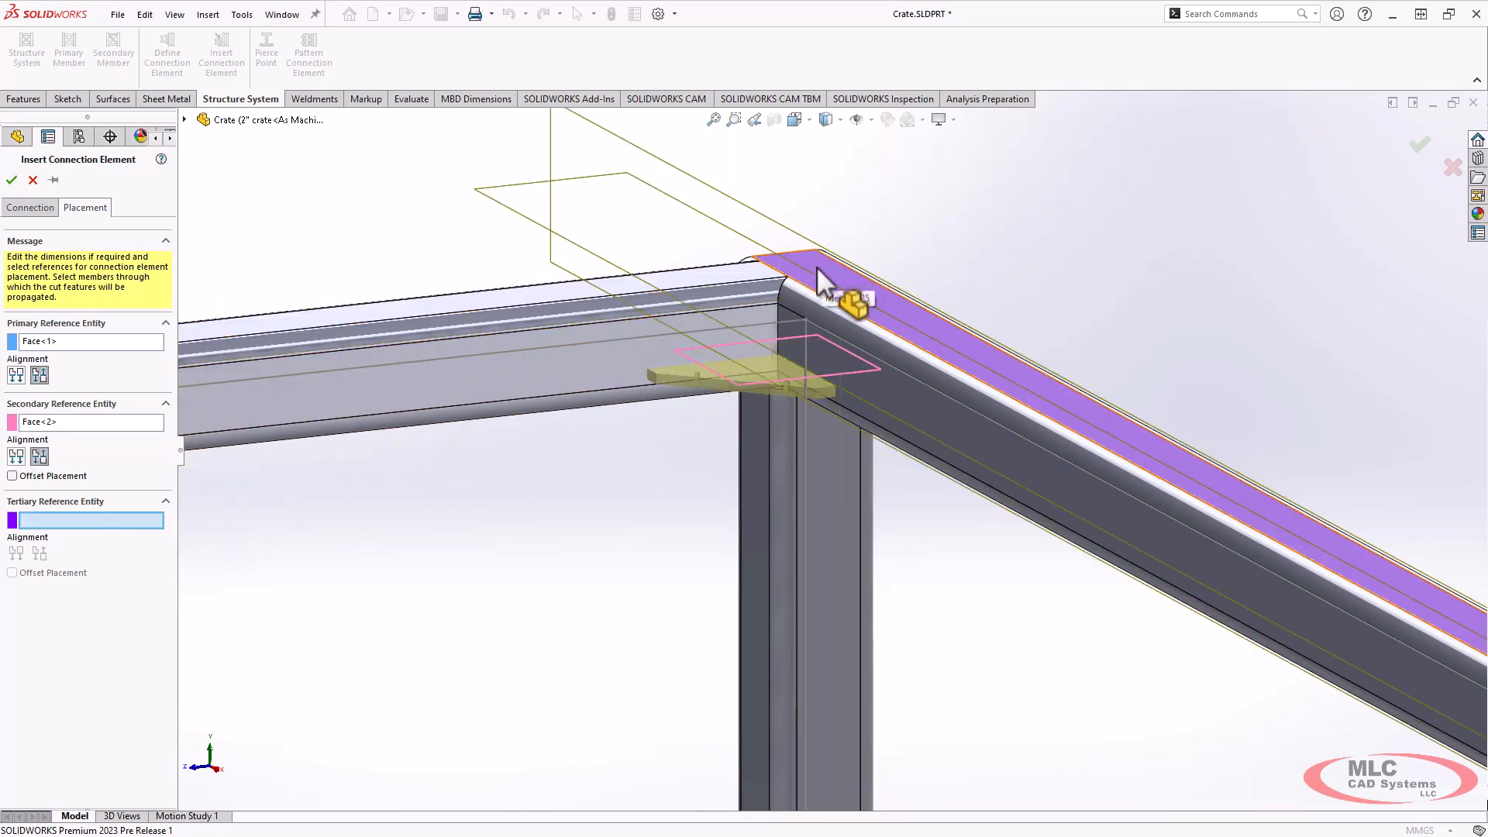
click(826, 286)
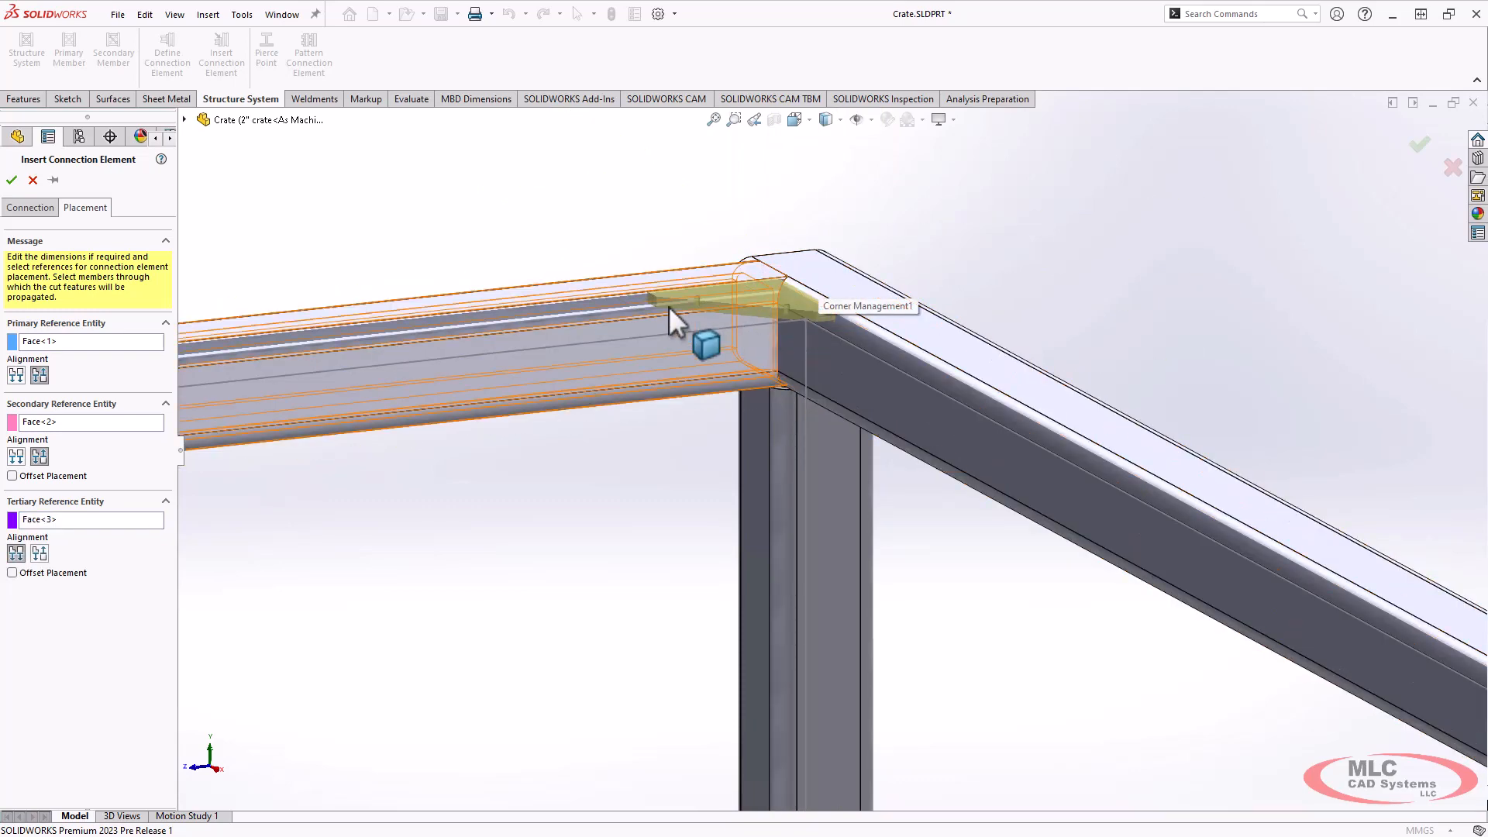
click(14, 572)
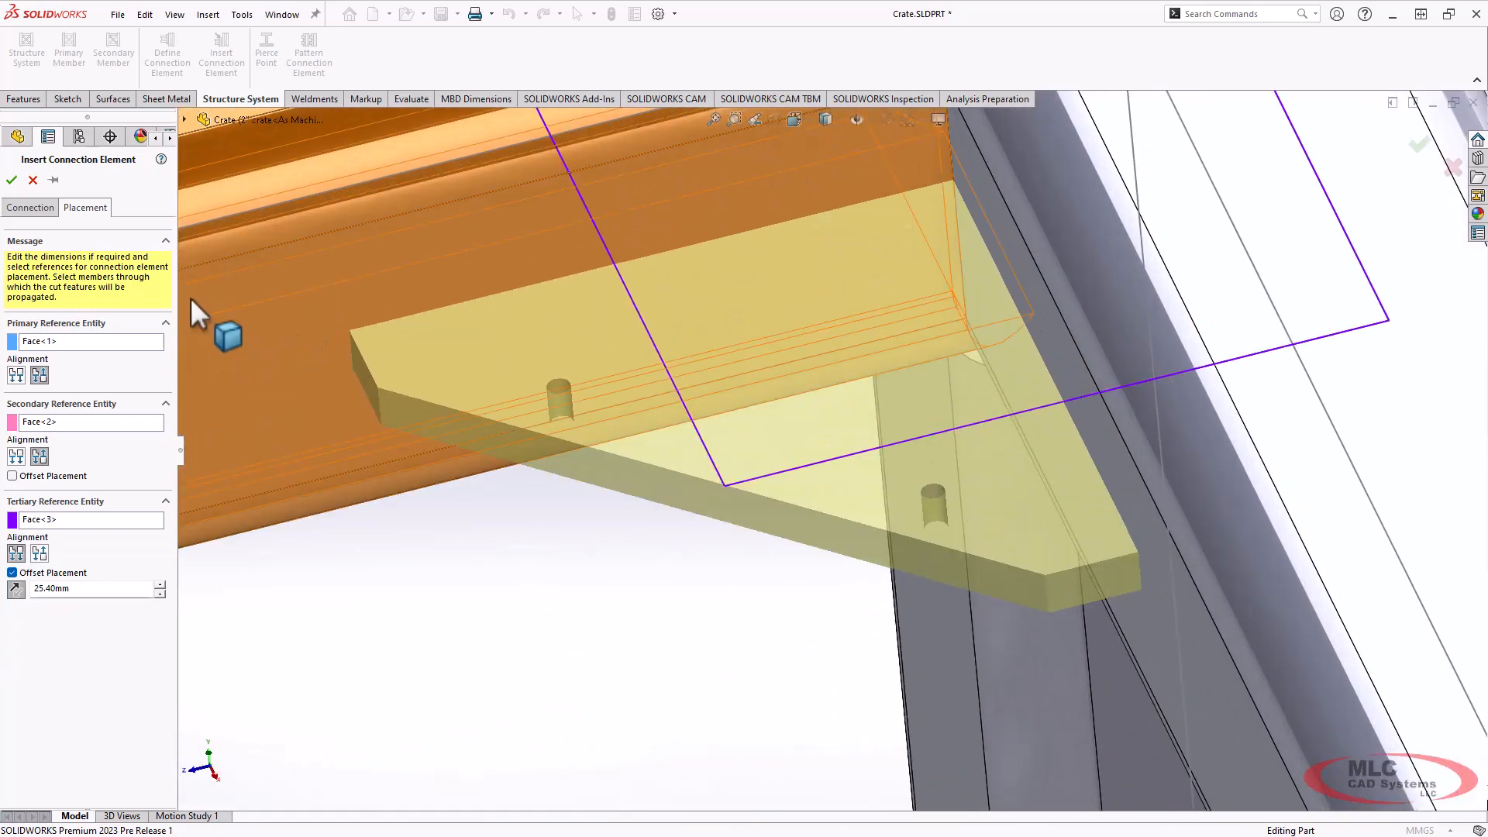
click(11, 180)
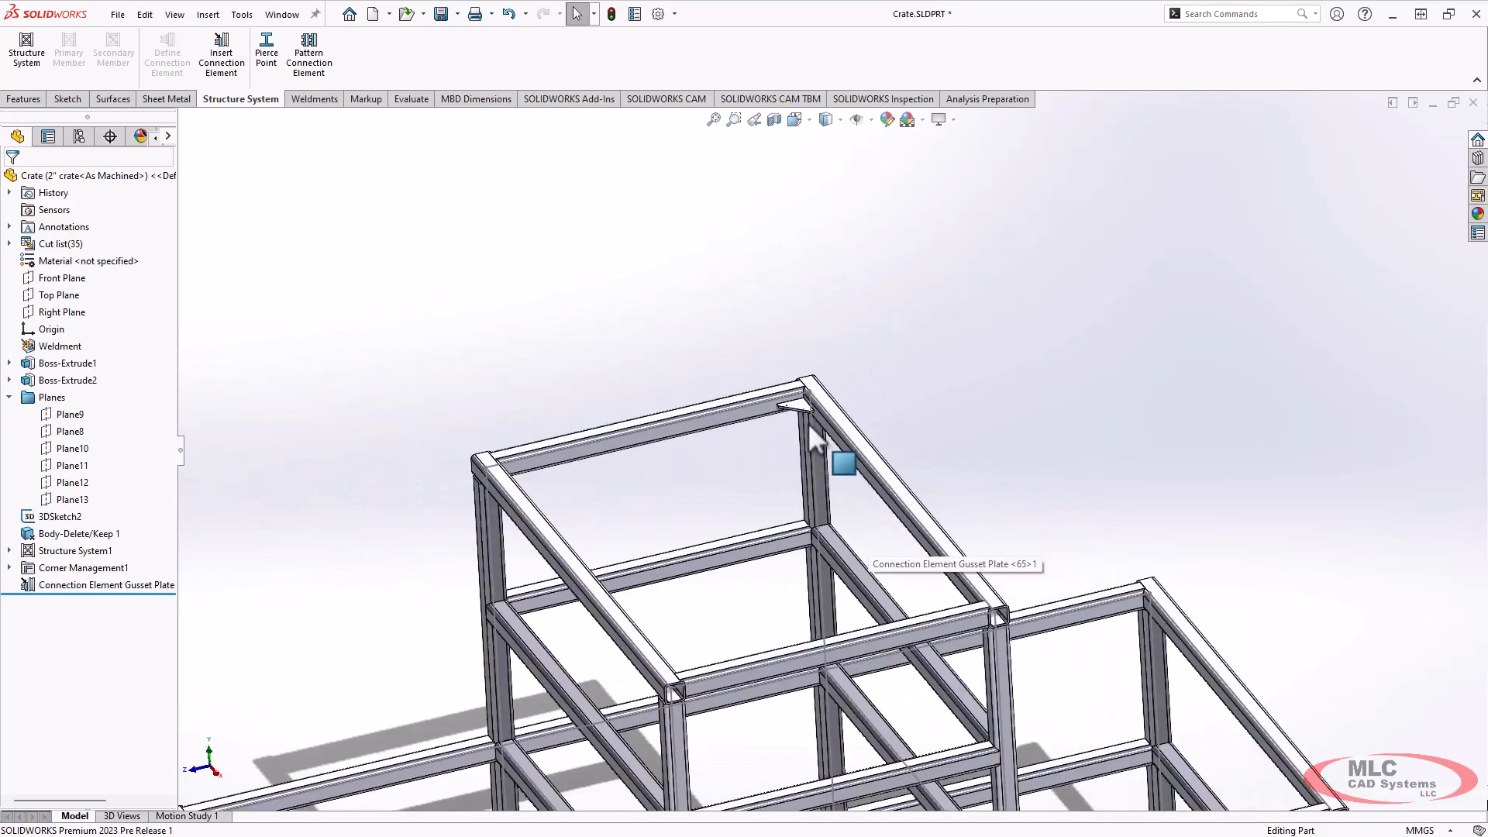
mouse_move(802, 456)
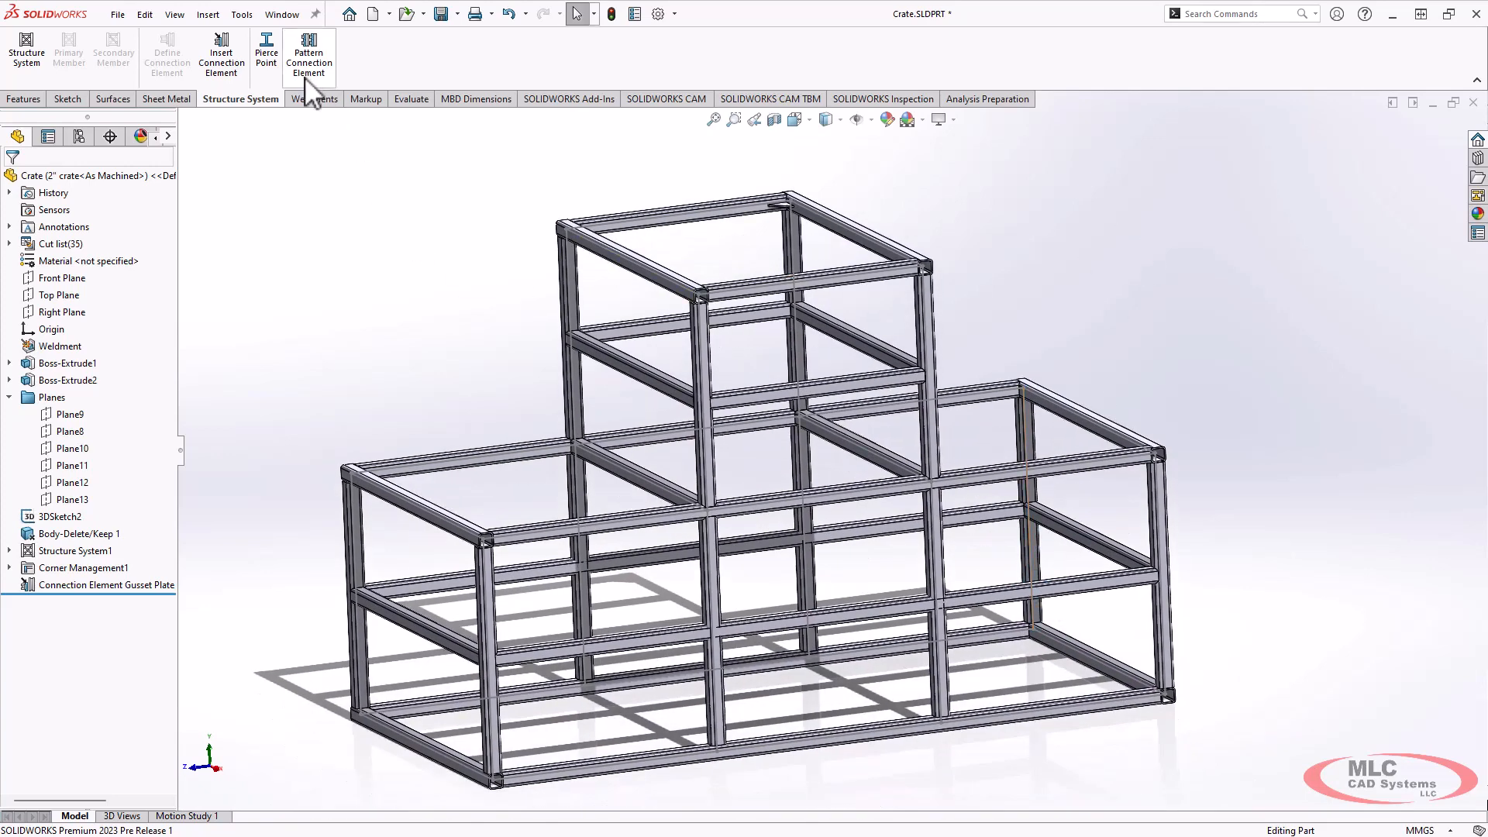
Pattern the gusset plate to all similar corners as Connection Element Pattern1.
click(309, 49)
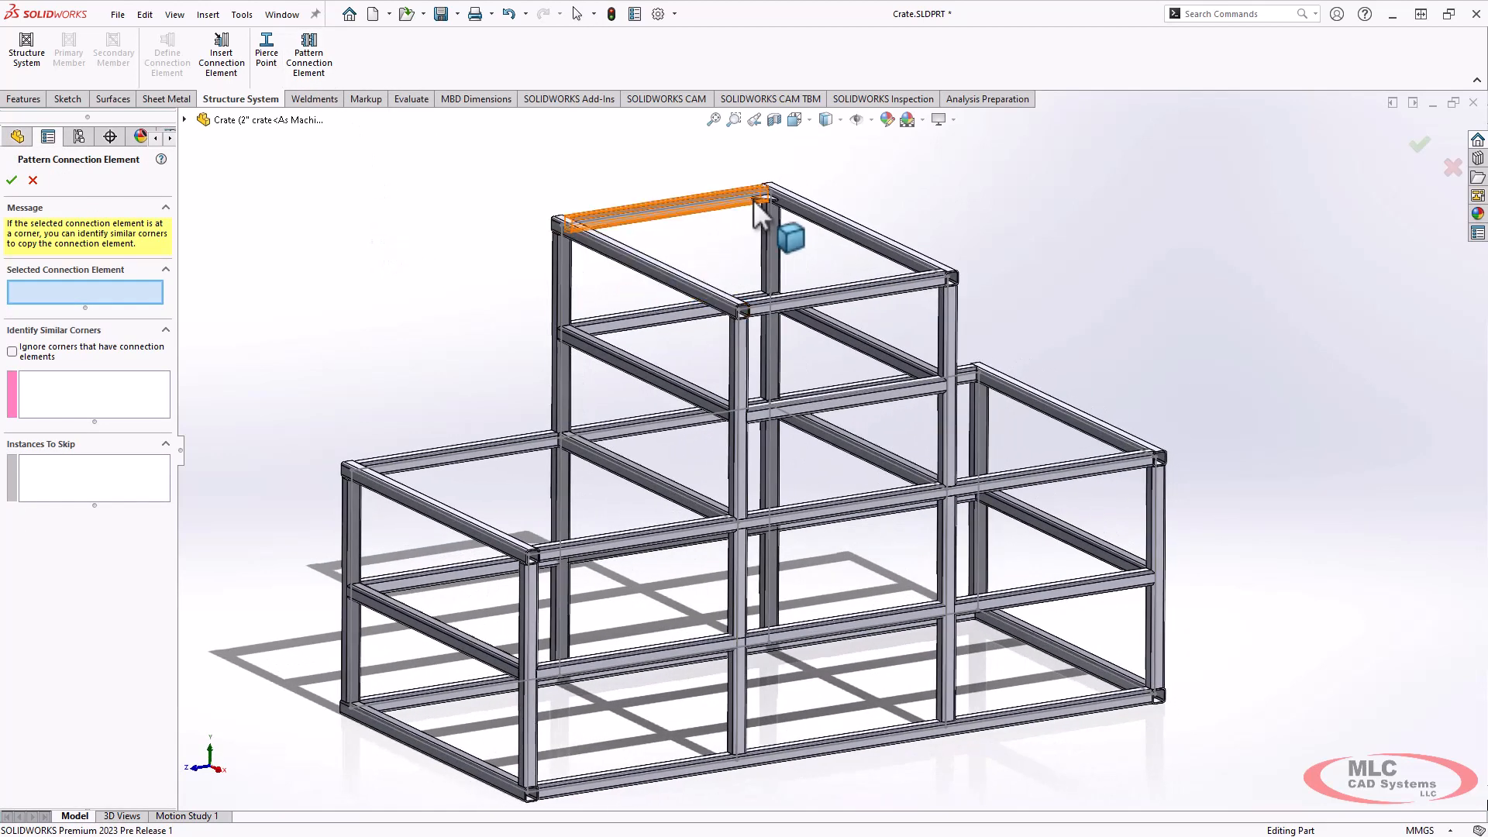
click(654, 210)
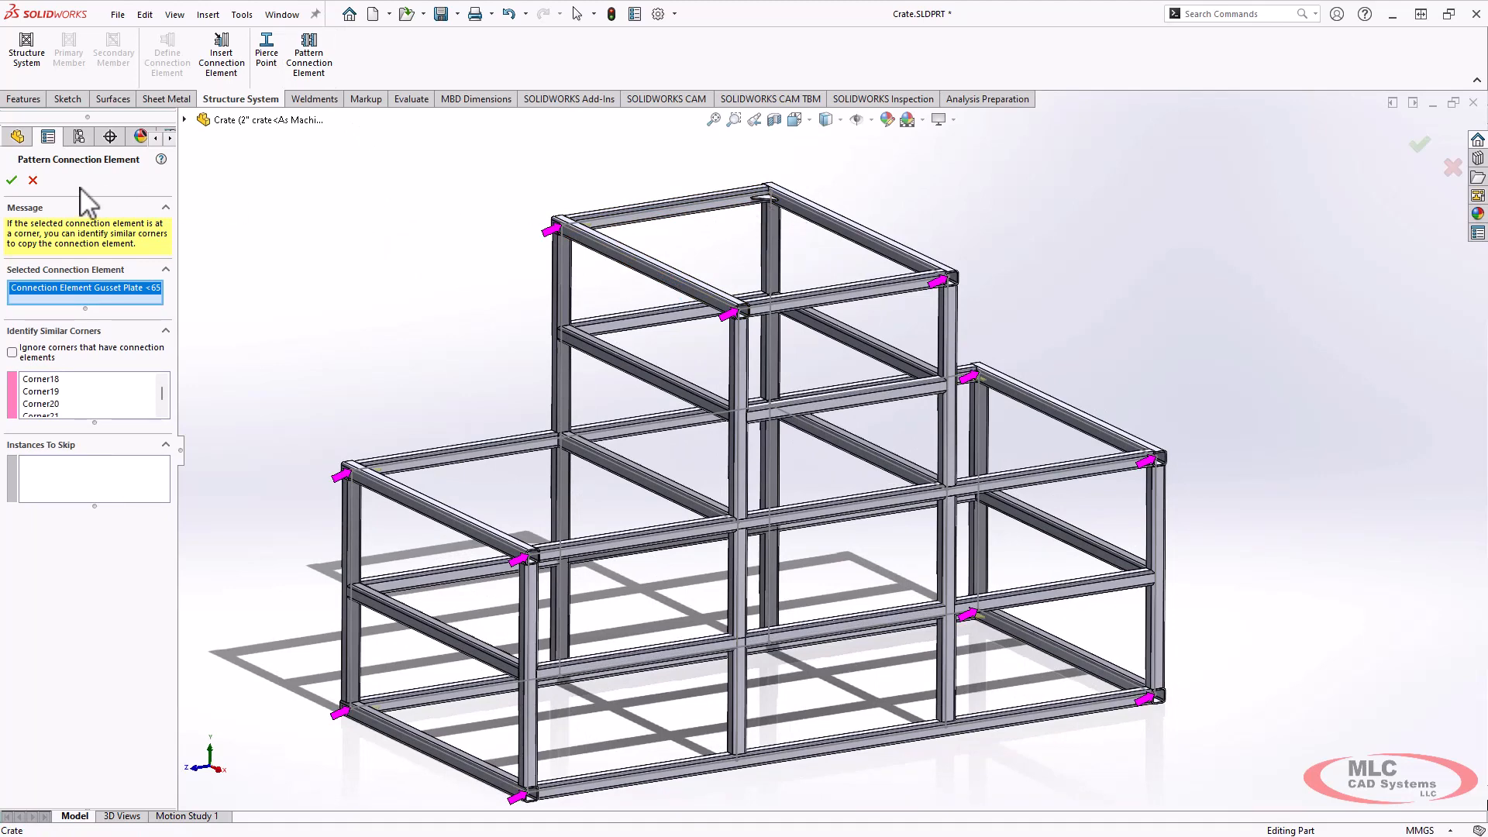
click(11, 180)
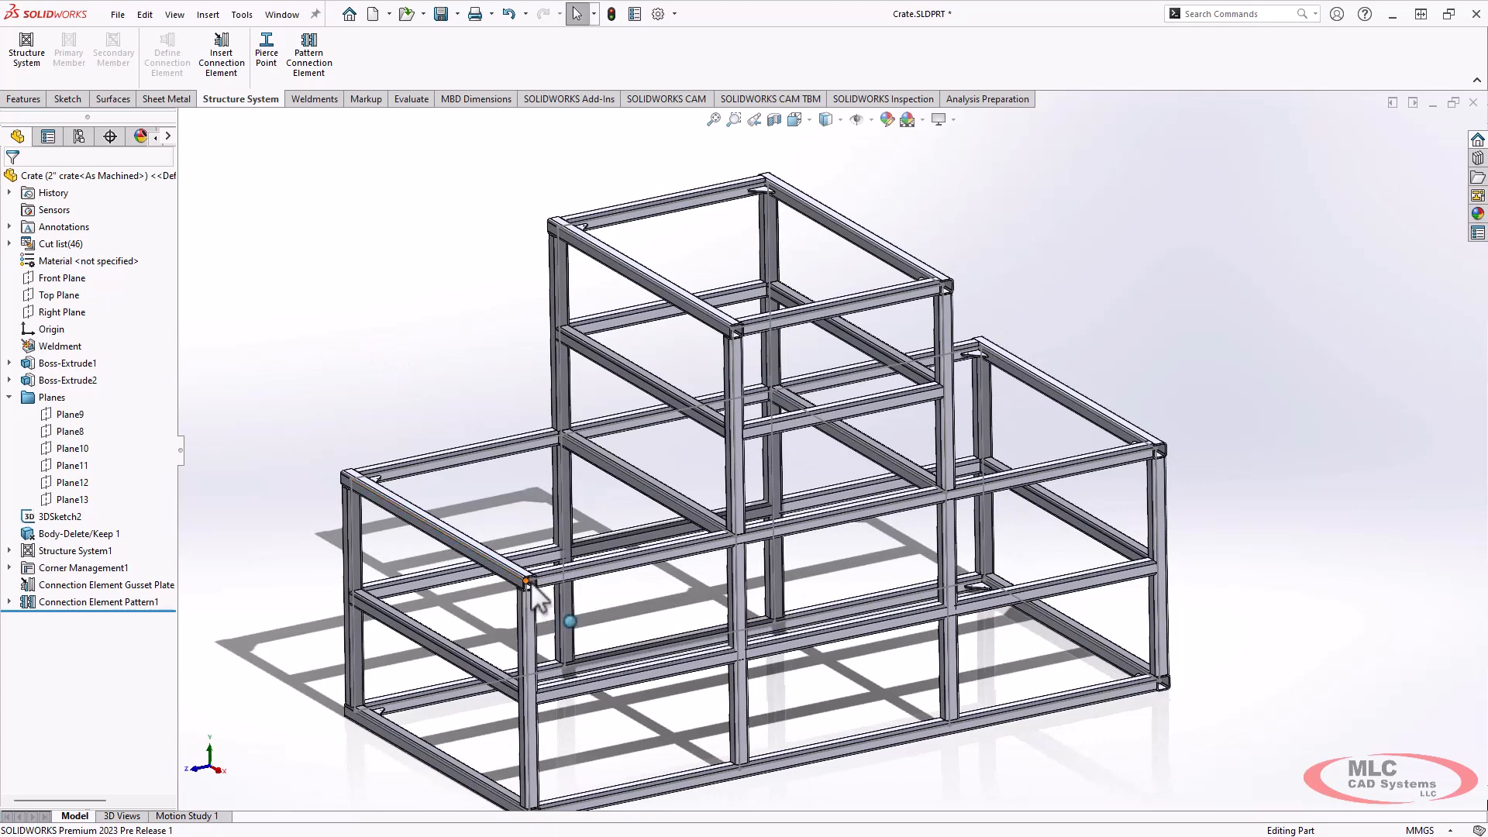
mouse_move(406, 300)
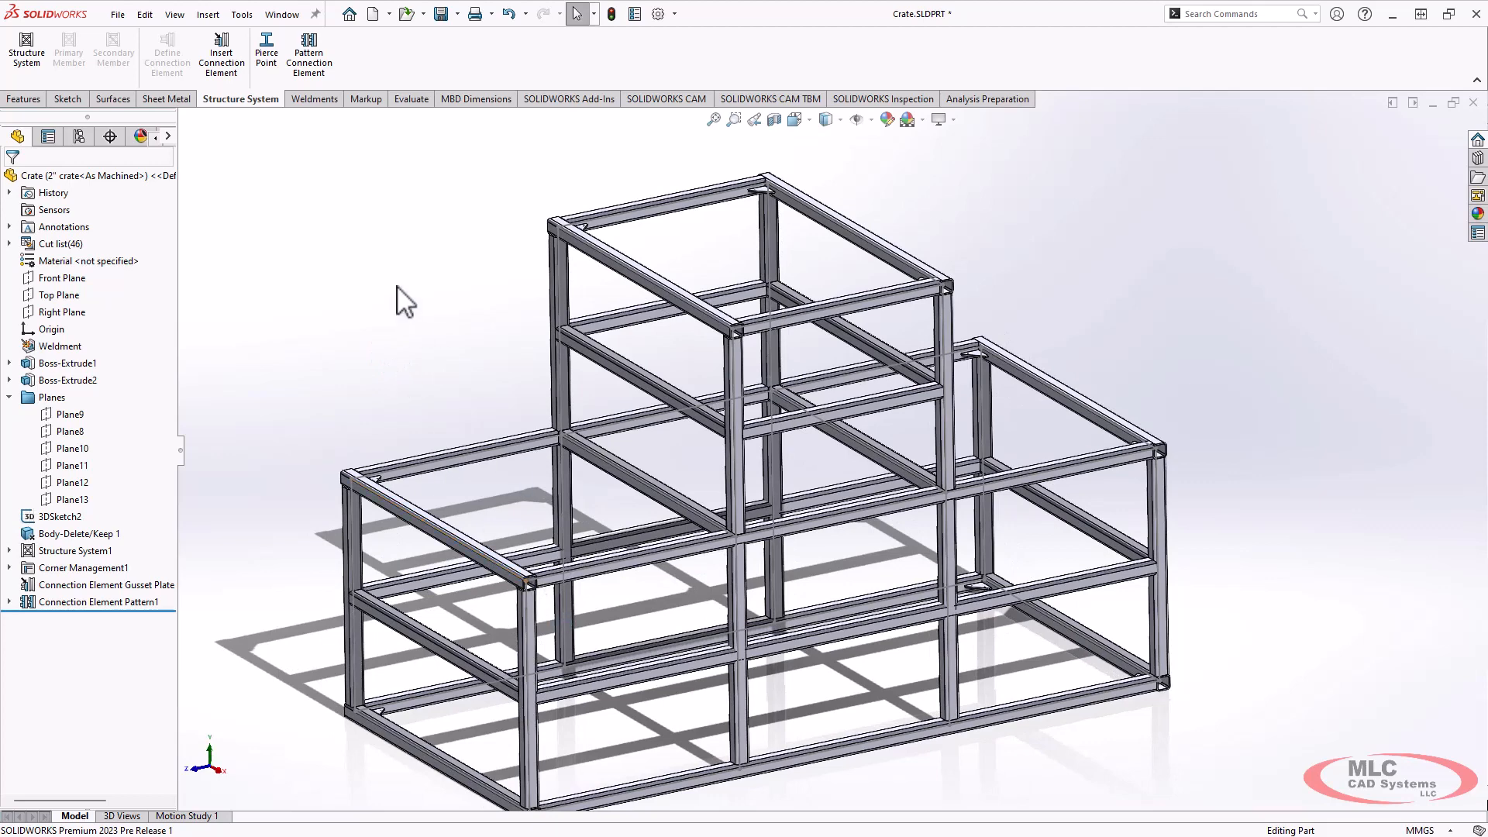
mouse_move(379, 428)
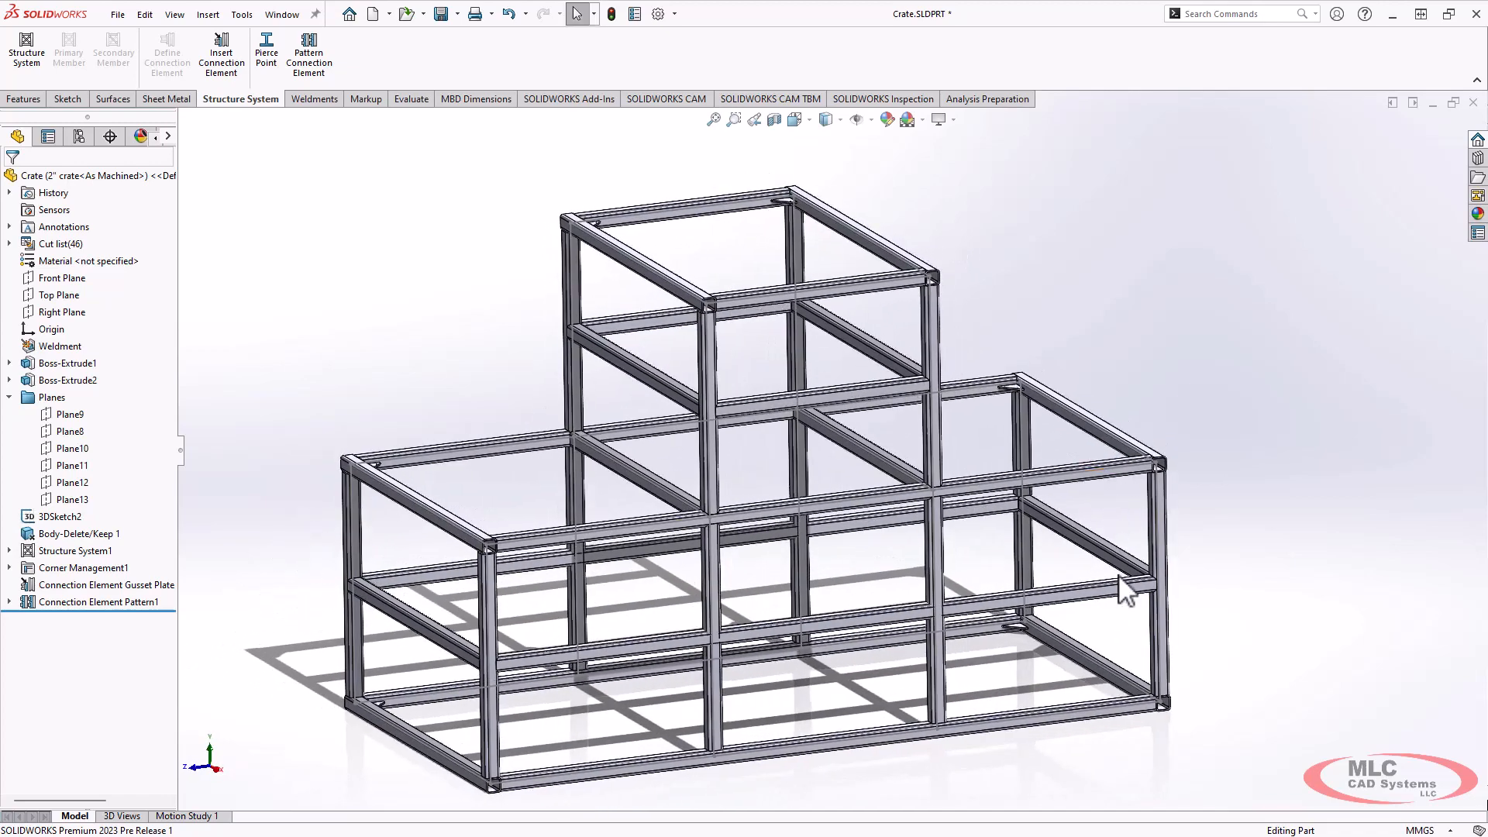
mouse_move(475, 318)
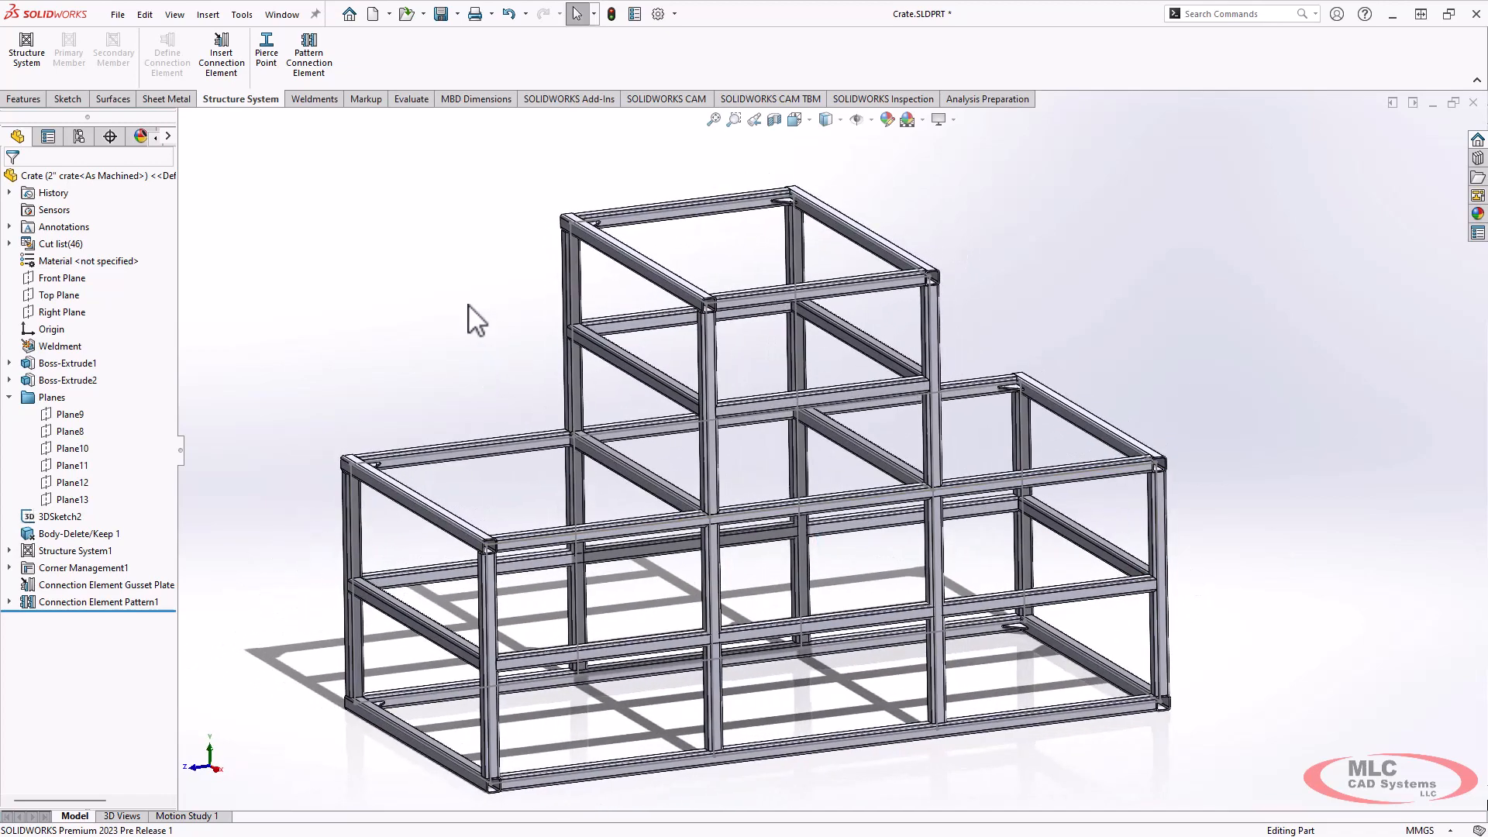
mouse_move(462, 498)
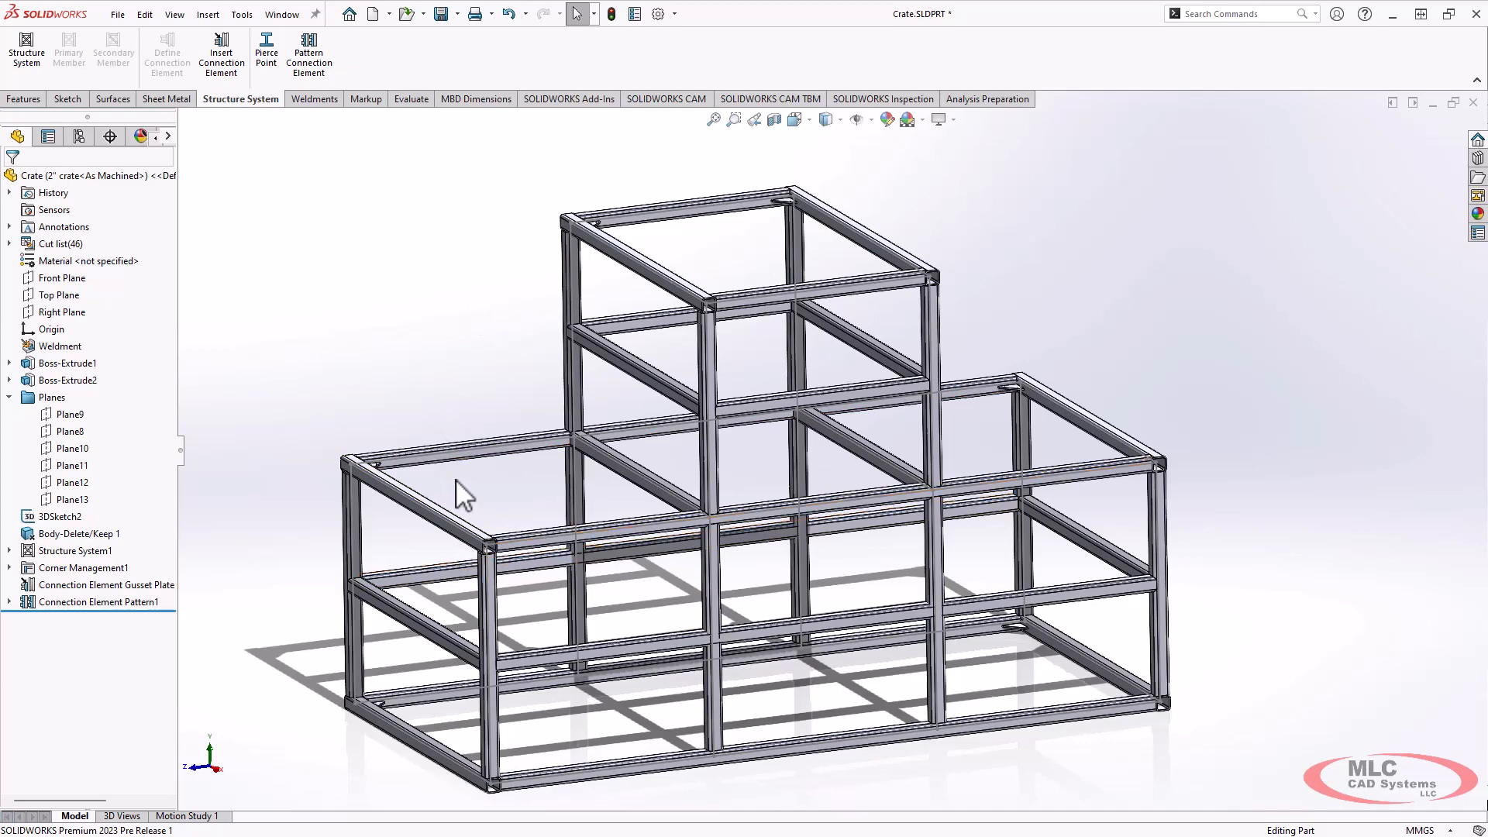
mouse_move(536, 527)
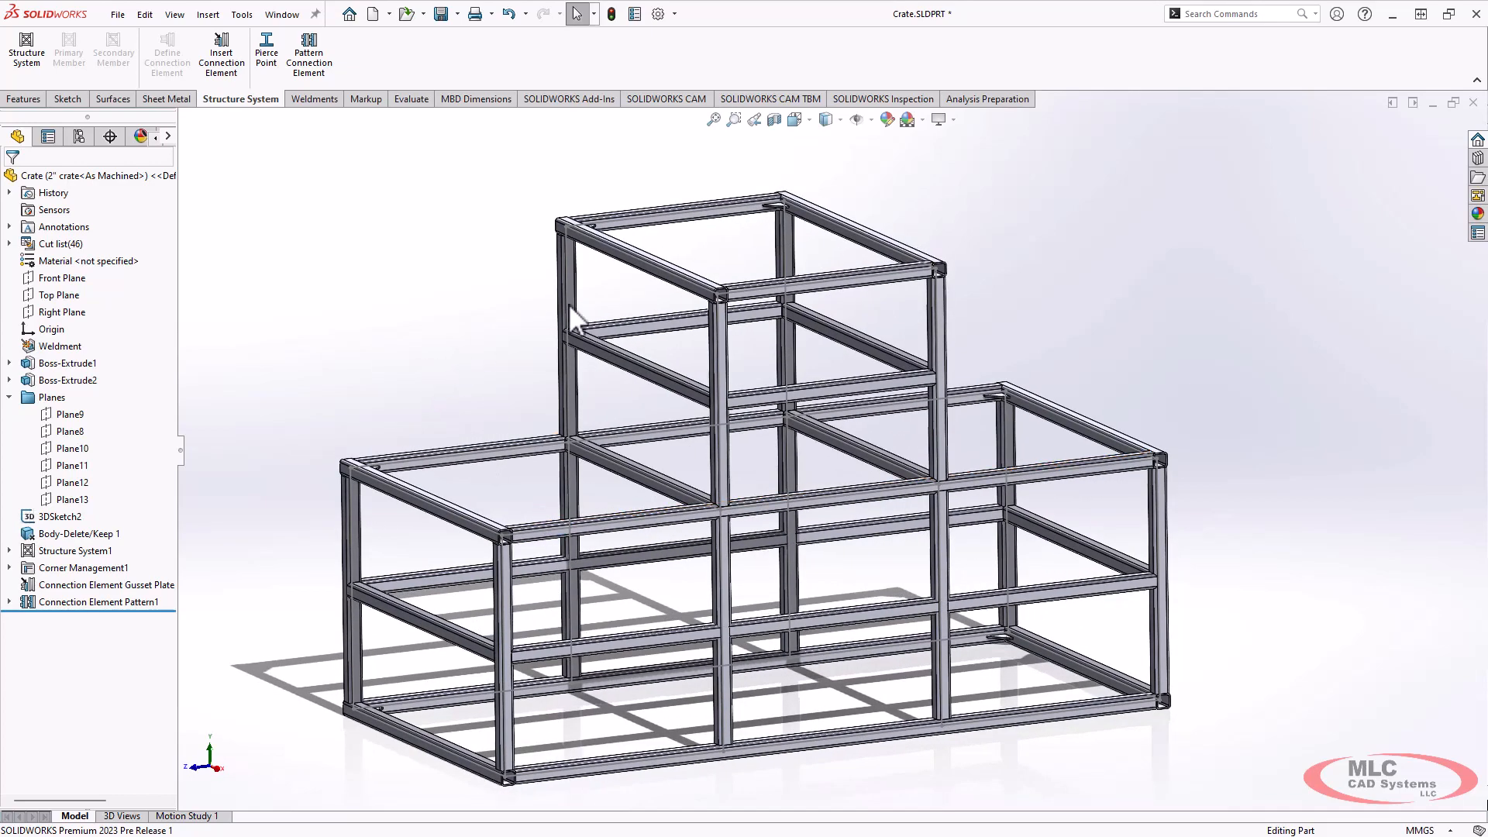
mouse_move(973, 266)
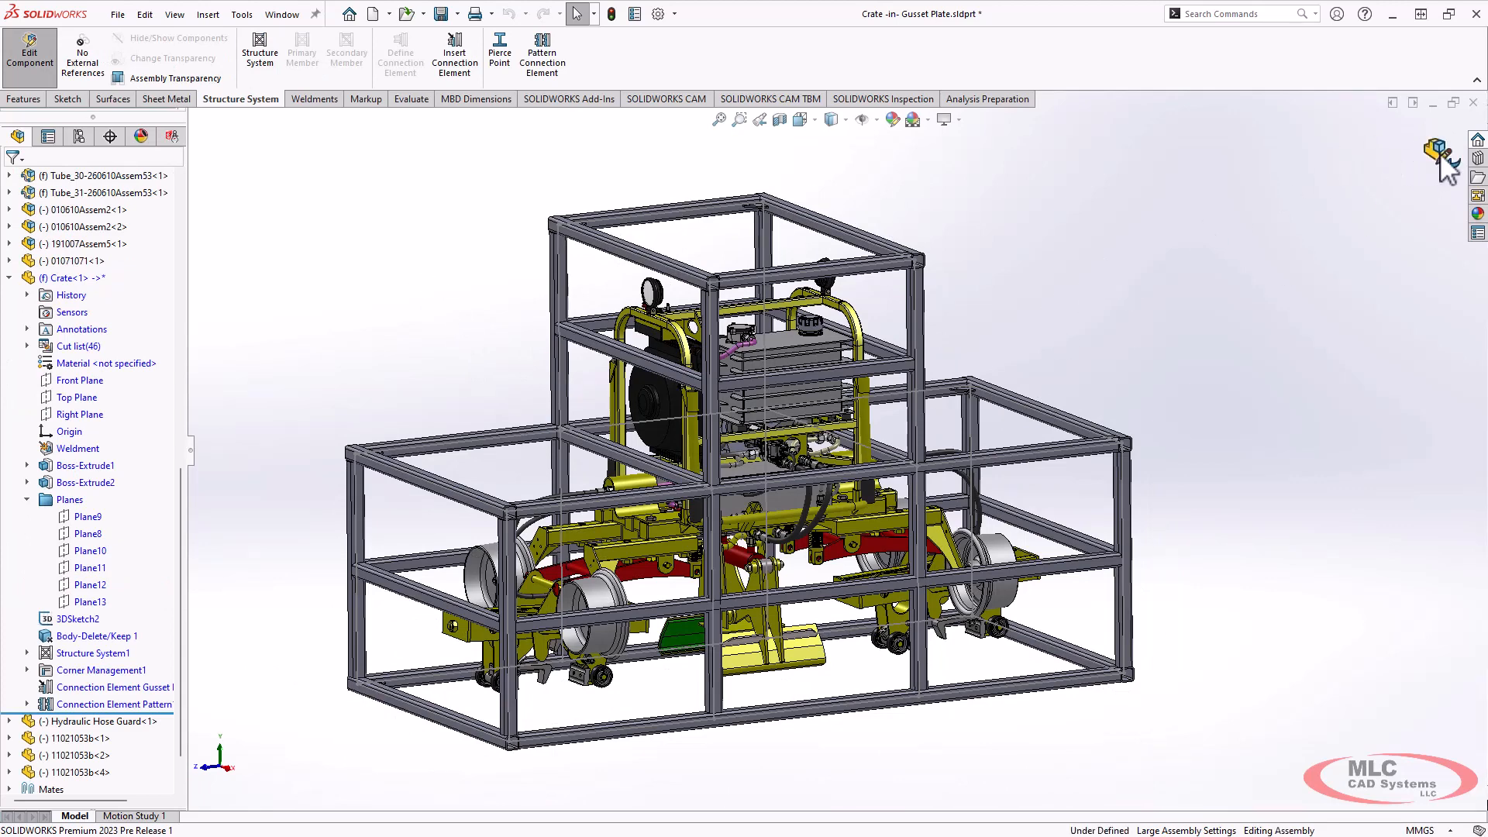
click(392, 99)
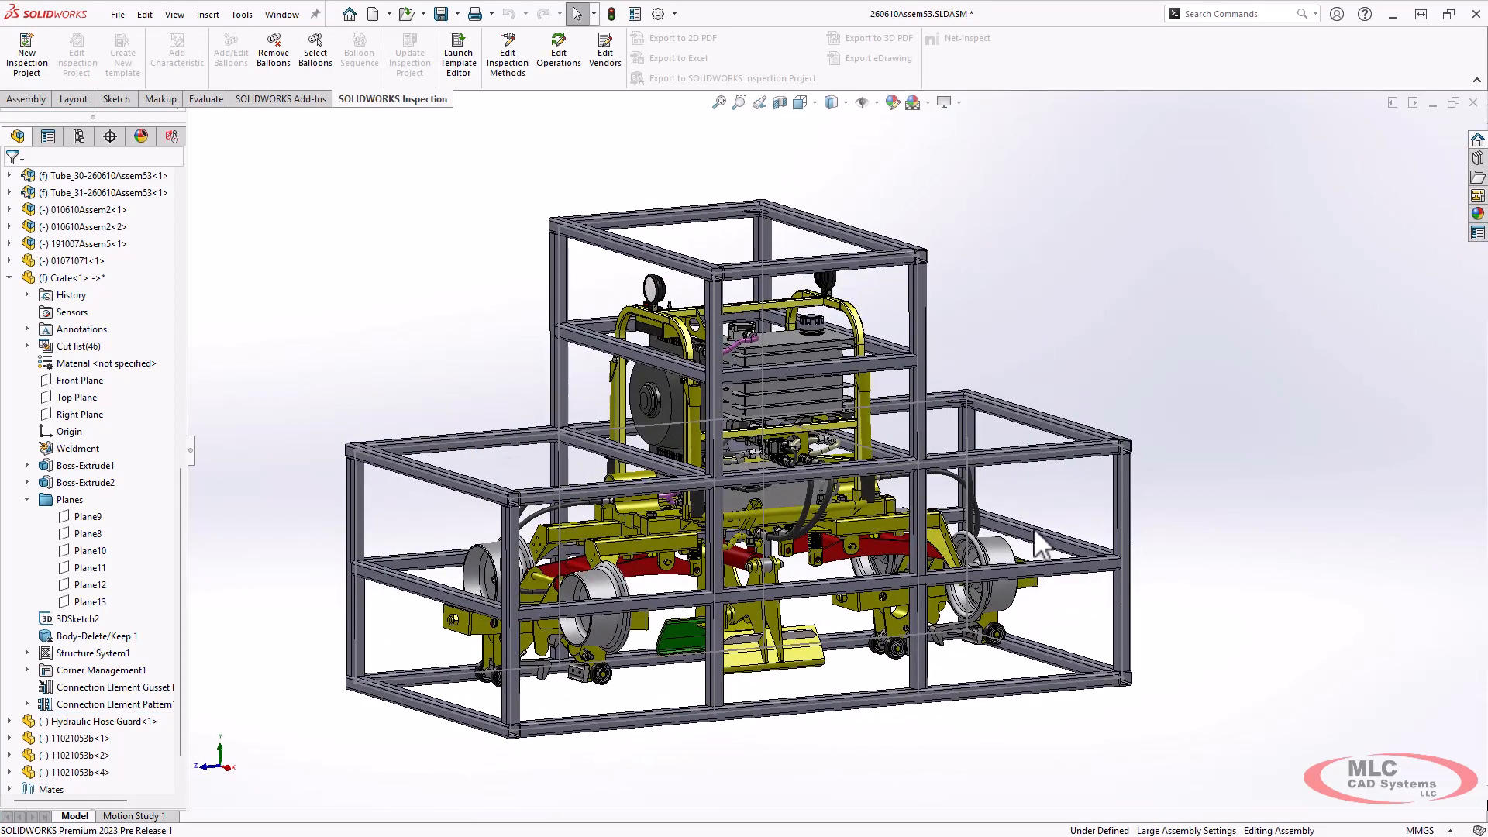
mouse_move(245, 328)
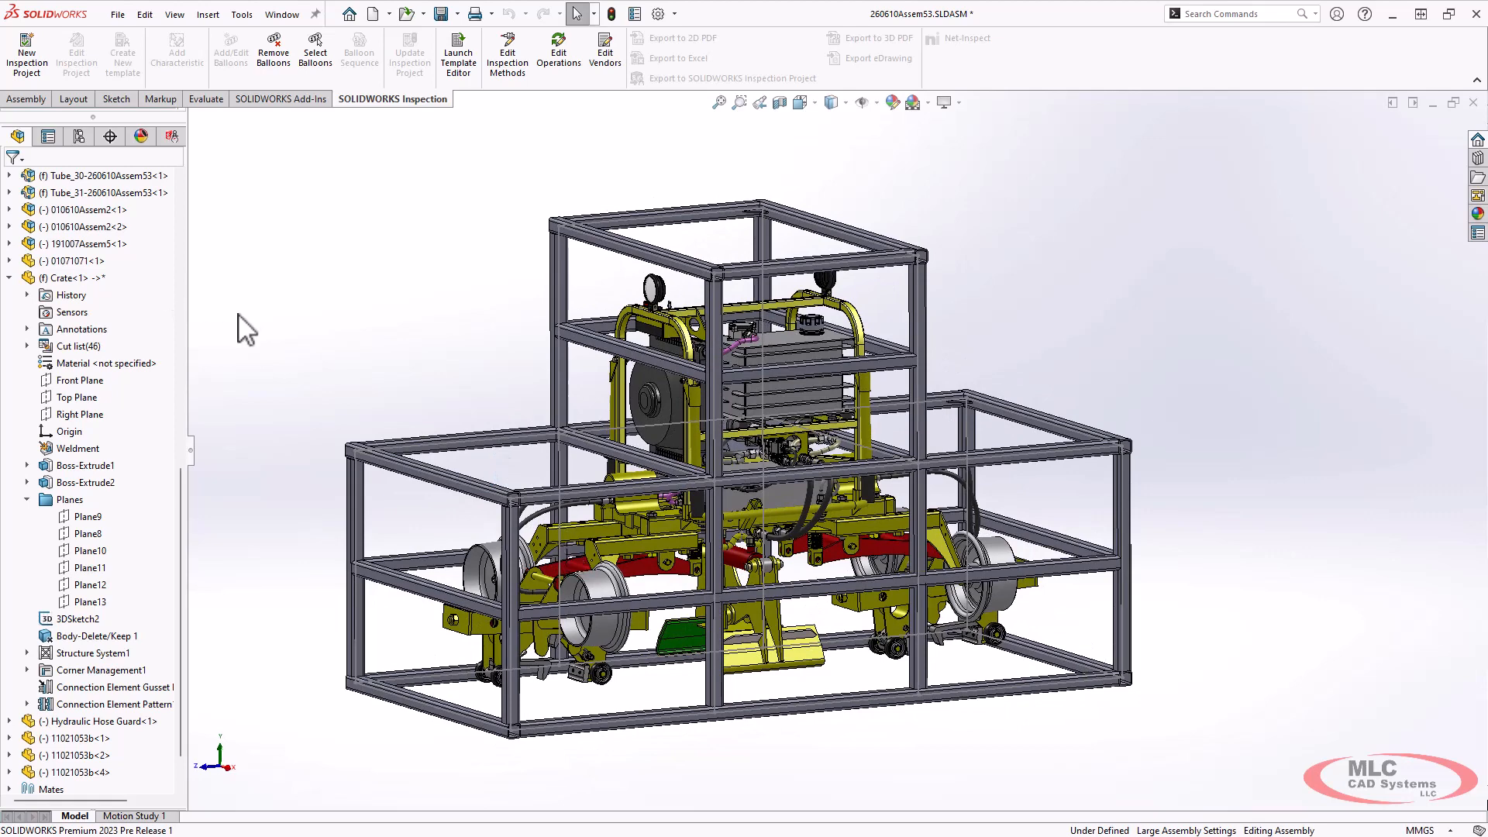
click(74, 277)
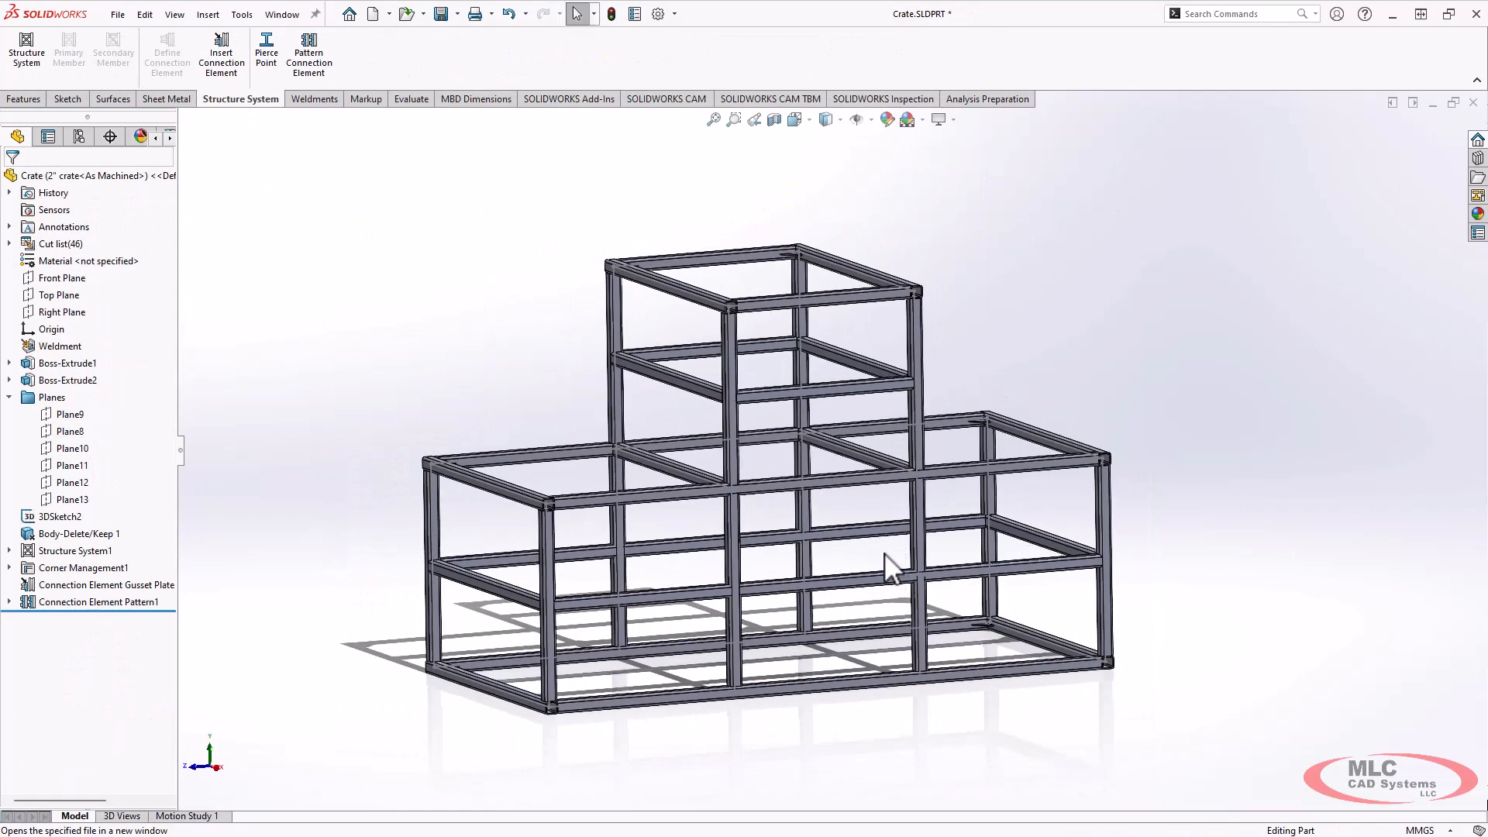
mouse_move(293, 425)
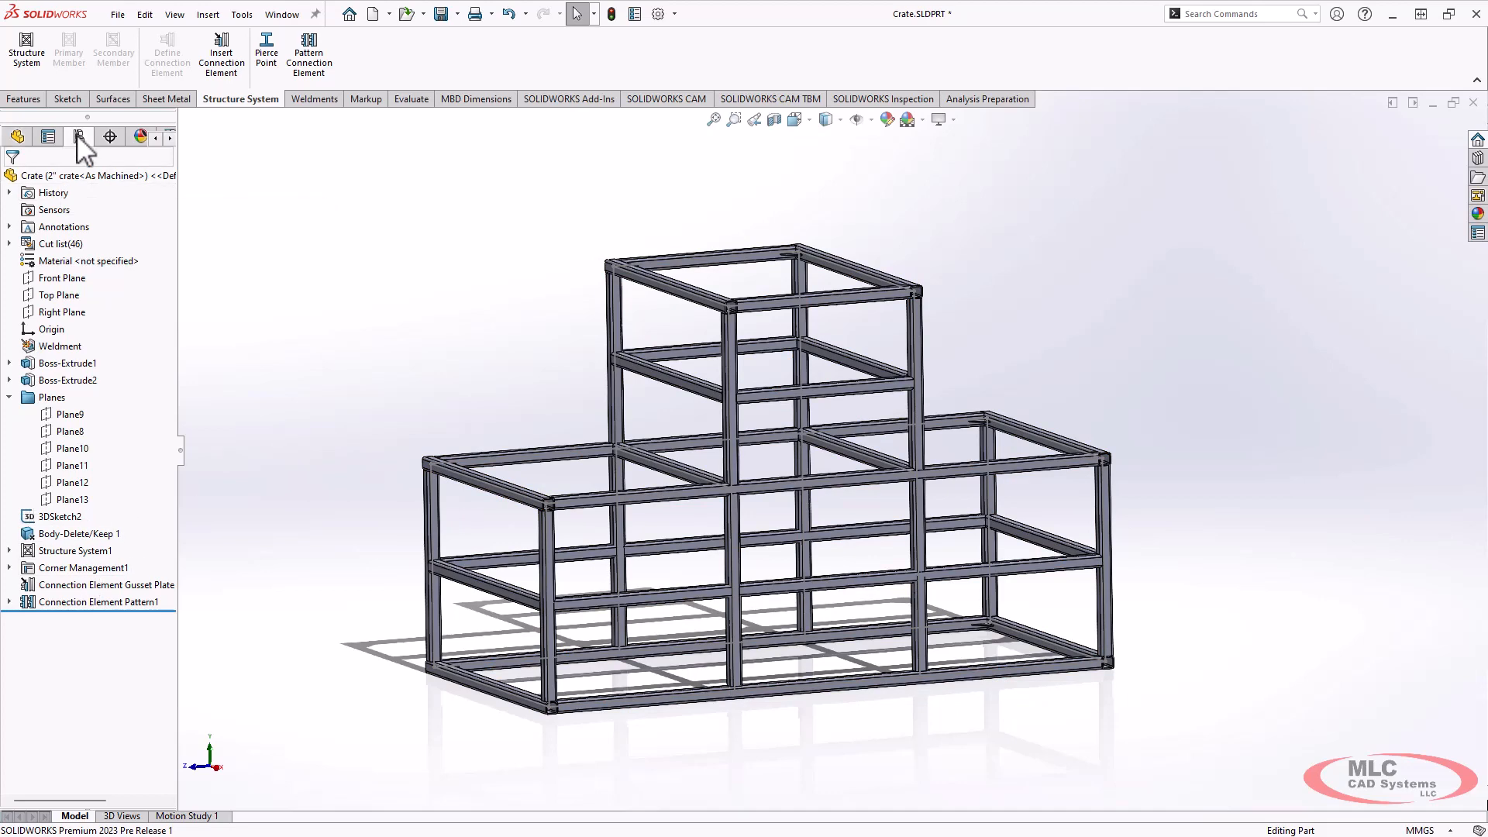
Add a configuration named 3" in the ConfigurationManager and make it active.
click(79, 137)
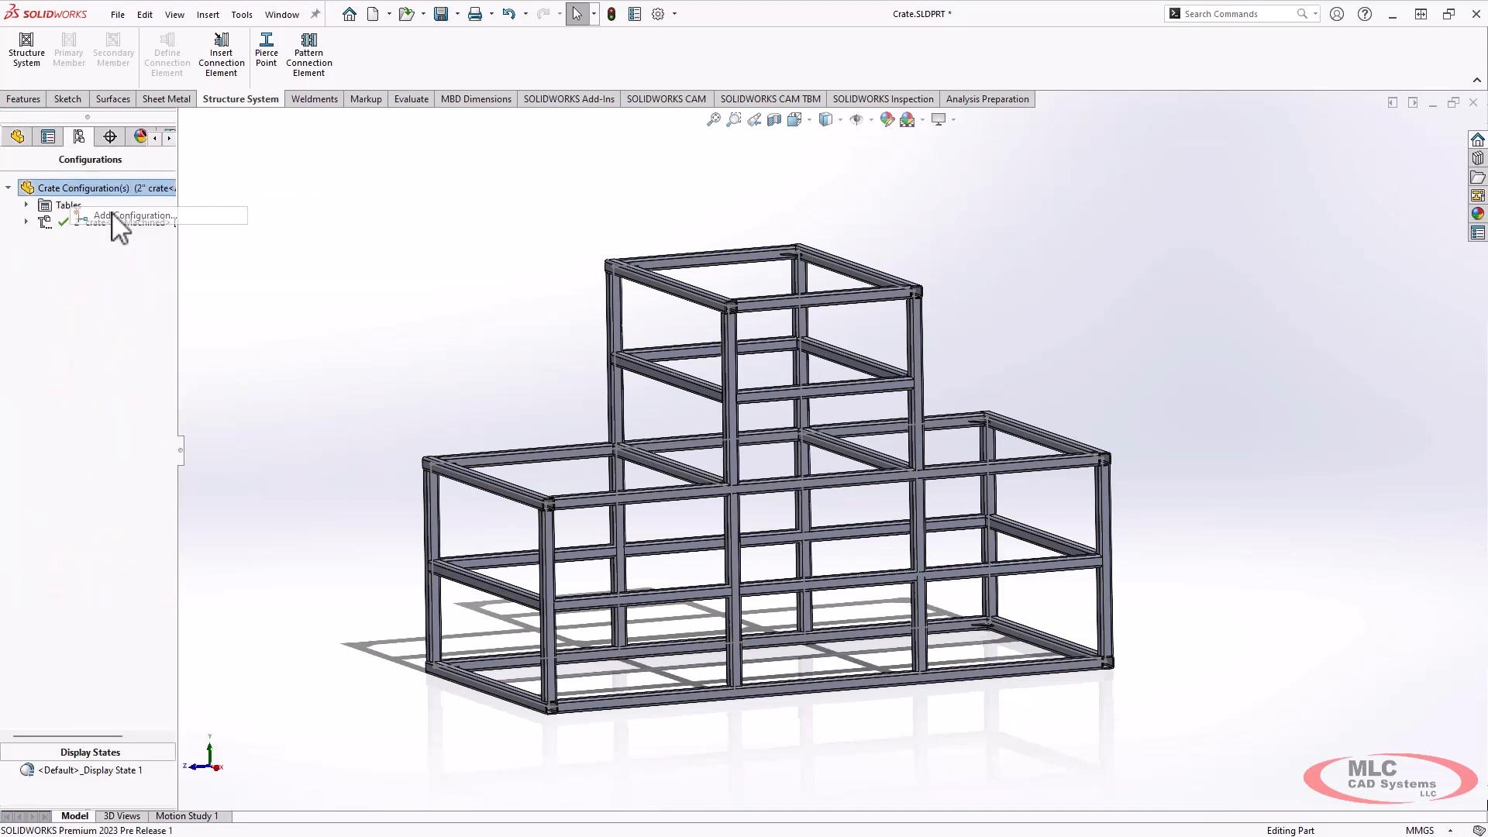
click(134, 216)
text(3')
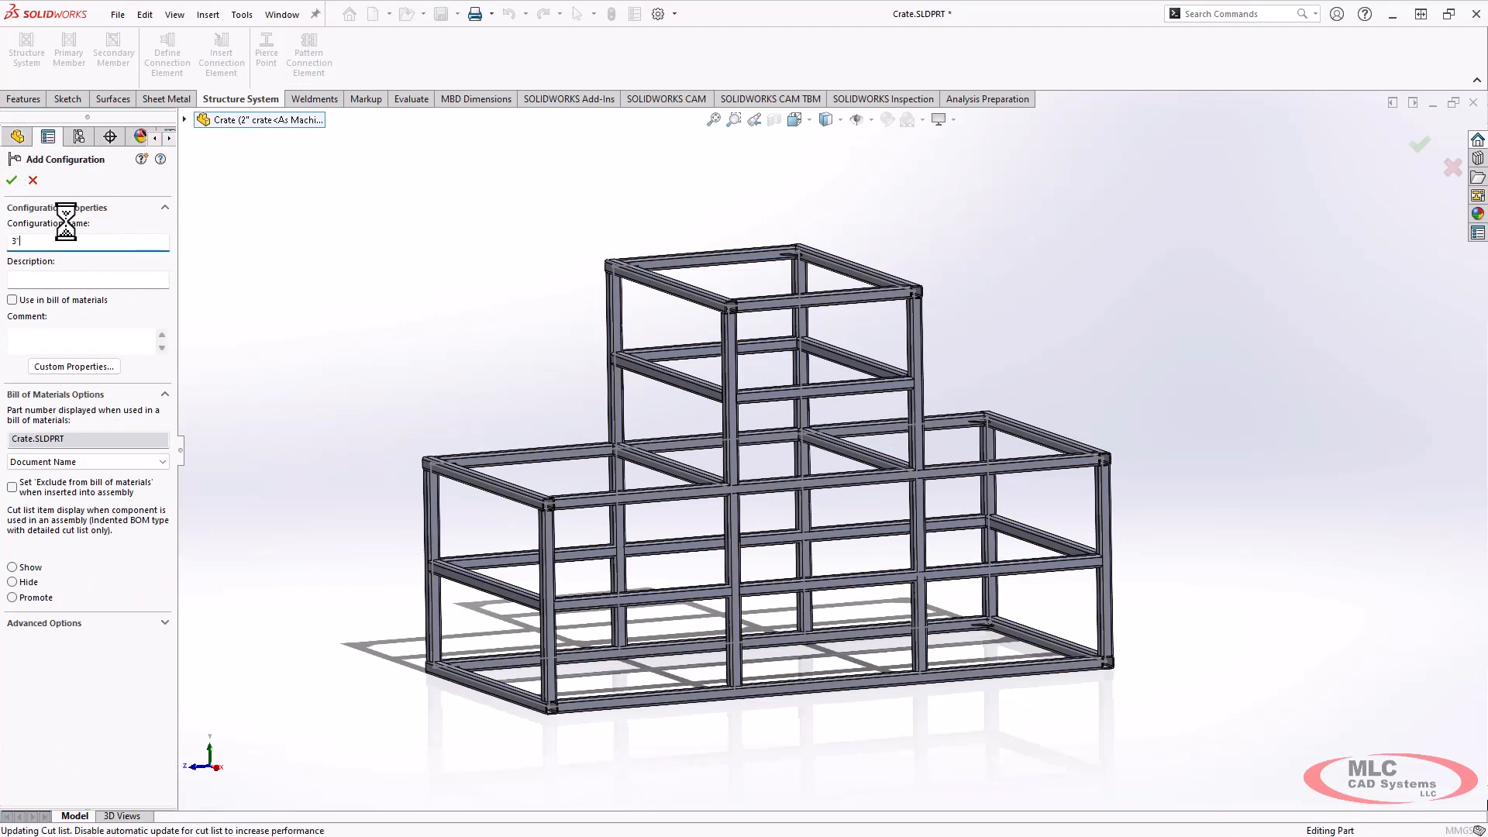
click(11, 179)
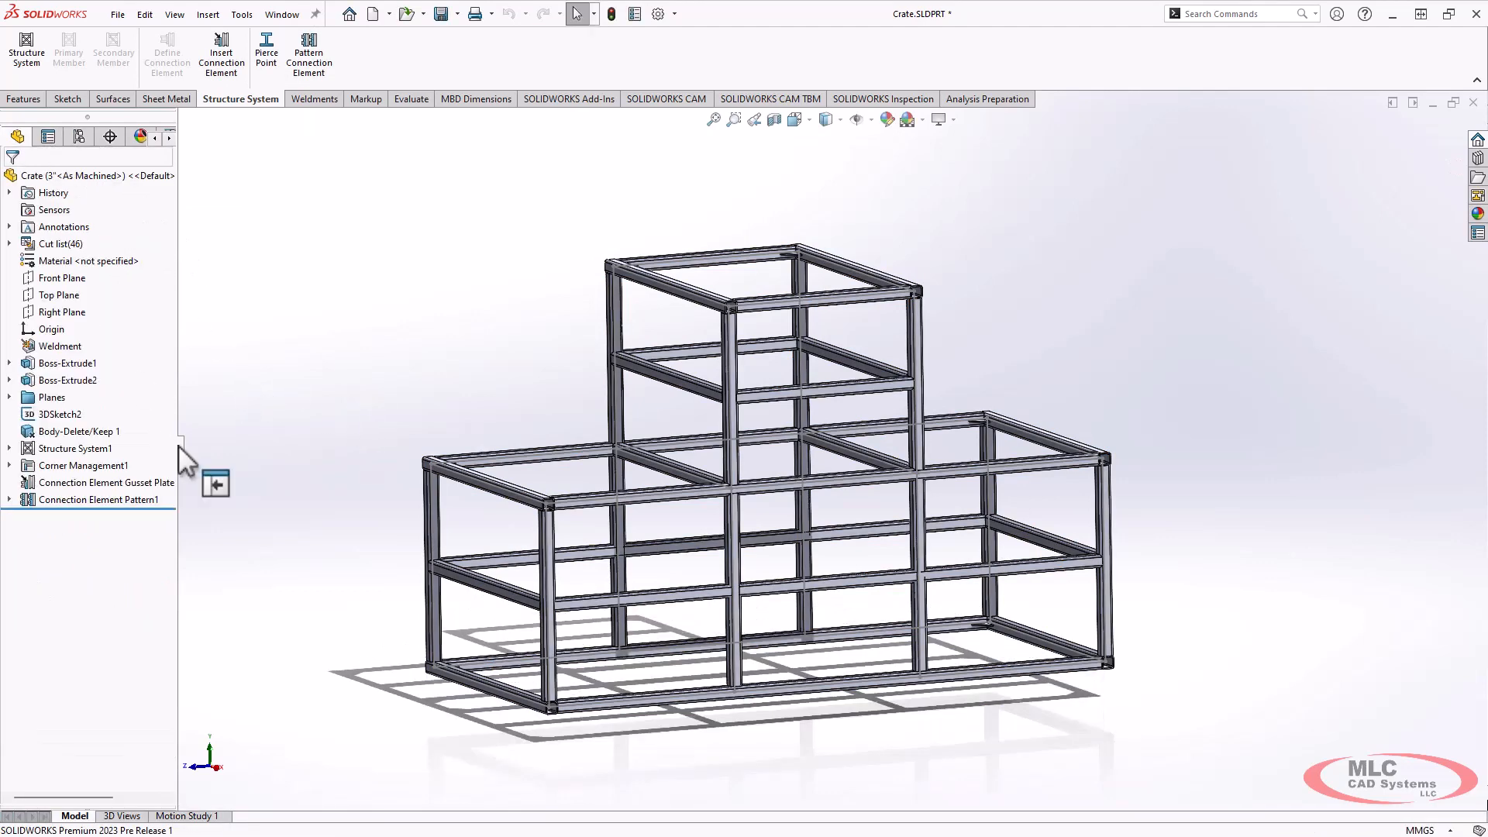
Expand Structure System1 and bring up options for the <Tube (1)> member group.
click(9, 448)
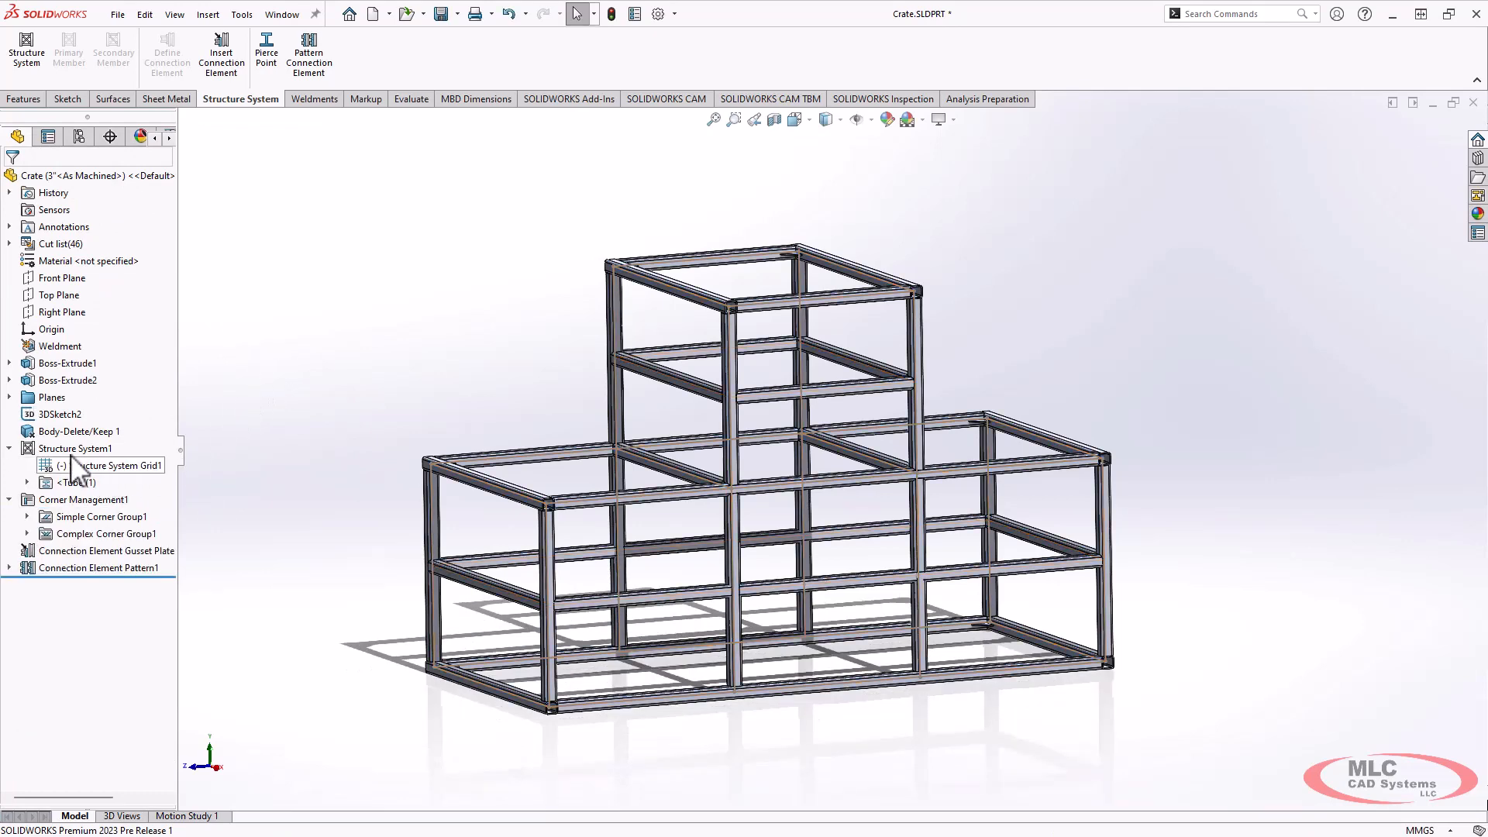
right_click(71, 482)
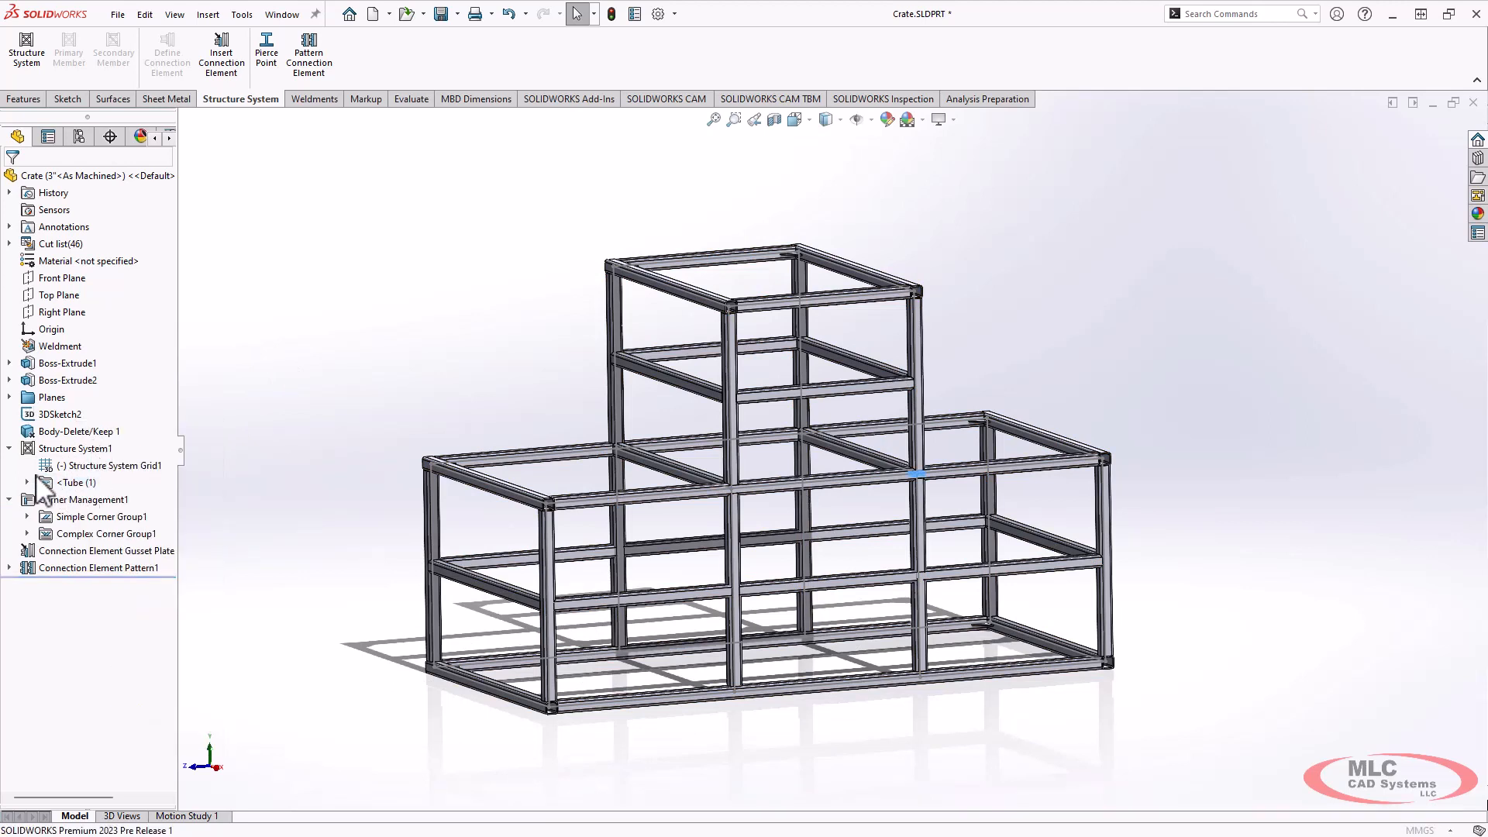
mouse_move(59, 501)
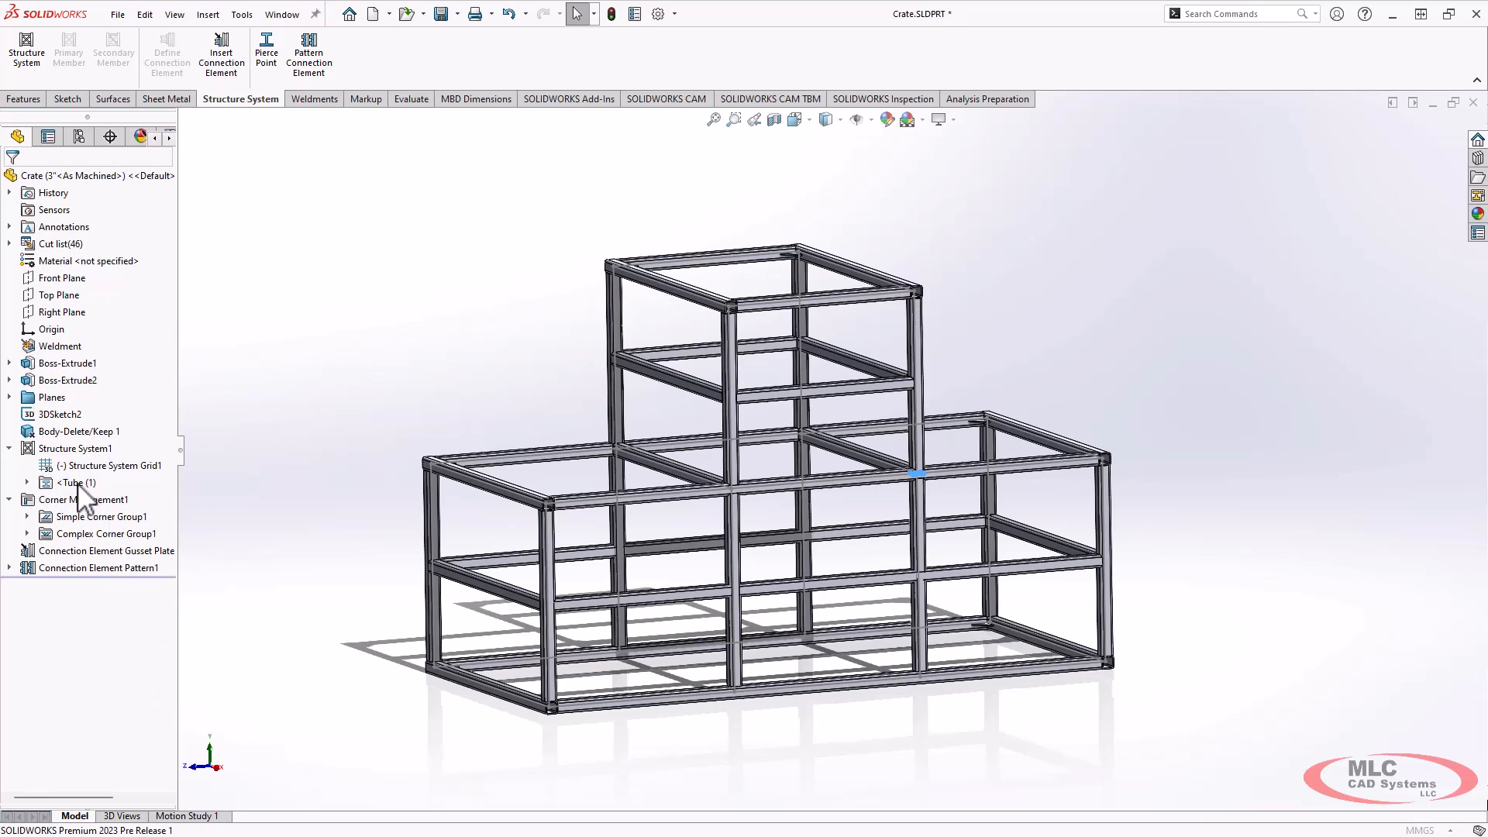
mouse_move(273, 424)
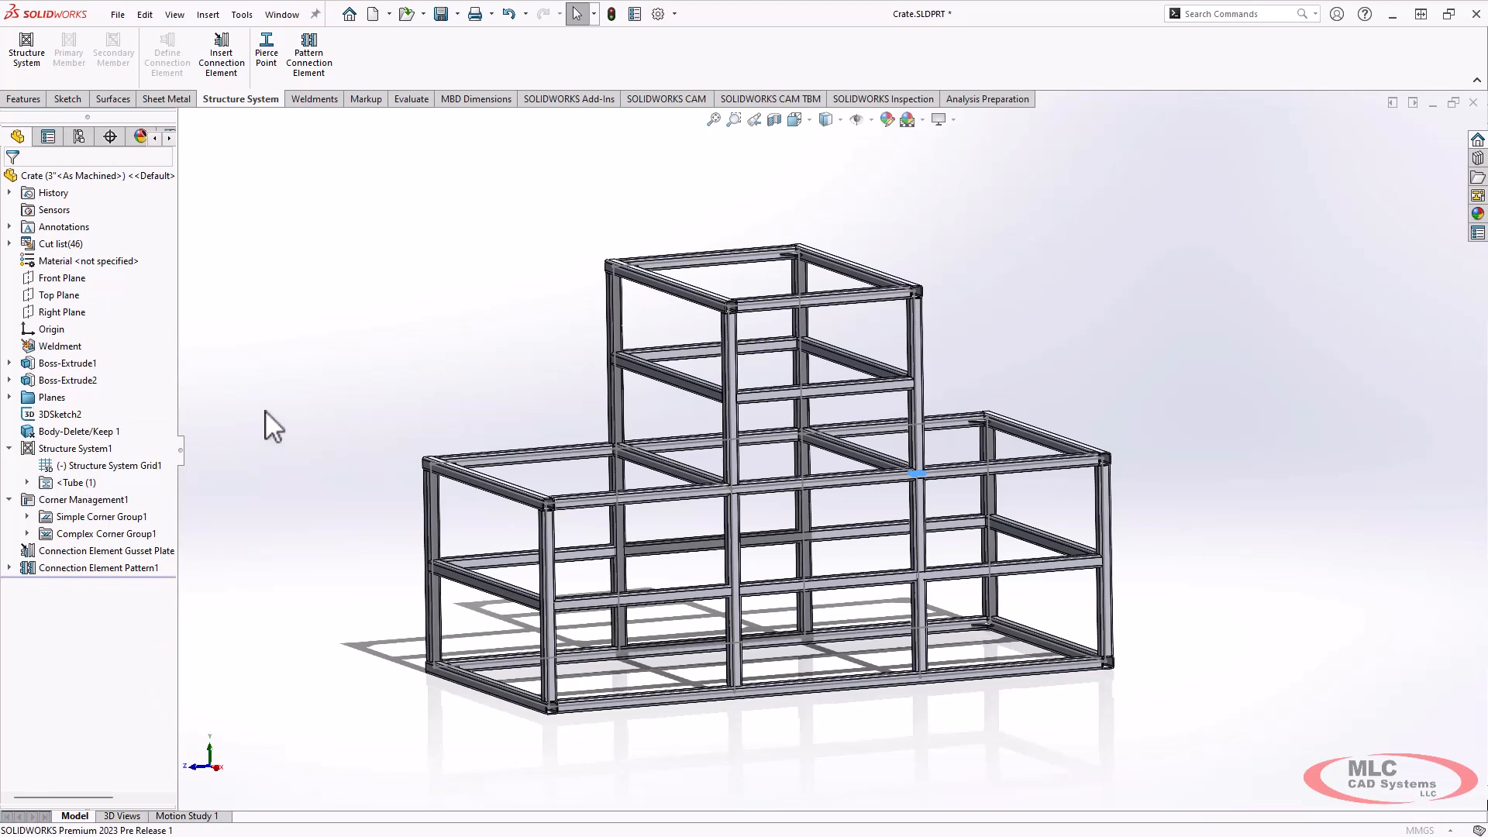
mouse_move(263, 362)
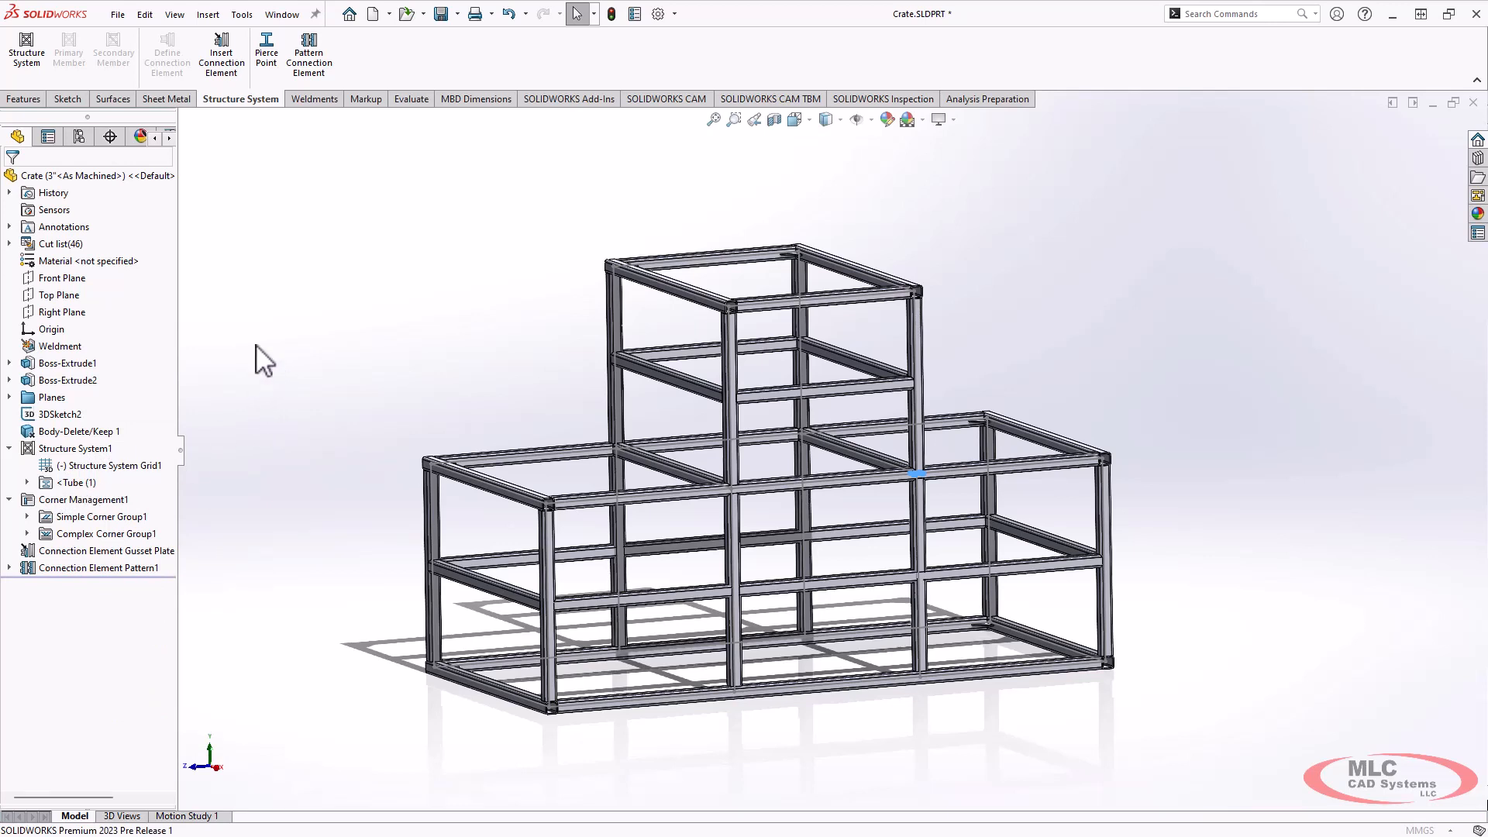